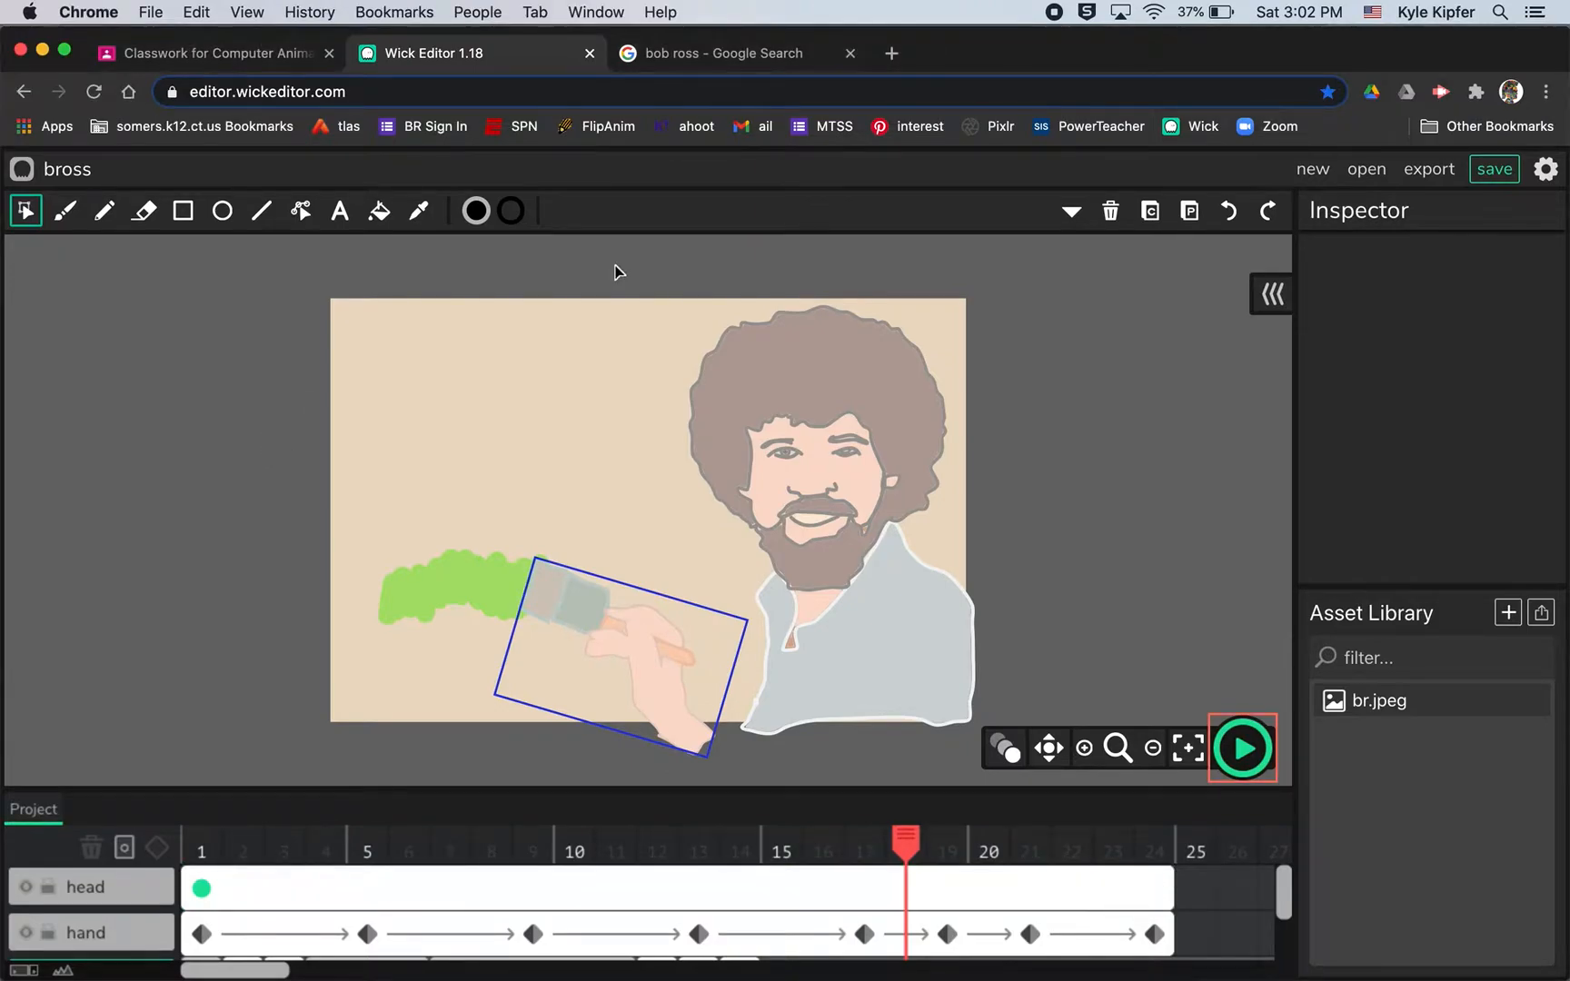
mouse_move(588, 190)
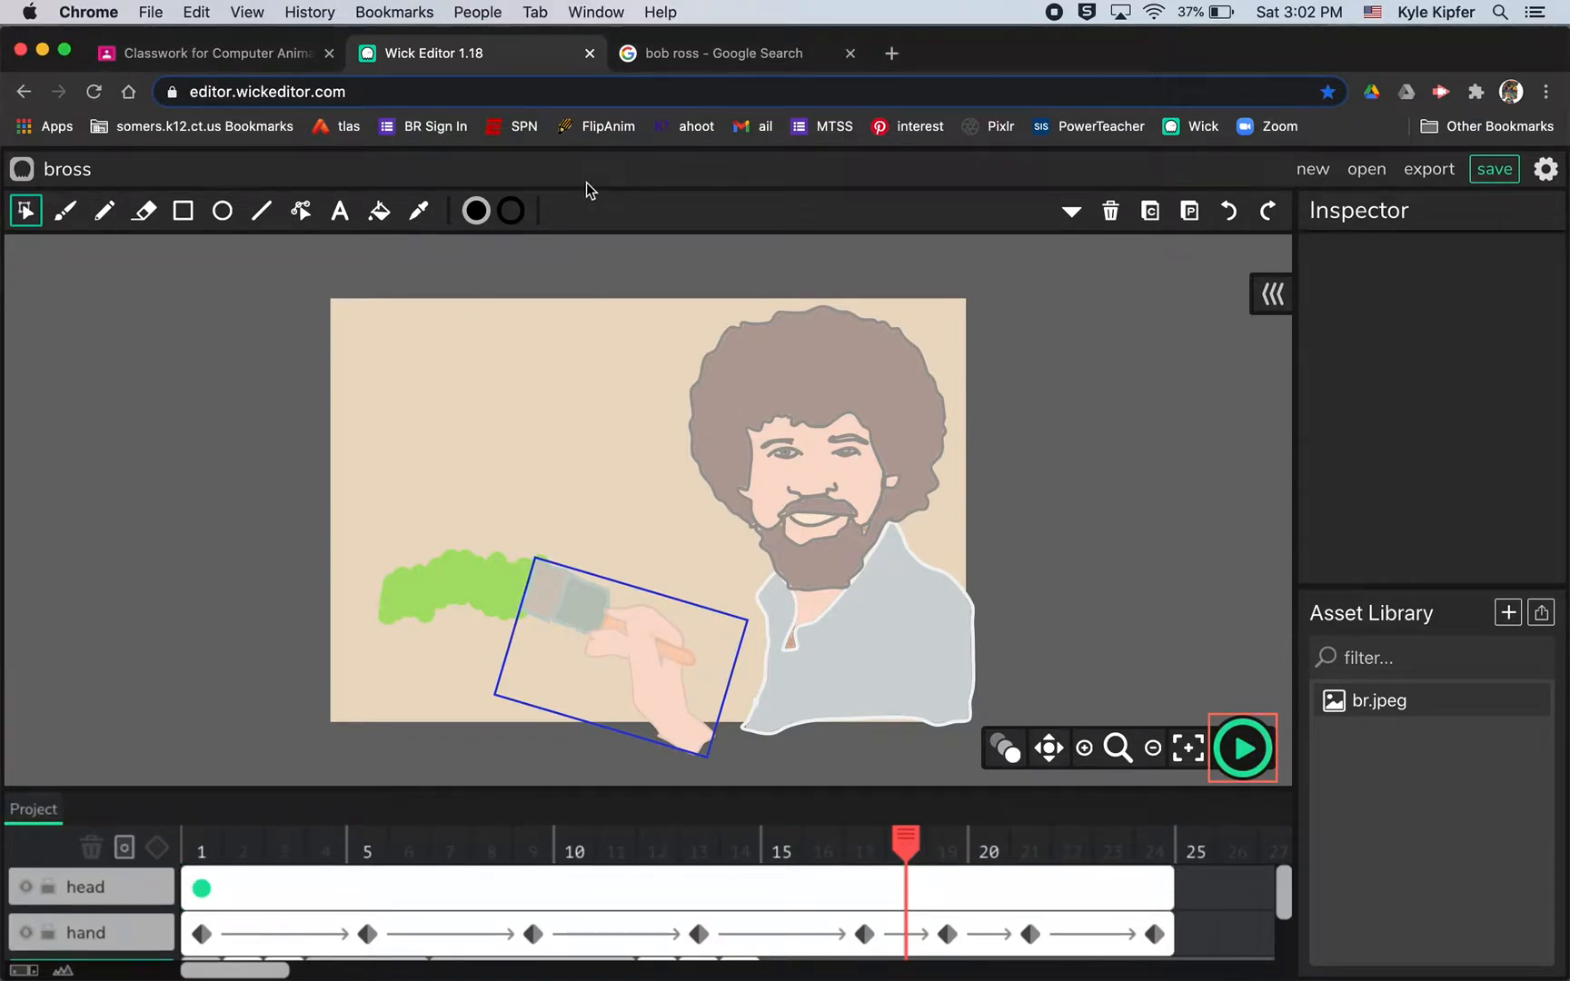
Preview the waving-hand Bob Ross animation, then discard it for a blank new project.
click(1241, 749)
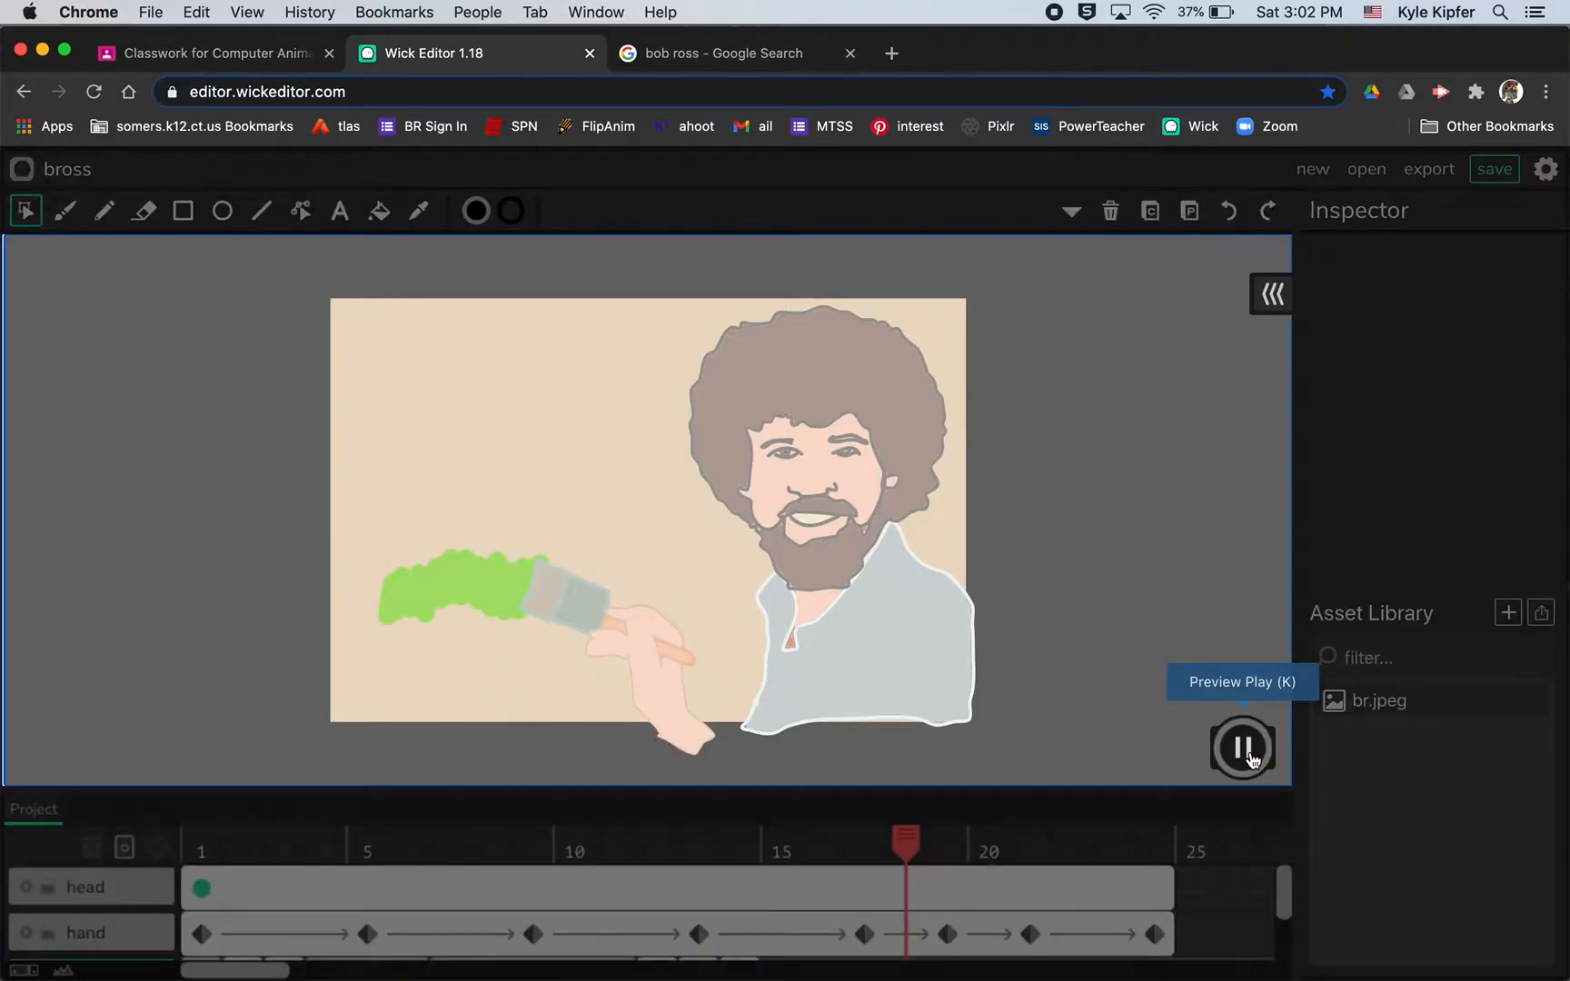
mouse_move(1081, 500)
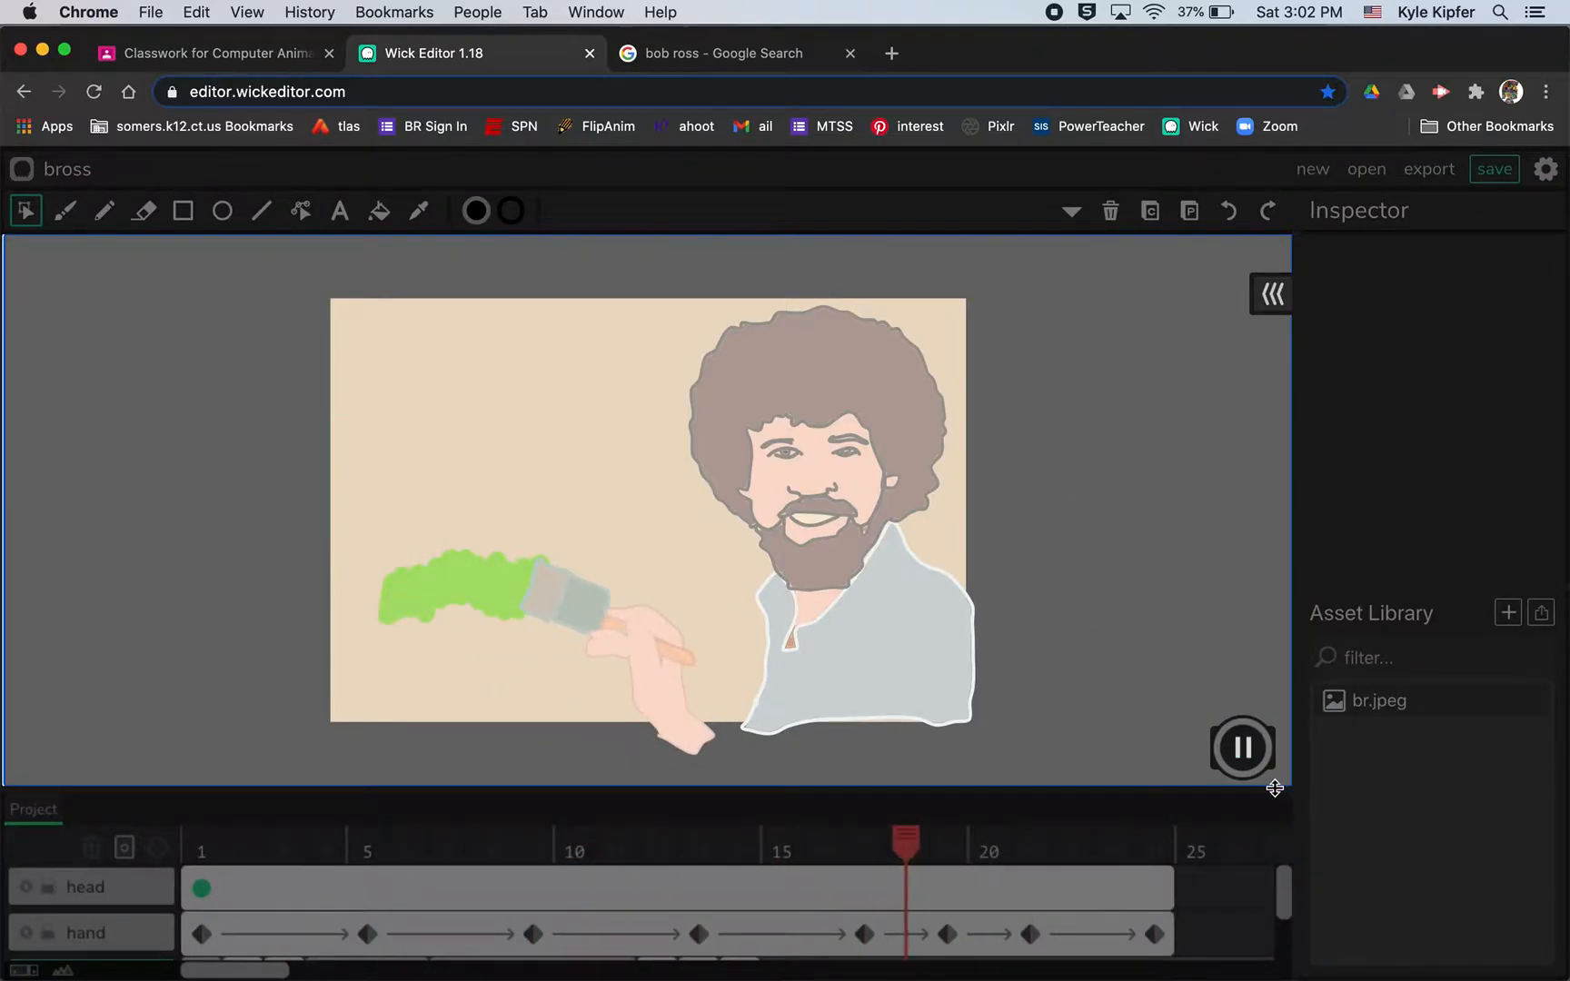
click(1241, 748)
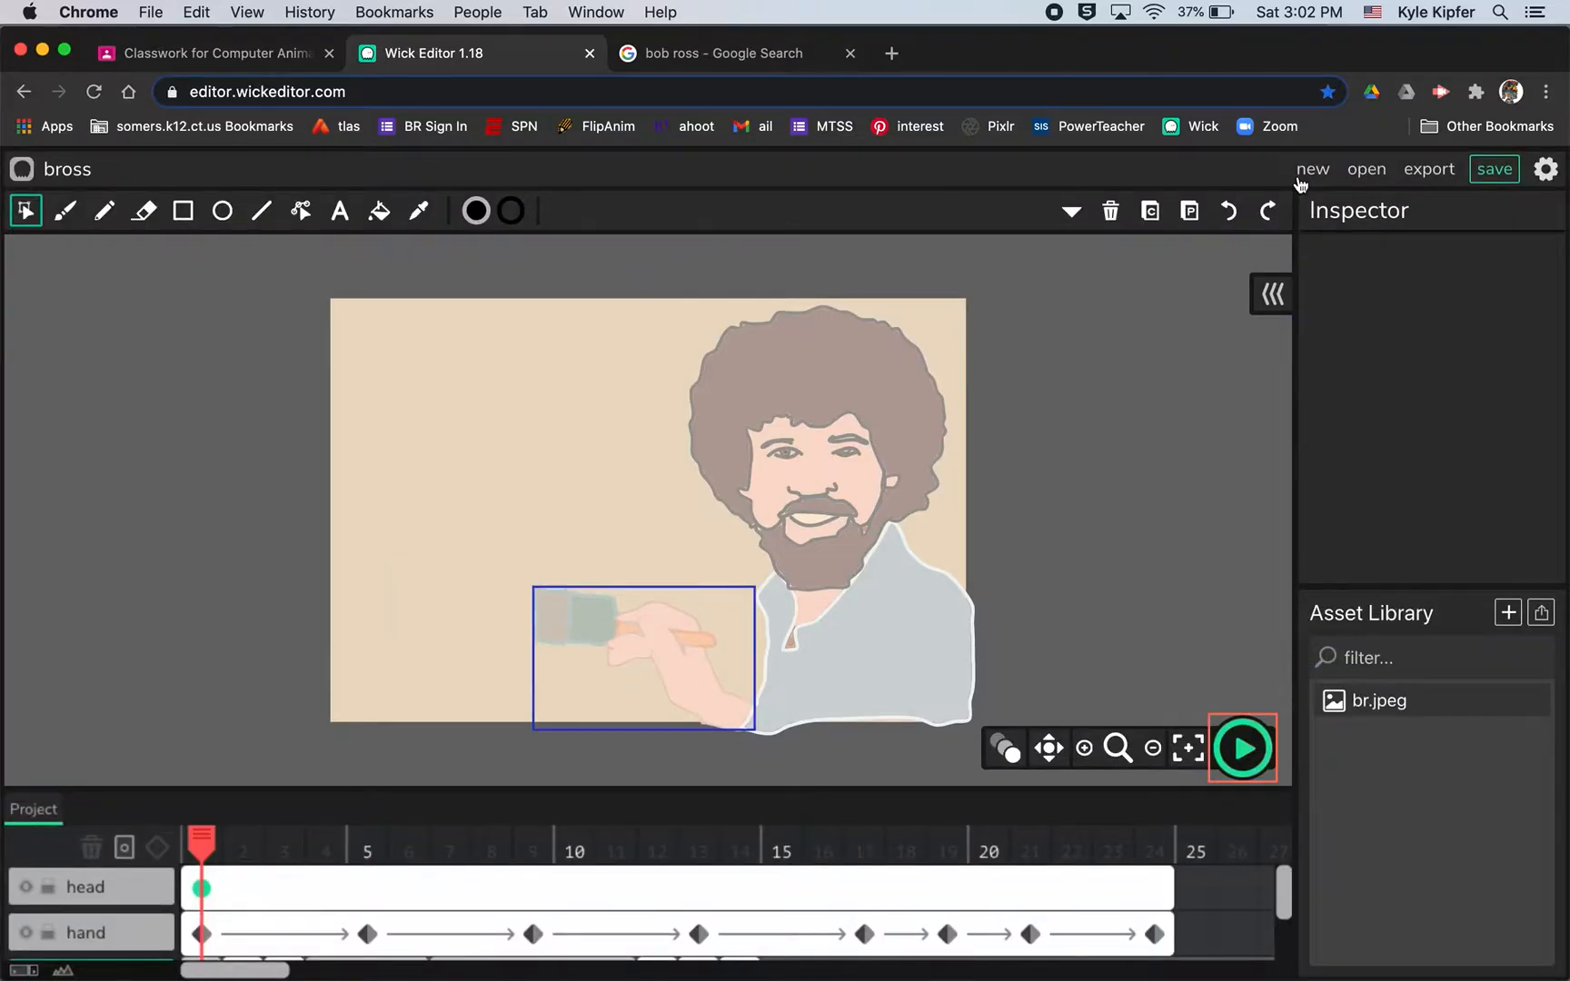
click(1311, 169)
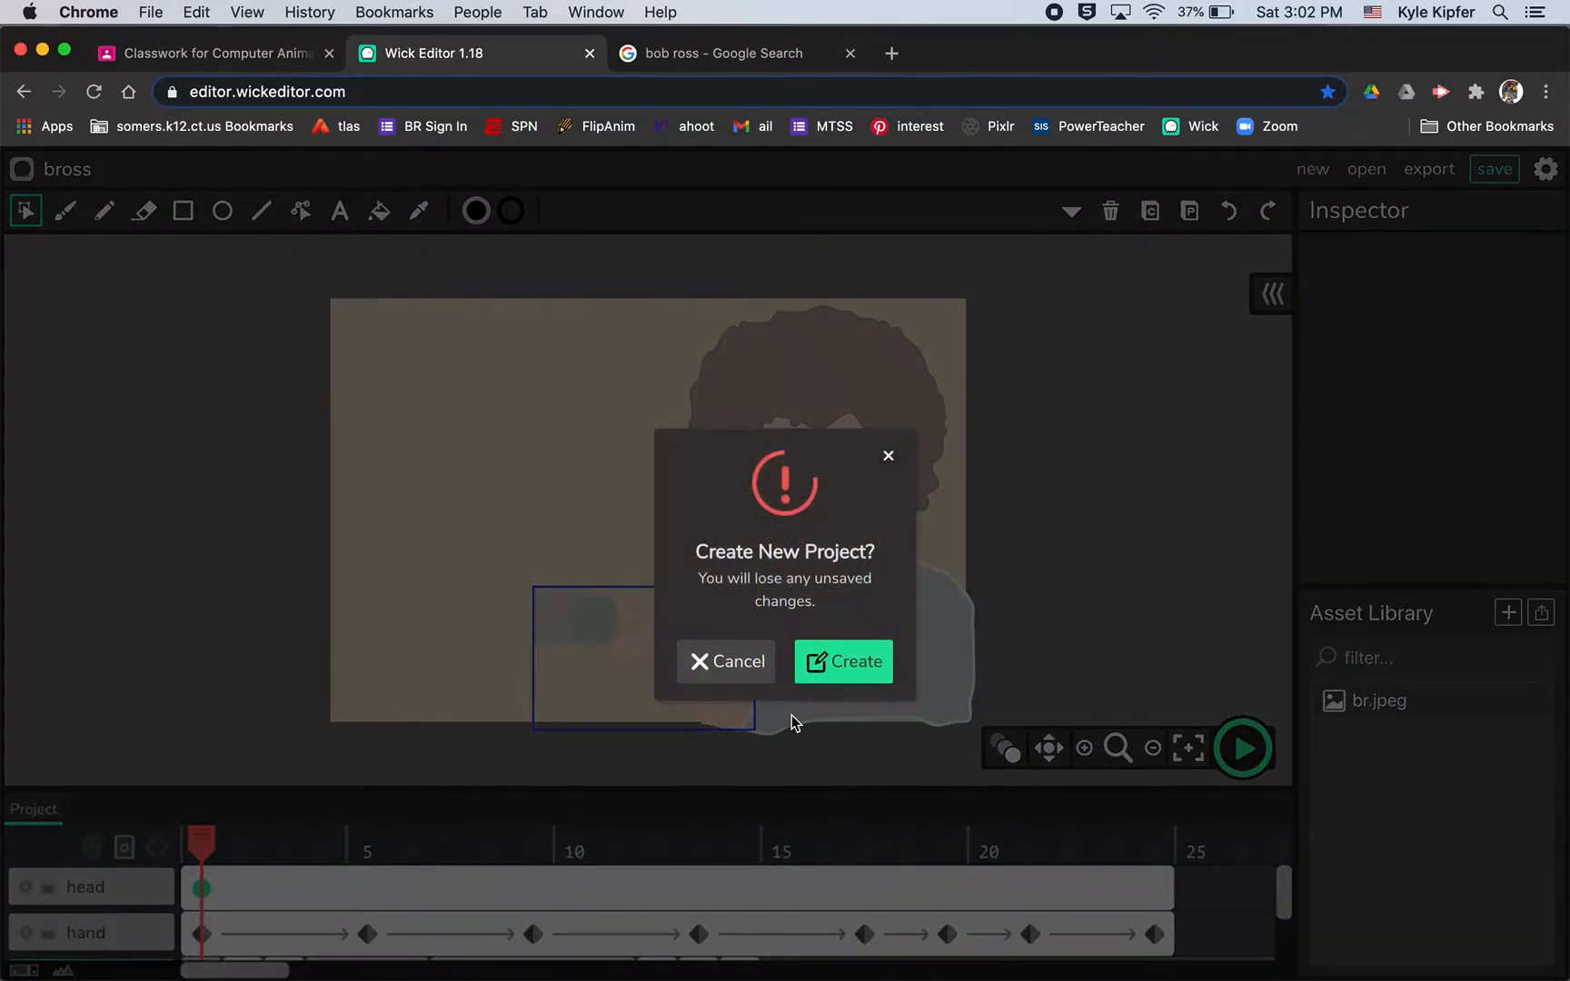
click(843, 661)
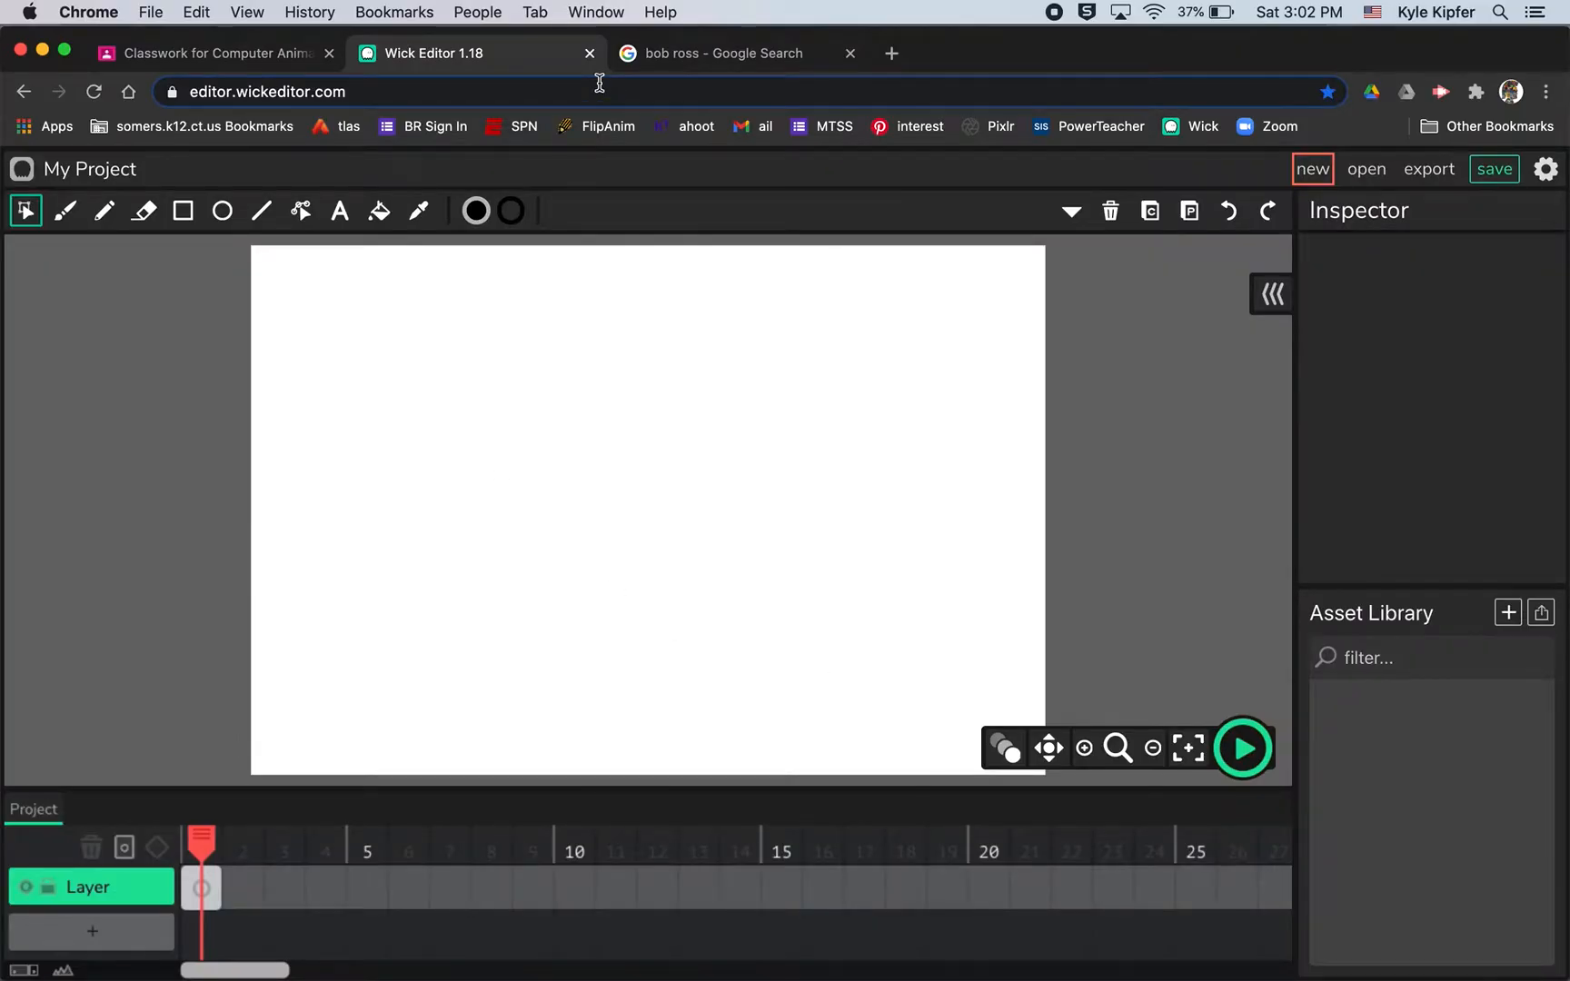
Save the enlarged Bob Ross photo from Google Images to Downloads as bro.jpeg.
click(736, 53)
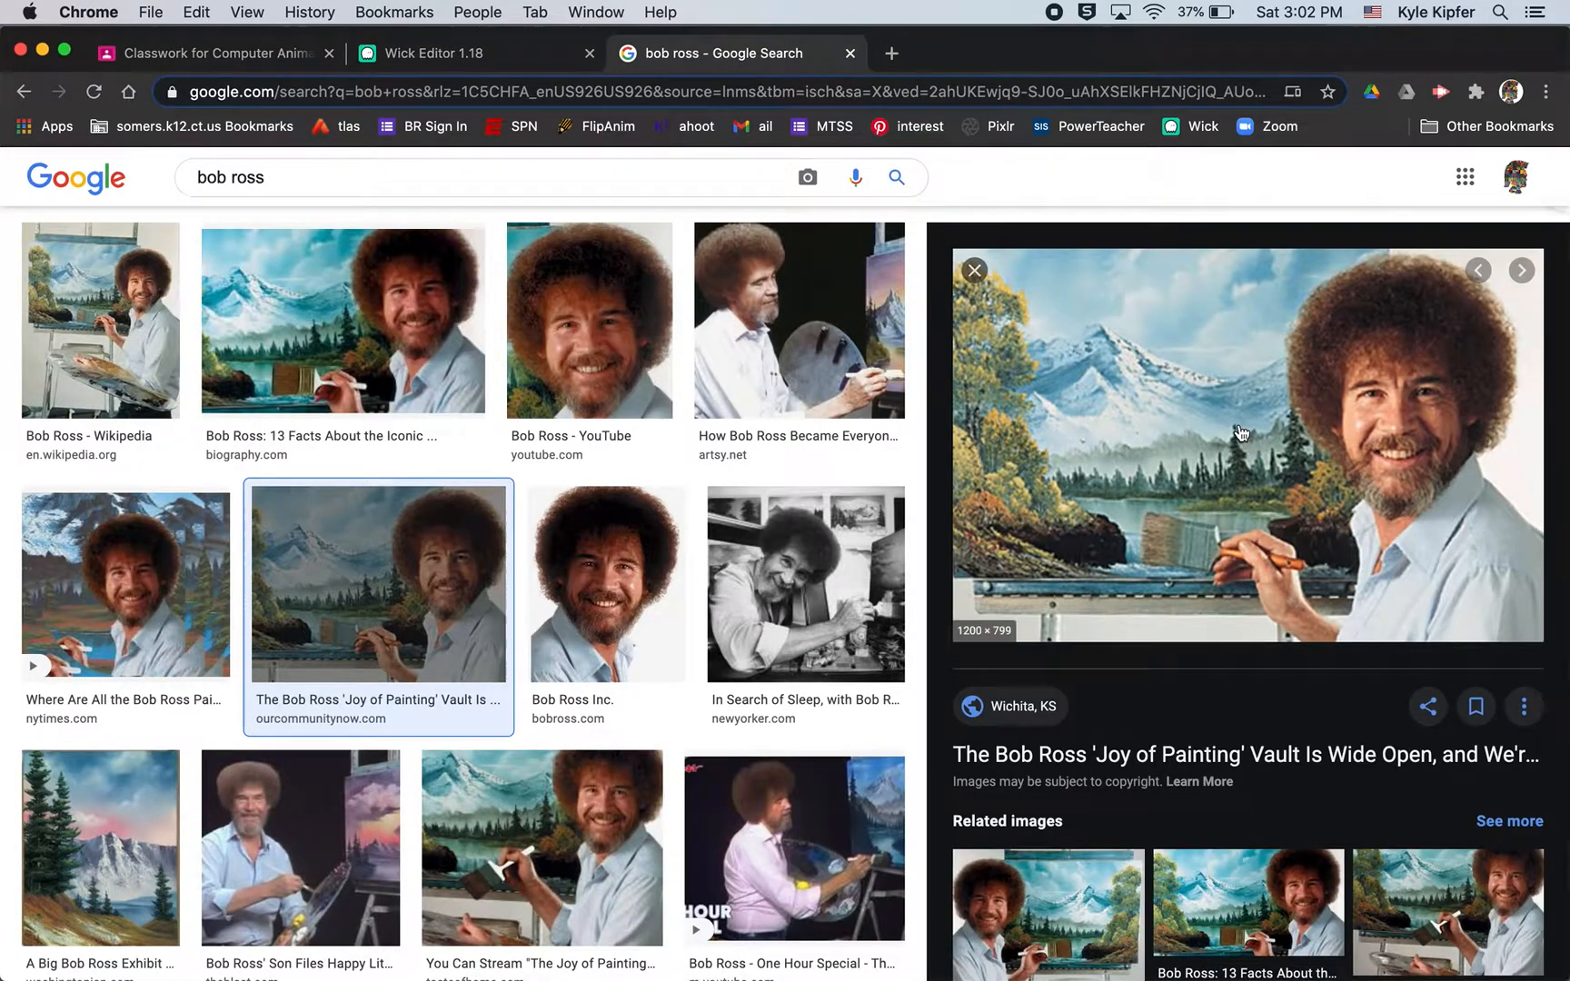
right_click(1240, 440)
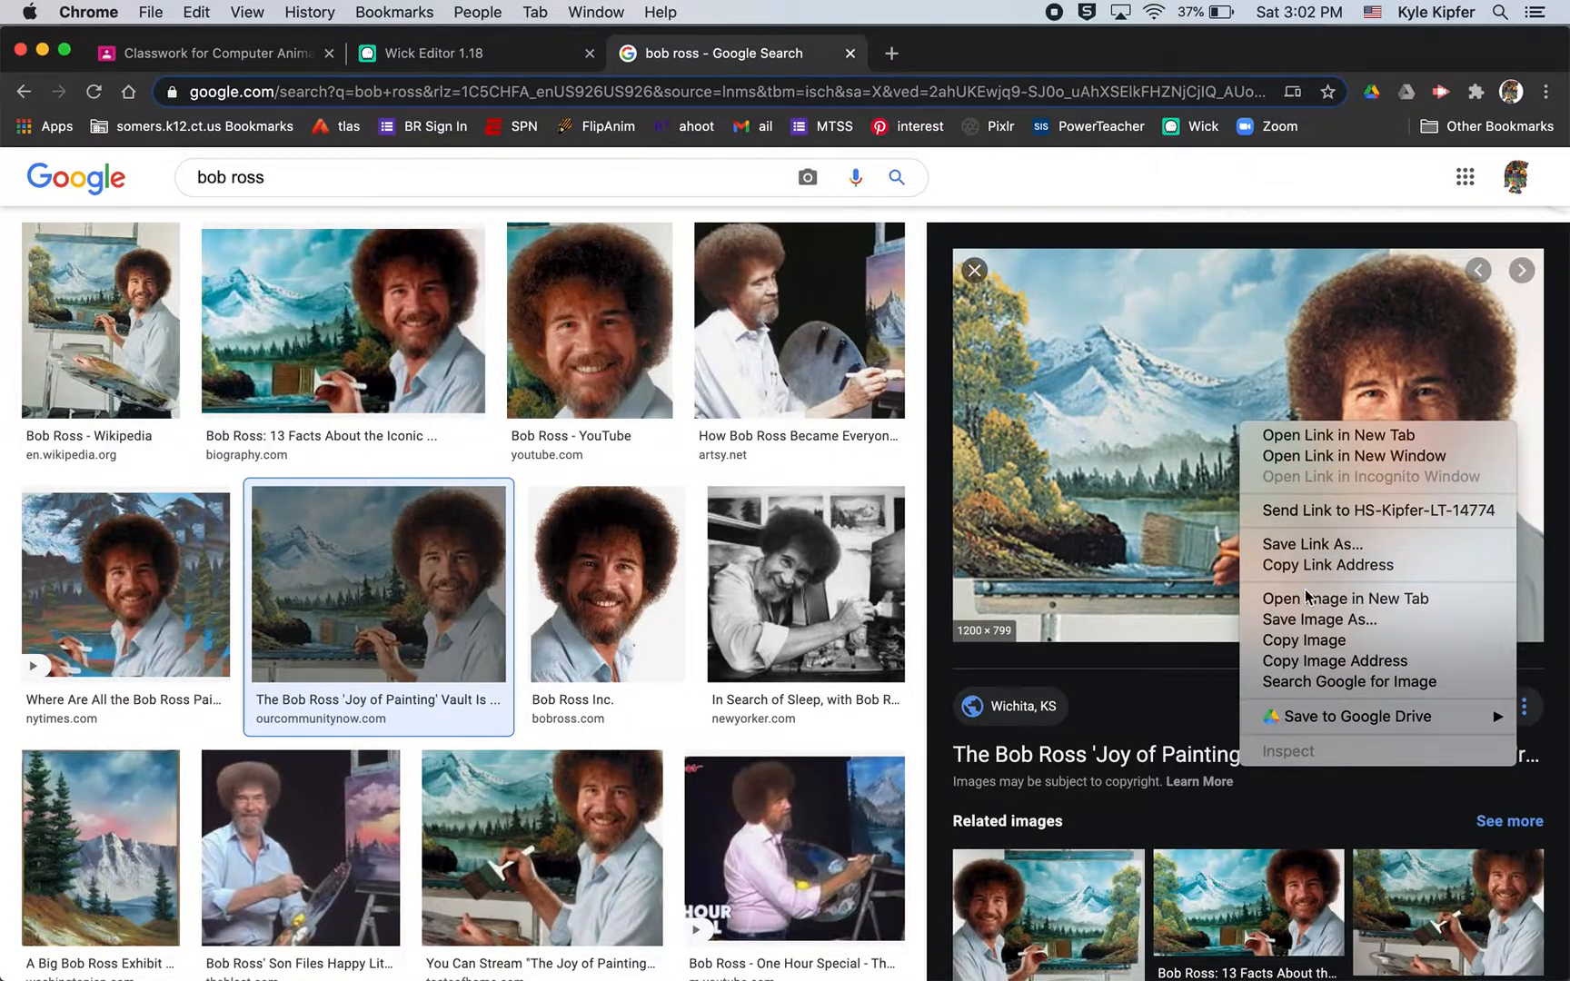
click(1319, 620)
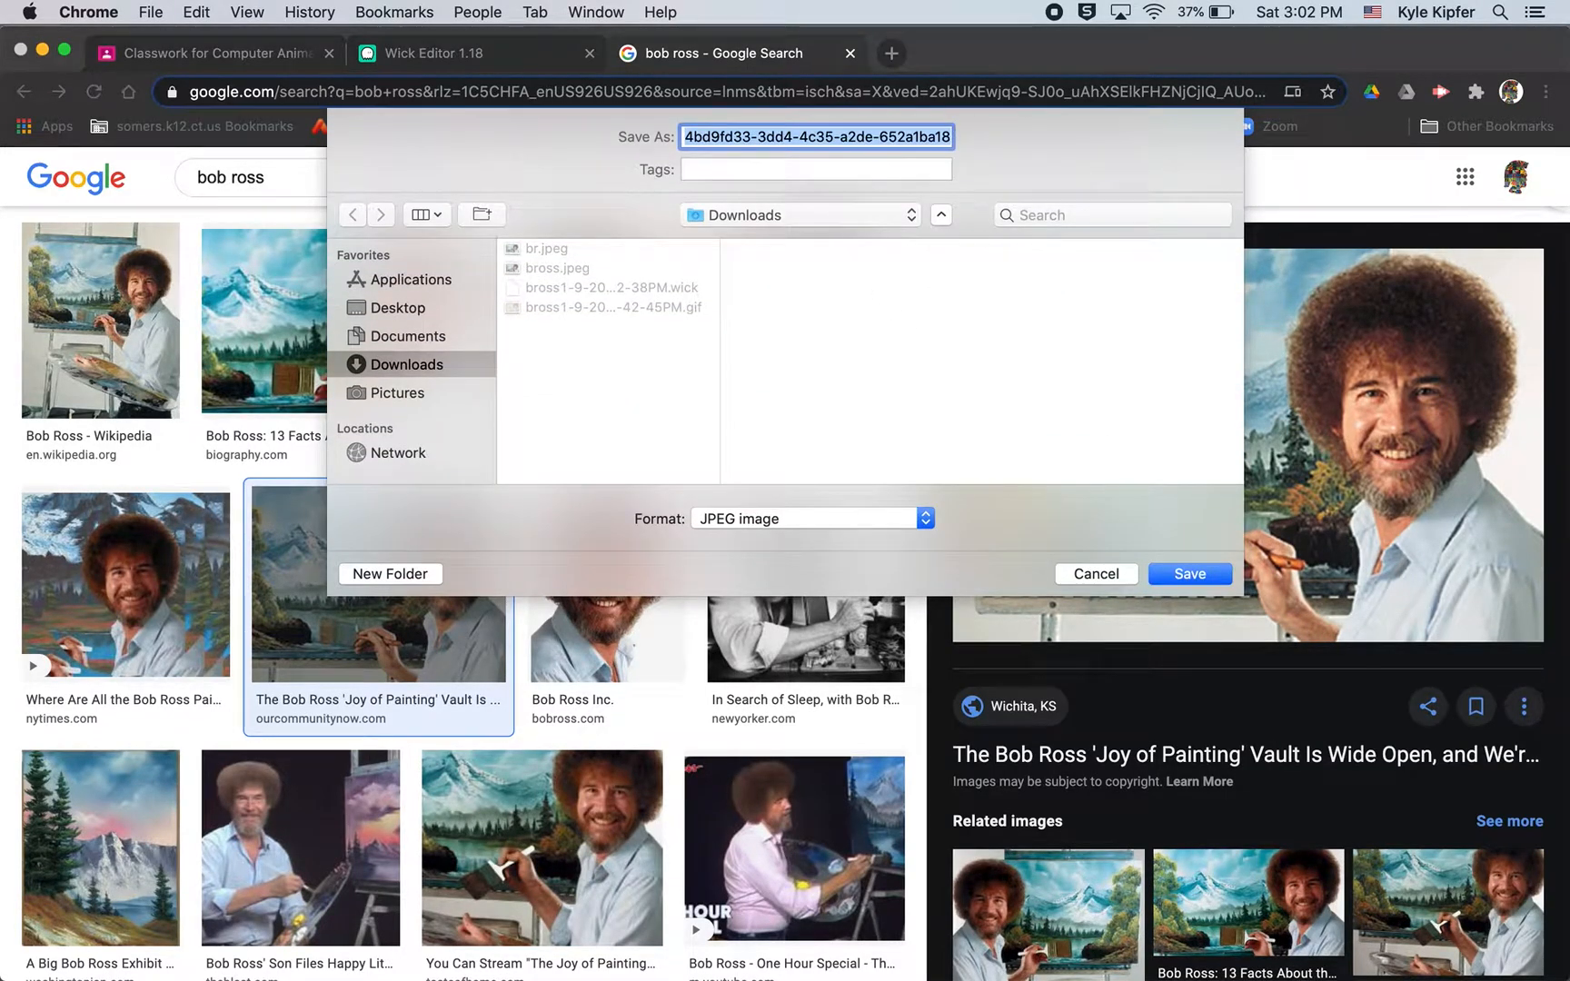
text(br)
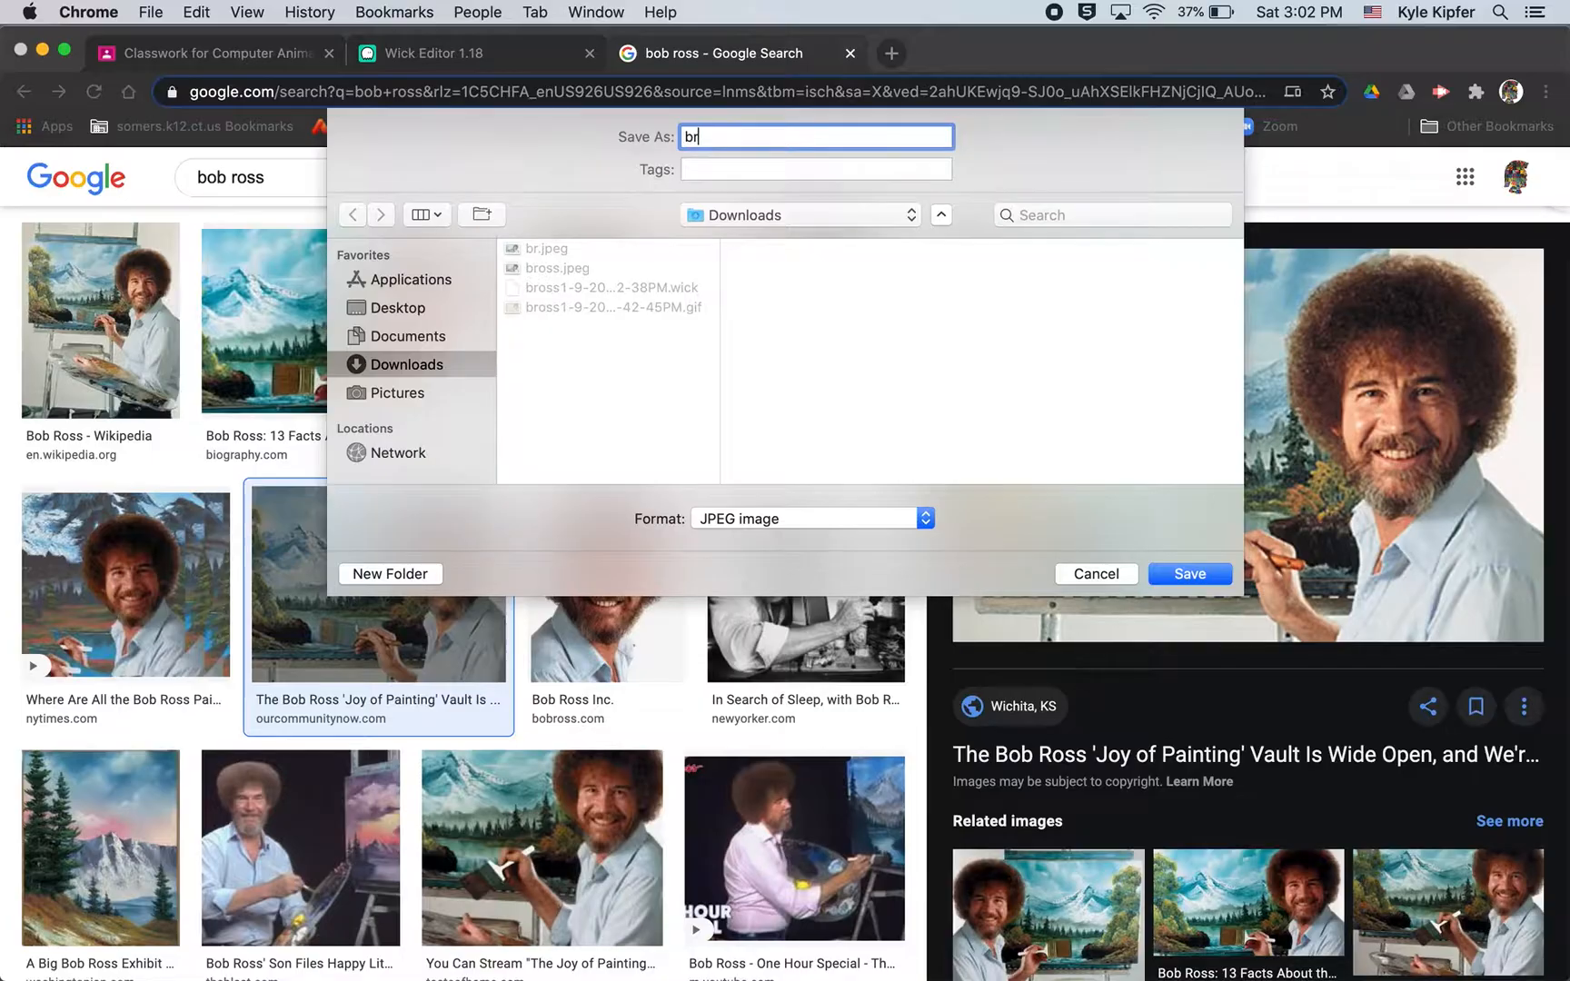
text(o)
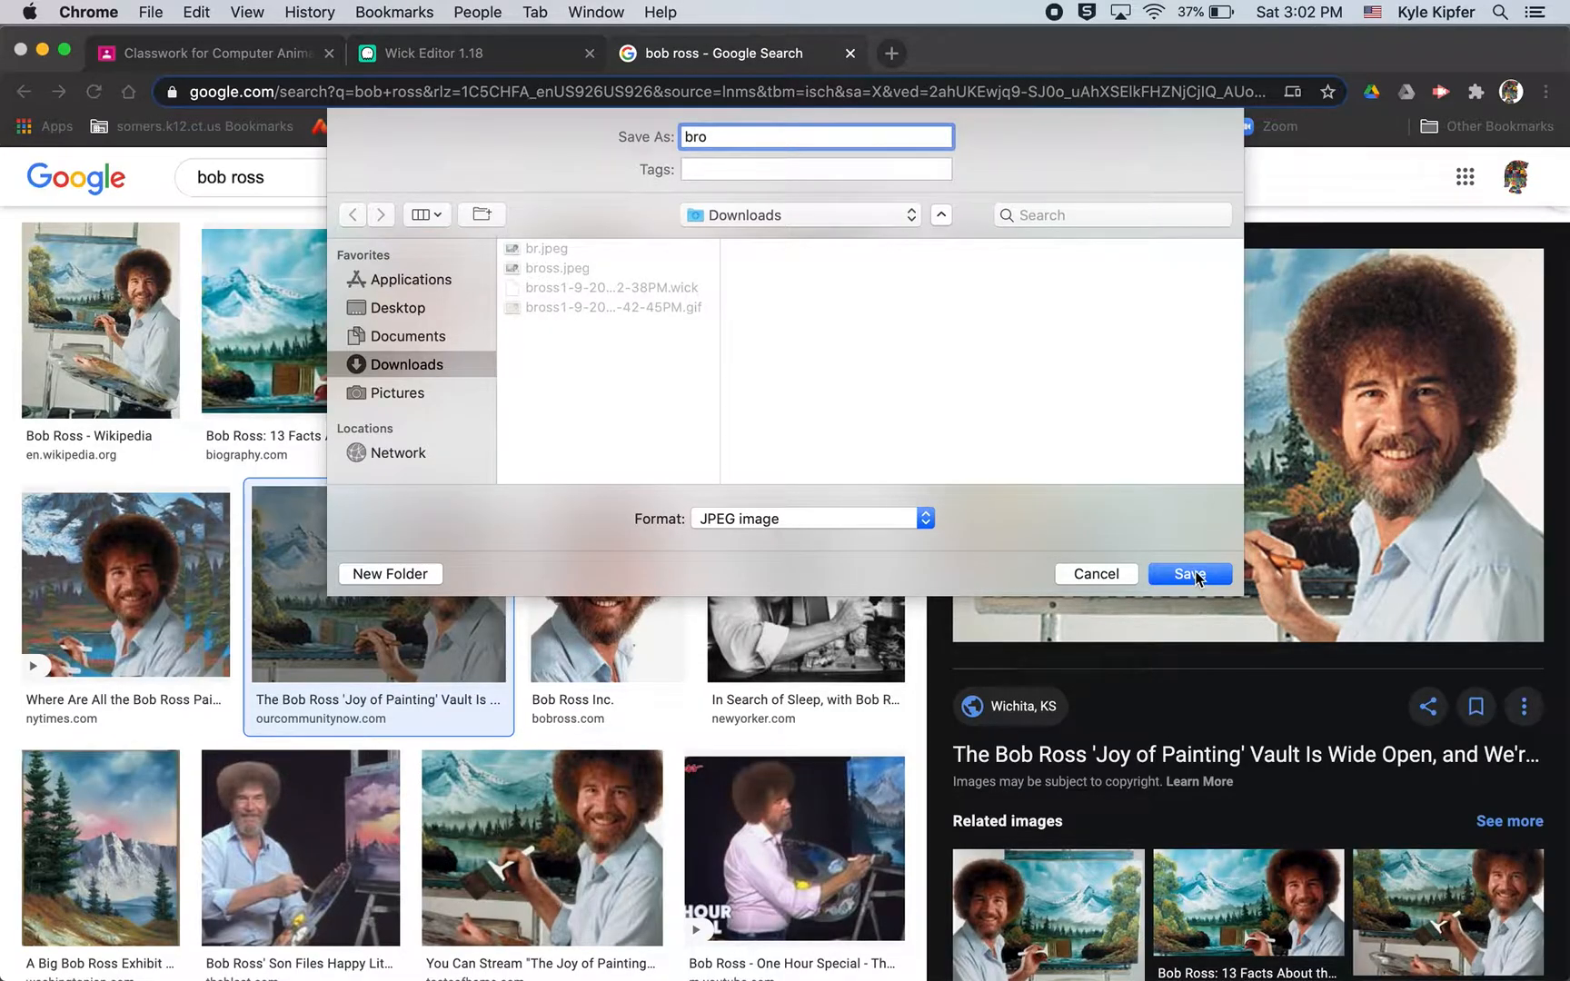
click(1190, 574)
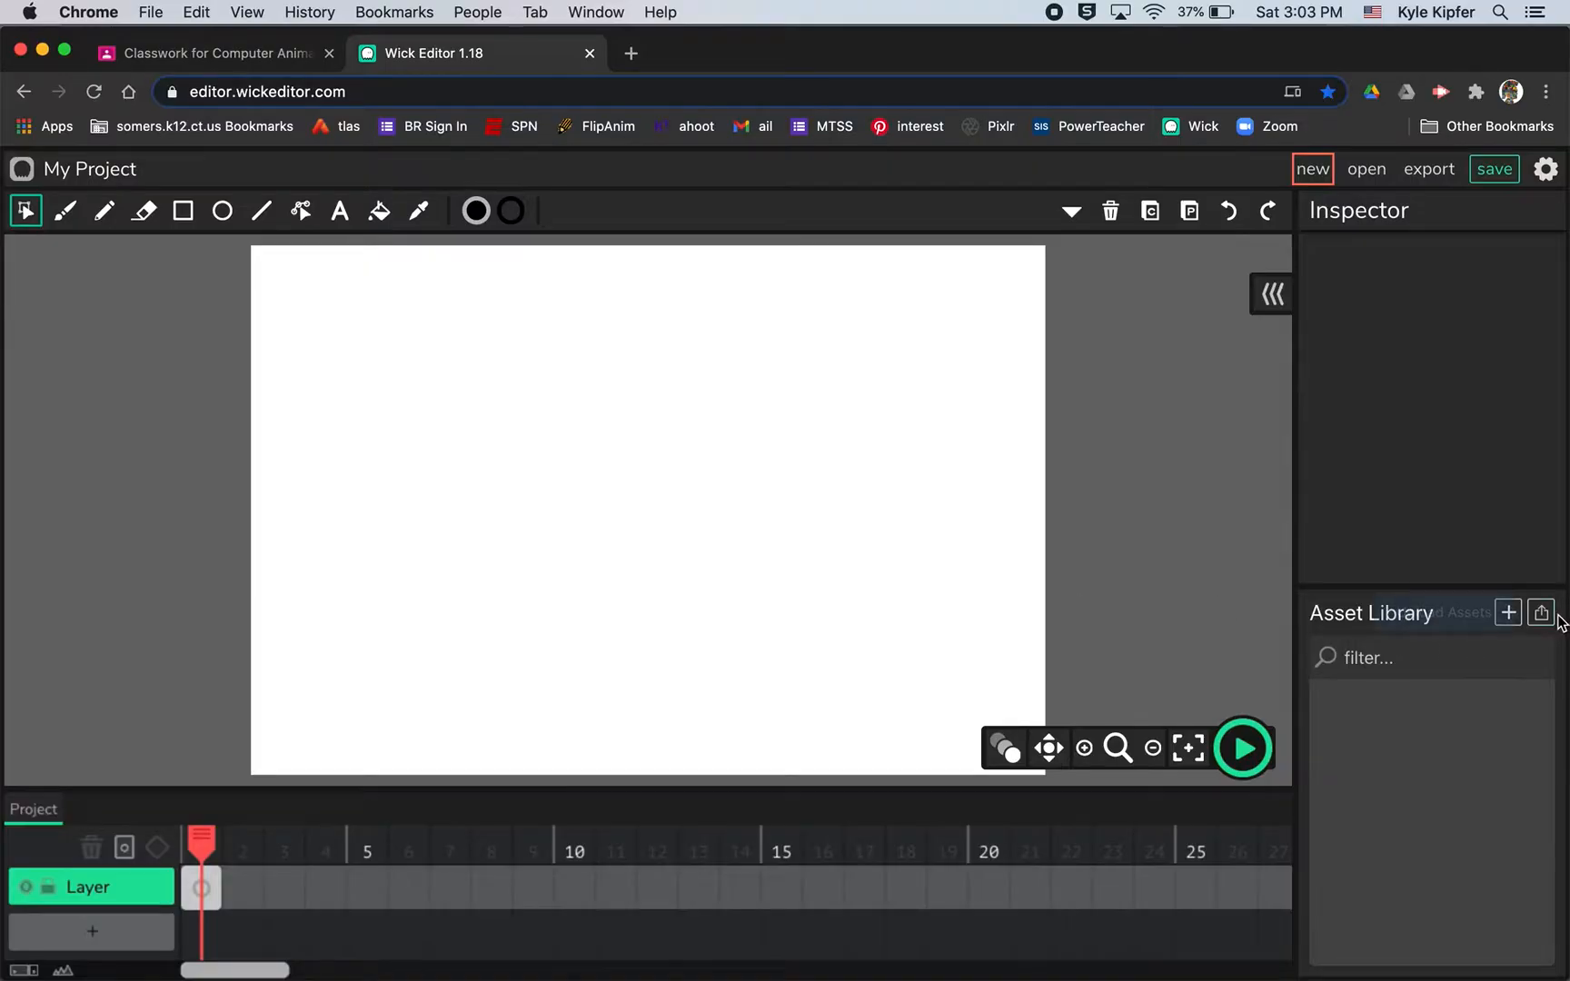
Import bro.jpeg into the asset library and place the photo on the canvas.
click(1508, 613)
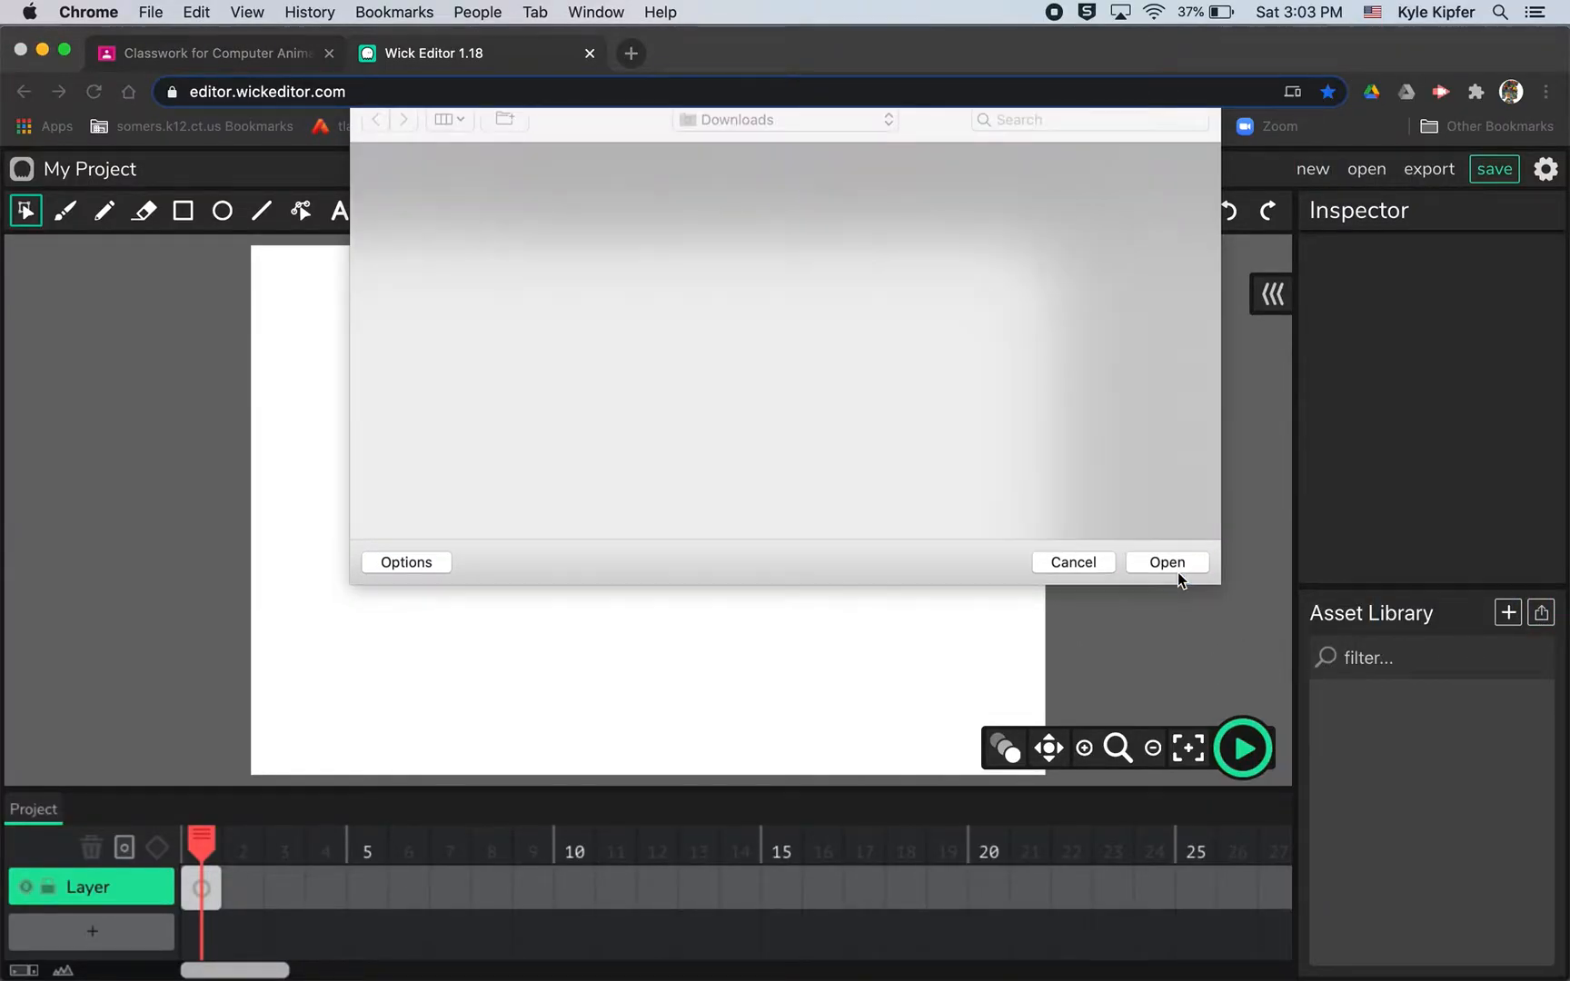
click(1164, 562)
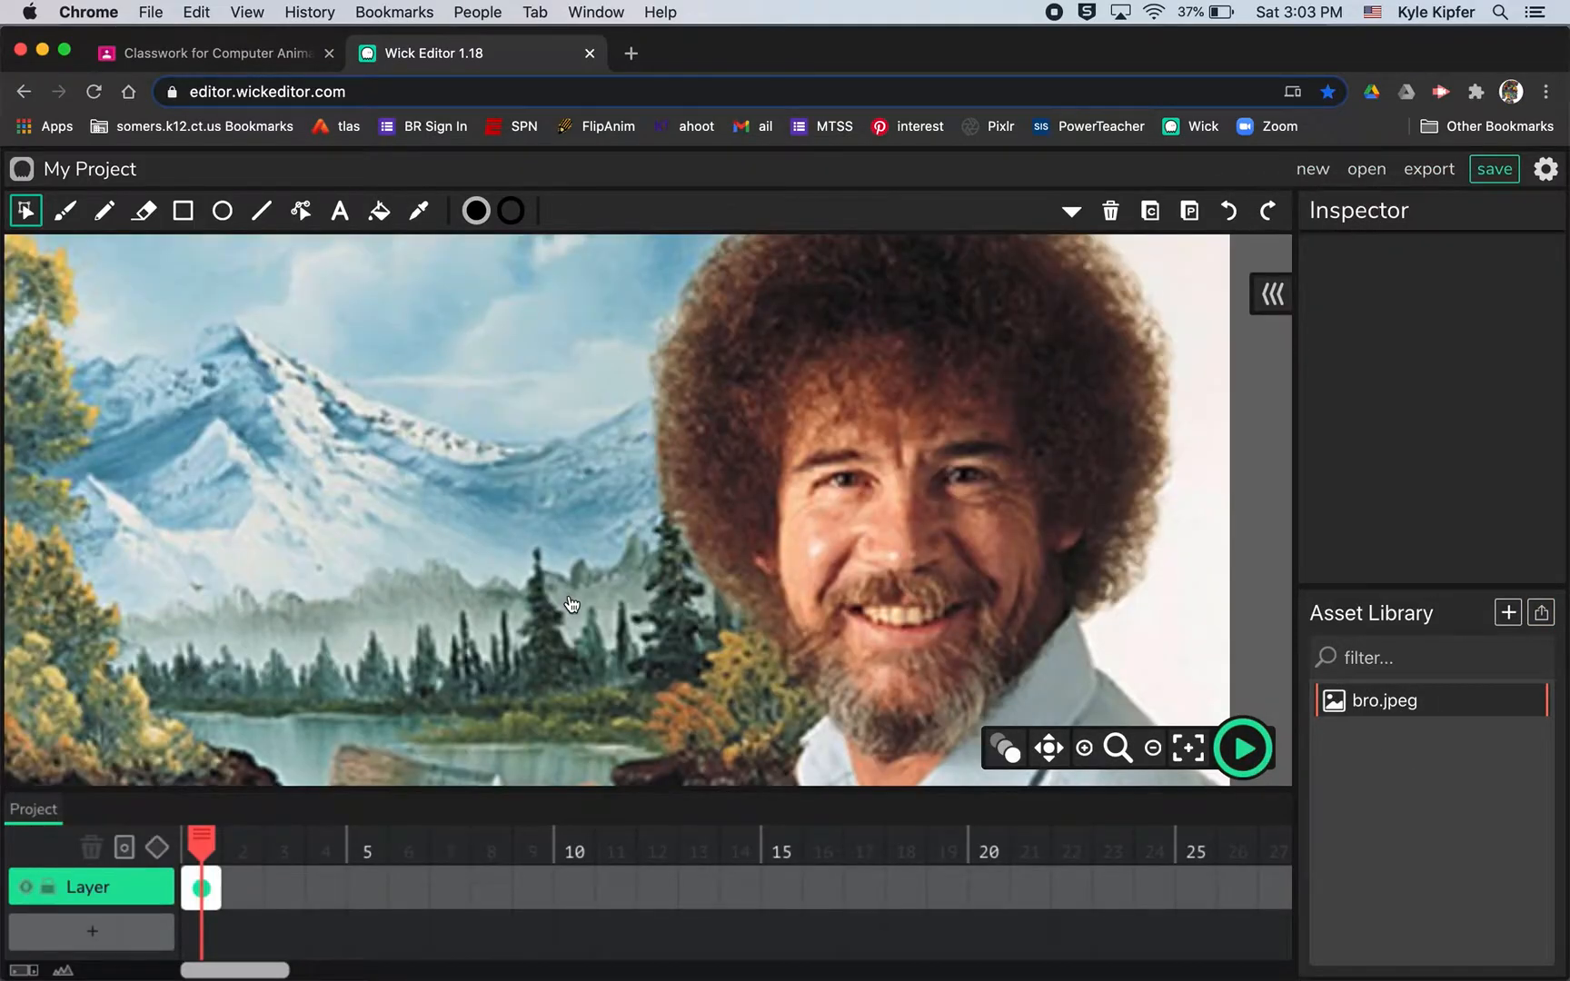
click(1117, 748)
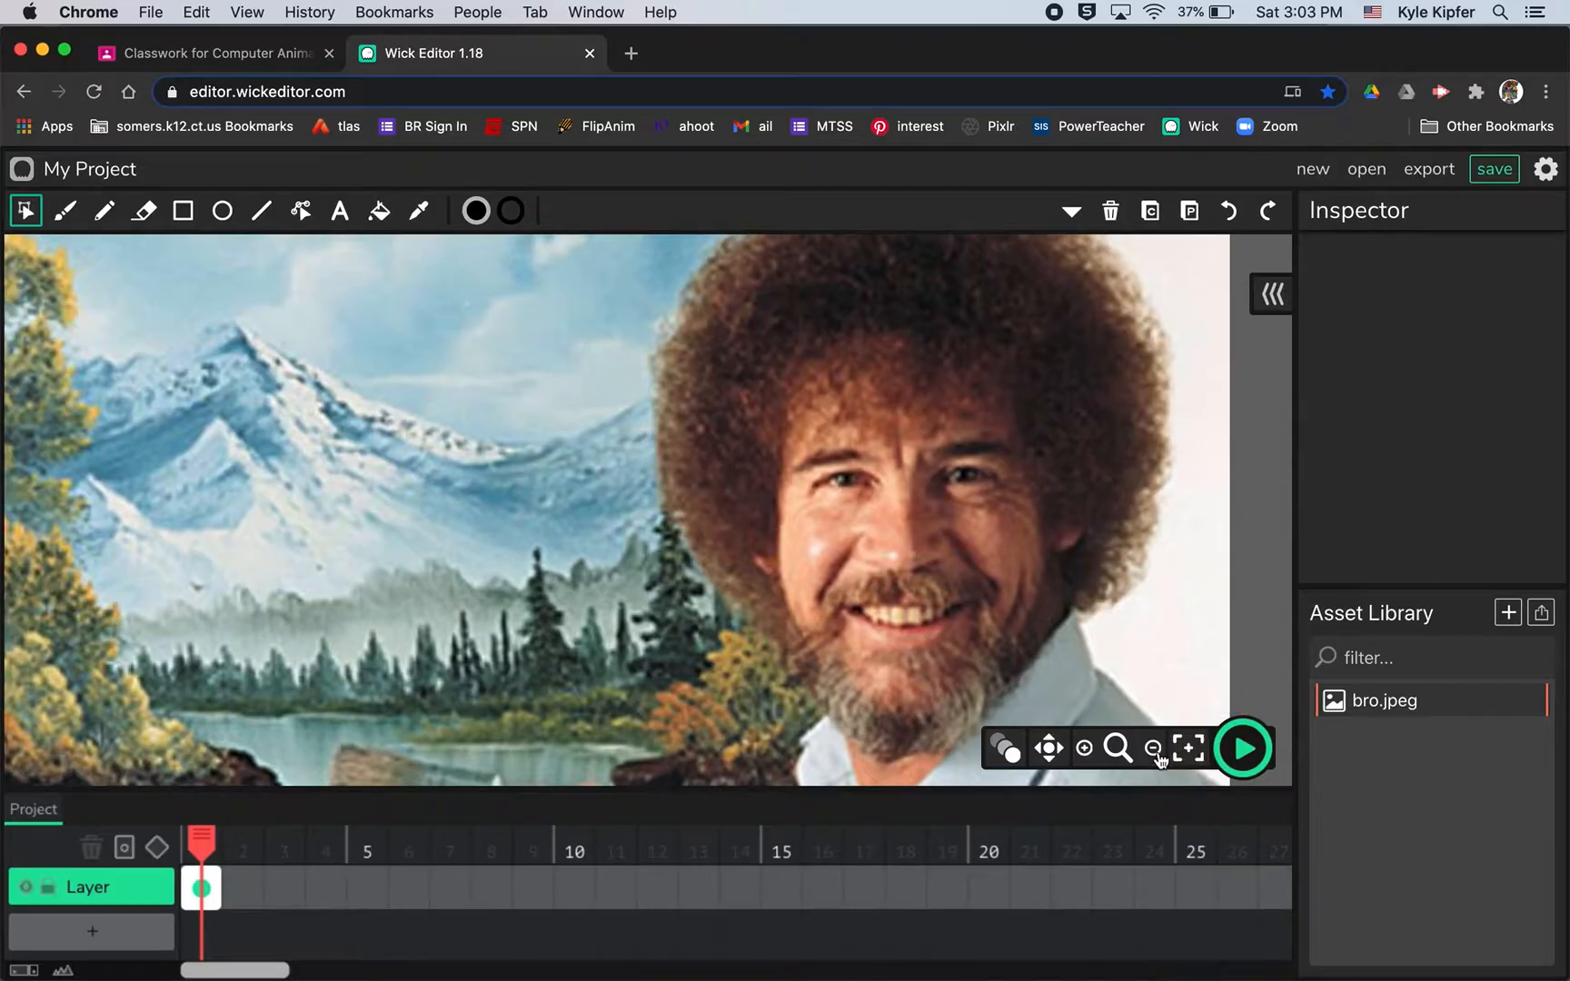
Zoom out to the whole stage and leave the Bob Ross photo at 0.5 opacity, deselected.
click(1152, 749)
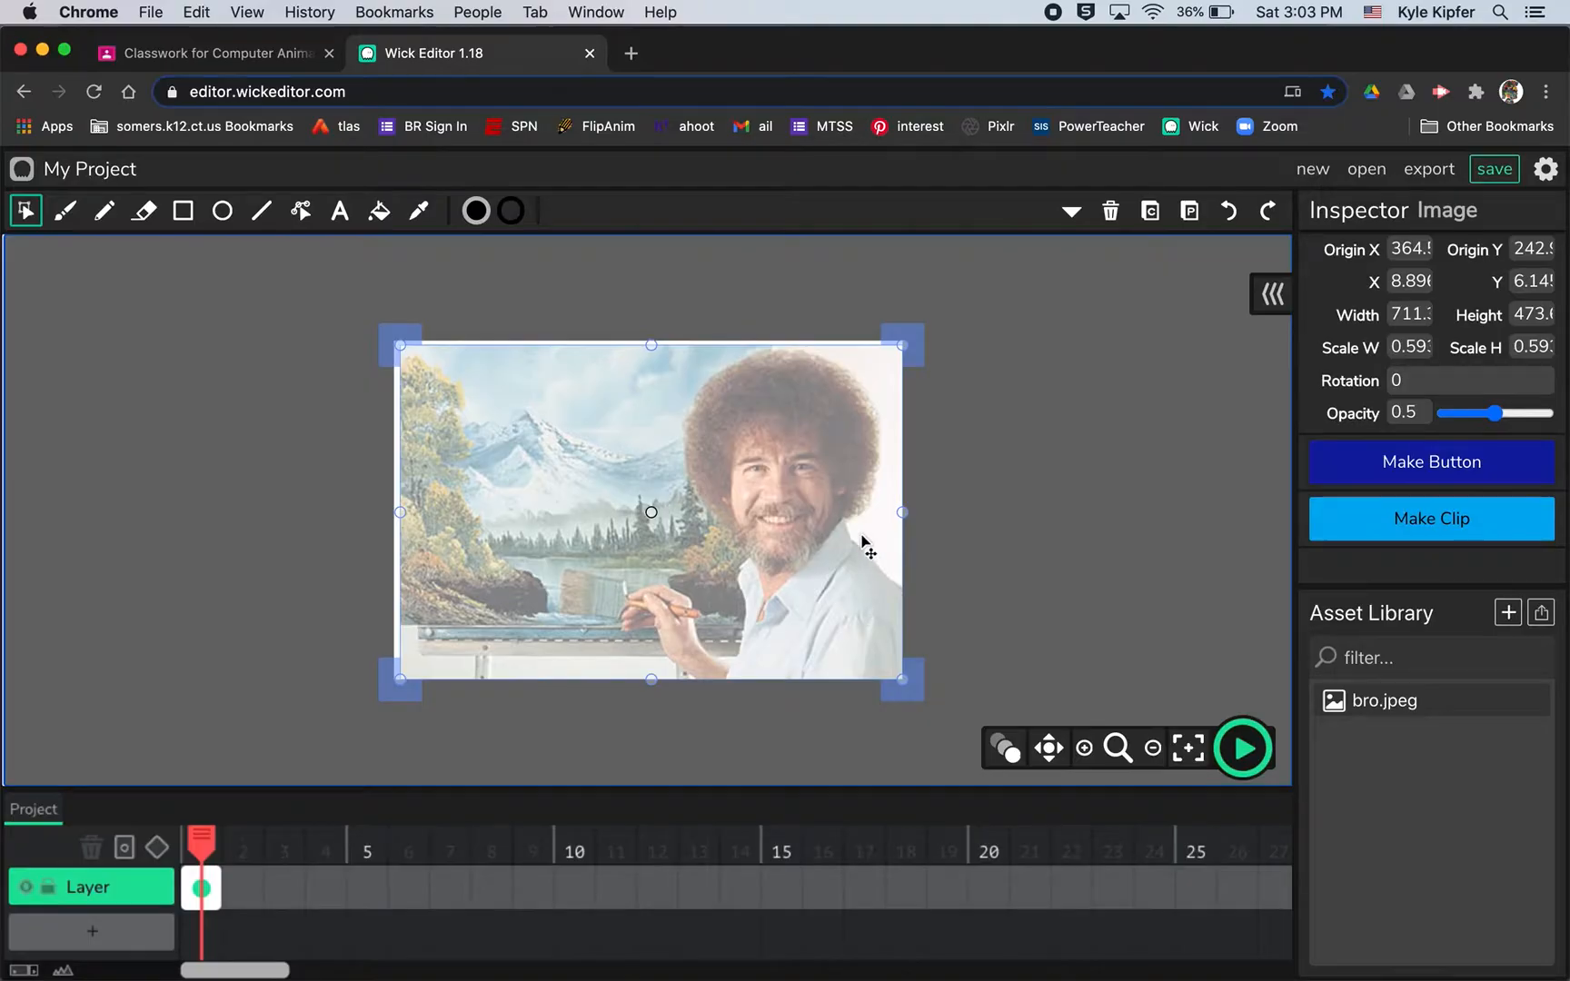
mouse_move(621, 565)
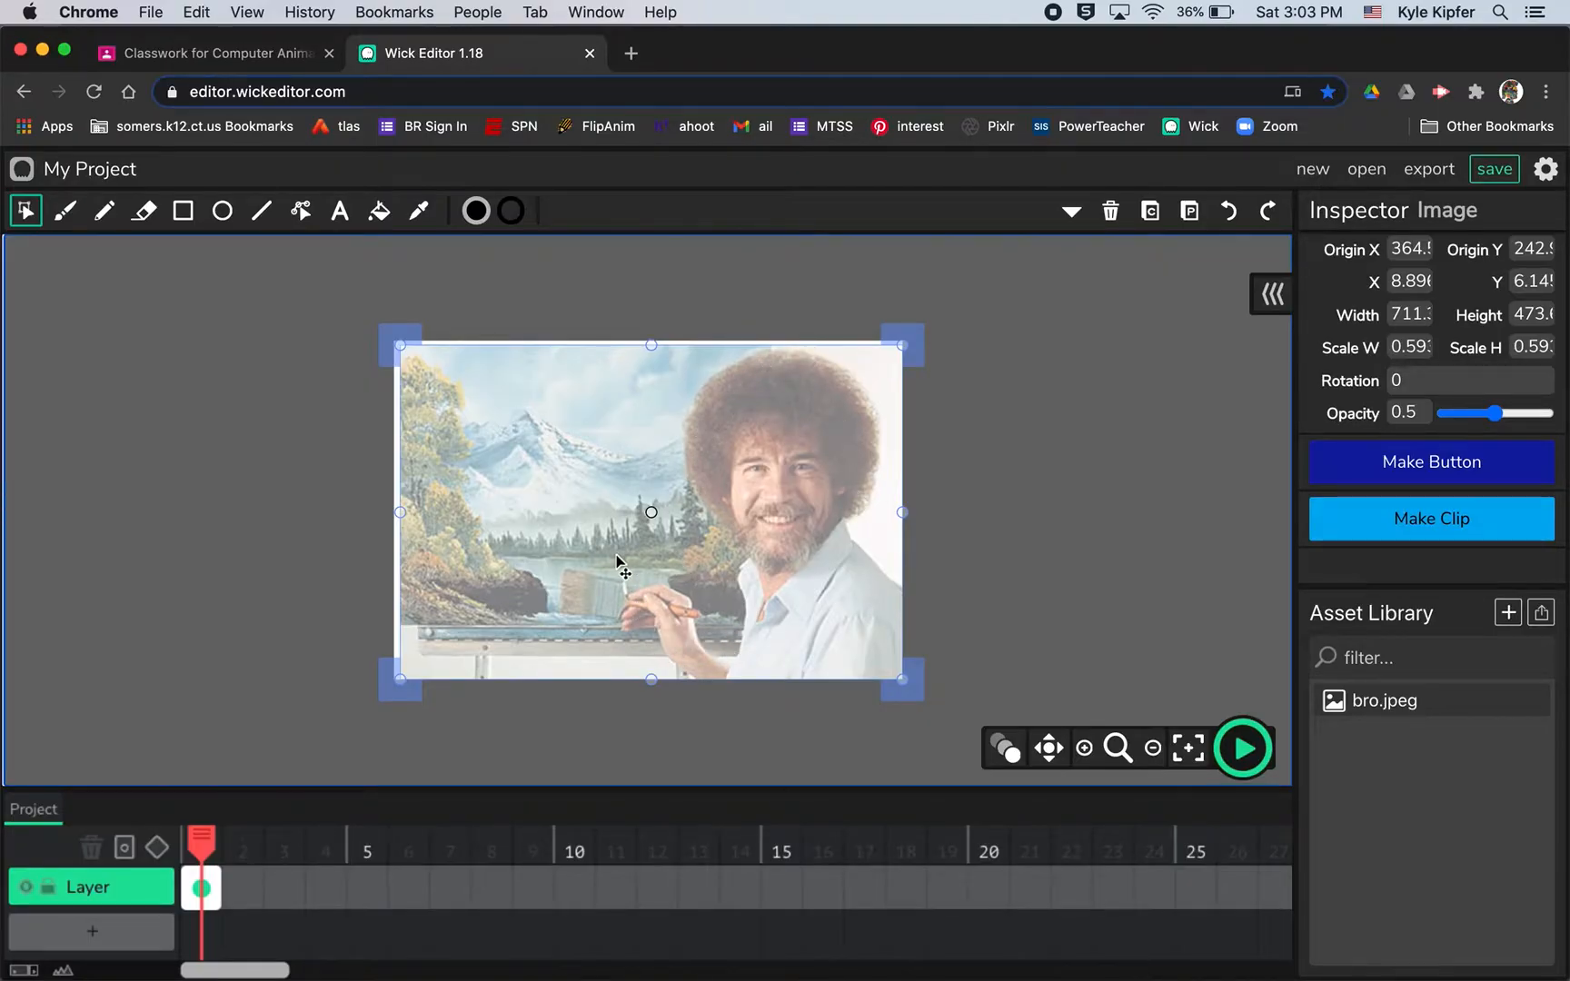
mouse_move(790, 350)
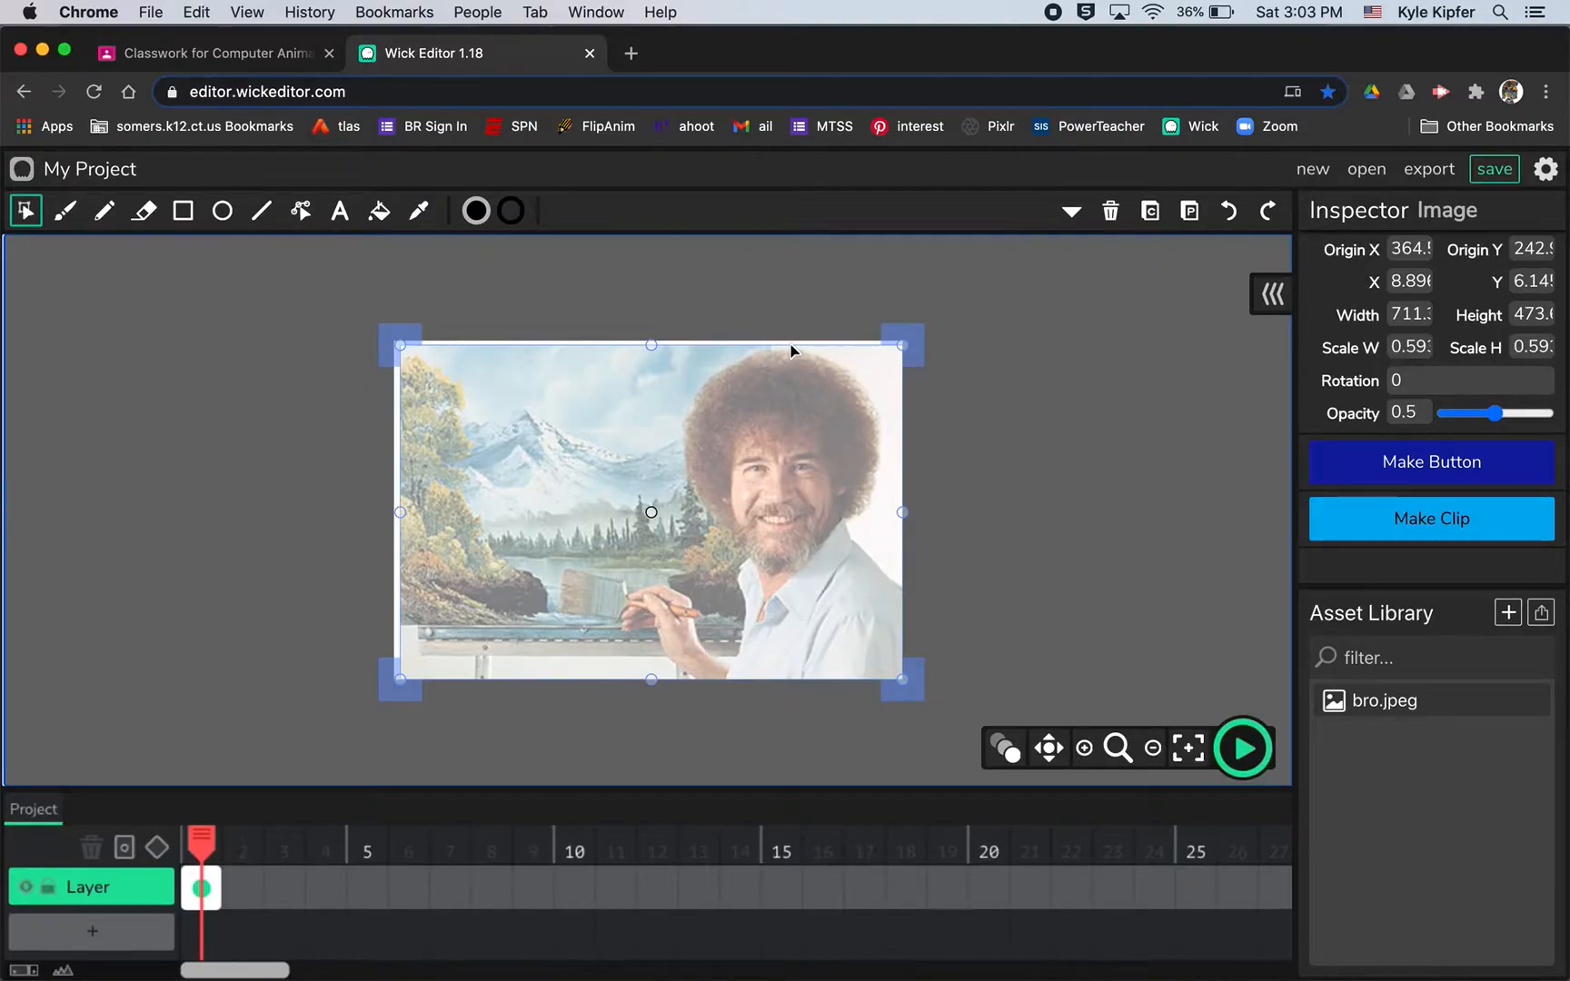
mouse_move(796, 367)
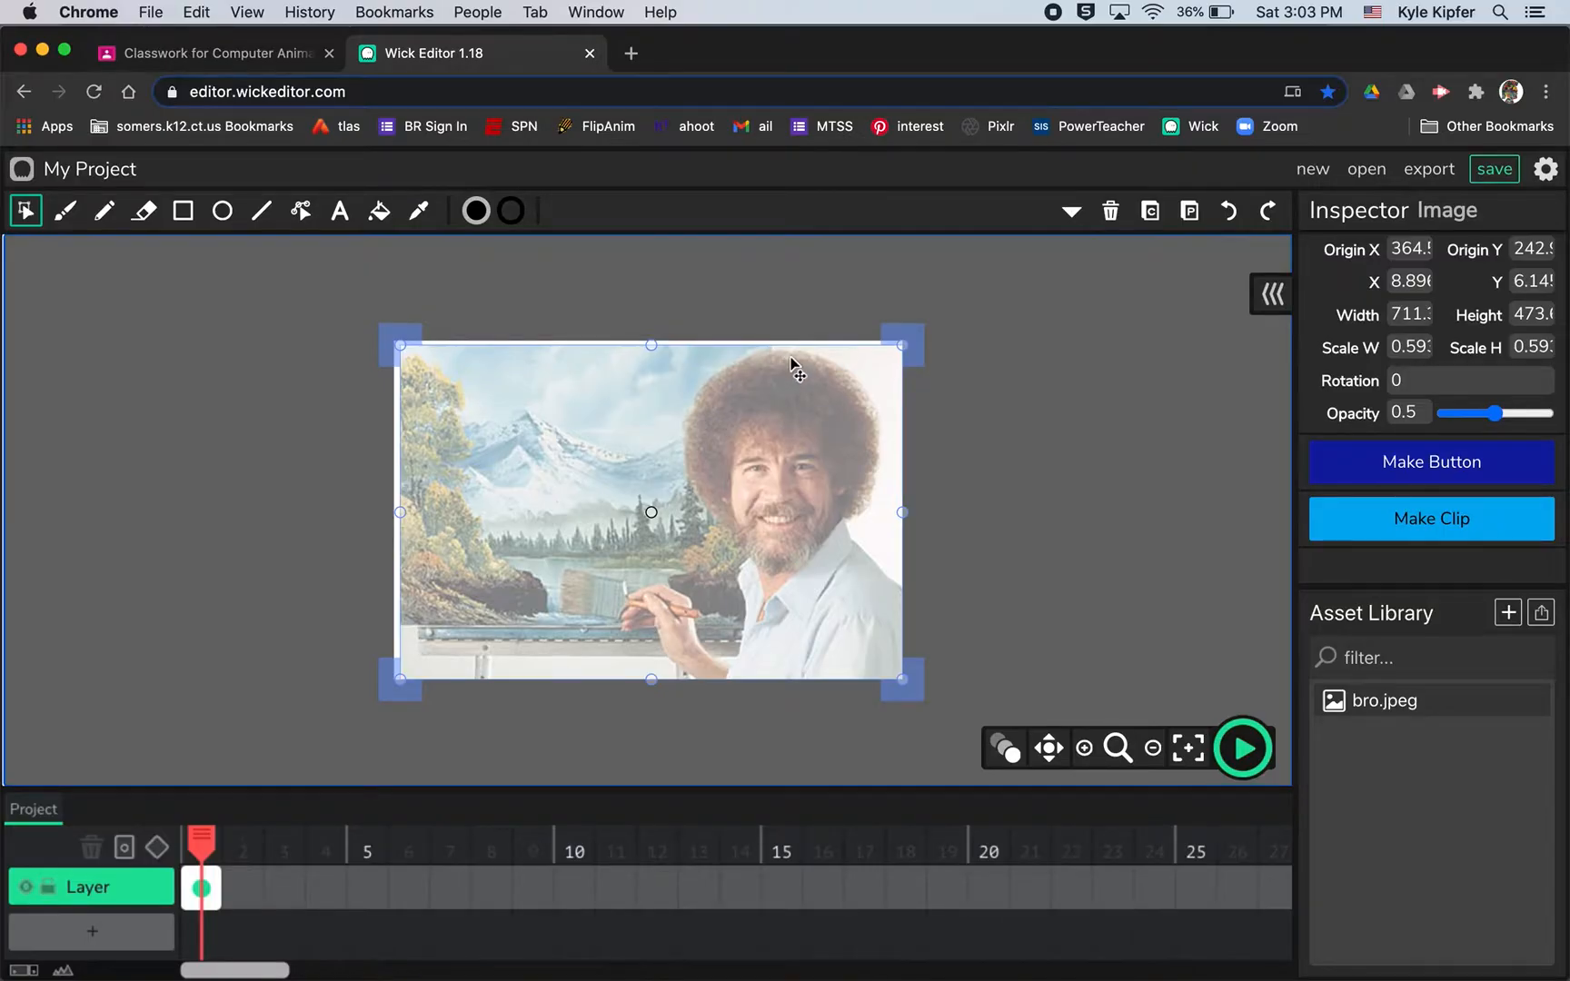
click(908, 594)
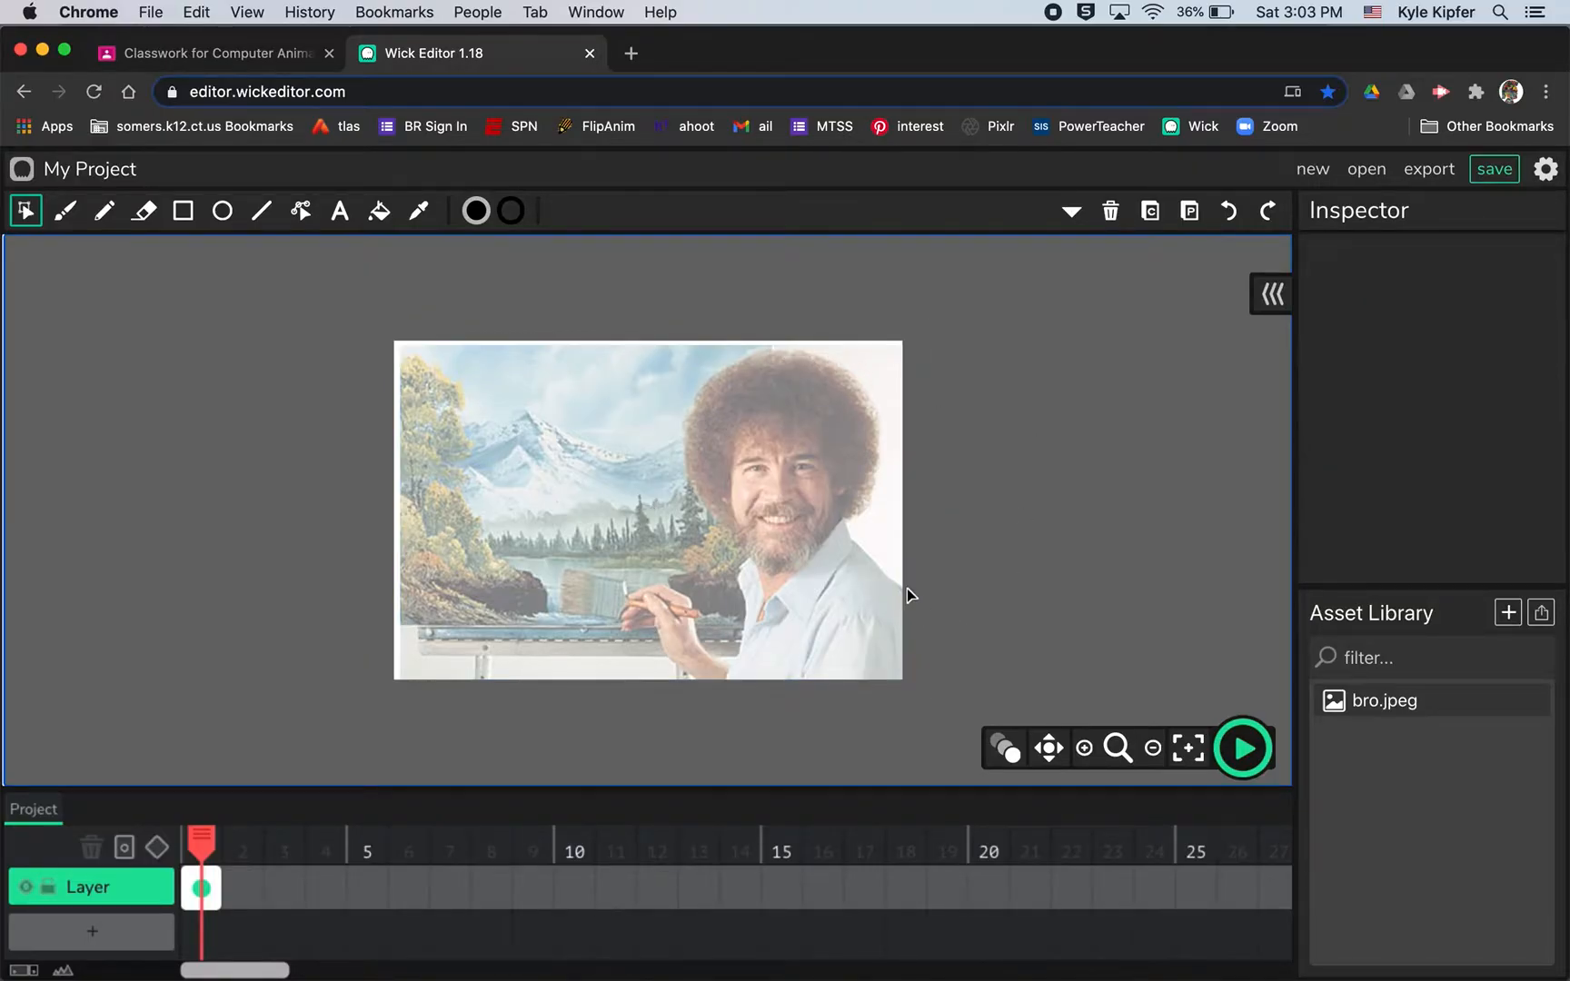
mouse_move(738, 689)
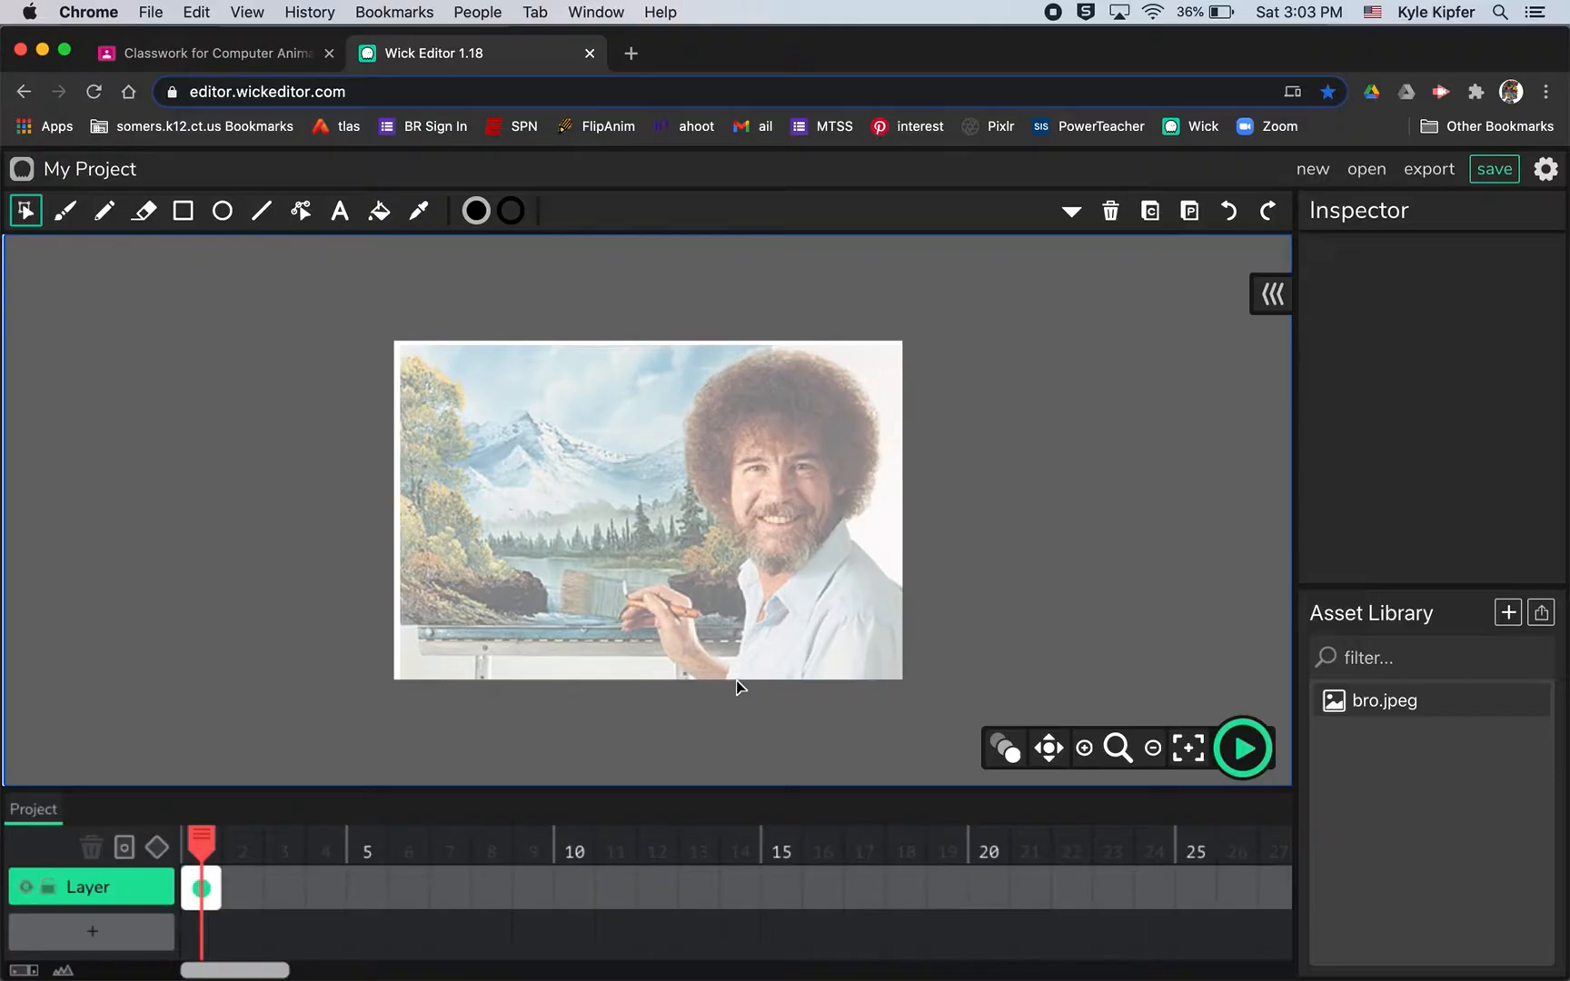
mouse_move(894, 734)
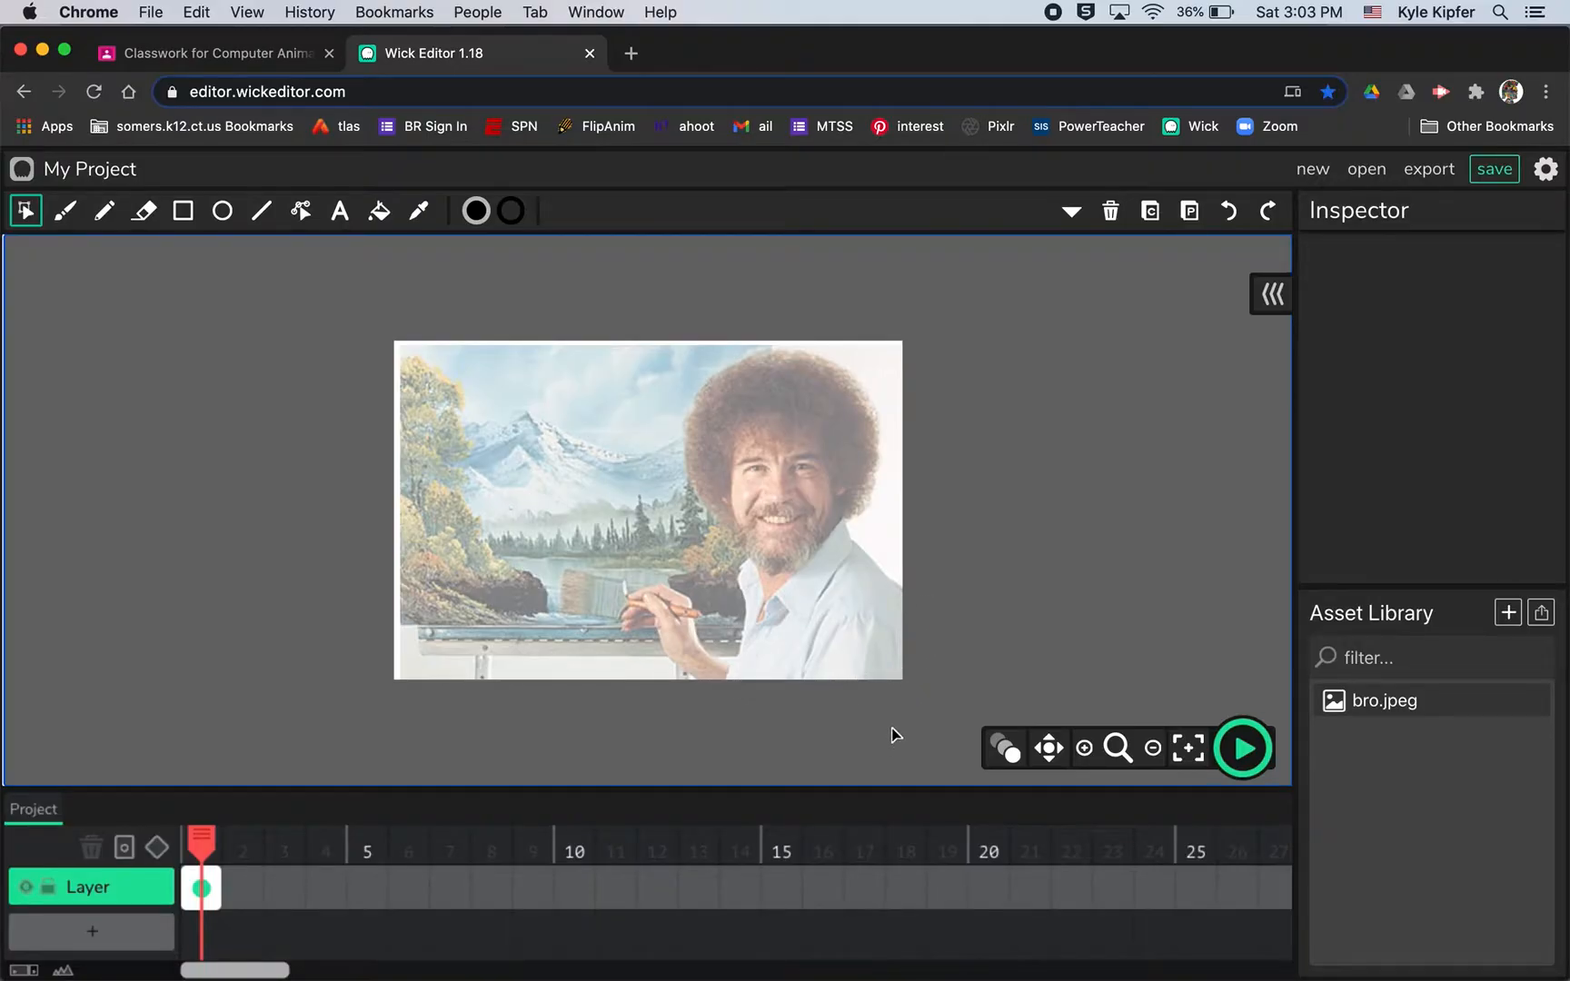
mouse_move(832, 644)
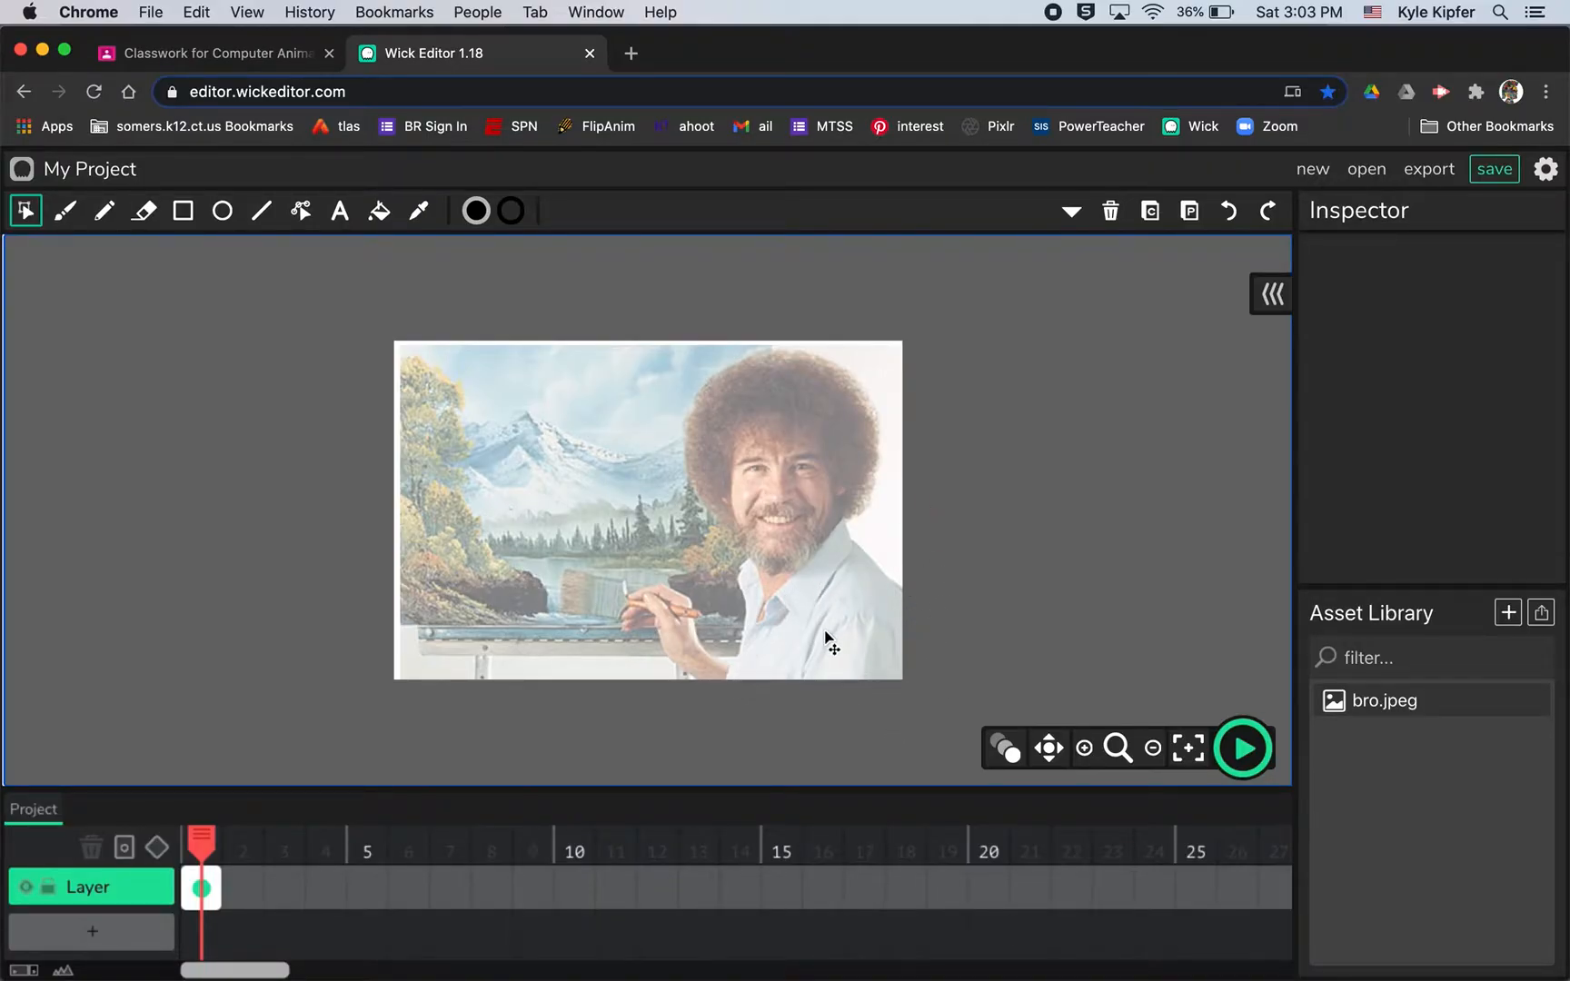
mouse_move(890, 583)
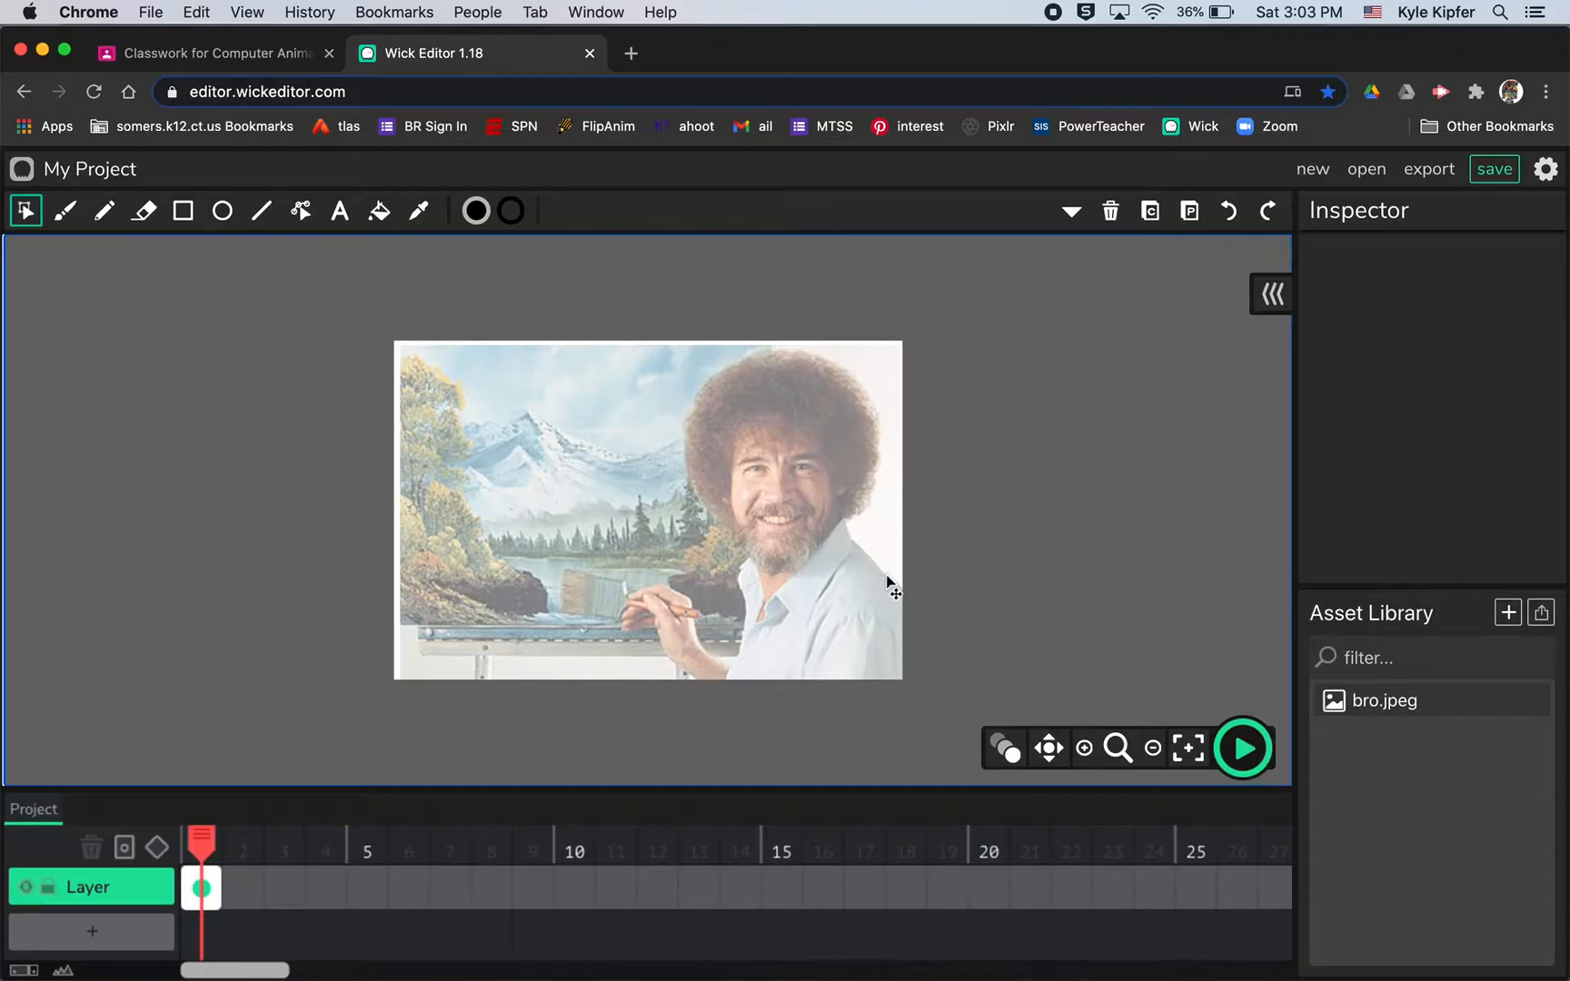
mouse_move(669, 663)
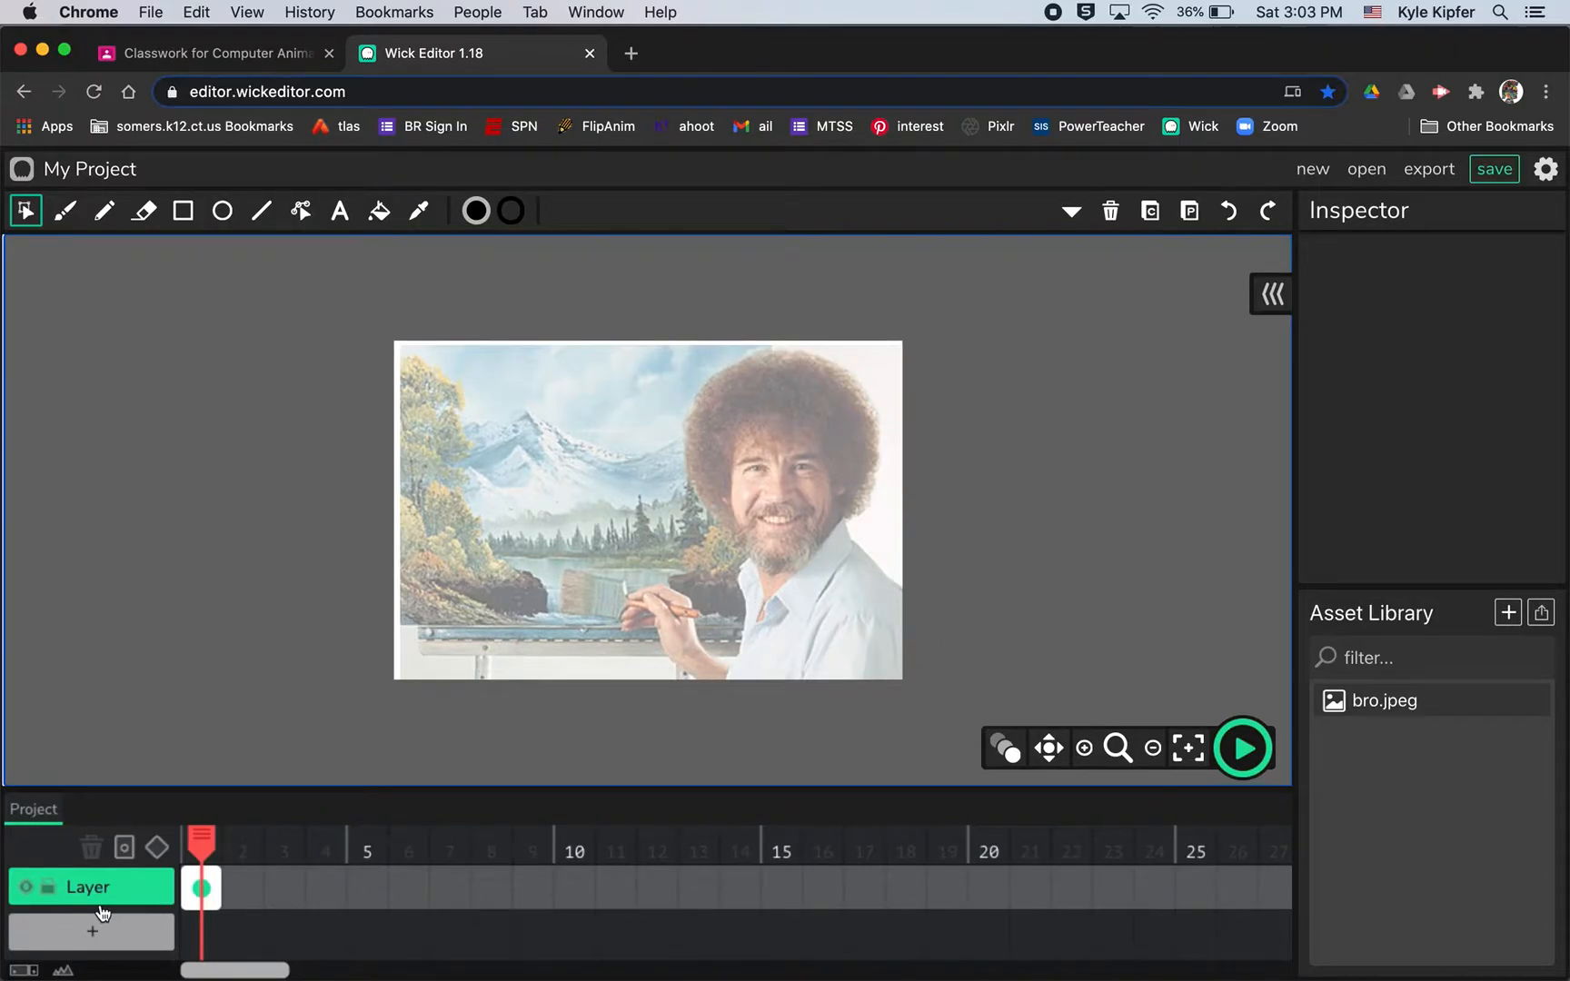
mouse_move(1168, 389)
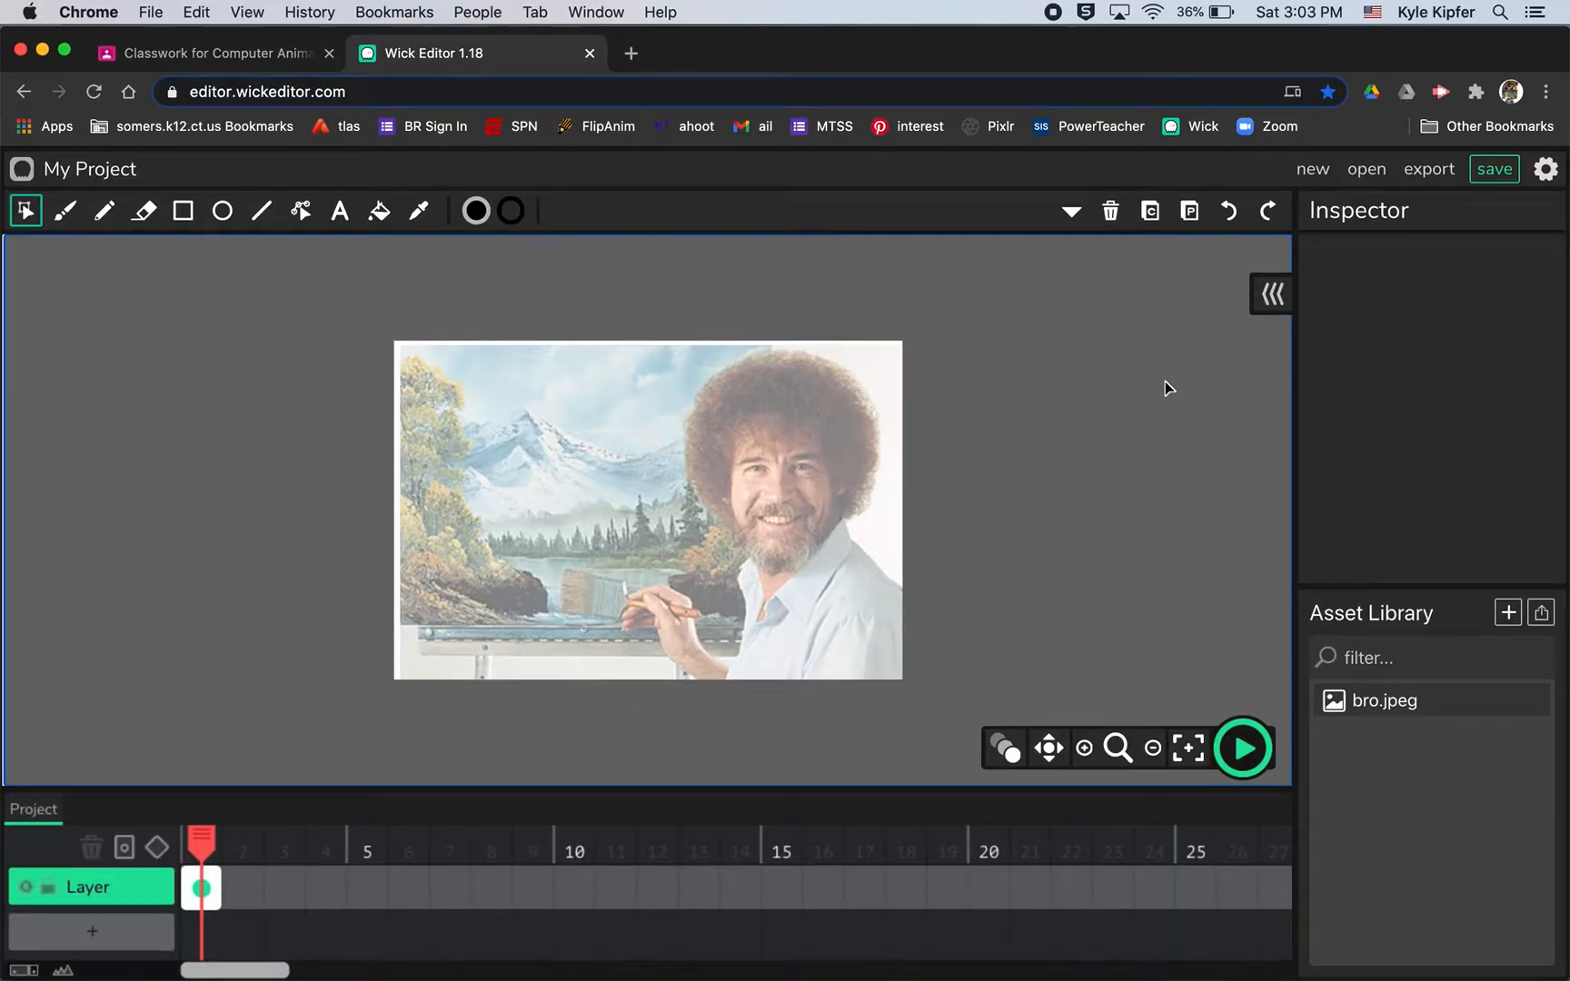
Rename the image layer to 'photo'.
click(90, 886)
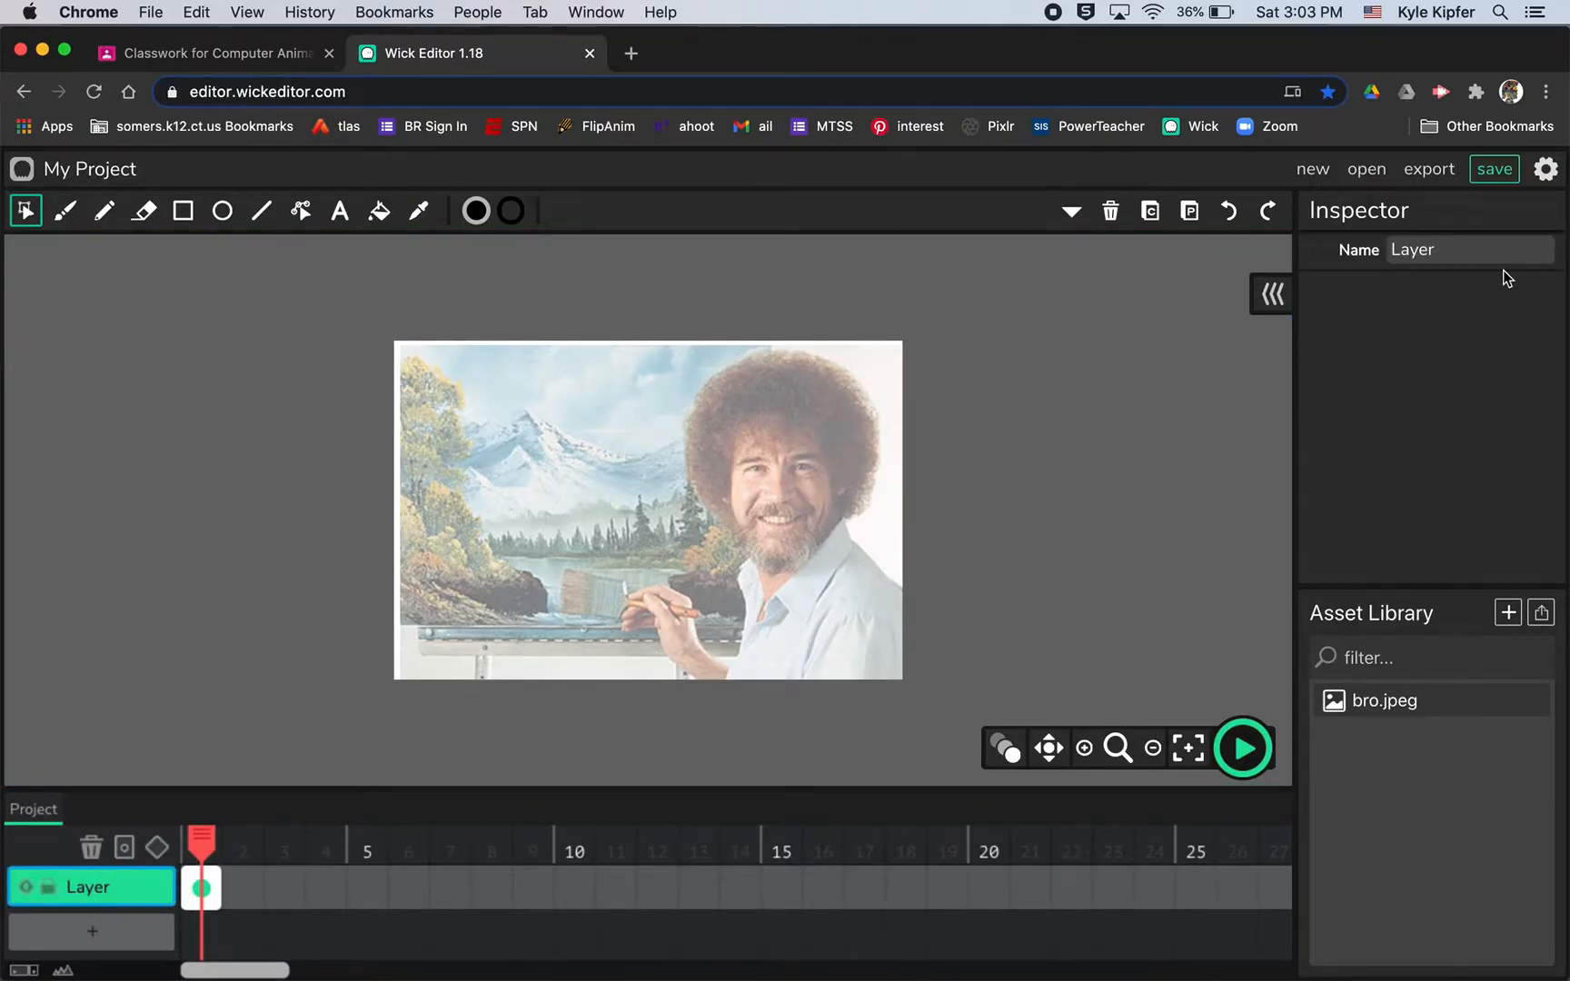
text(ph)
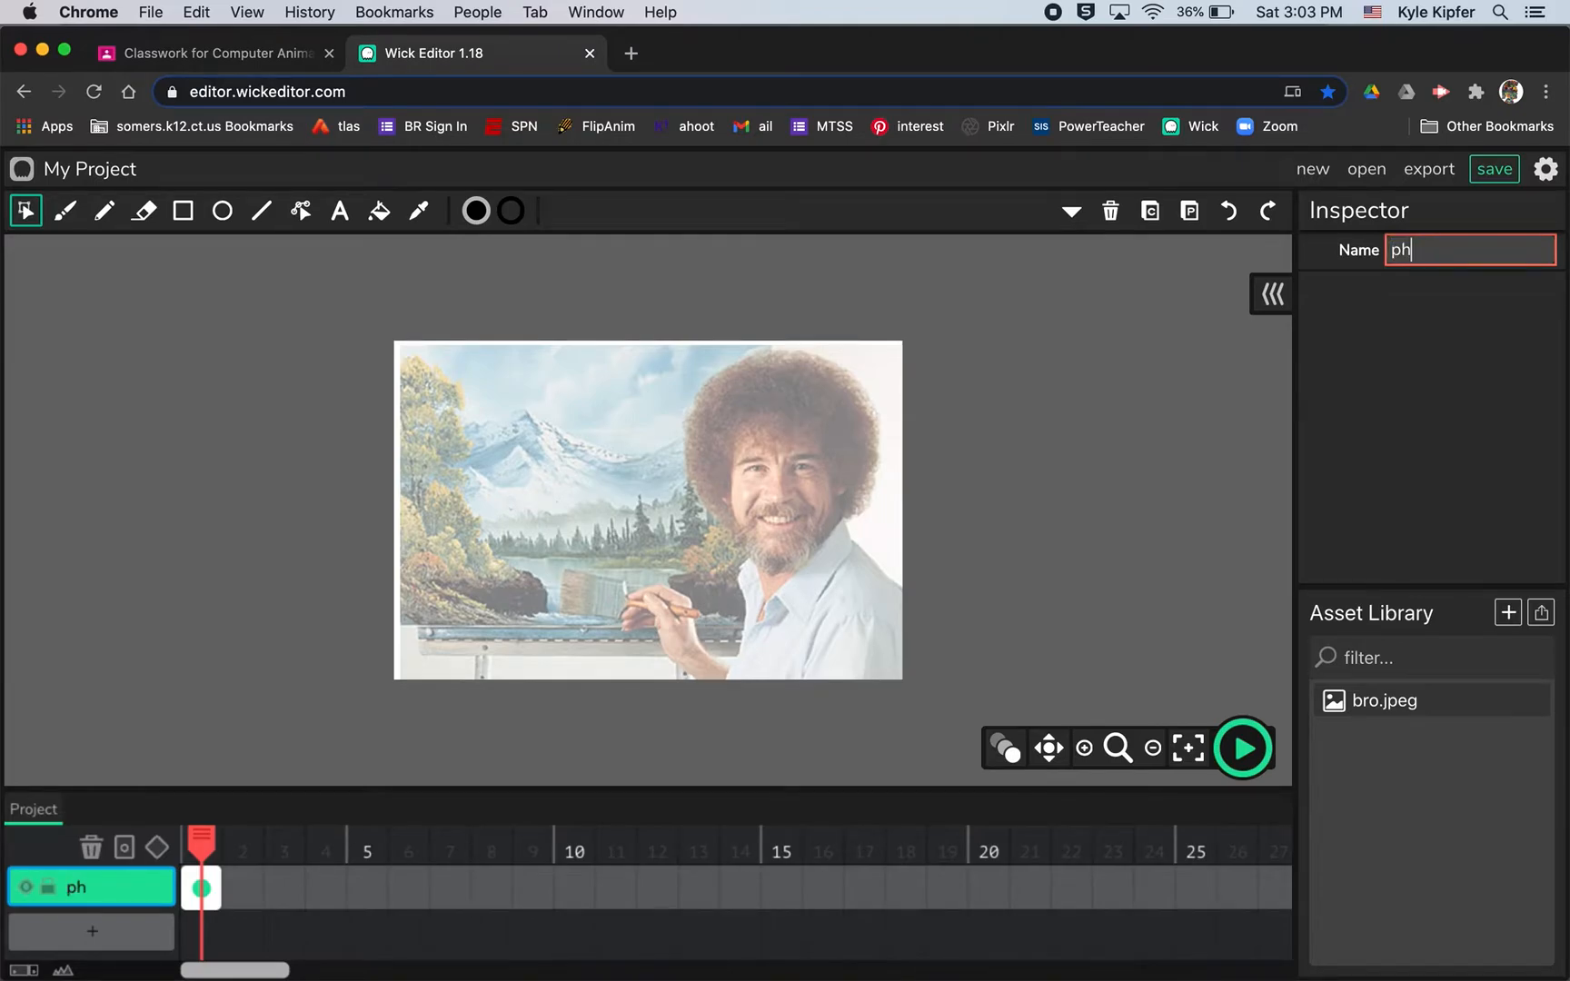
text(oto)
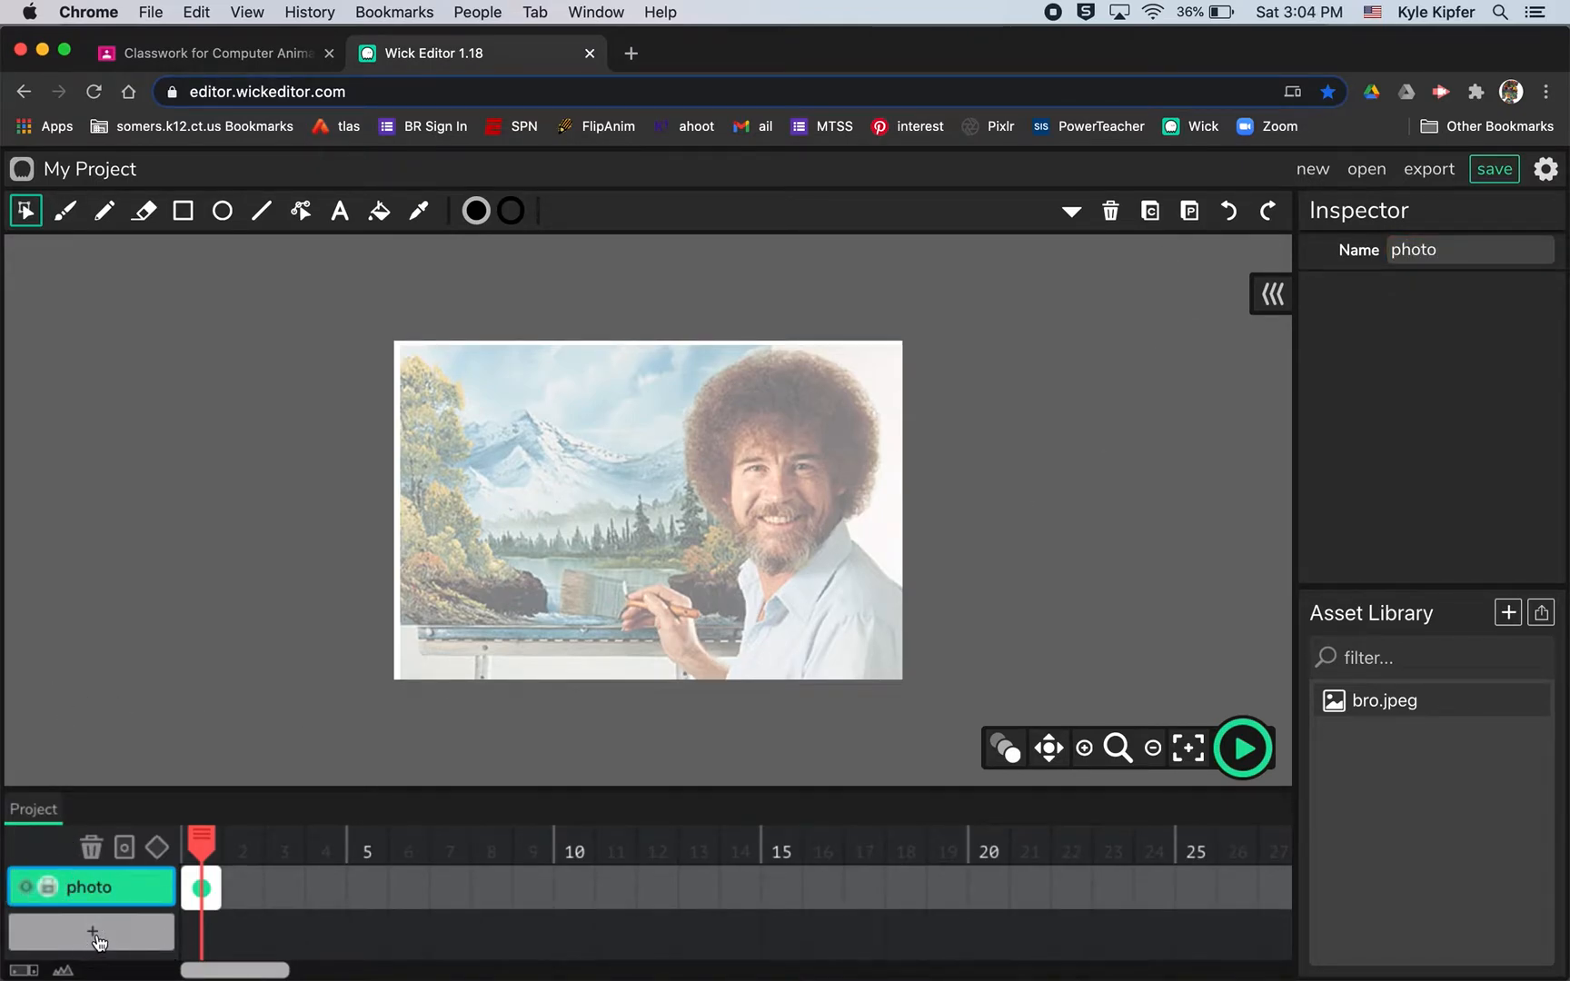
Add a new layer named 'Graphic' above it with a first drawing frame.
click(91, 932)
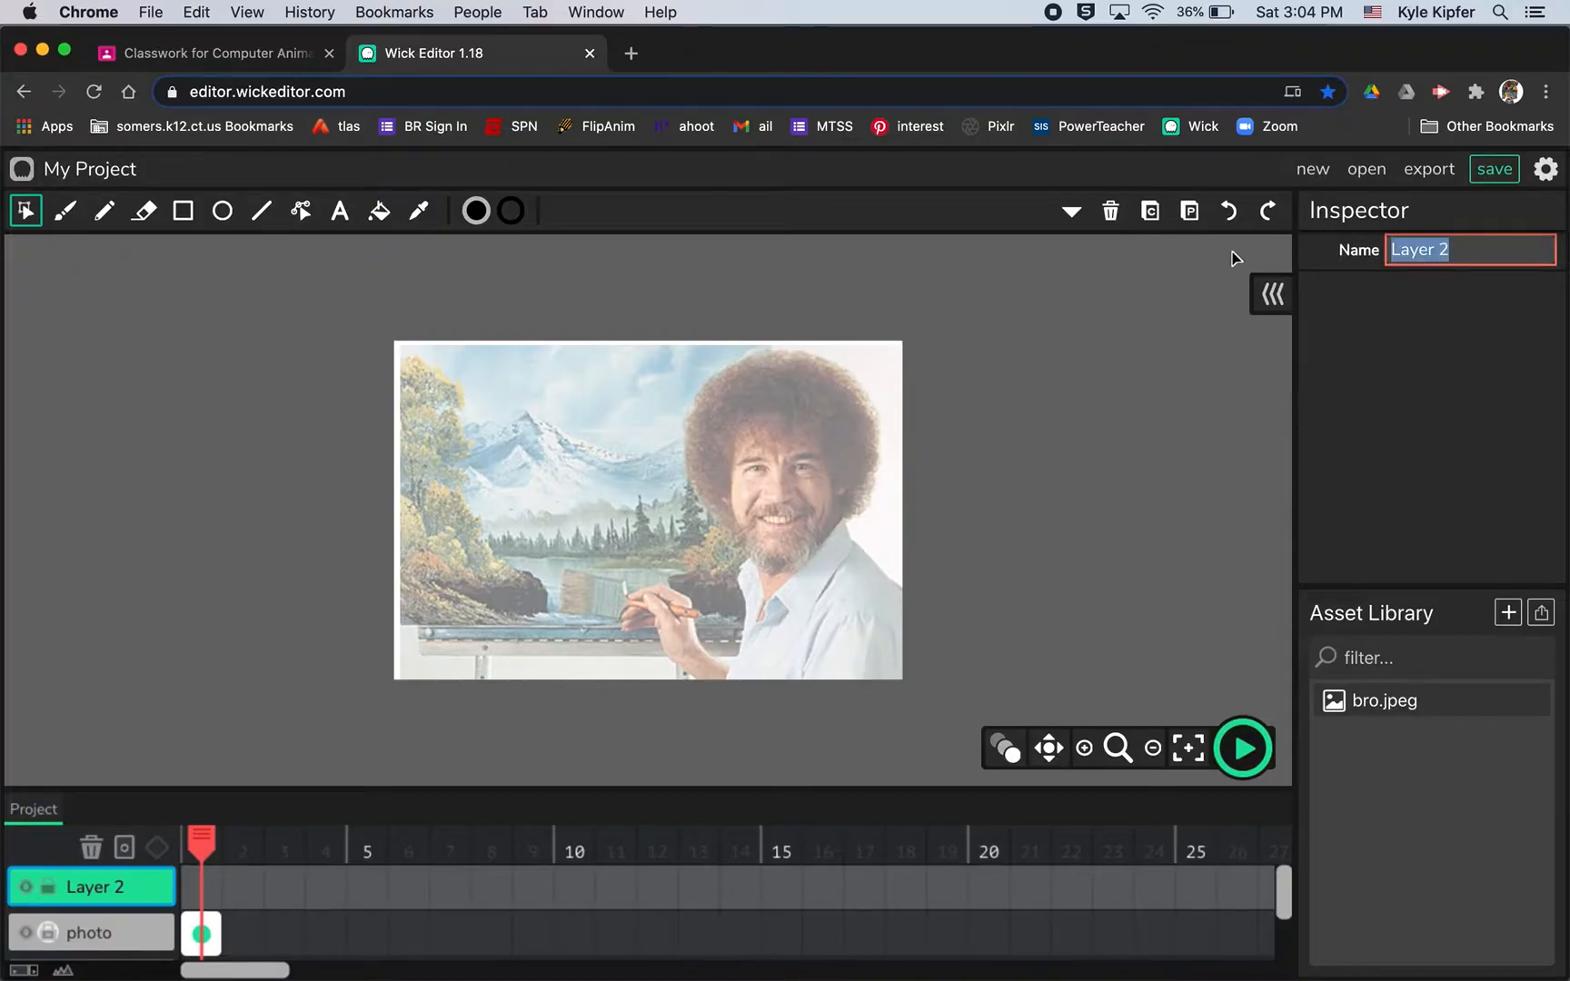
text(Graph)
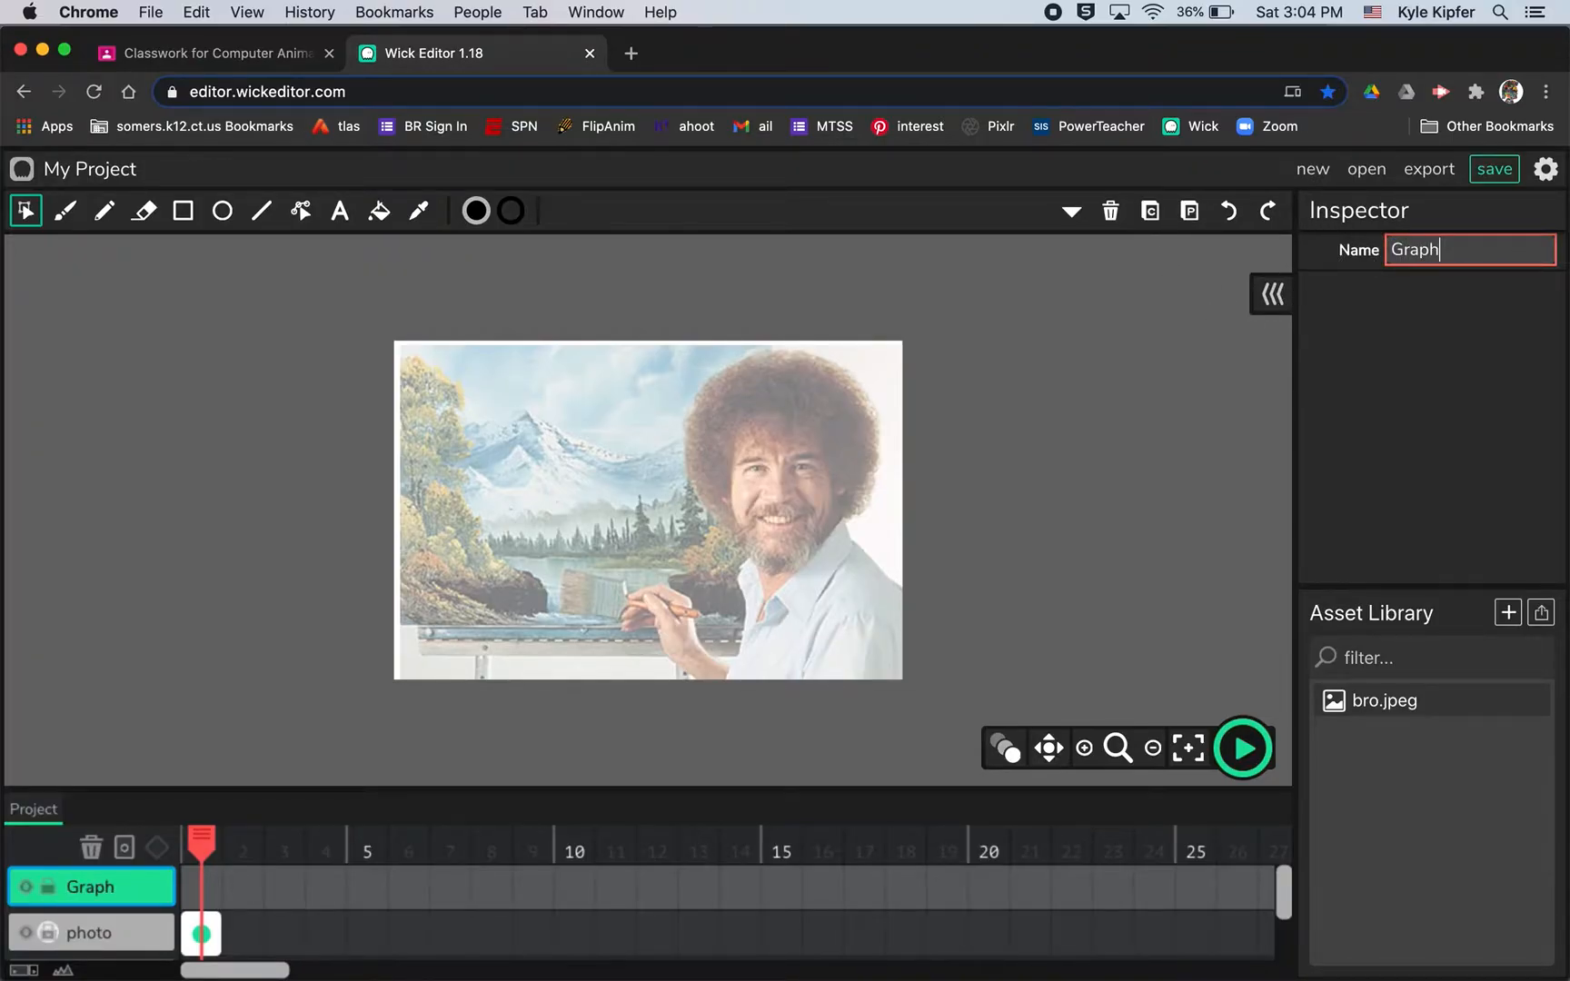
text(ic)
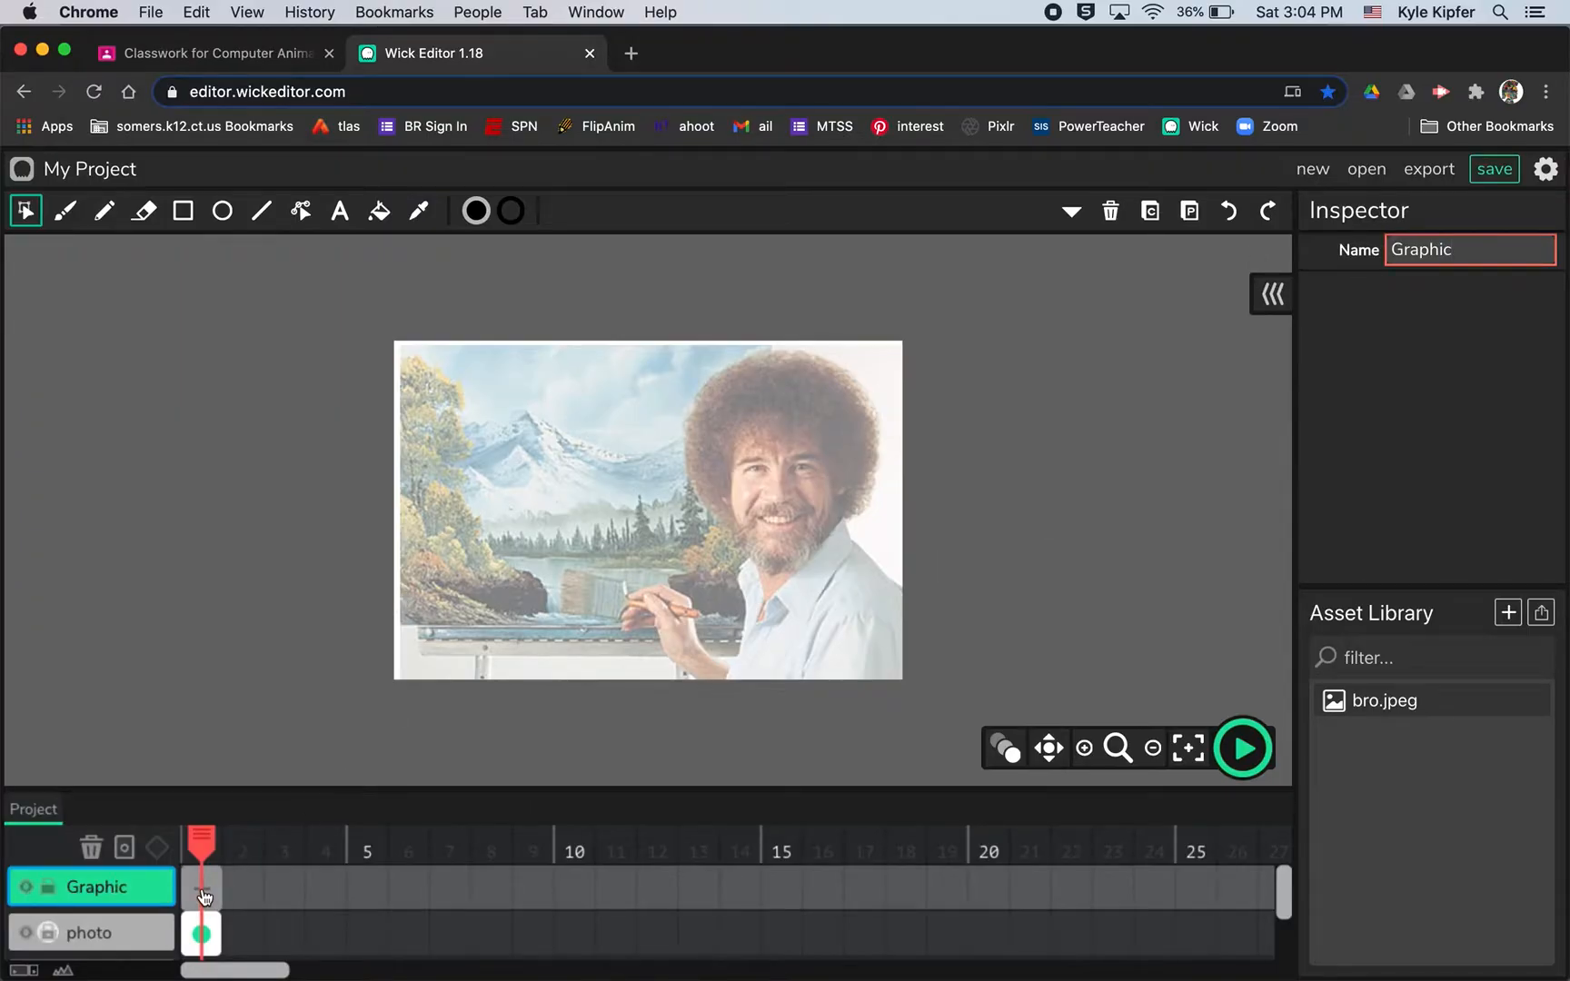
click(202, 886)
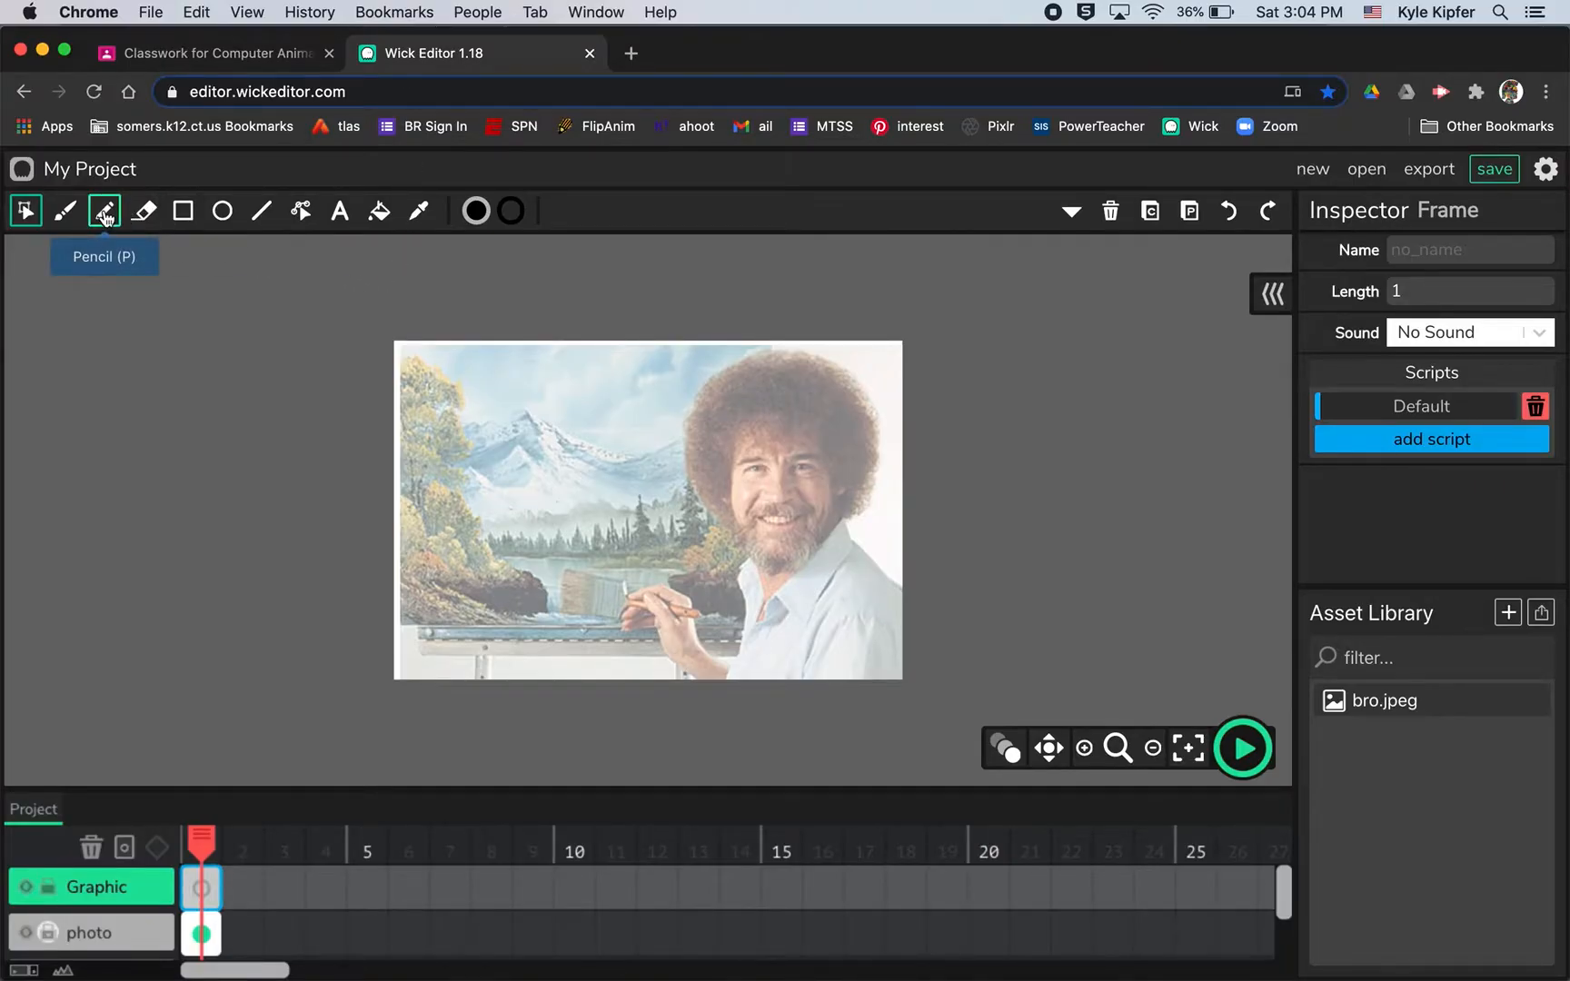
Set the Pencil to stroke size 4 with a line colour eyedroppered from the photo.
click(103, 211)
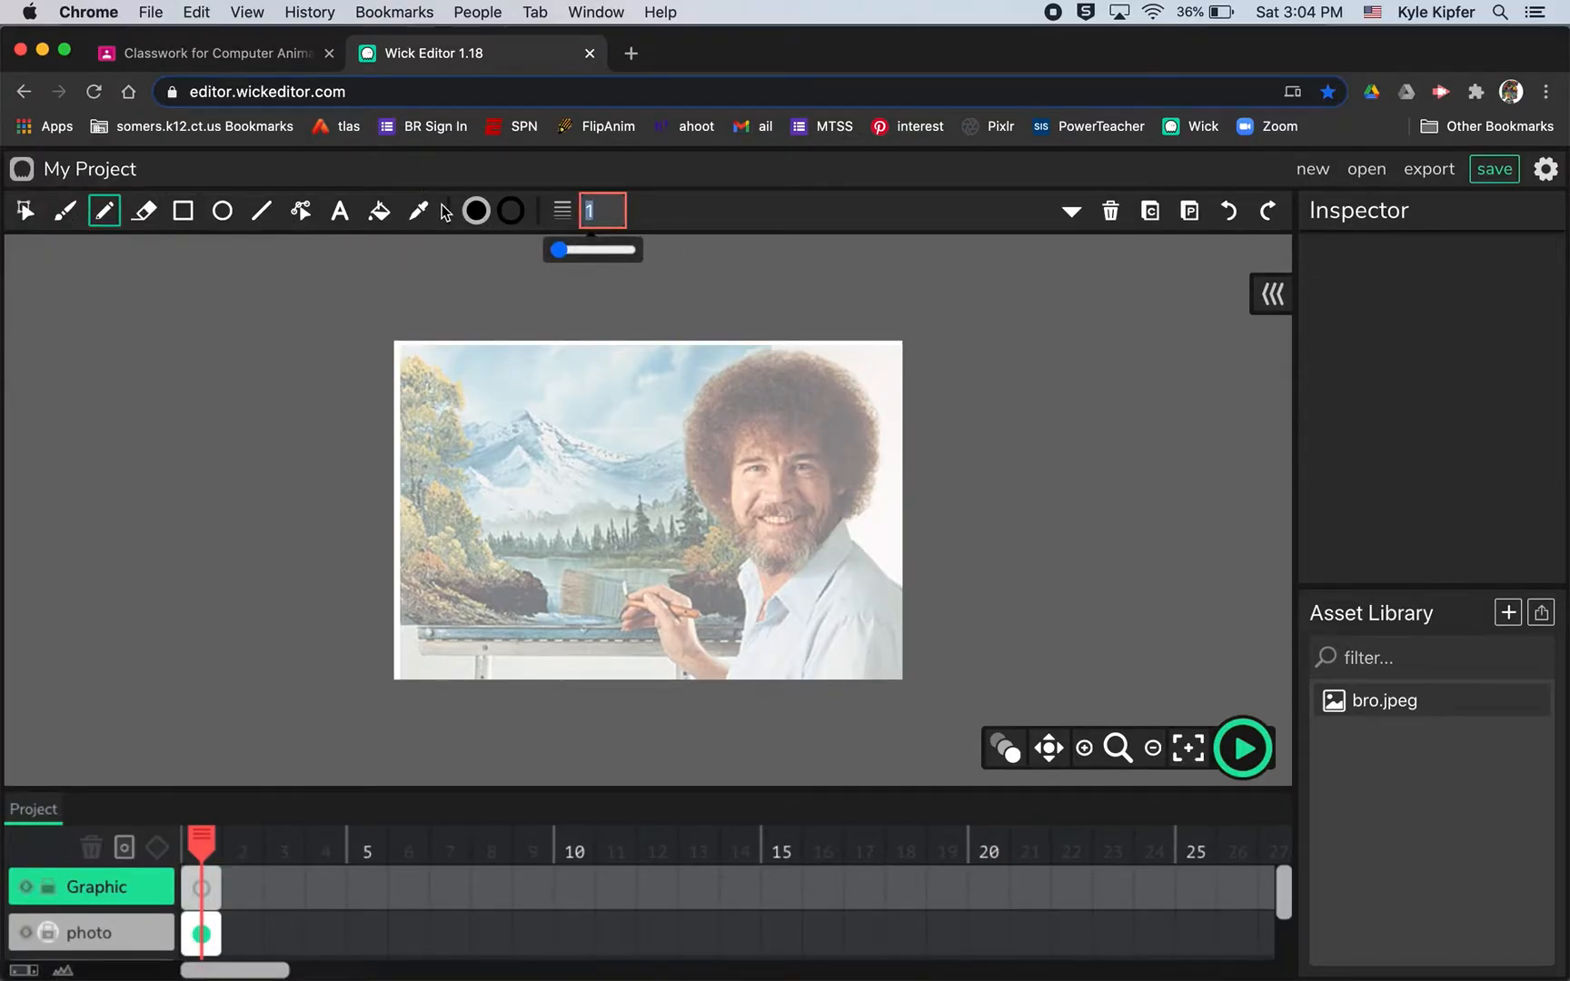
text(4)
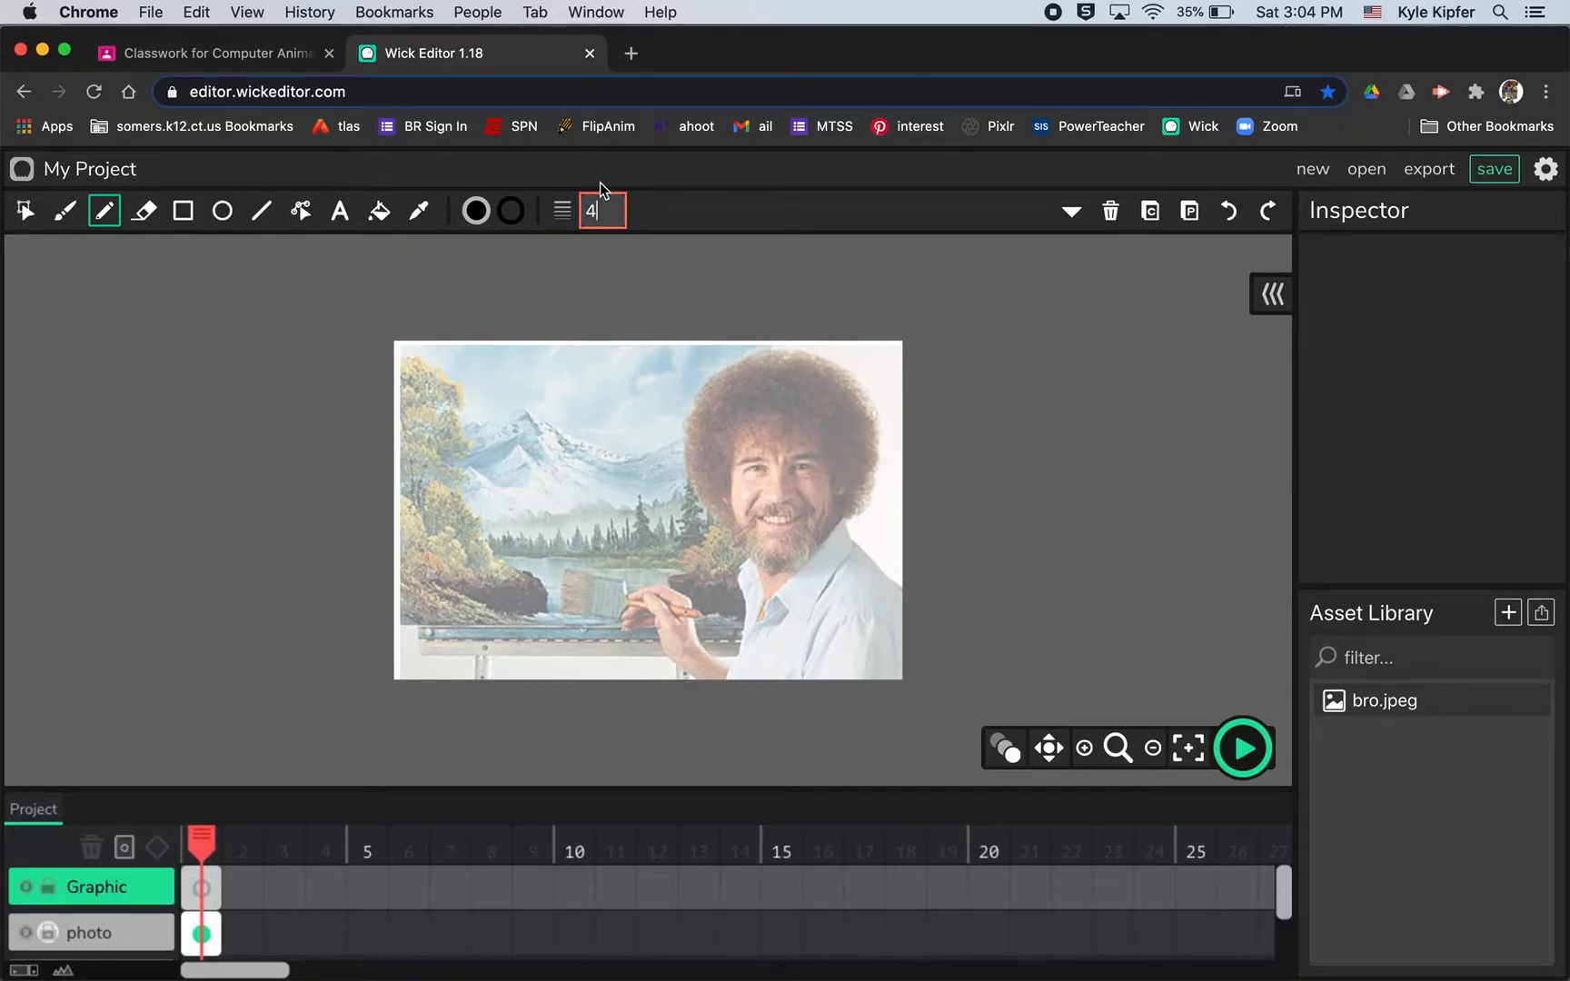
click(508, 211)
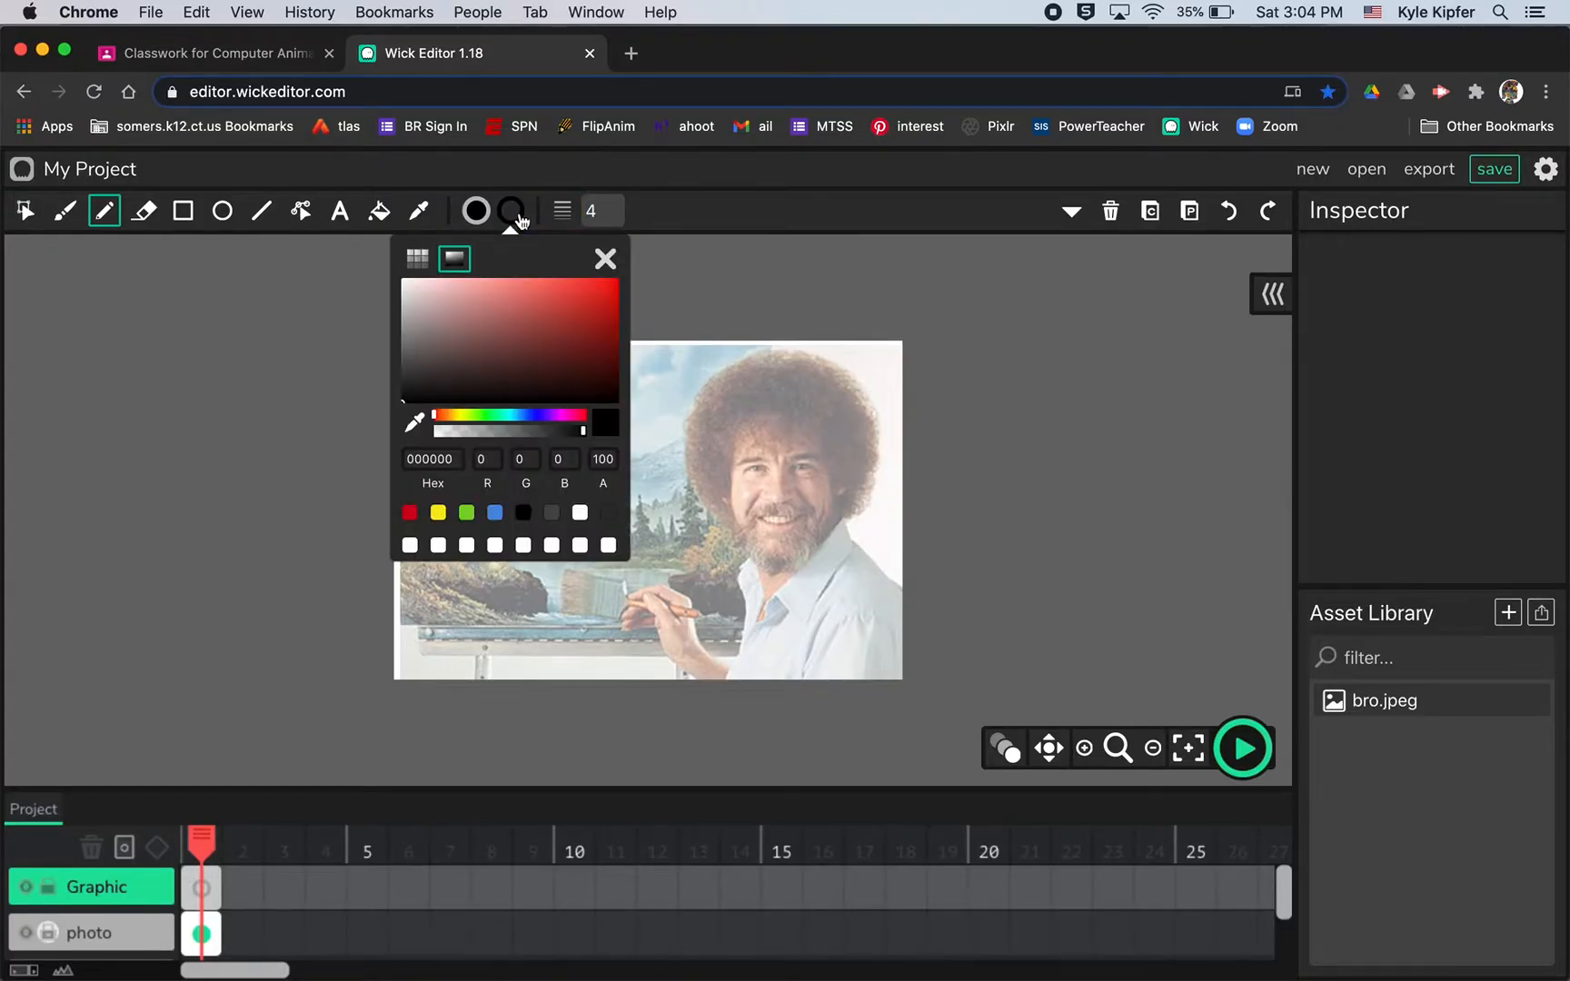
mouse_move(414, 423)
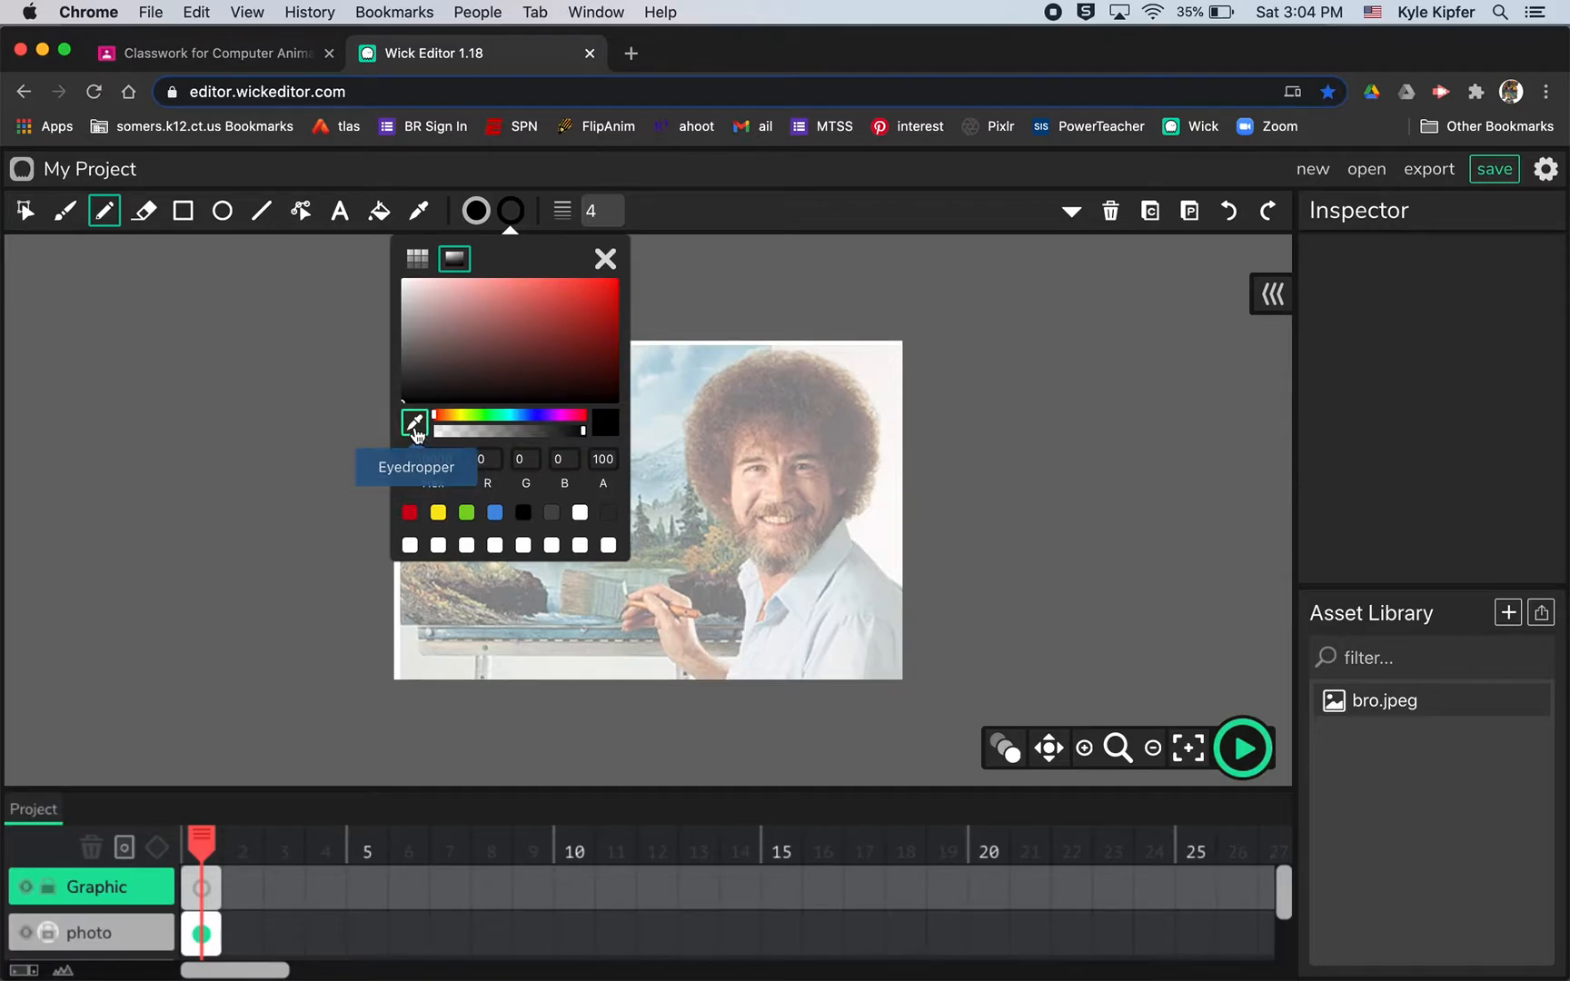
click(414, 423)
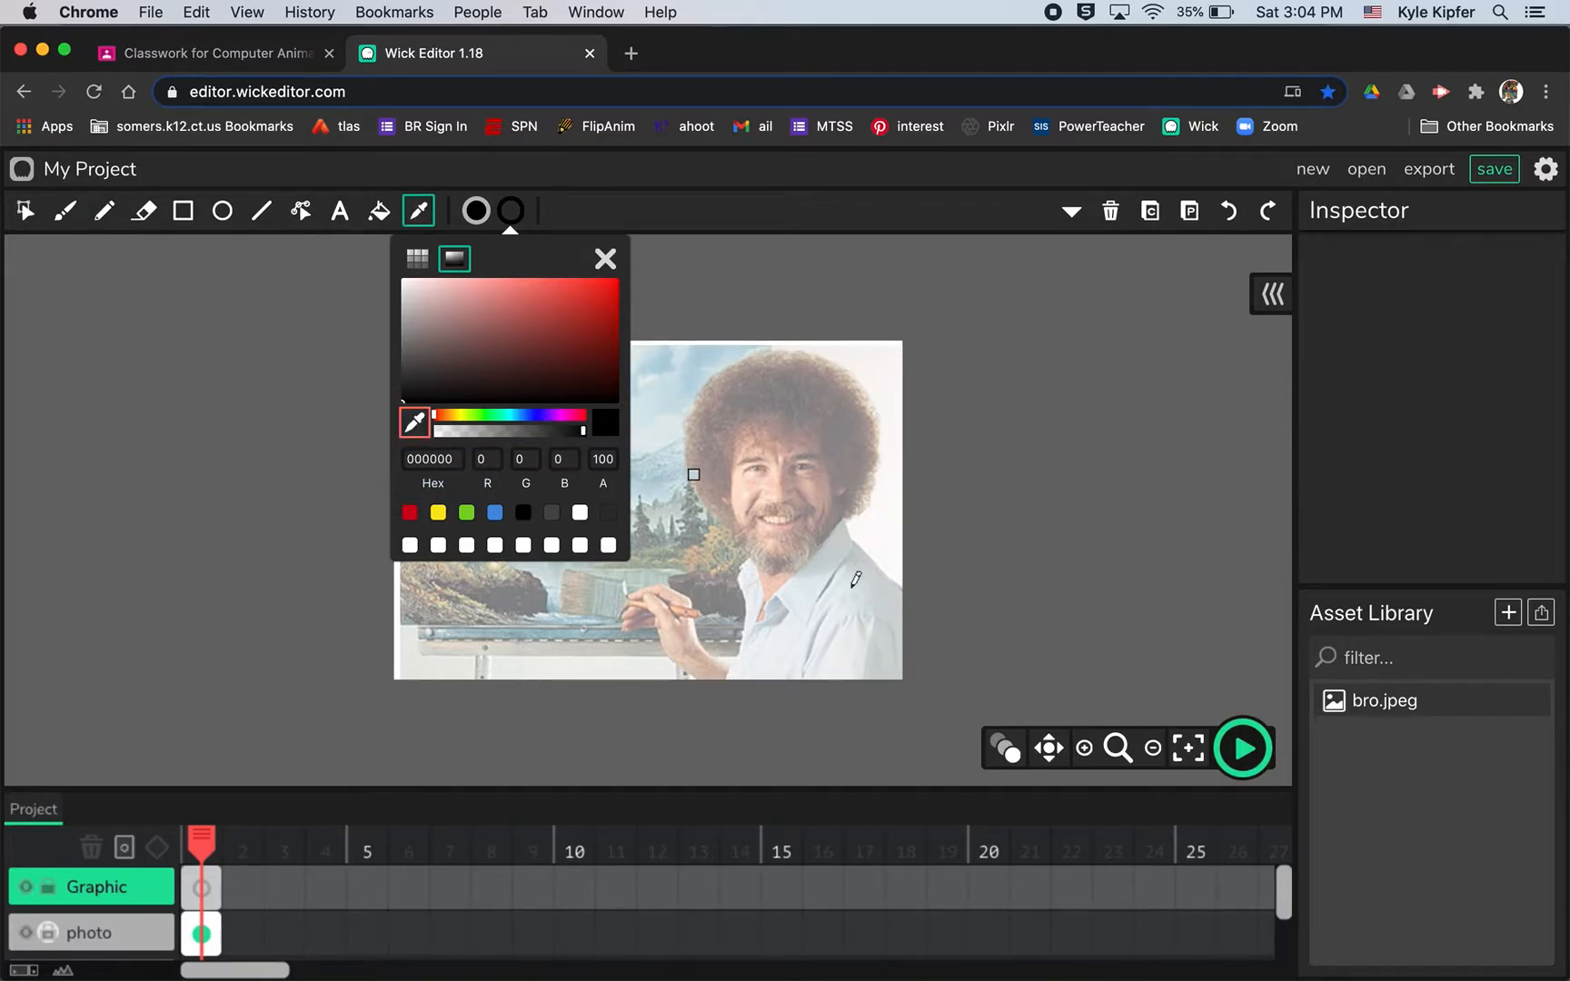
mouse_move(901, 585)
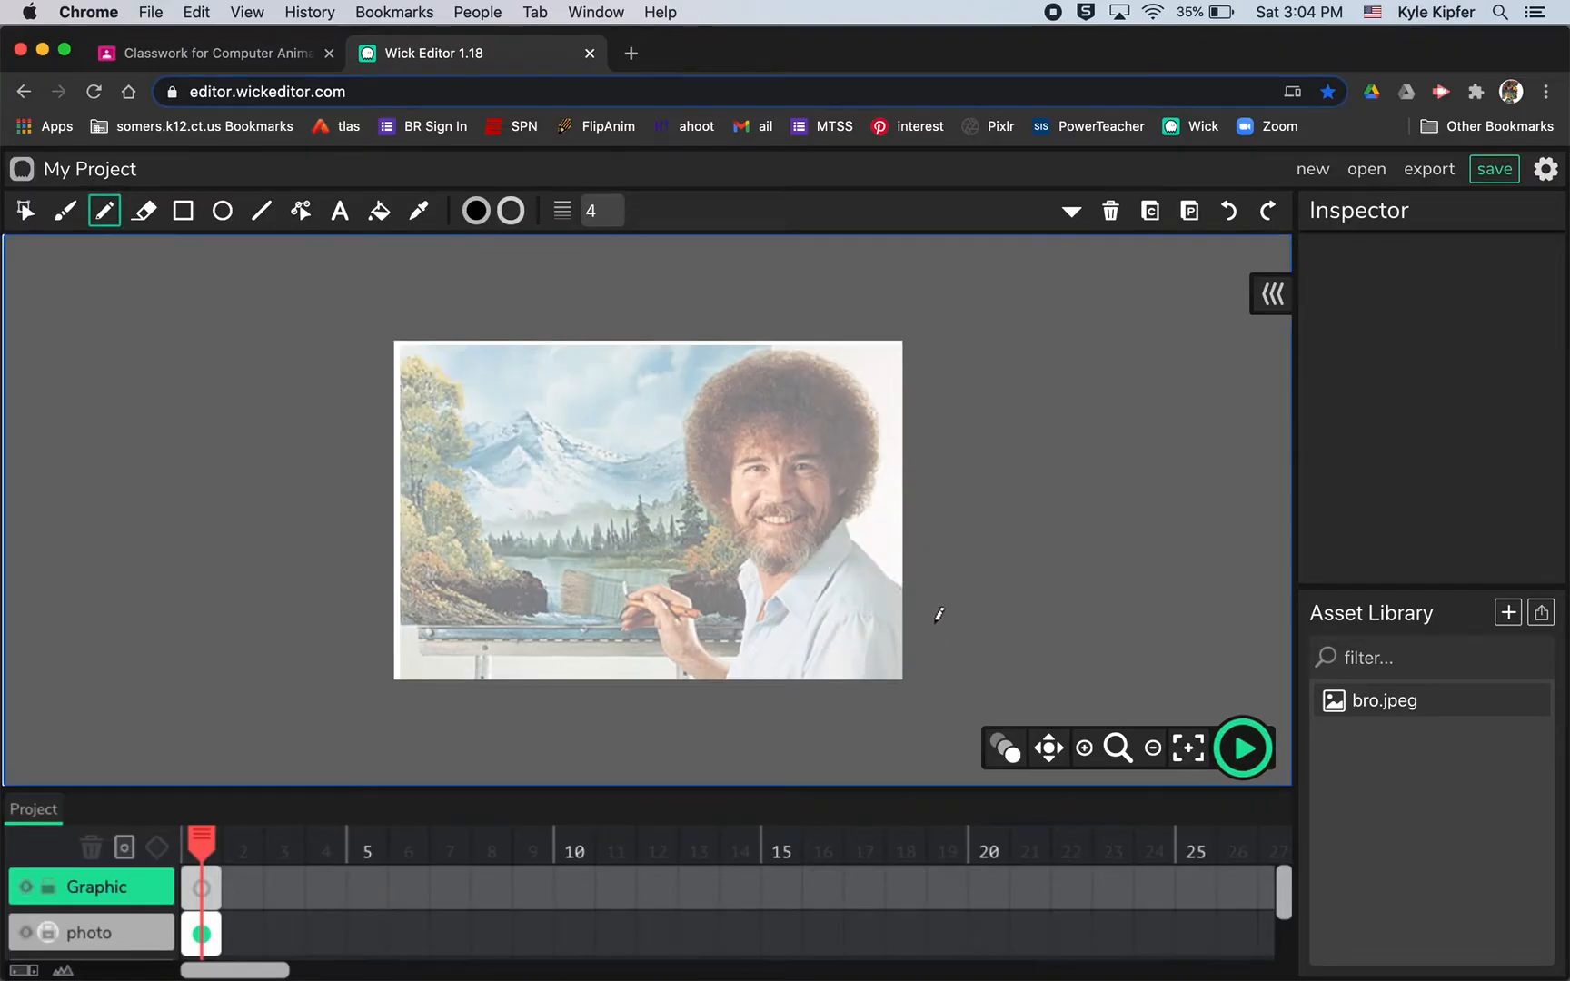
mouse_move(1117, 749)
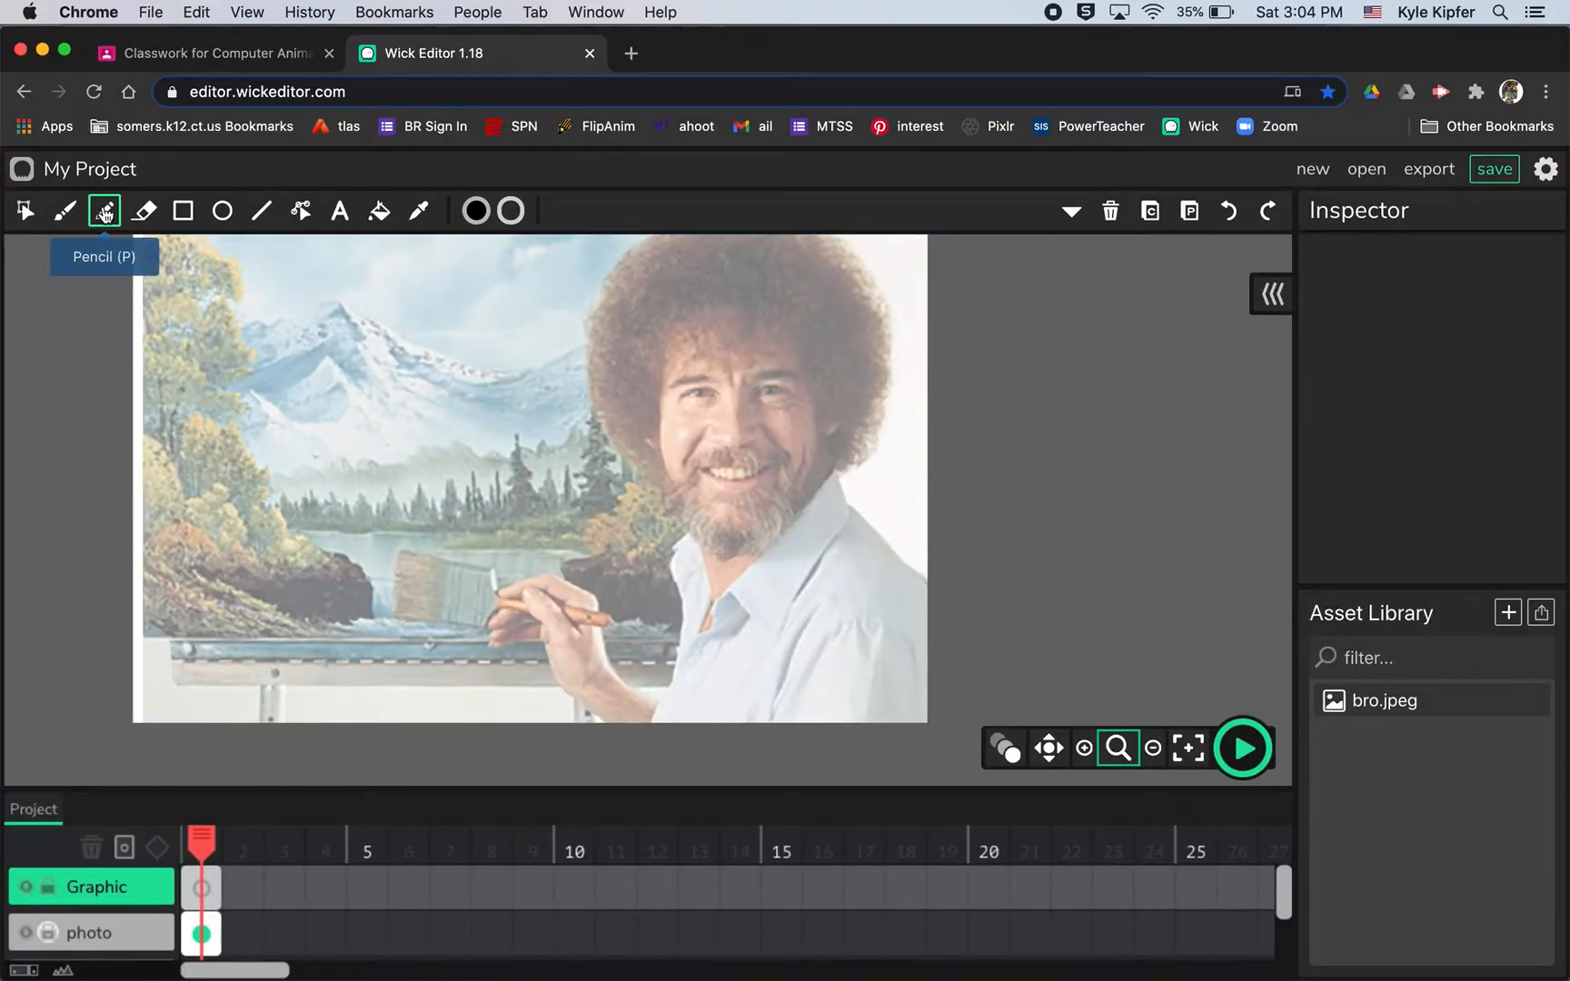
Trace the shirt edges over the photo with the Pencil.
click(103, 211)
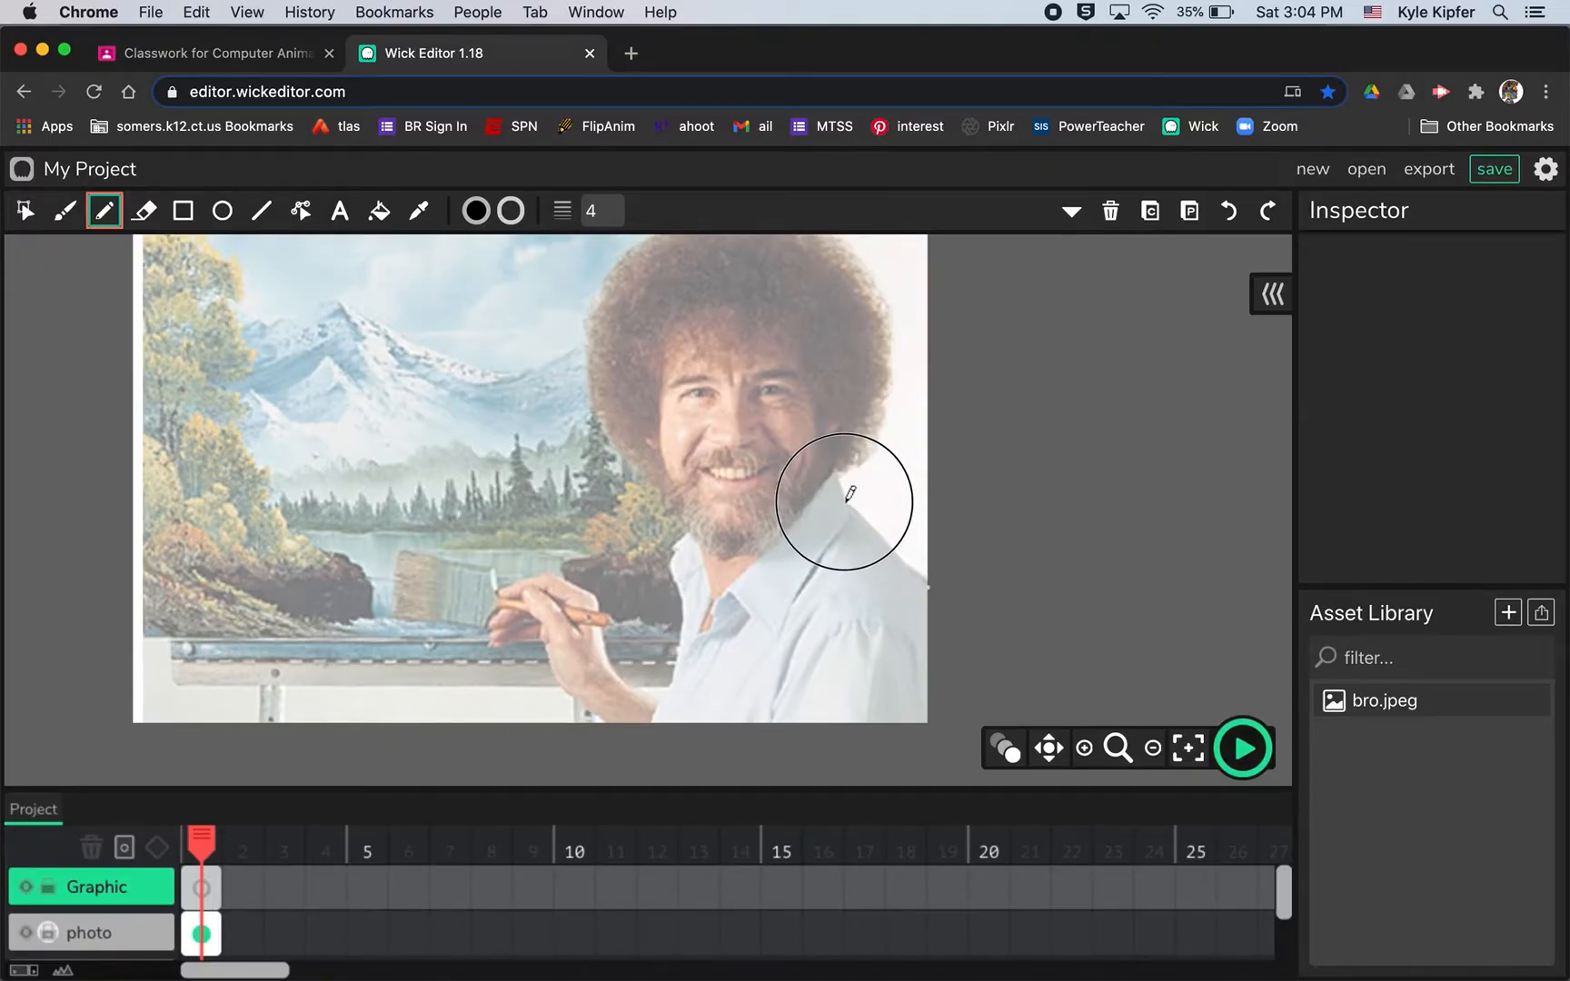
mouse_move(761, 554)
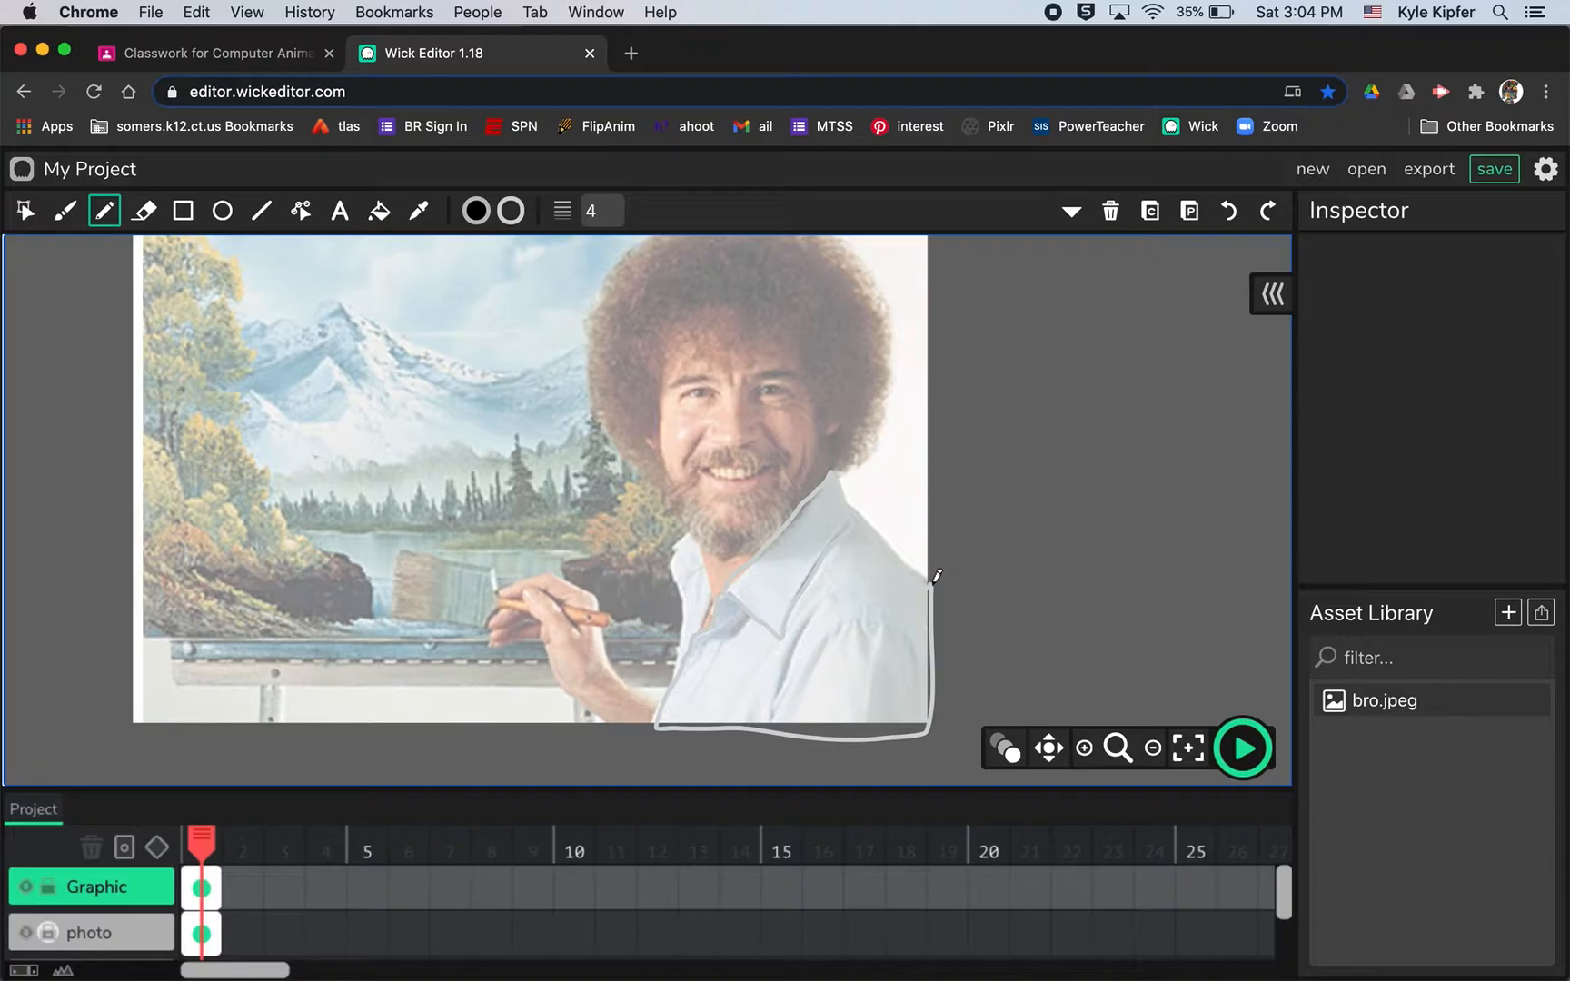
mouse_move(694, 530)
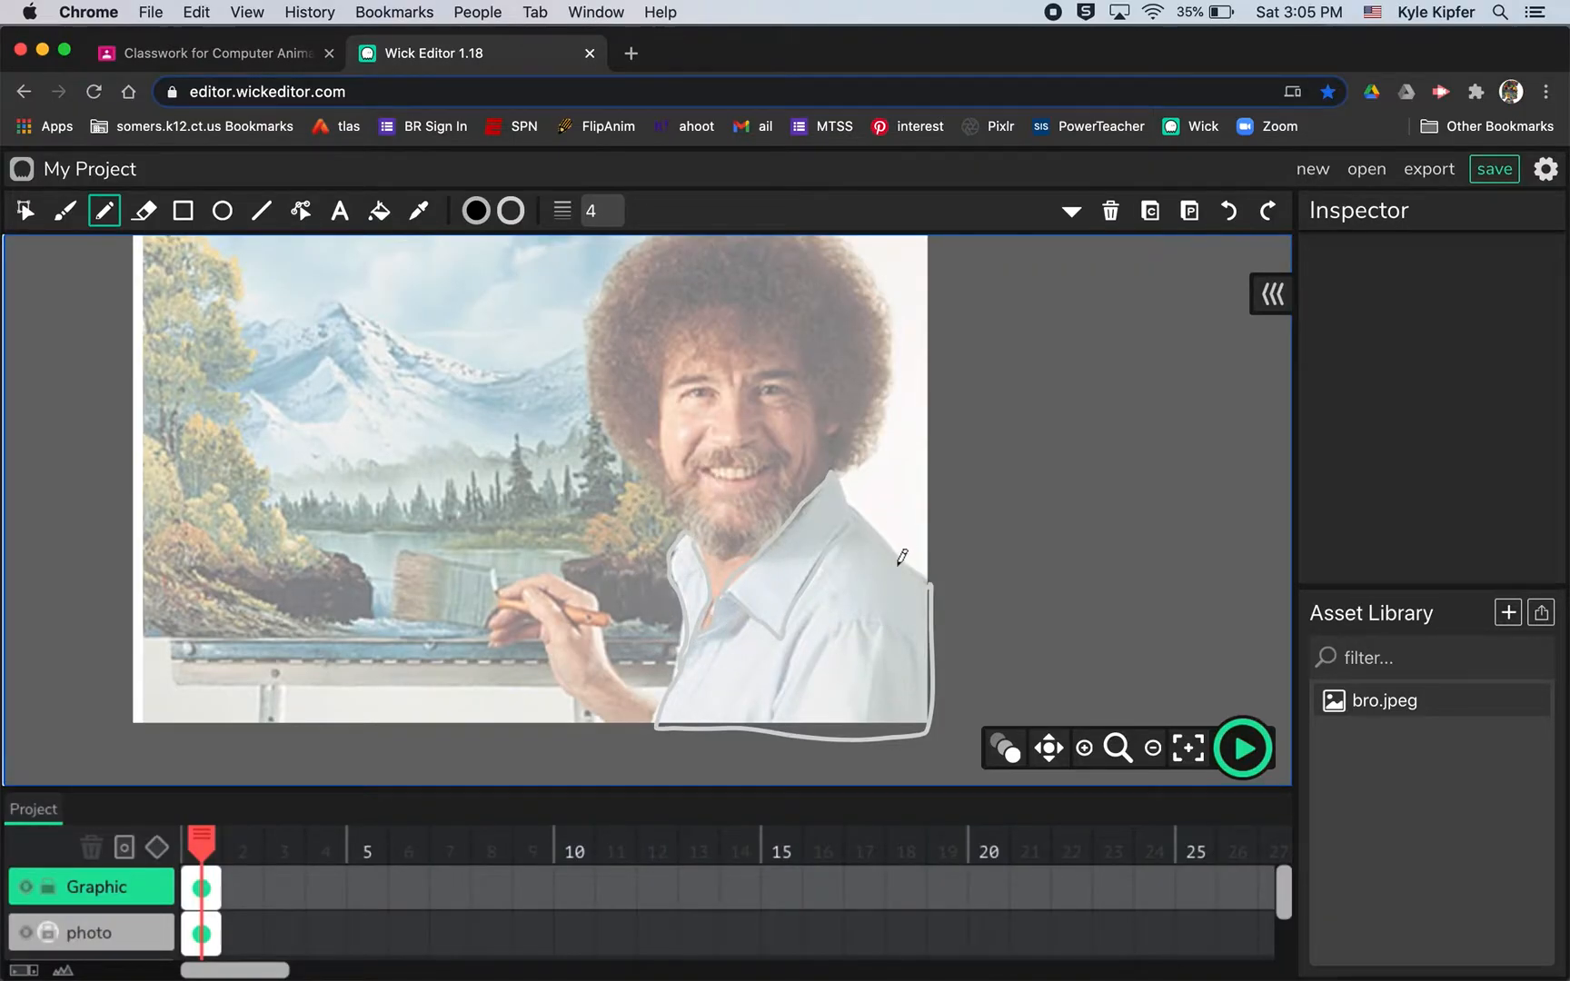
mouse_move(476, 210)
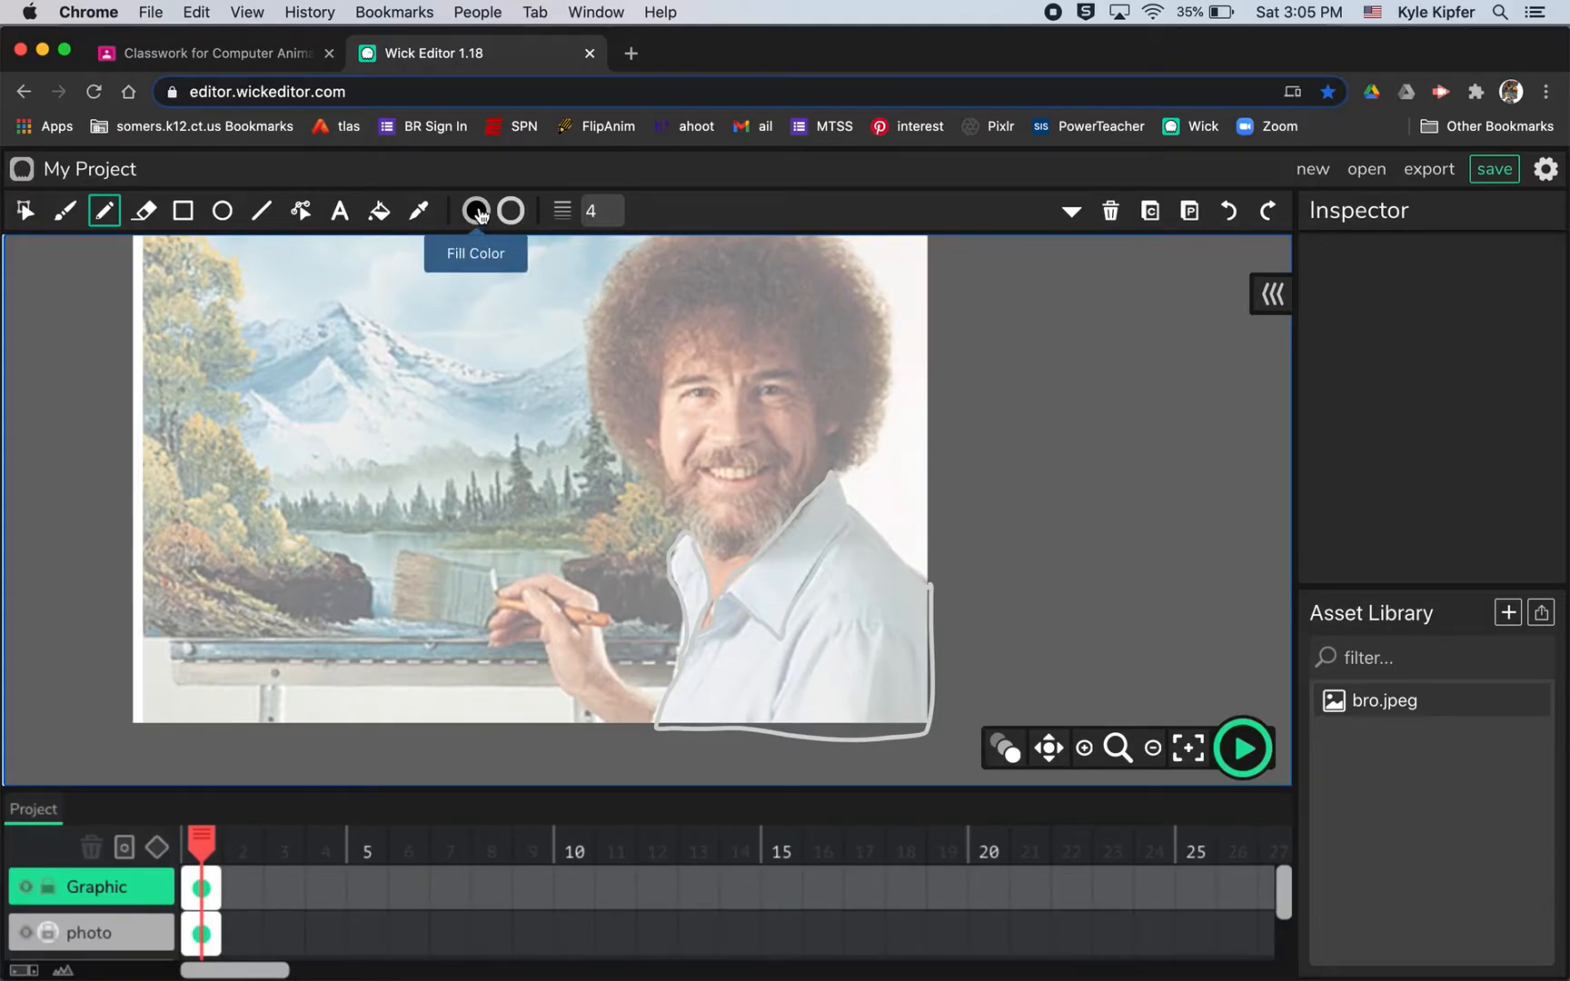
Eyedropper a light grey fill from the shirt and bucket-fill the shirt and collar shapes.
click(478, 210)
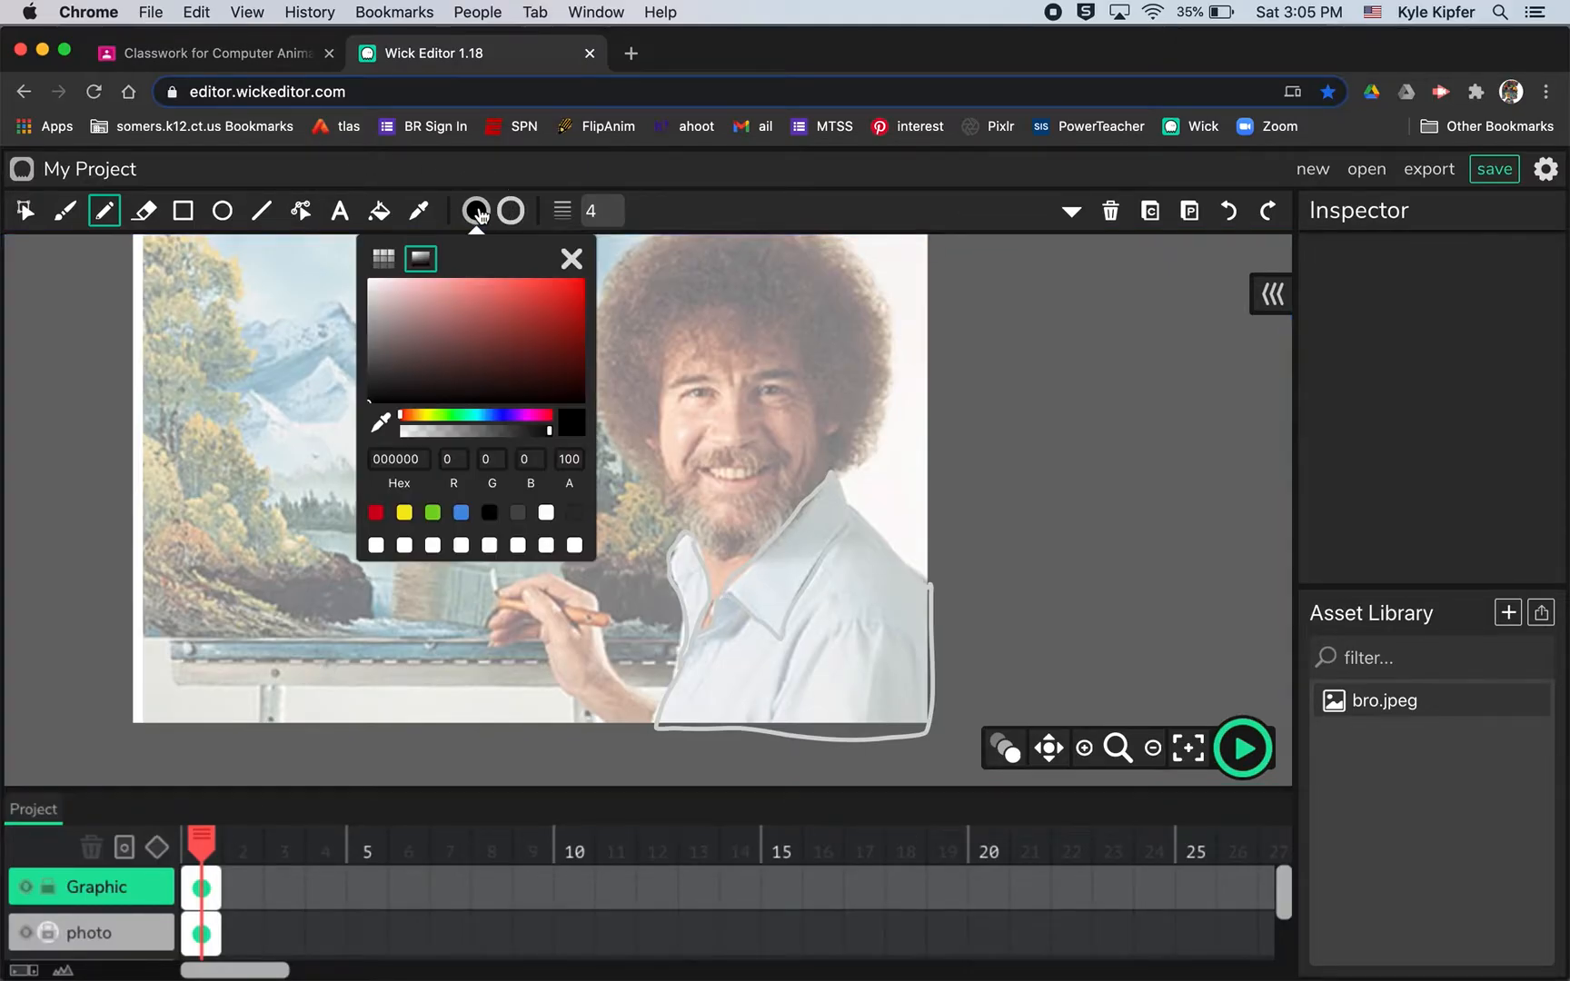
mouse_move(380, 422)
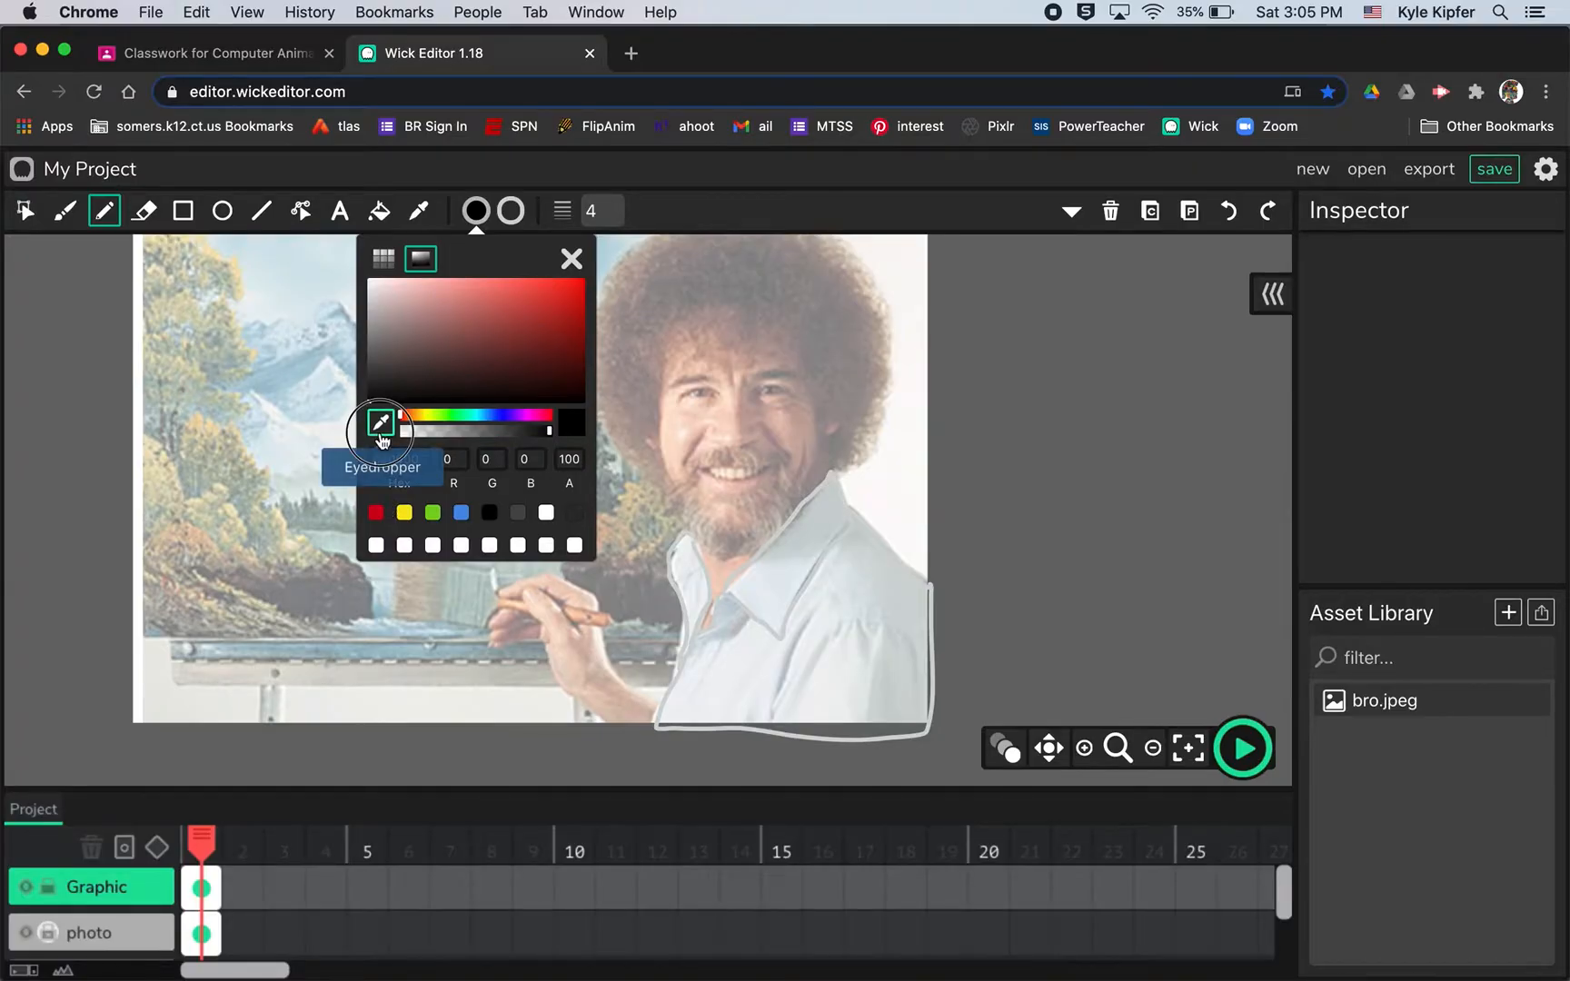
click(380, 423)
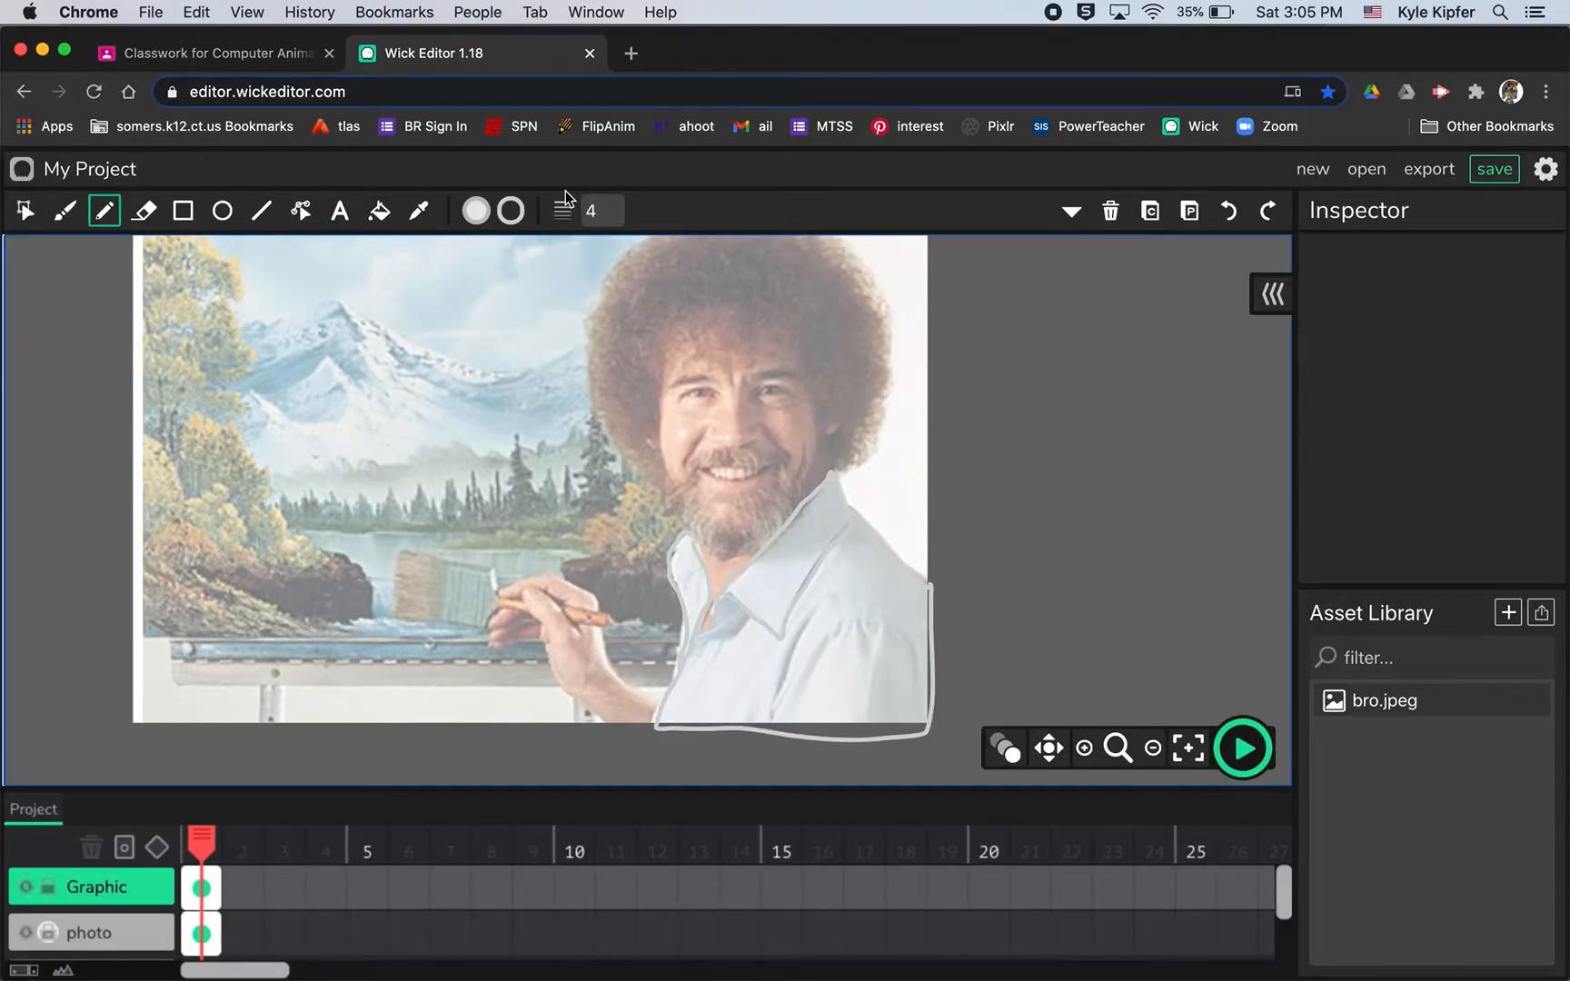
click(378, 211)
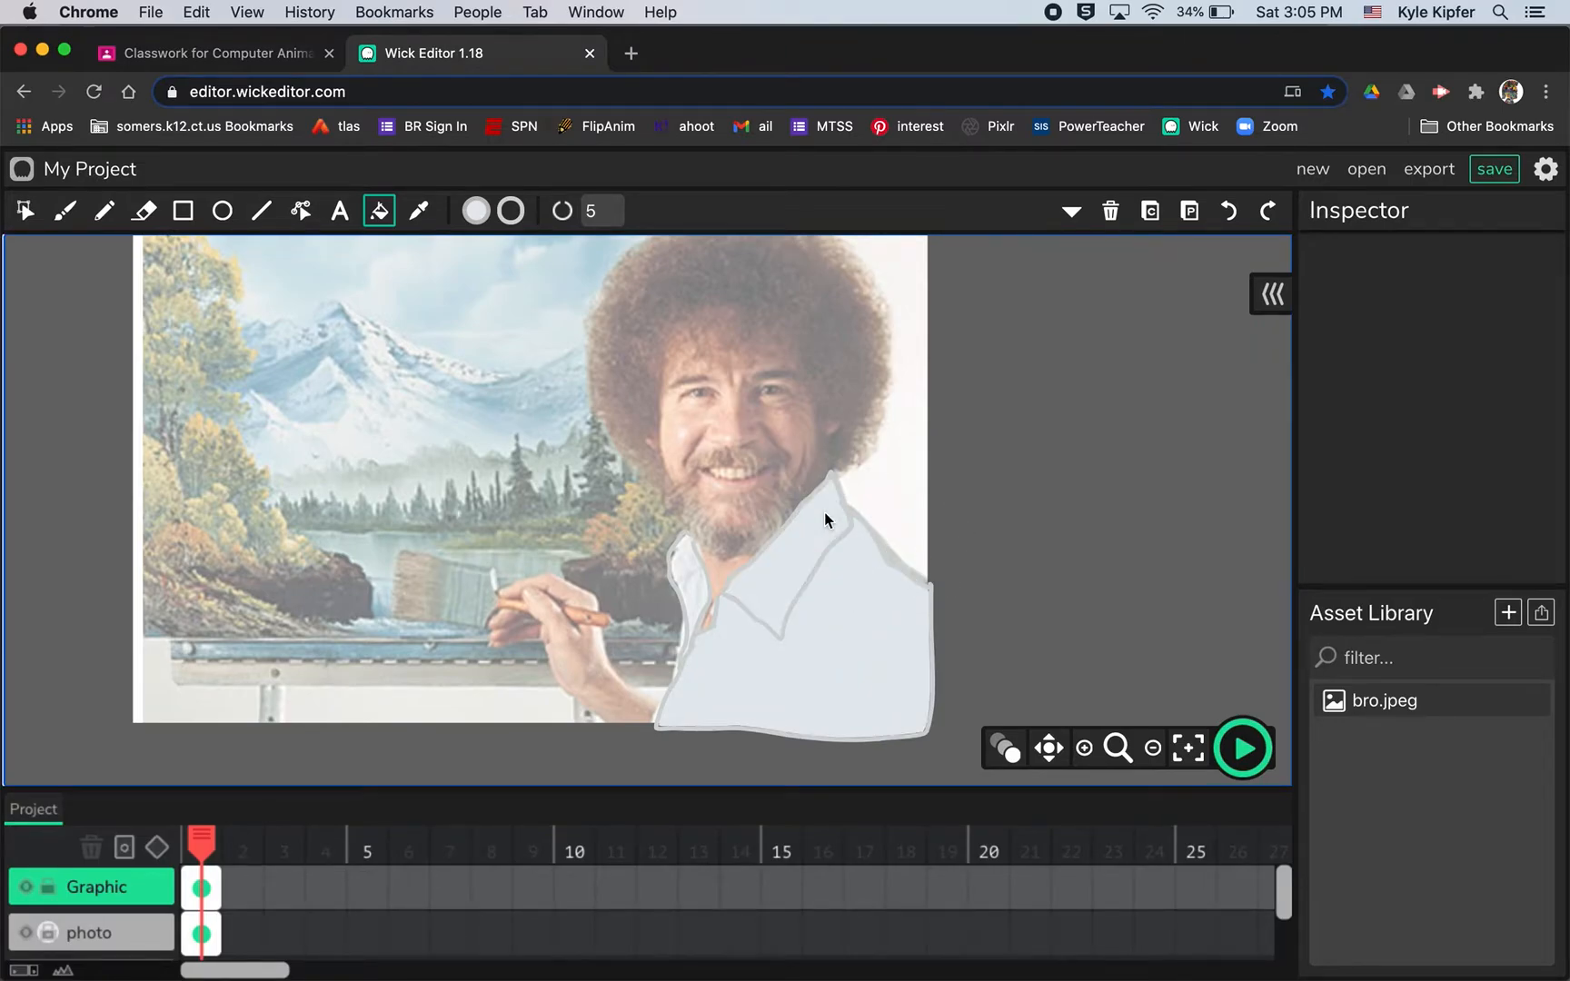
click(826, 518)
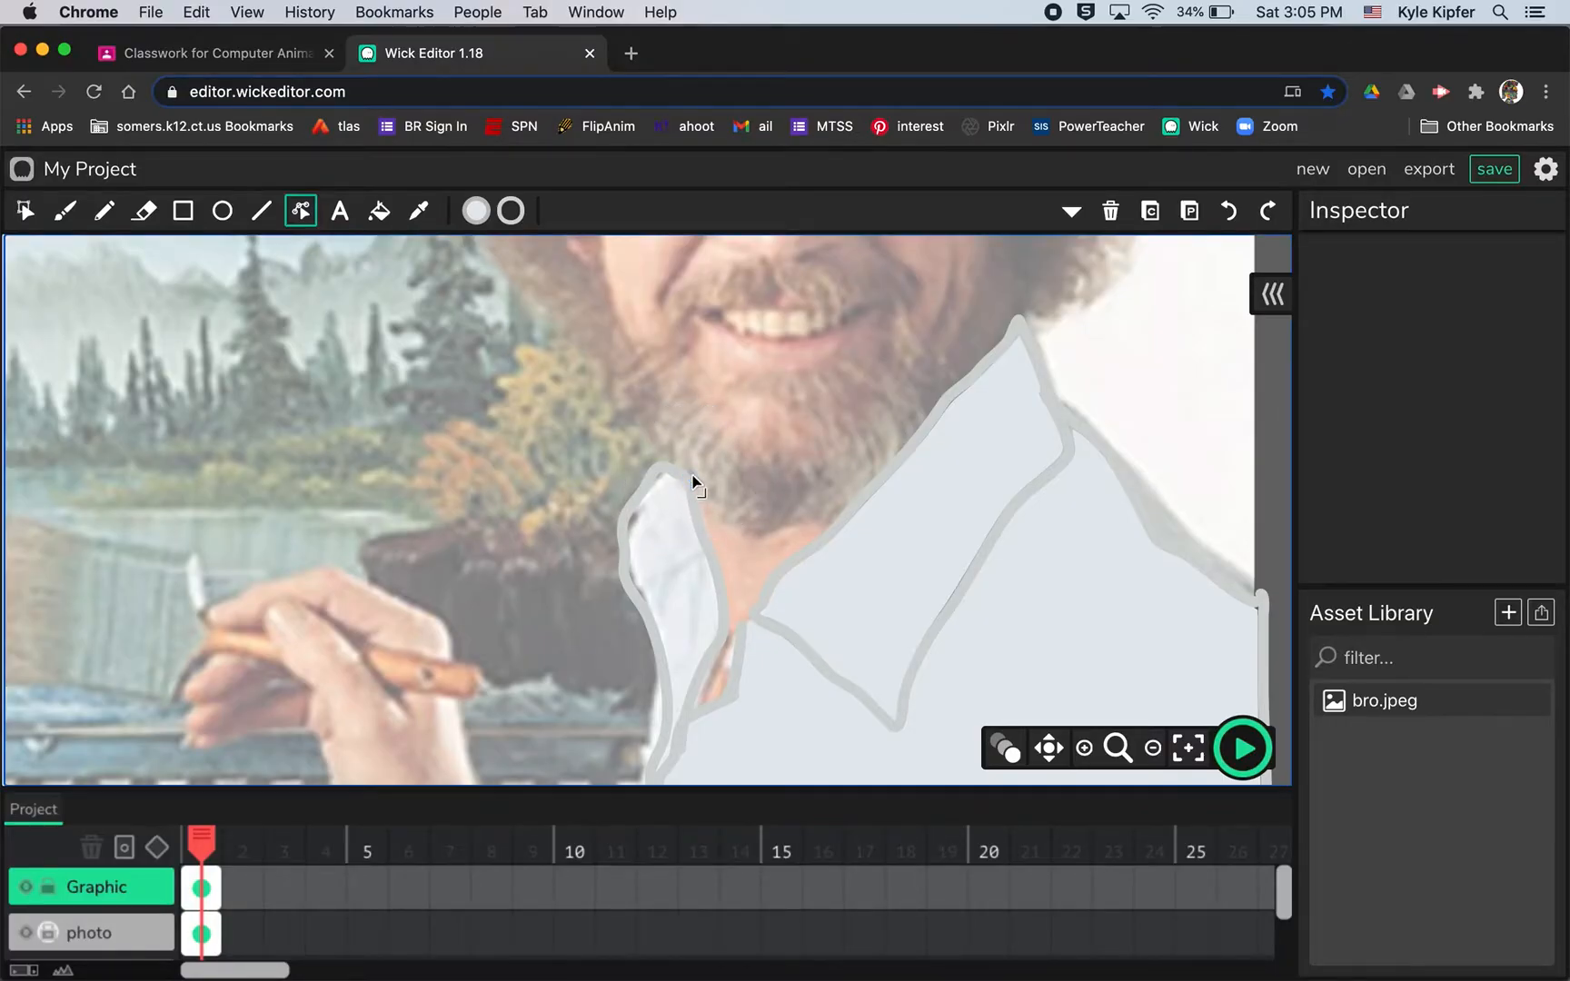
click(378, 211)
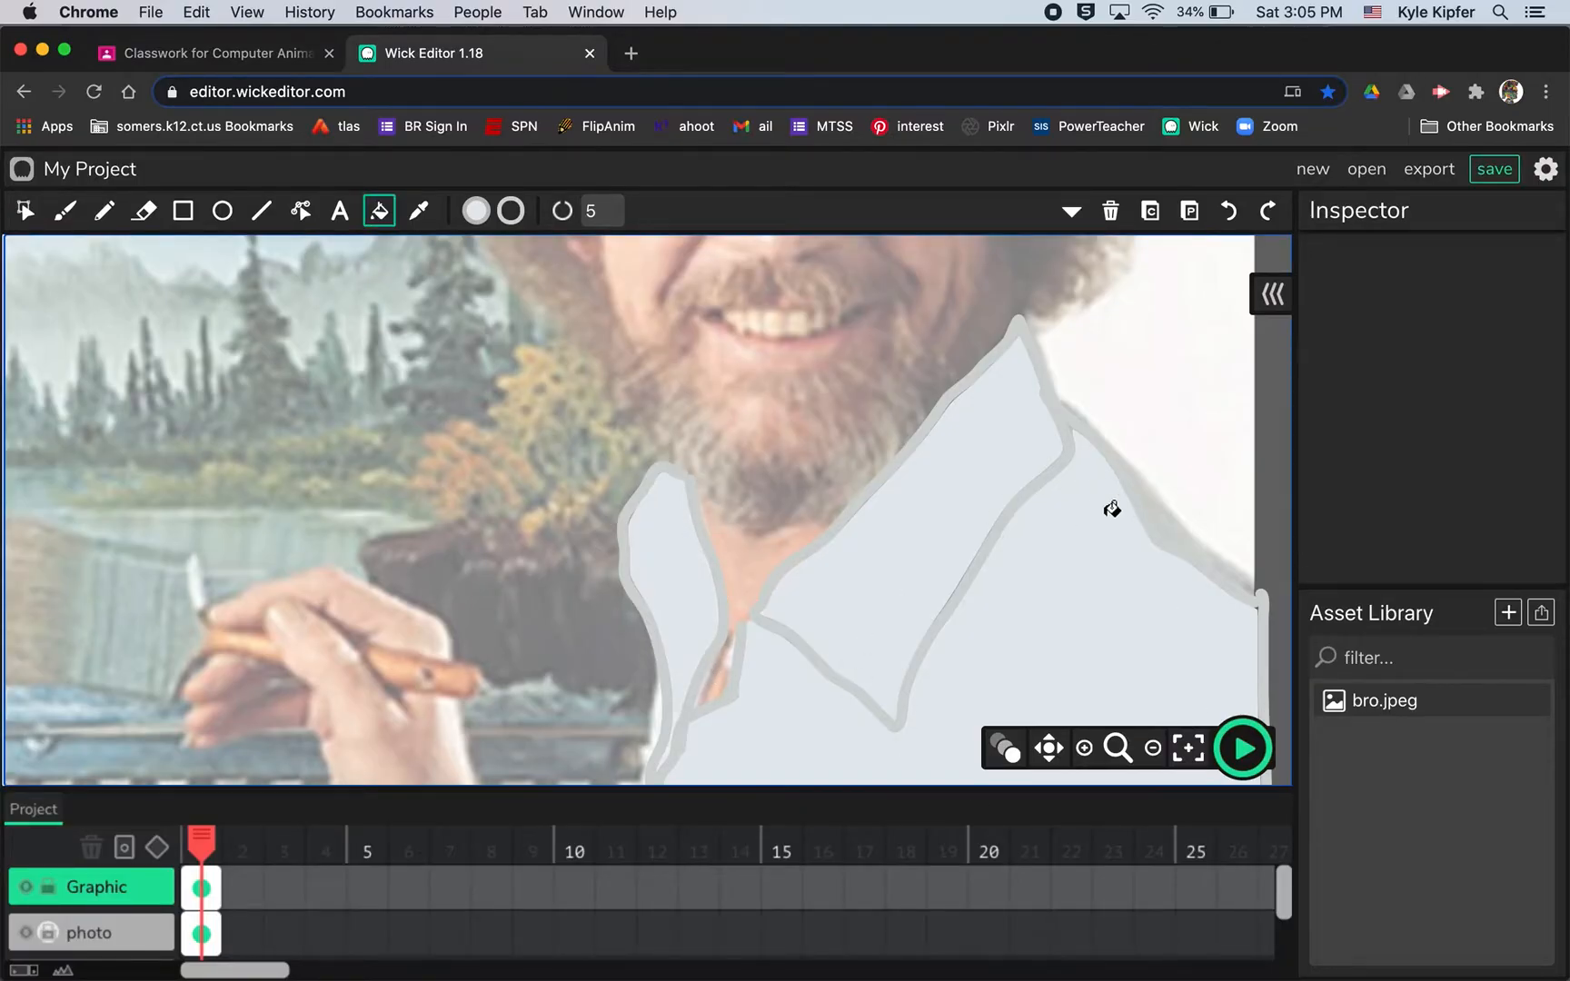
click(1189, 749)
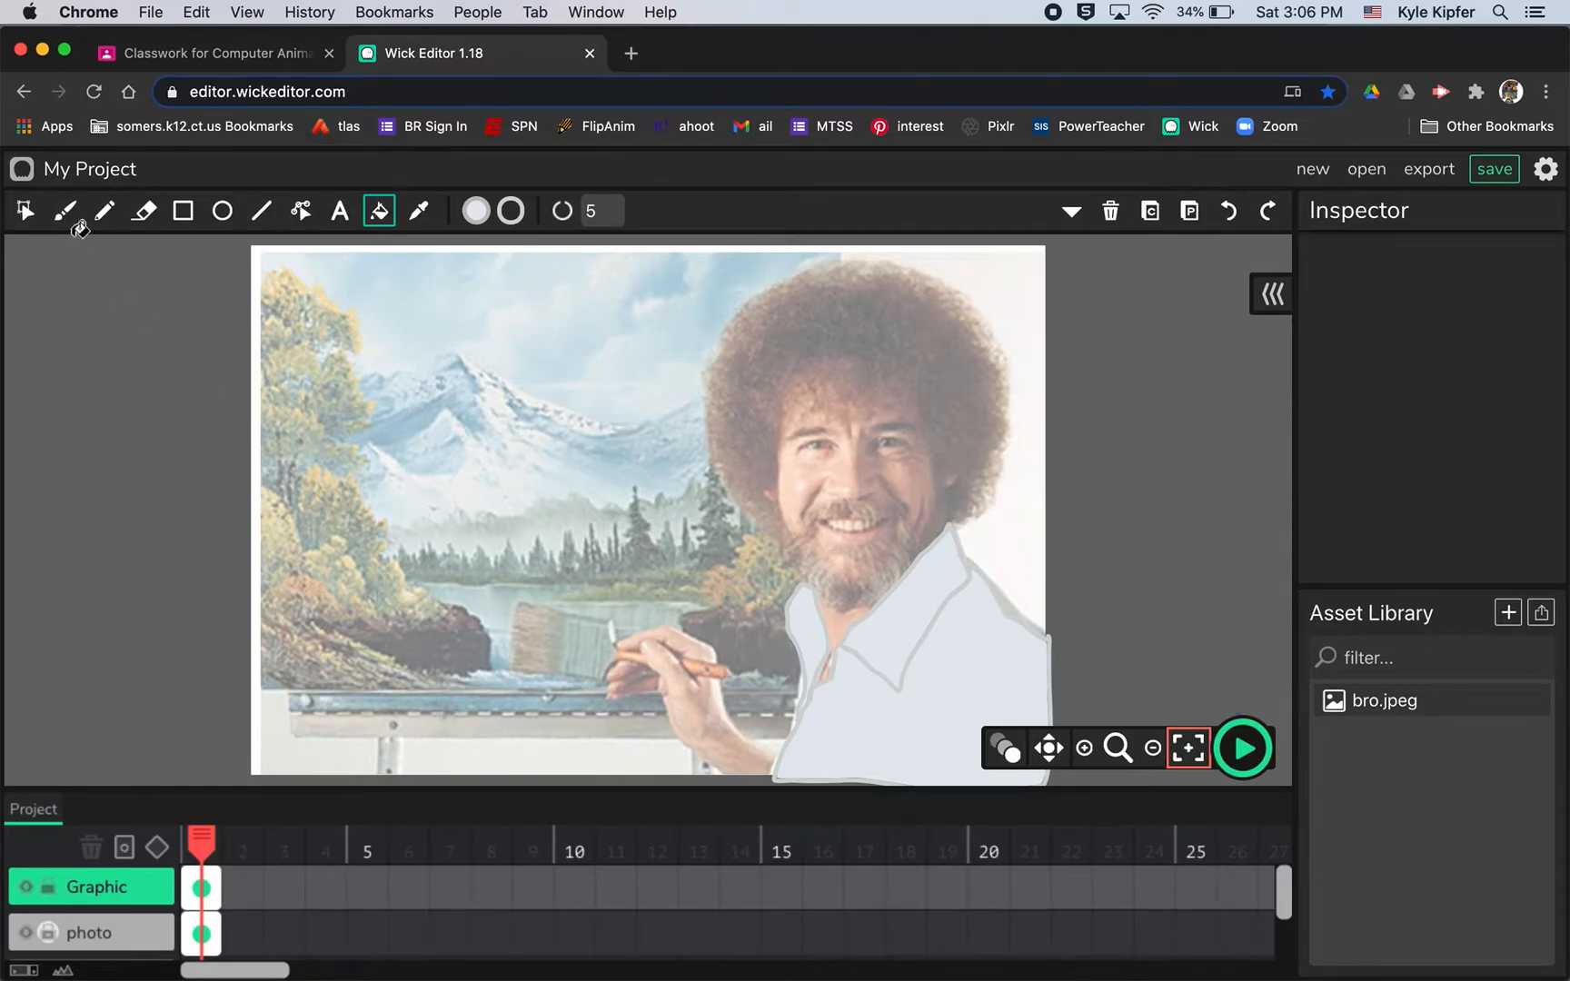
mouse_move(104, 211)
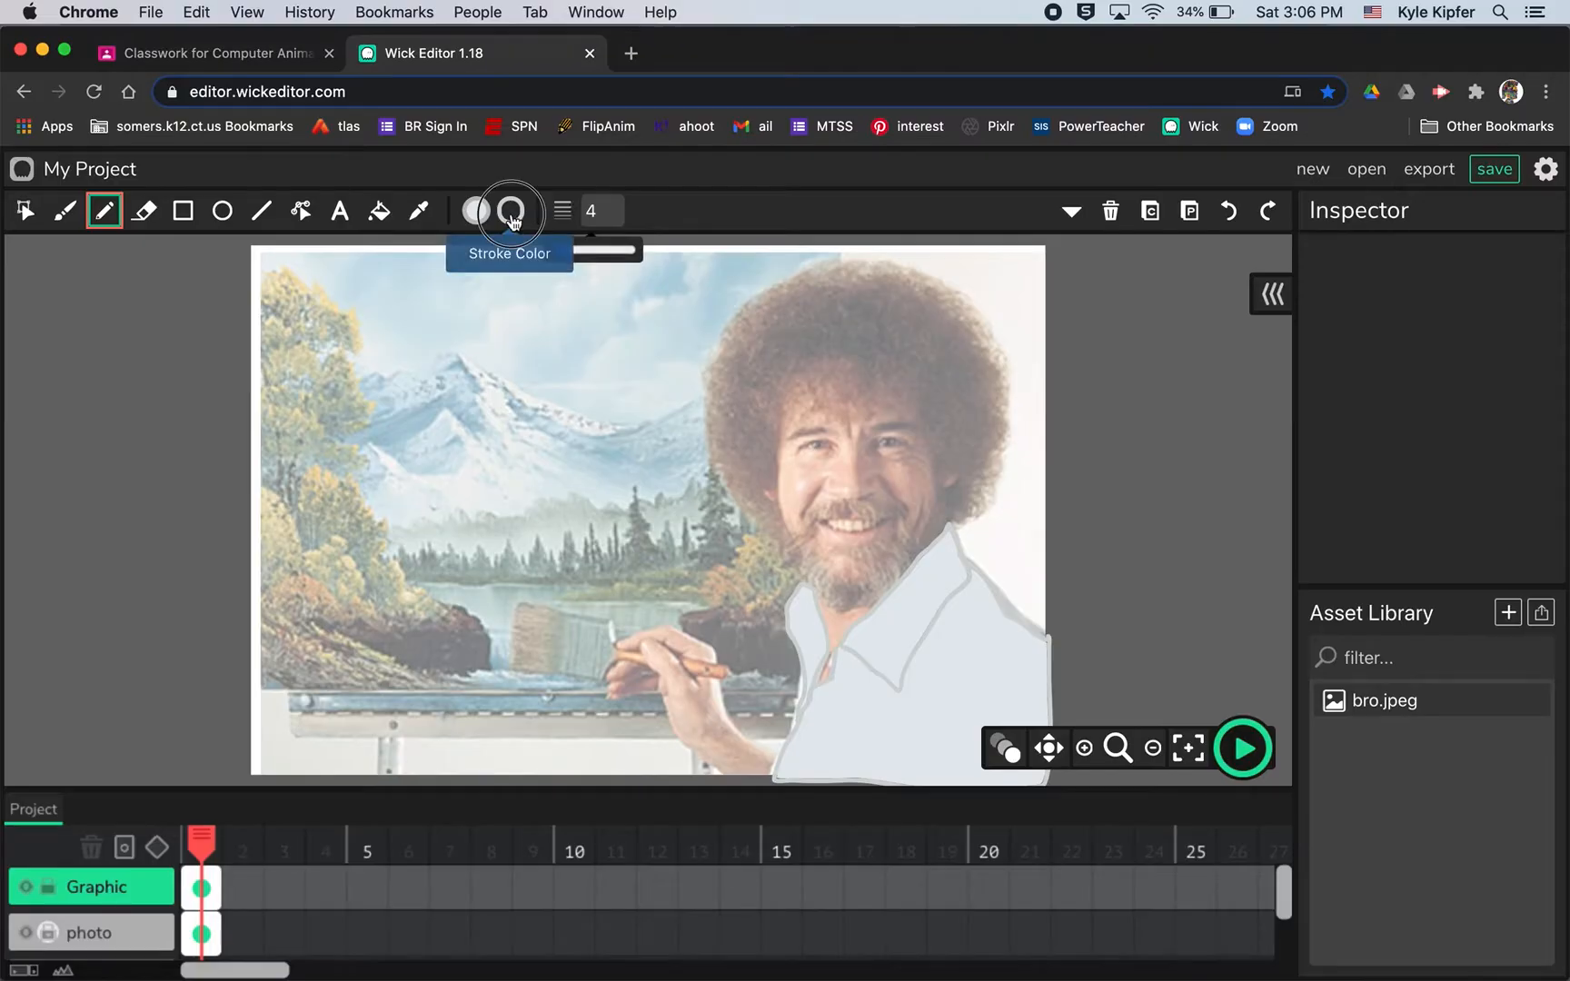
Re-sample the line colour from the photo for tracing the hair, face and beard.
click(511, 211)
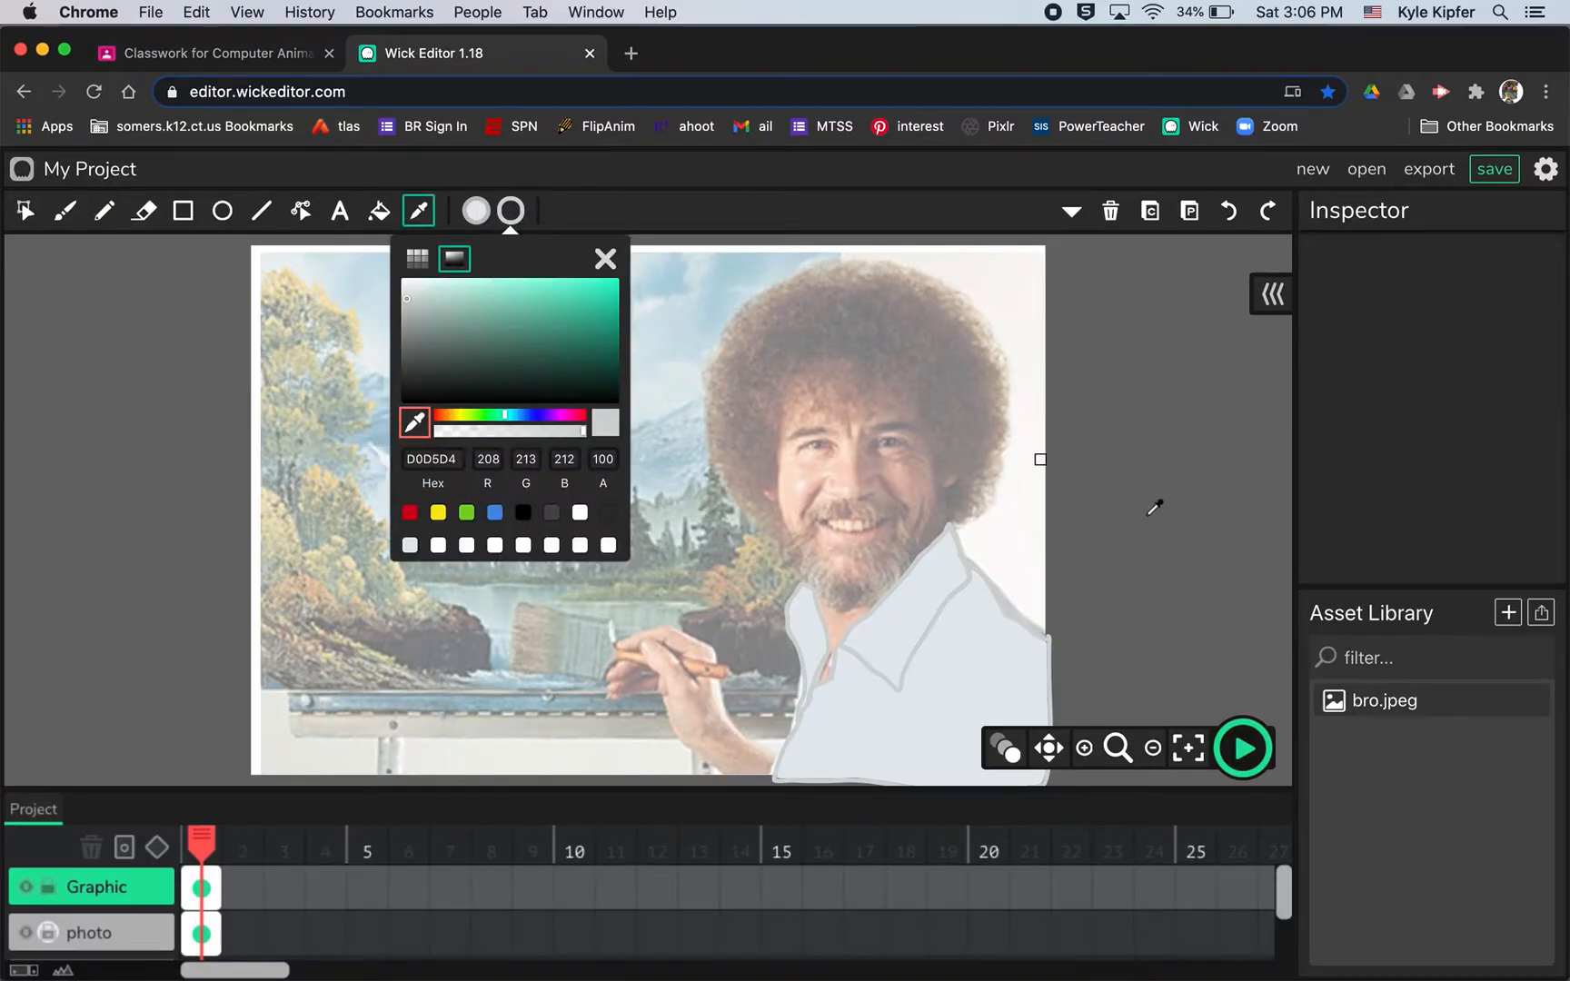
mouse_move(963, 501)
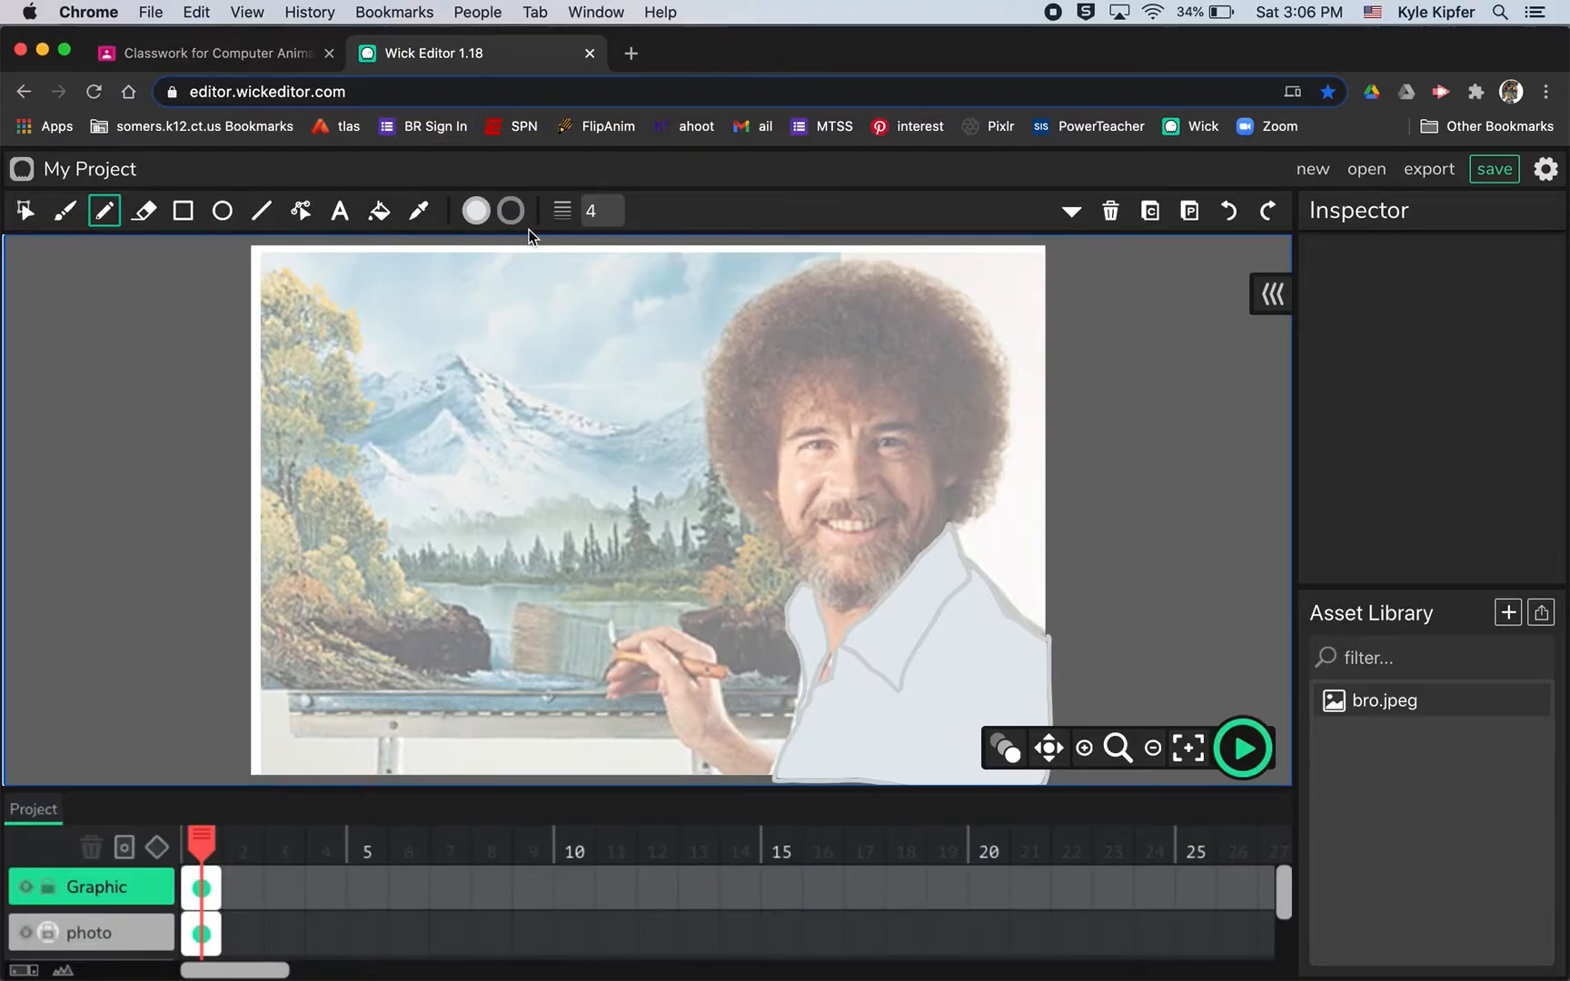
mouse_move(738, 527)
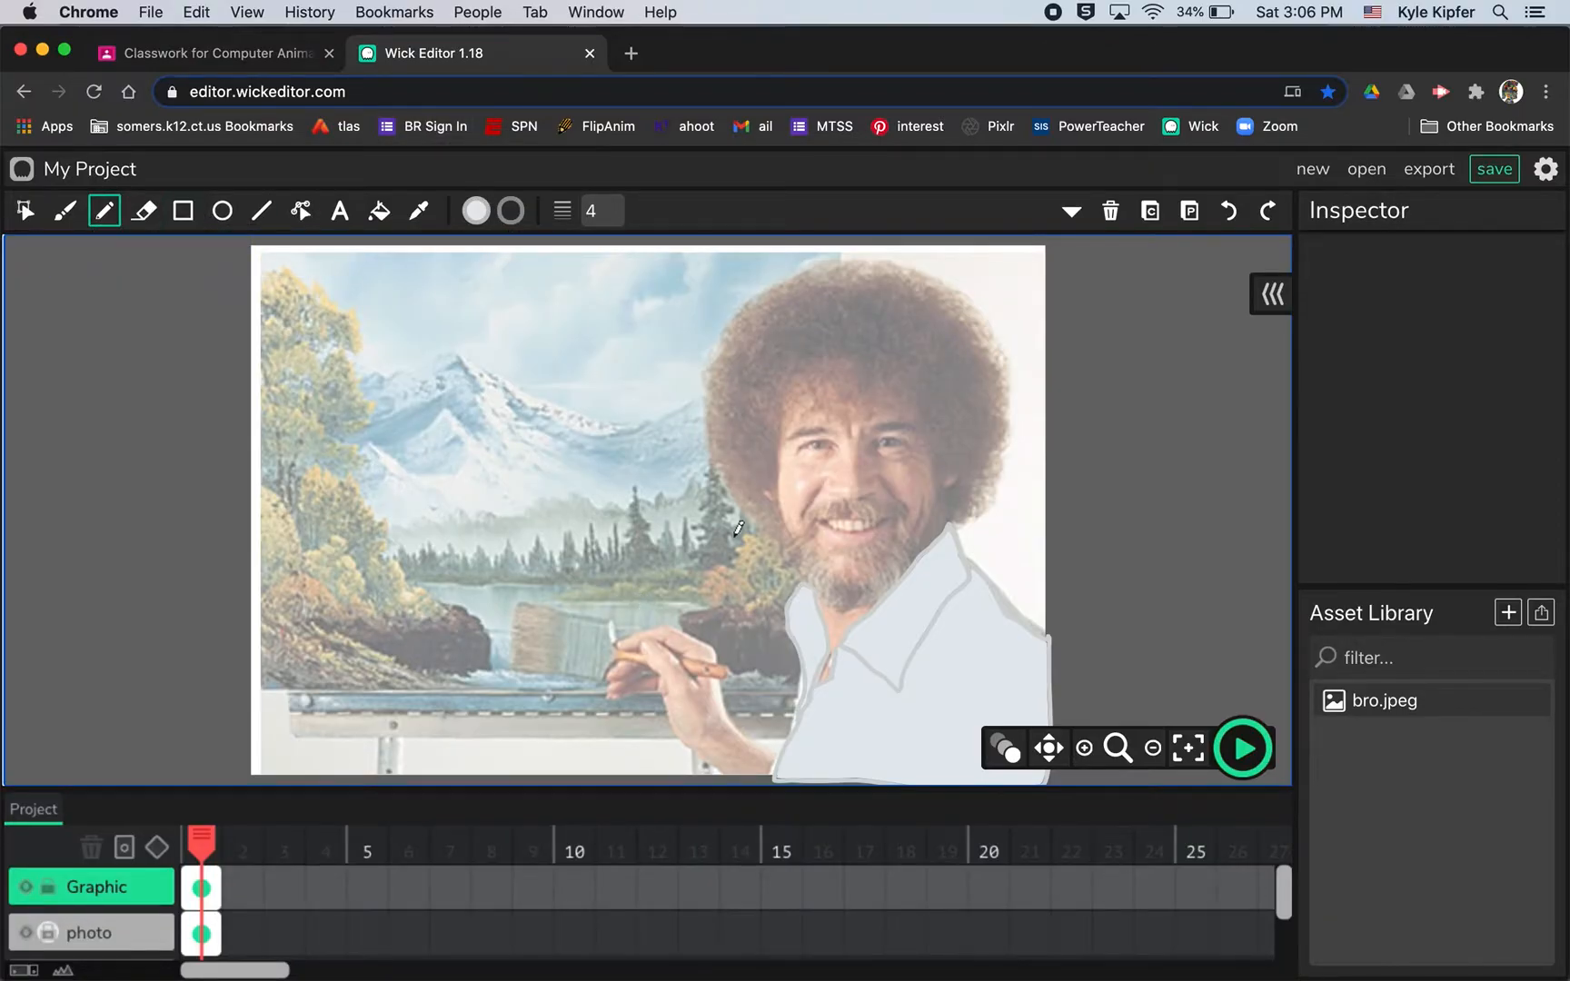
mouse_move(983, 507)
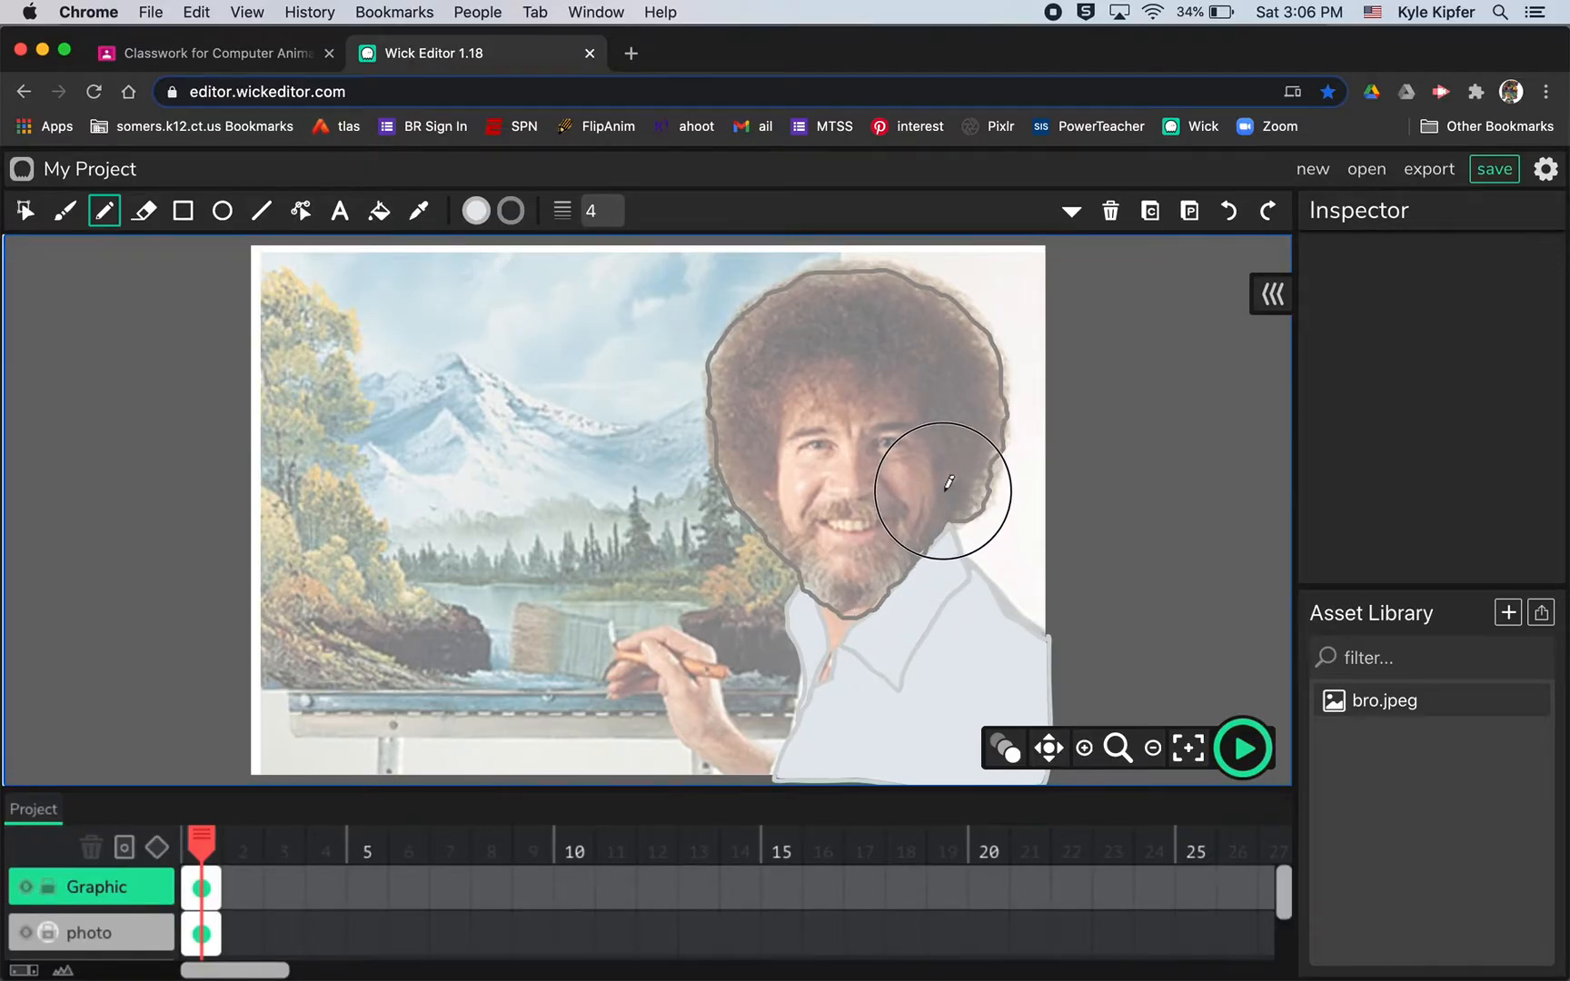
mouse_move(939, 436)
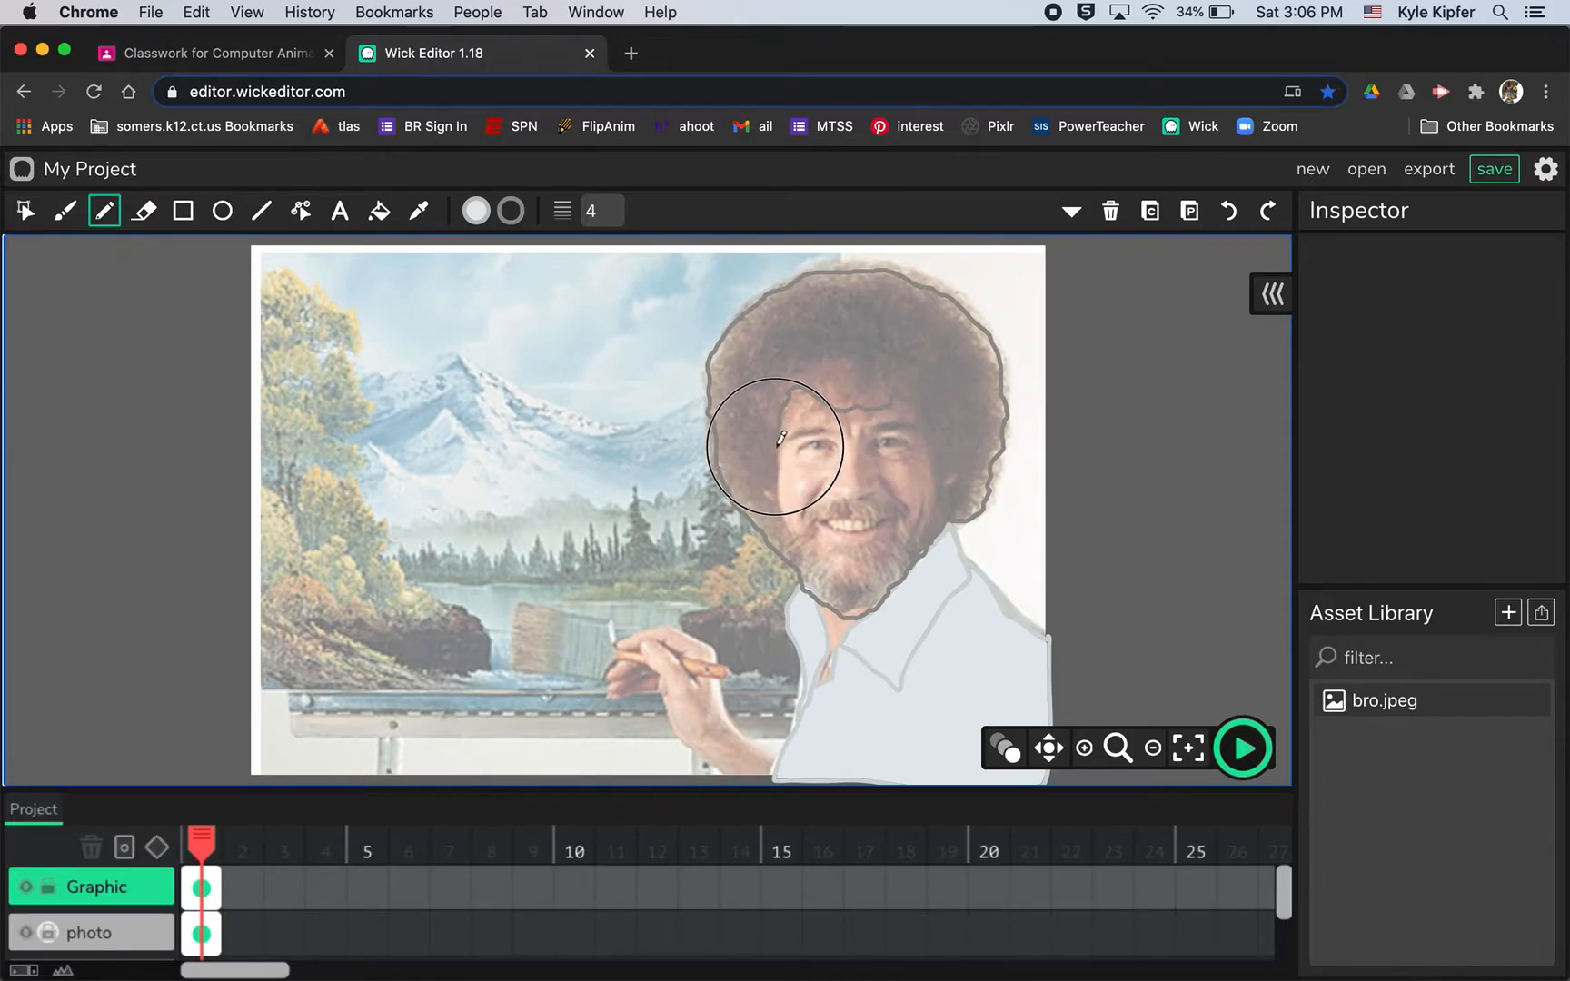
mouse_move(775, 498)
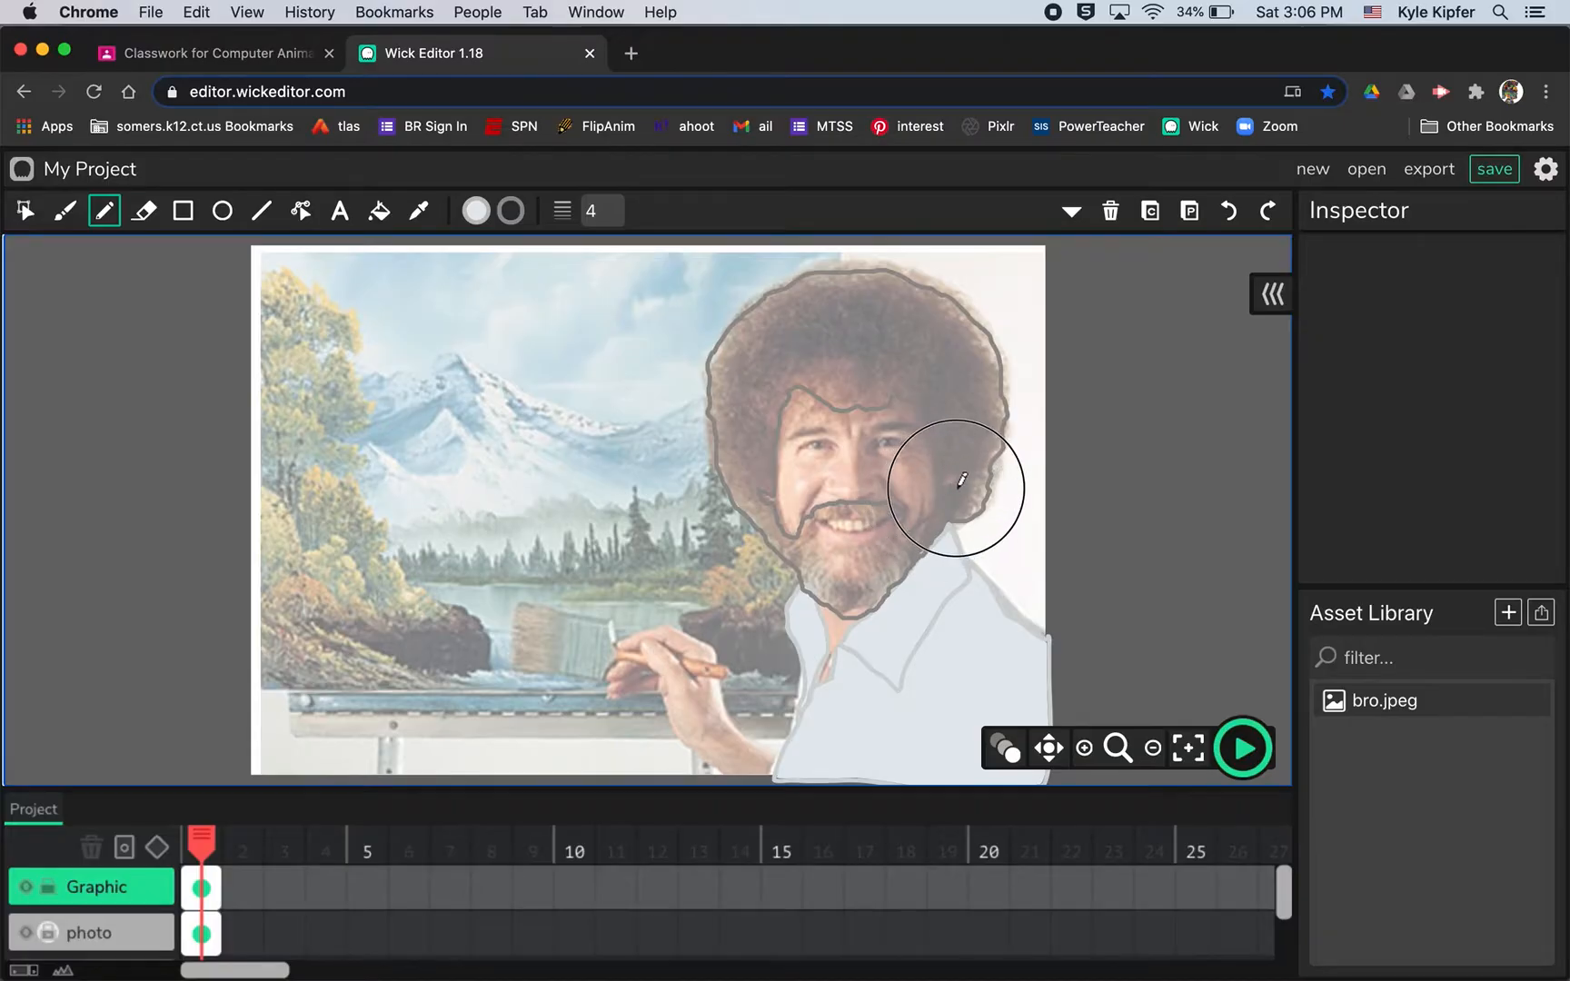
mouse_move(941, 465)
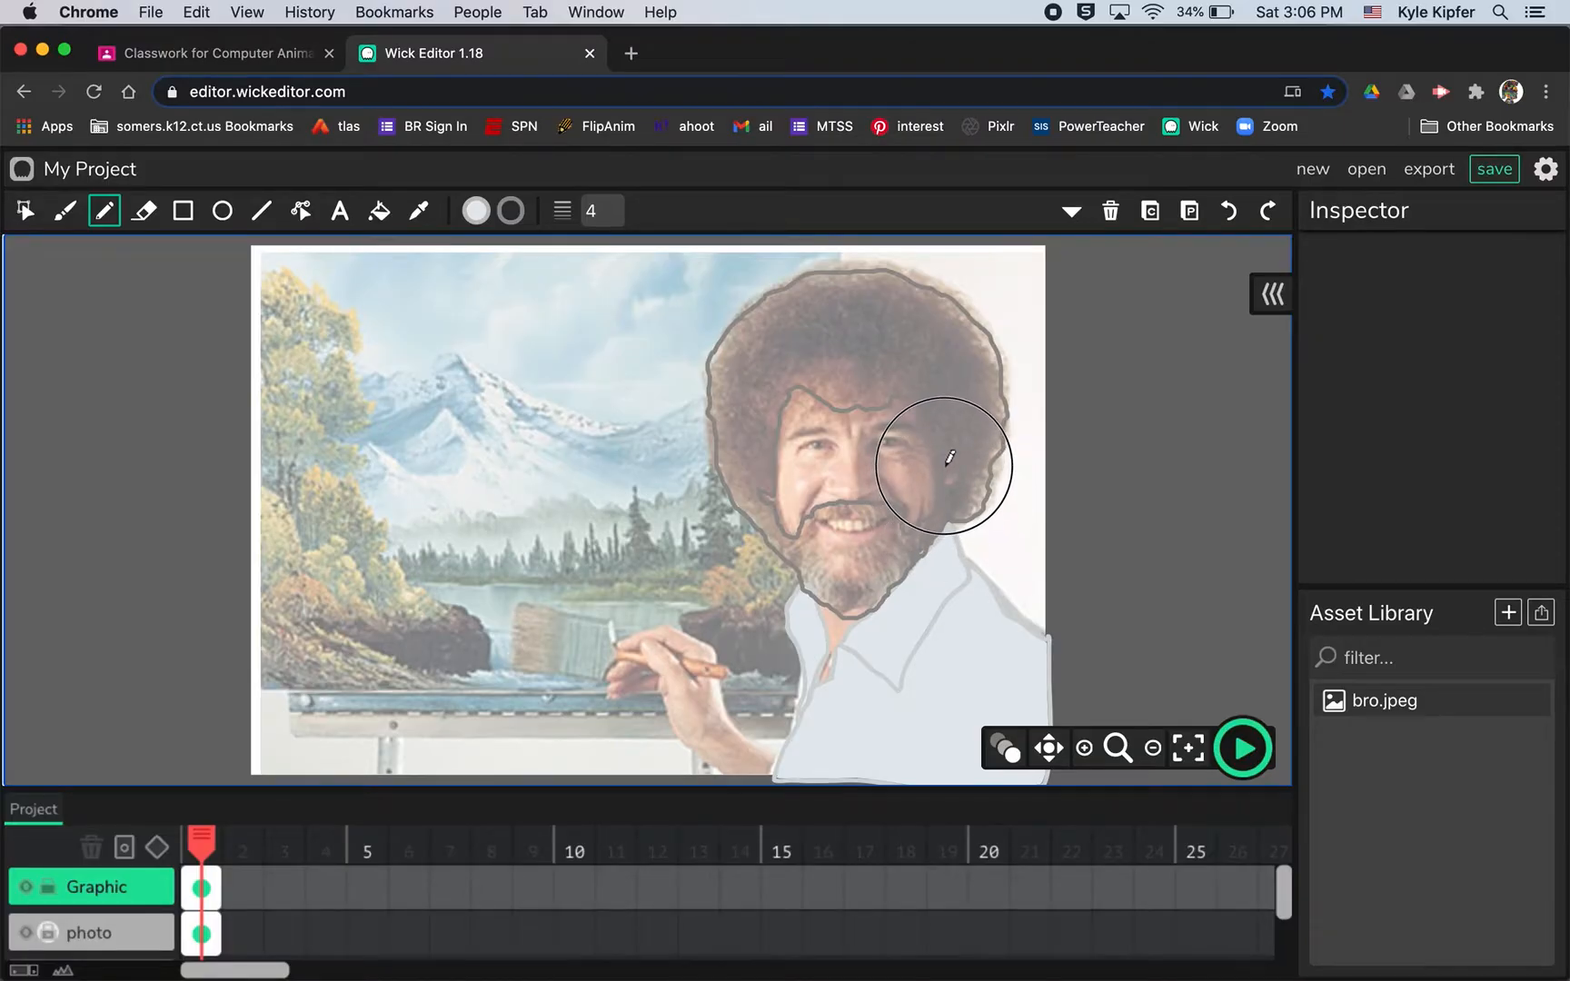
mouse_move(906, 391)
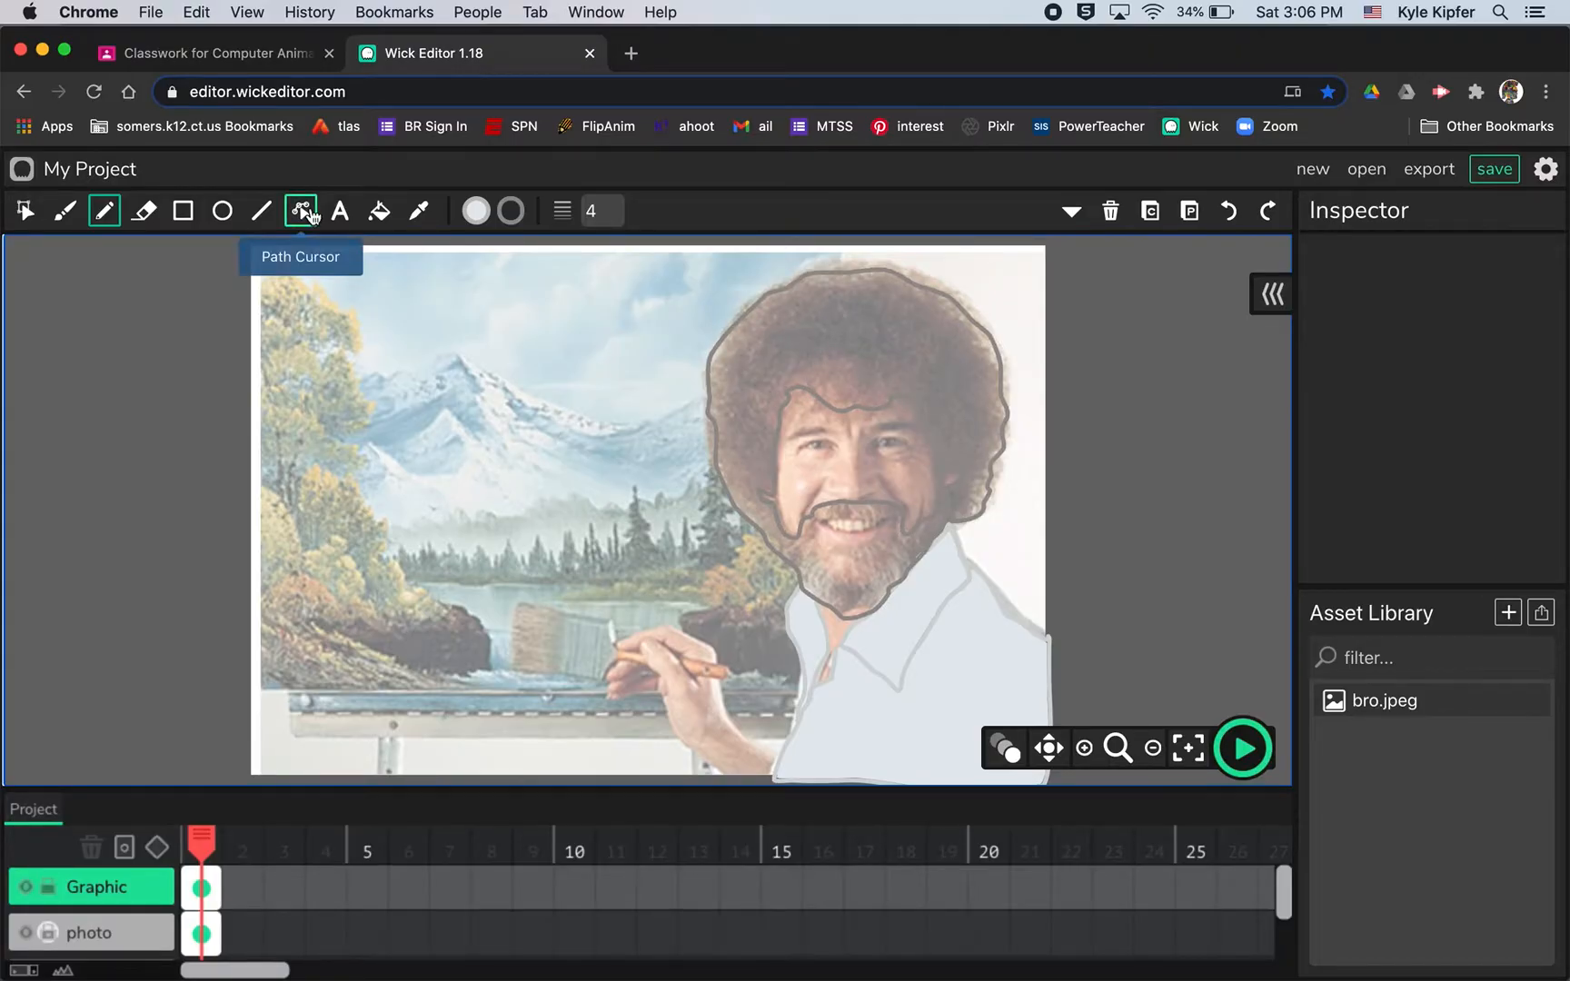
Eyedropper the hair's brown as the fill colour and bucket-fill the hair.
click(476, 211)
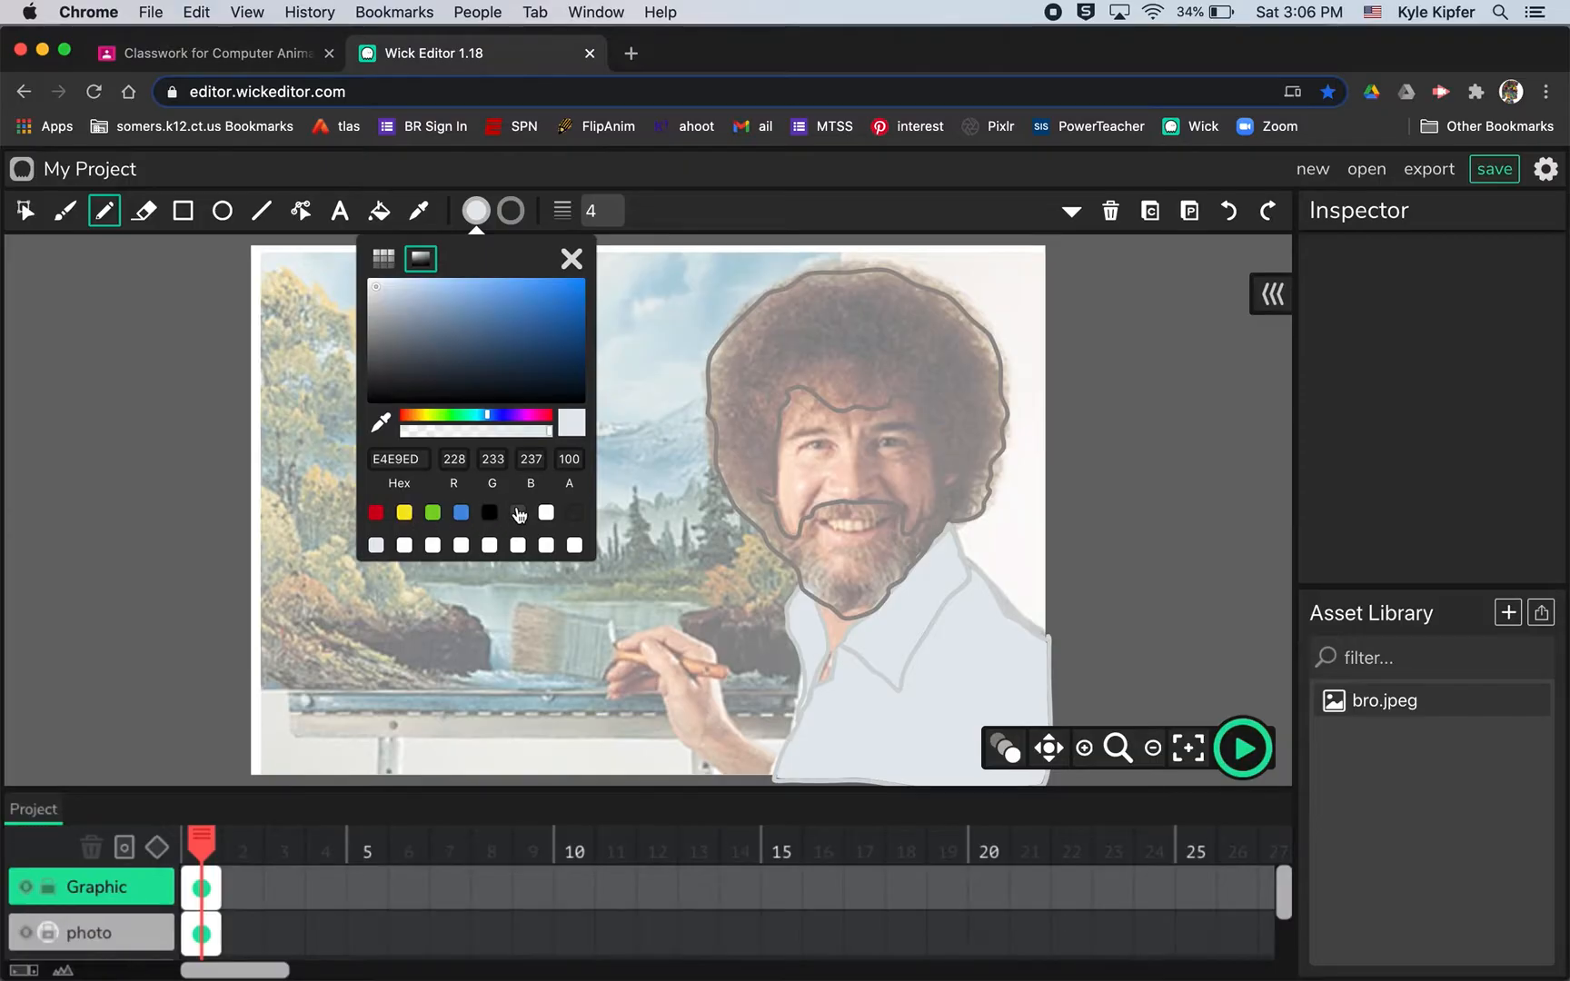
mouse_move(380, 421)
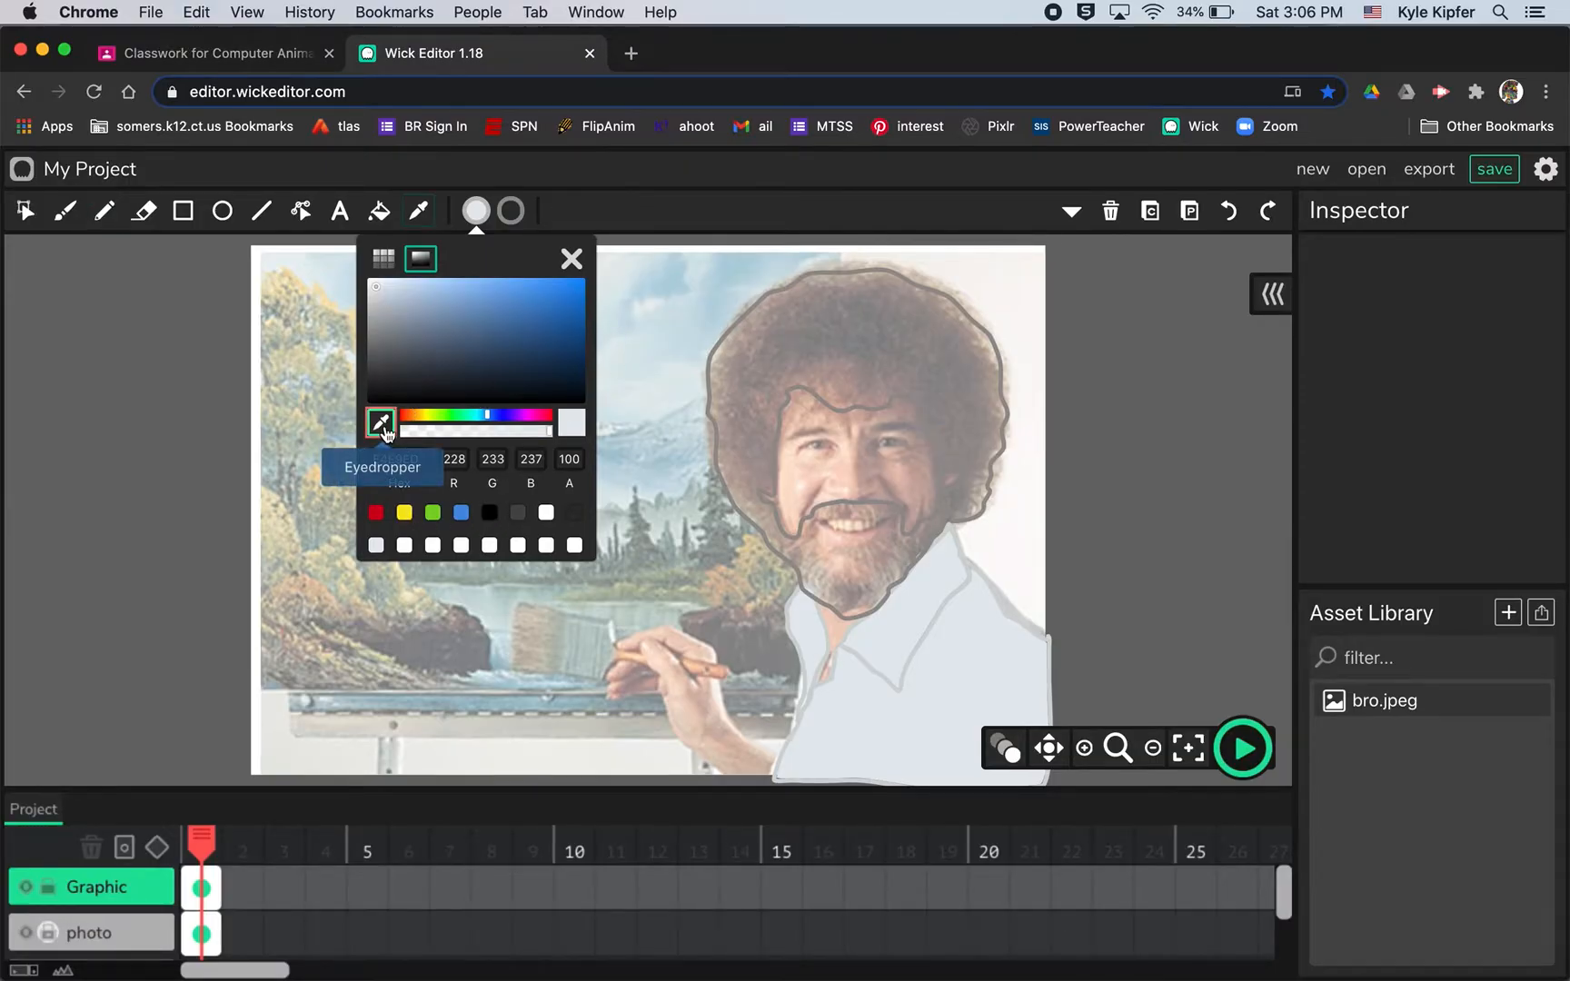
click(380, 423)
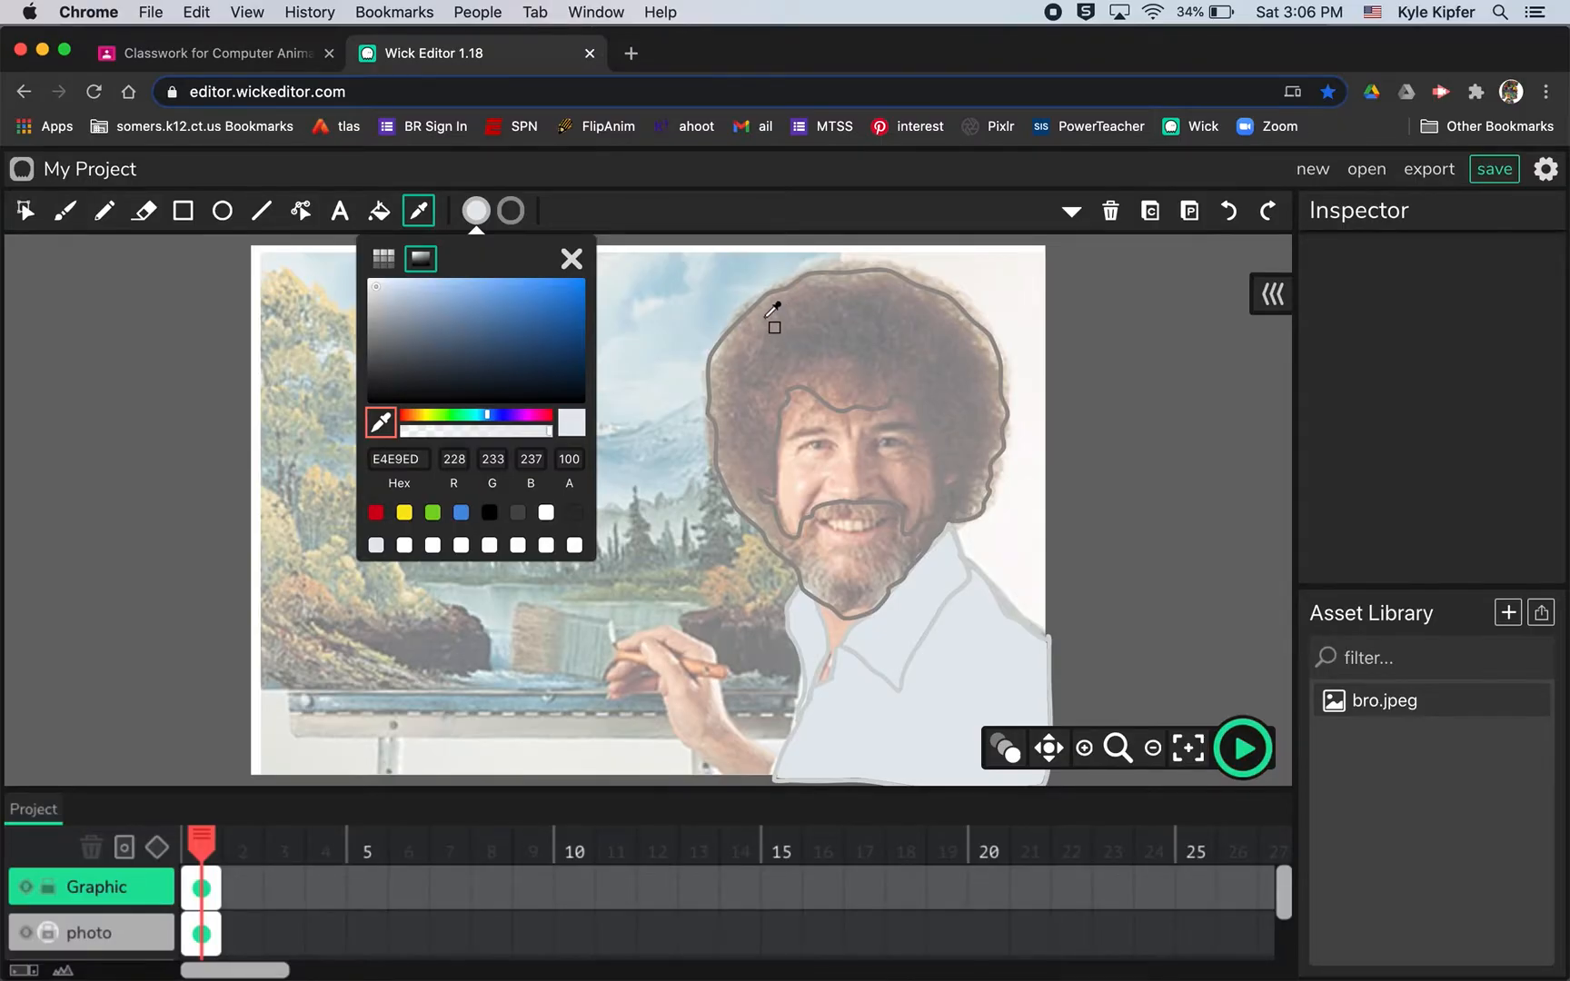
click(378, 211)
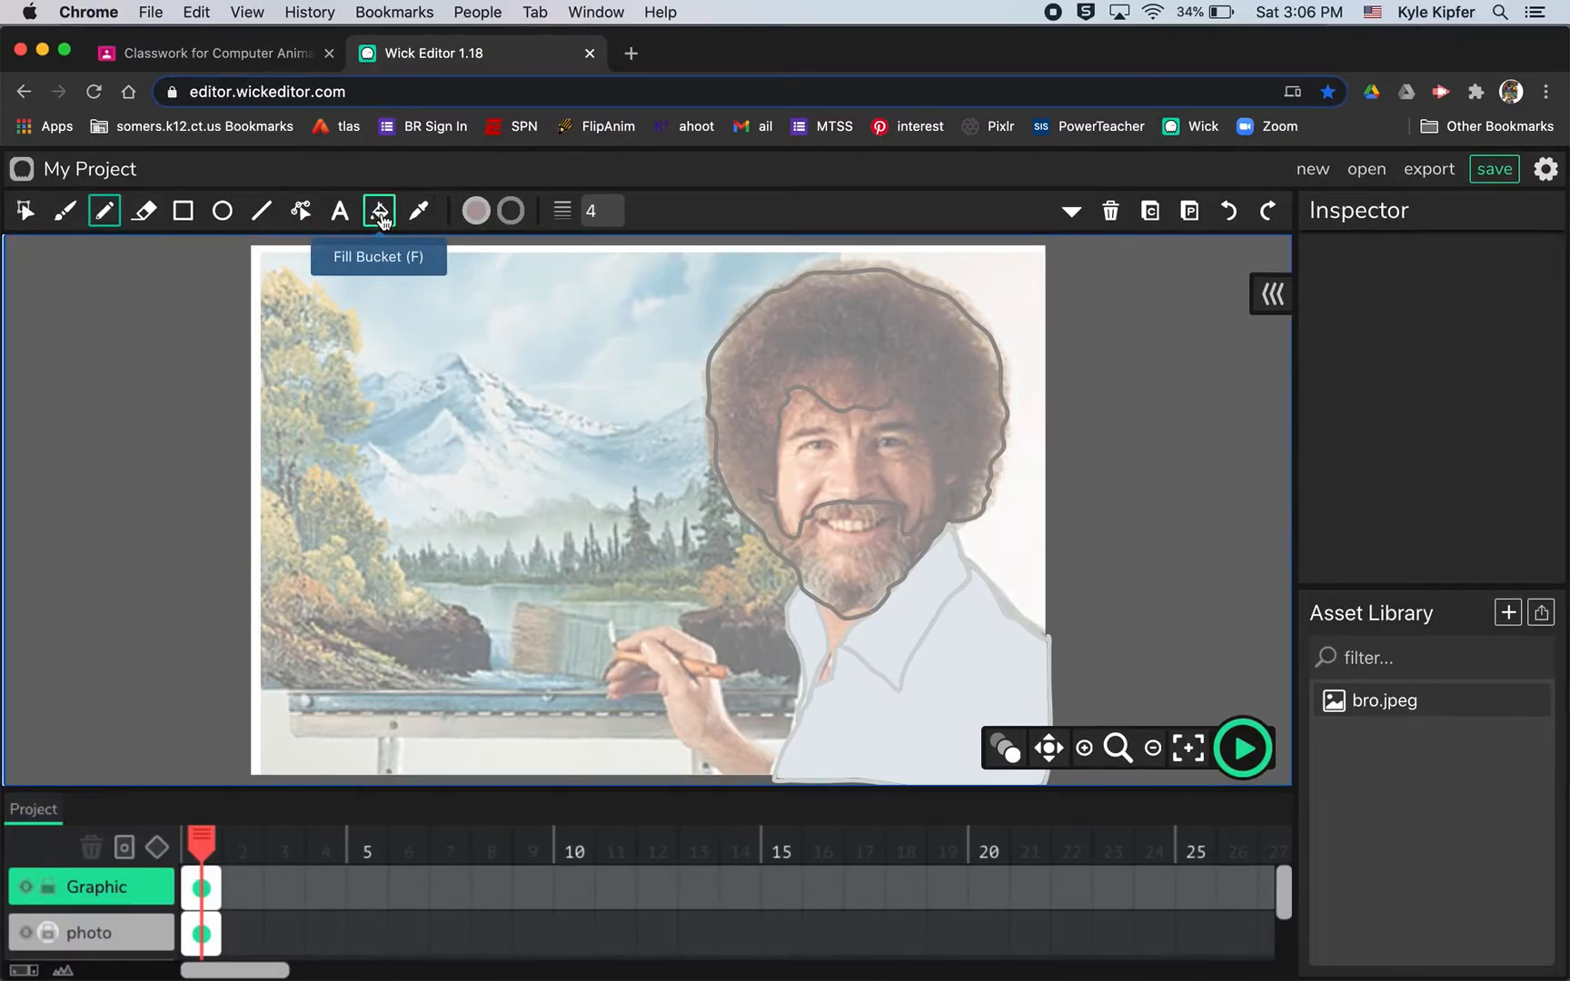
click(847, 330)
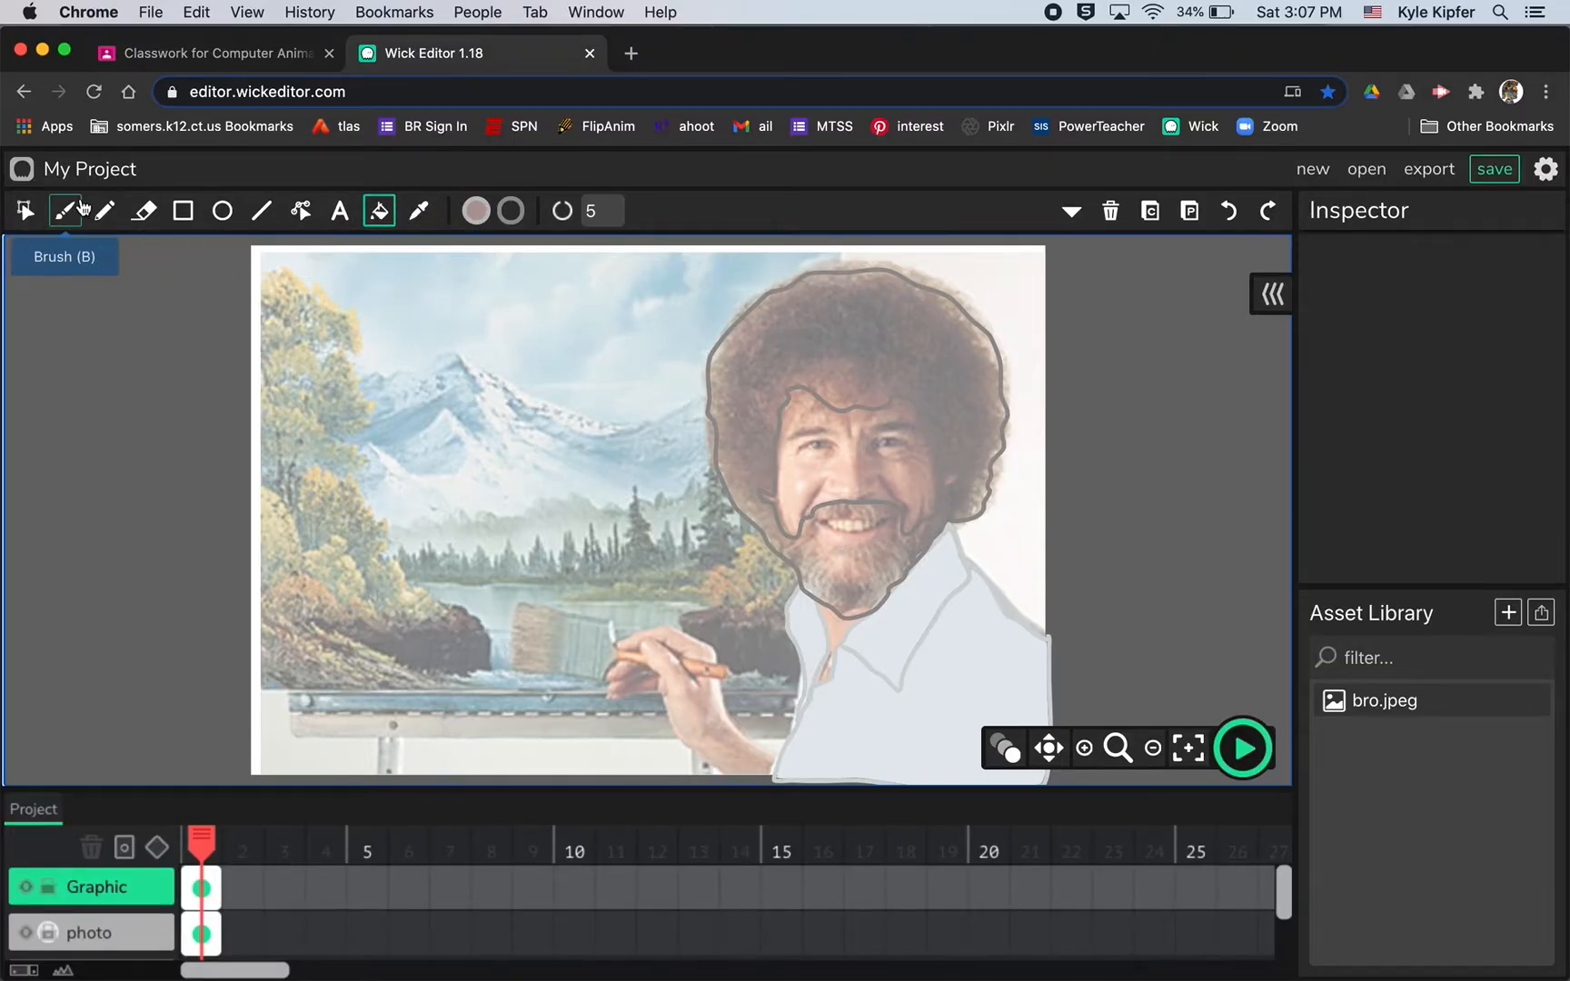
Close gaps in the outline with Pencil and path points, then fill the beard brown.
click(104, 211)
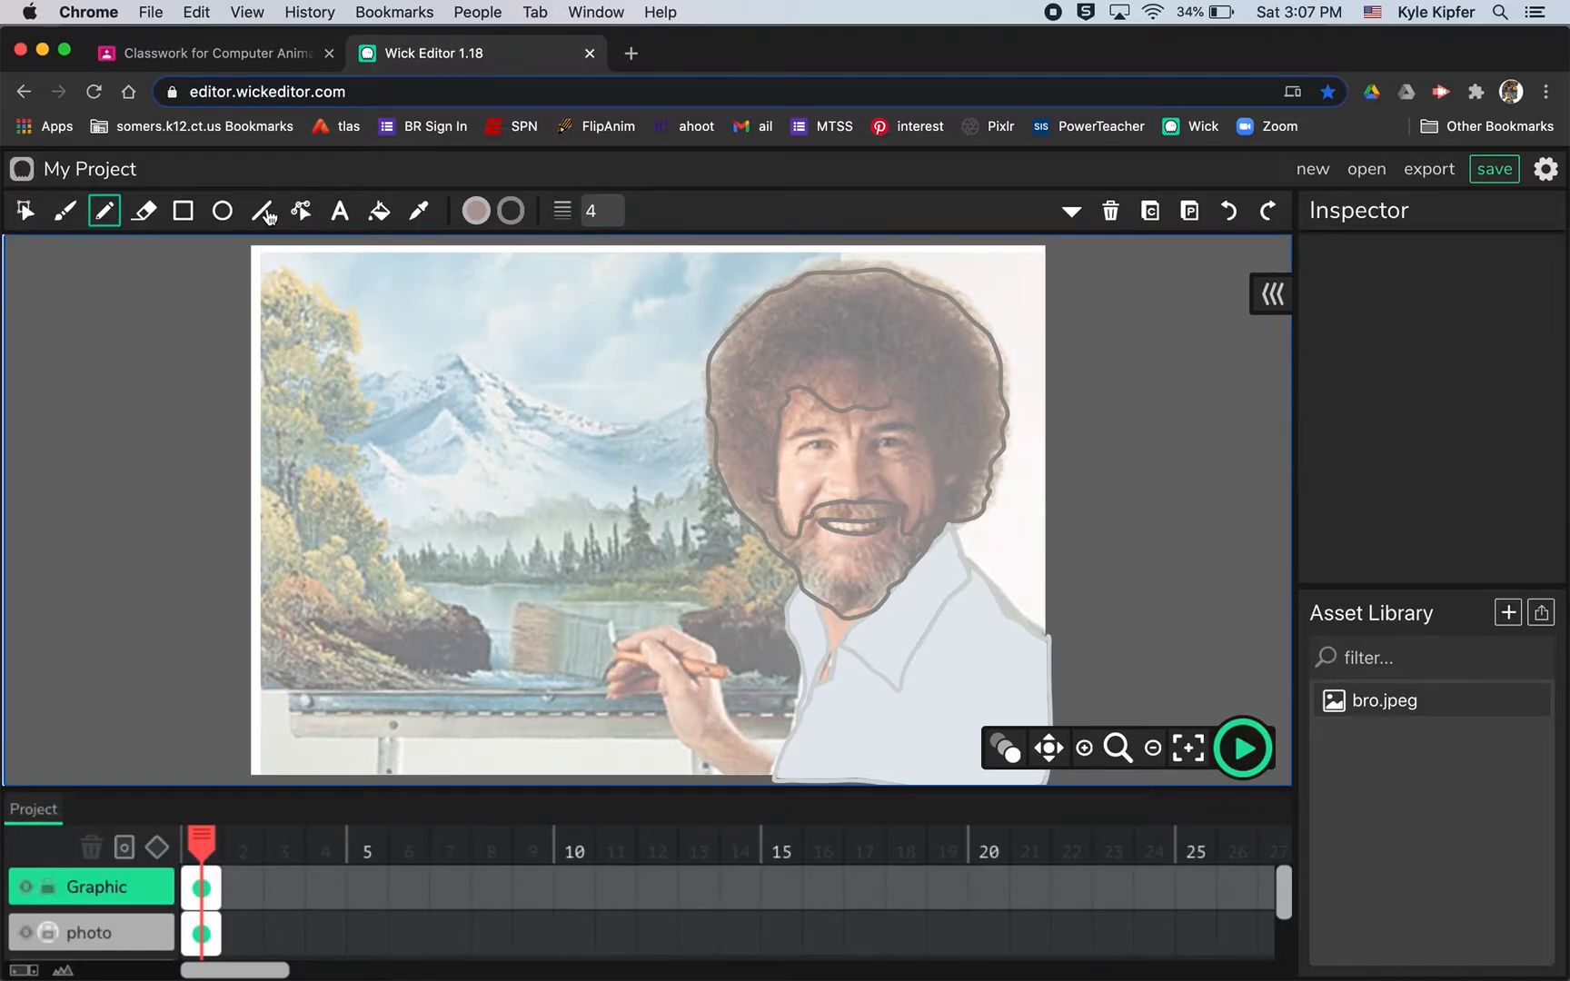
click(300, 211)
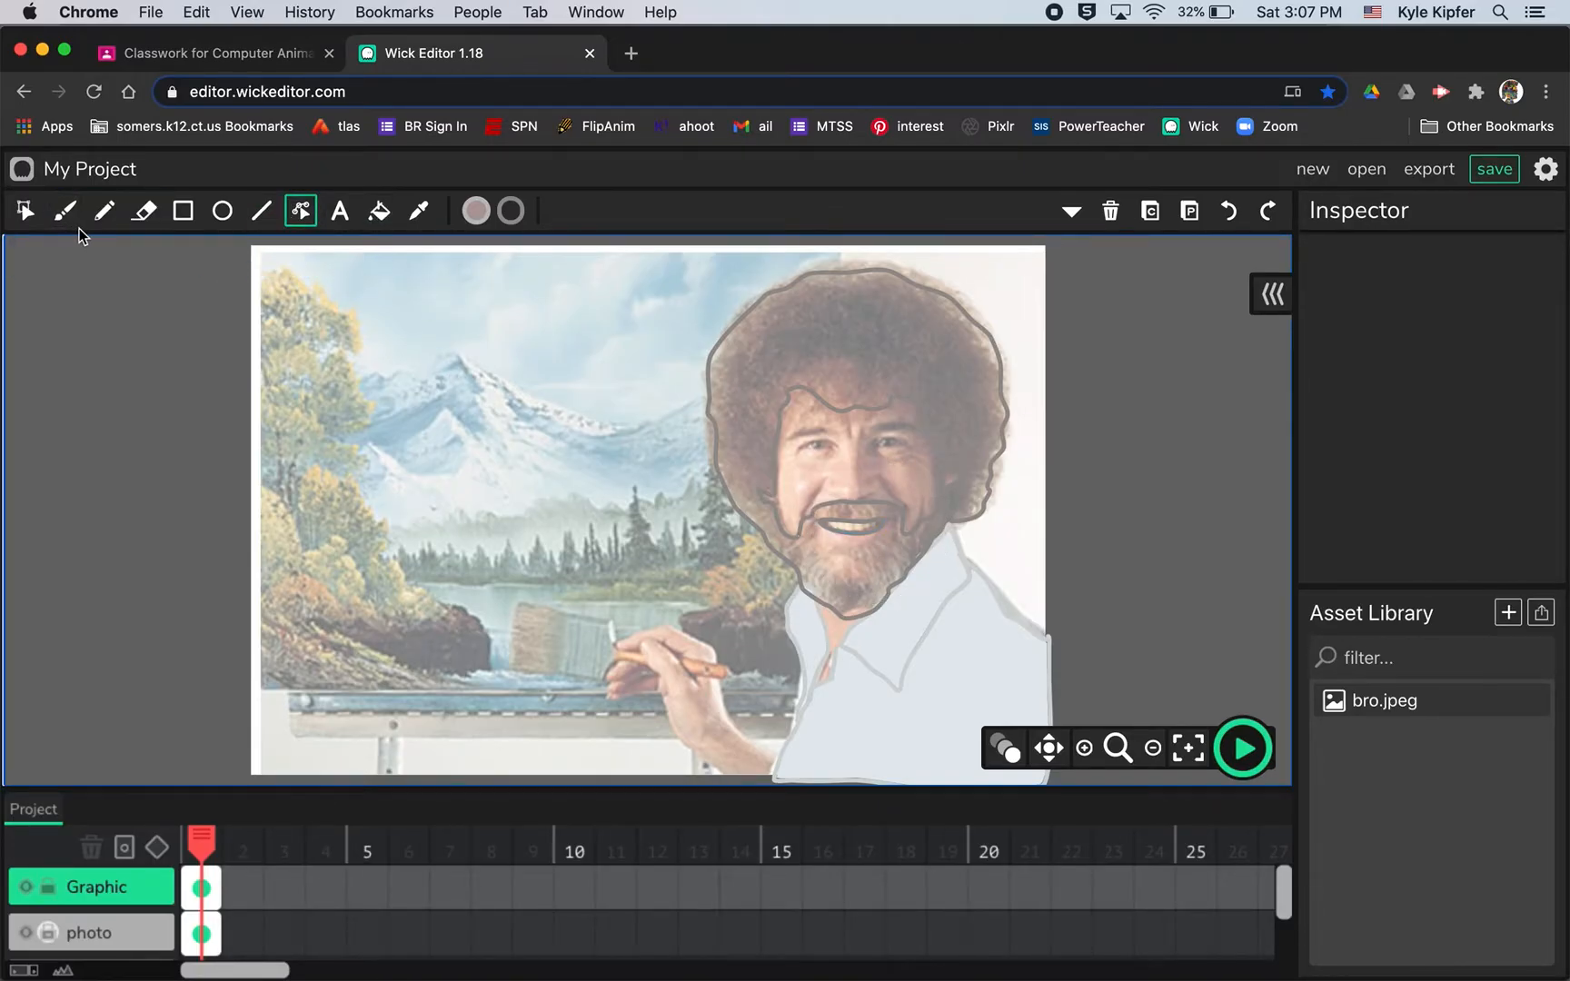
mouse_move(300, 210)
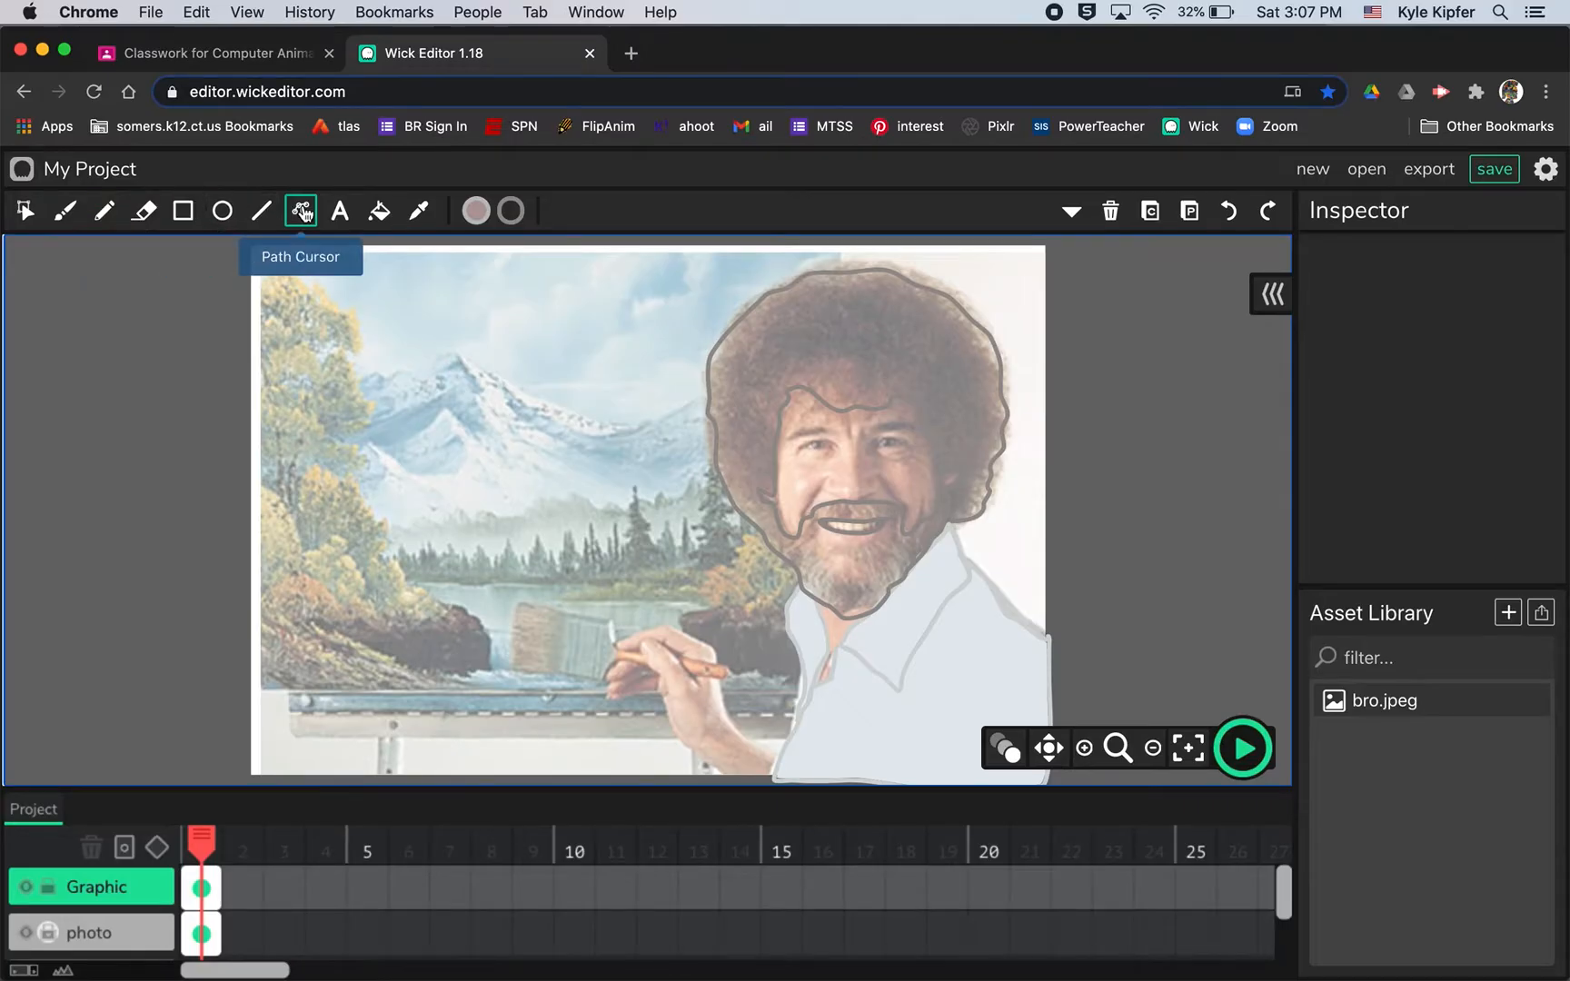
click(378, 211)
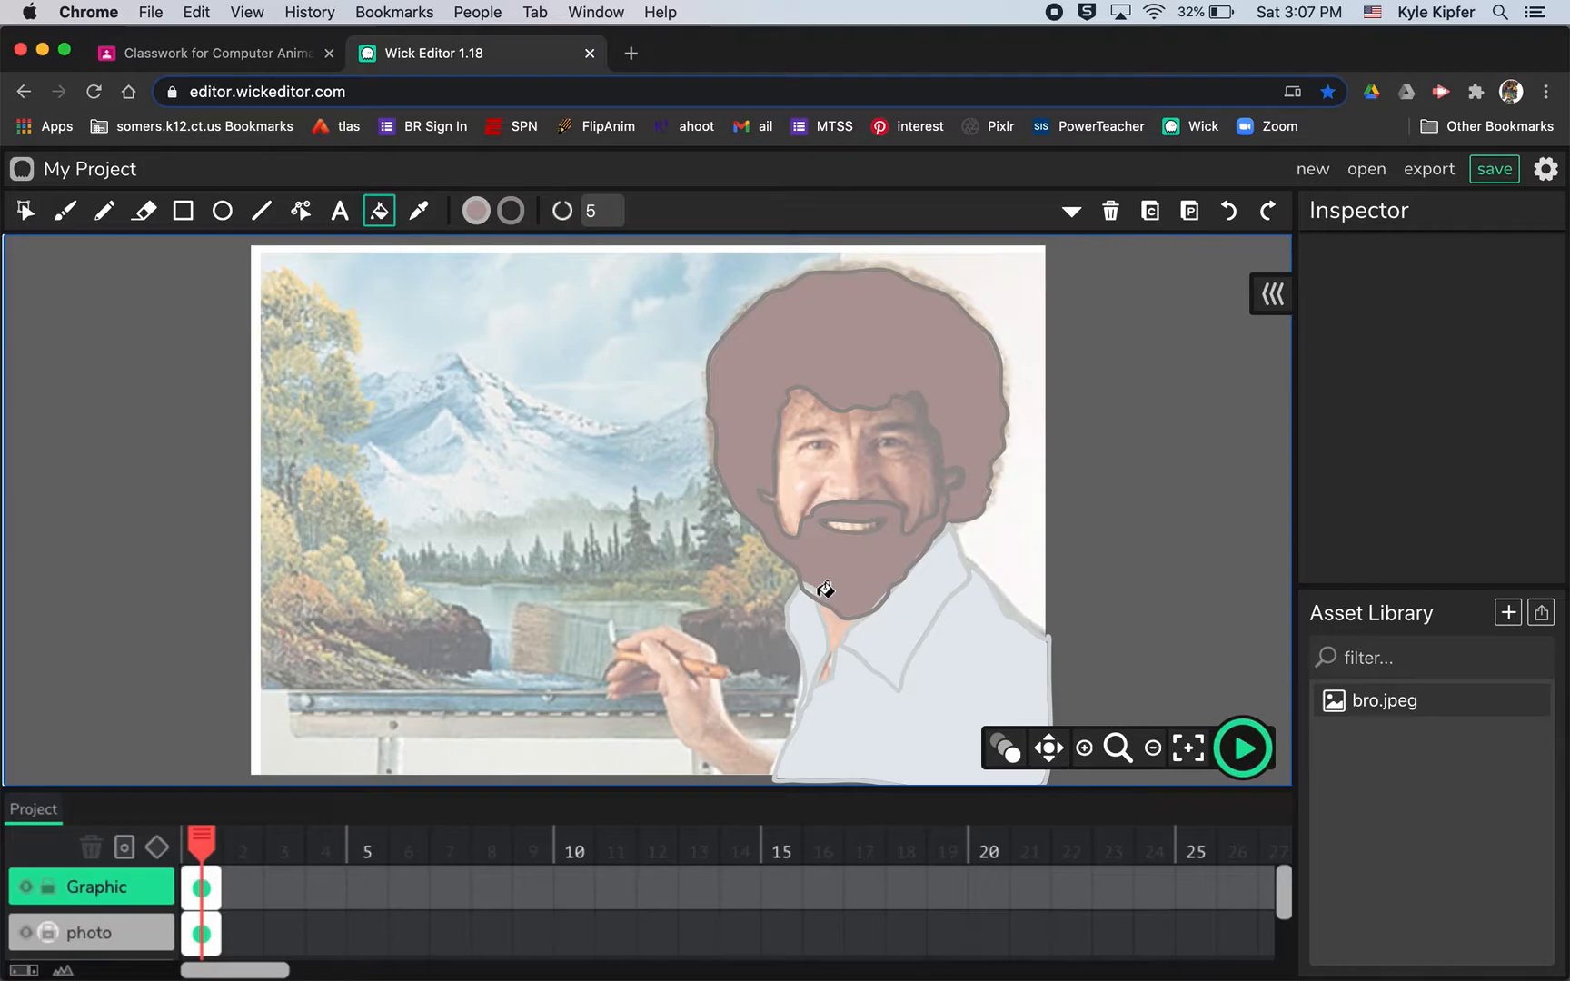
mouse_move(946, 611)
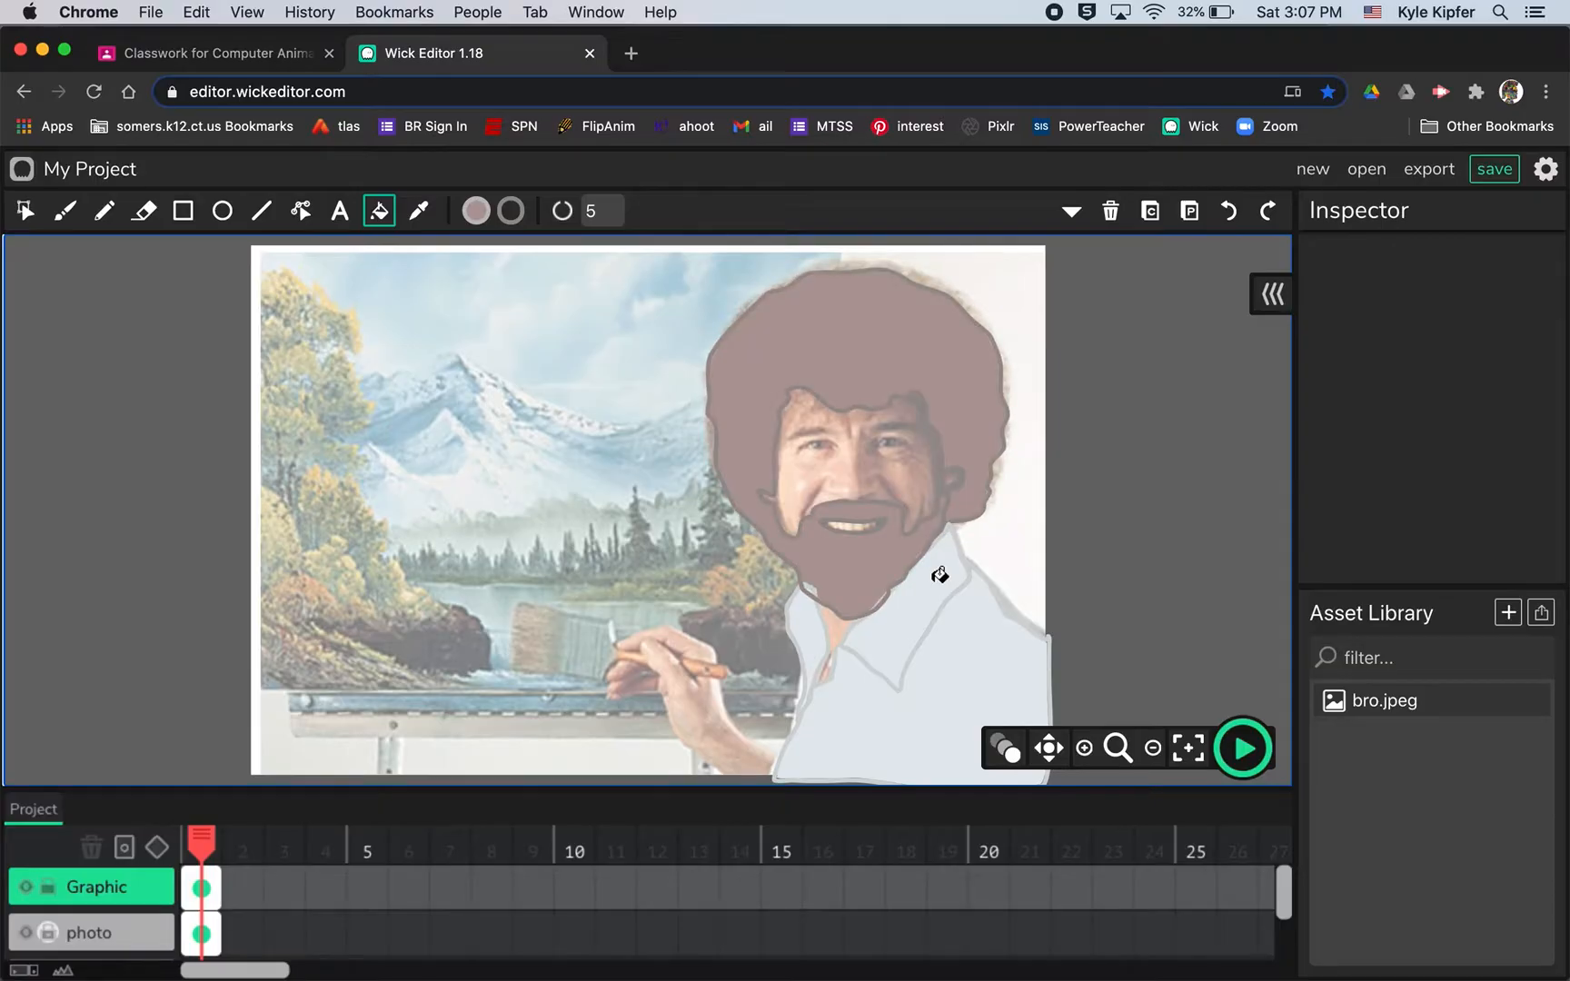
mouse_move(890, 506)
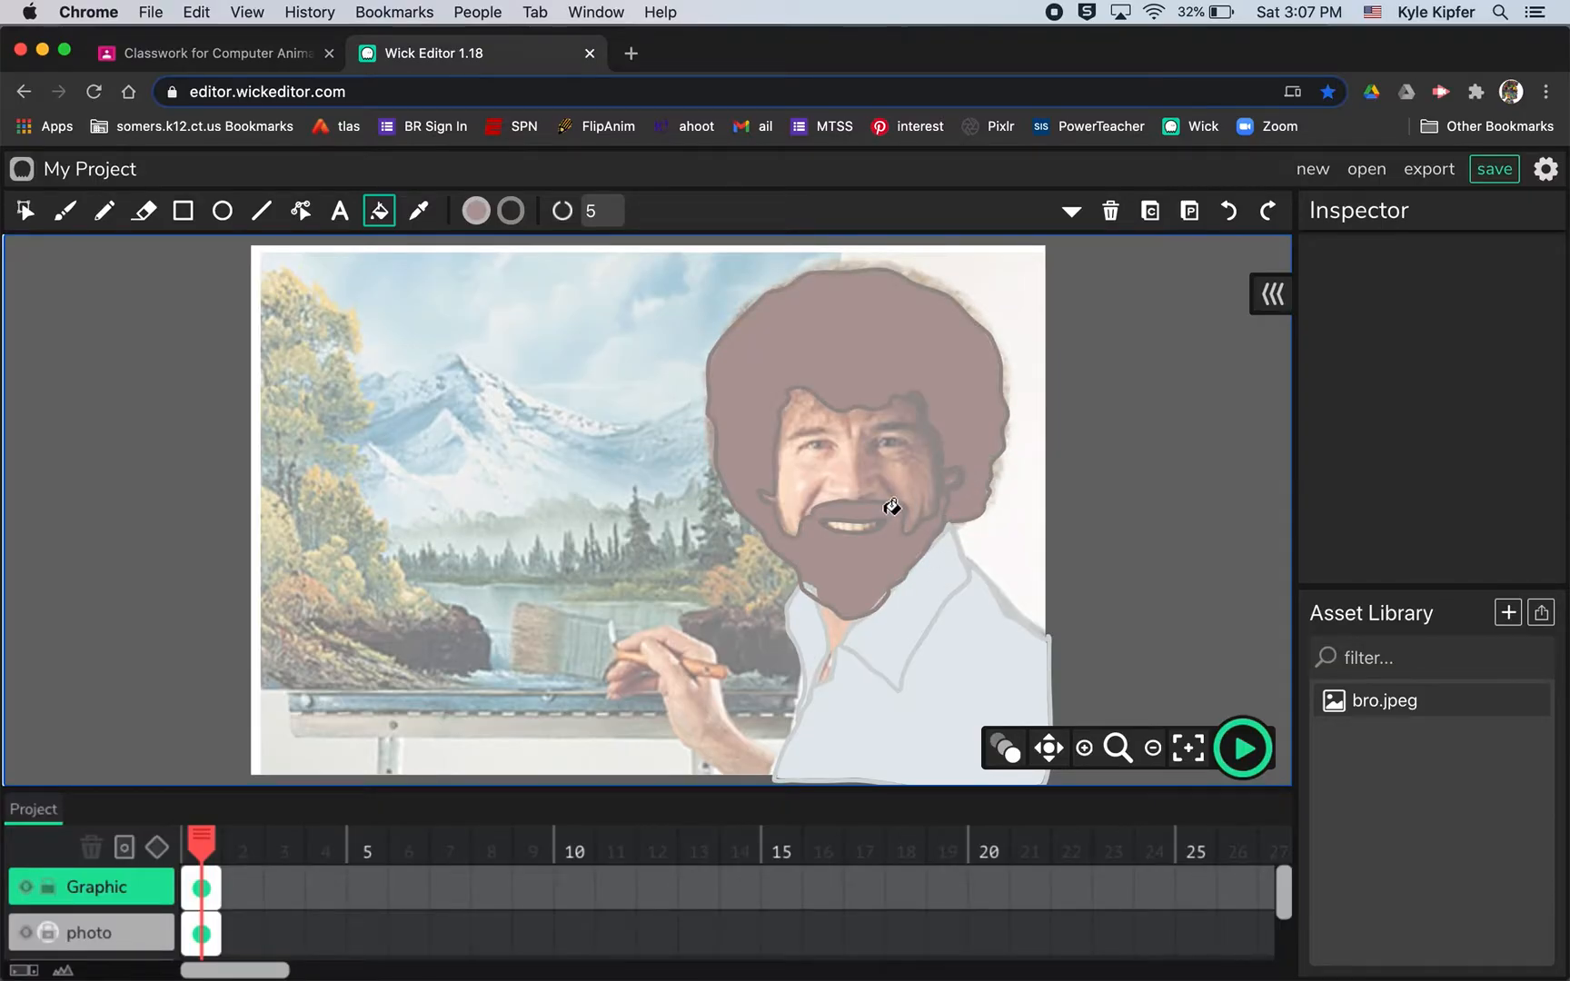
mouse_move(378, 211)
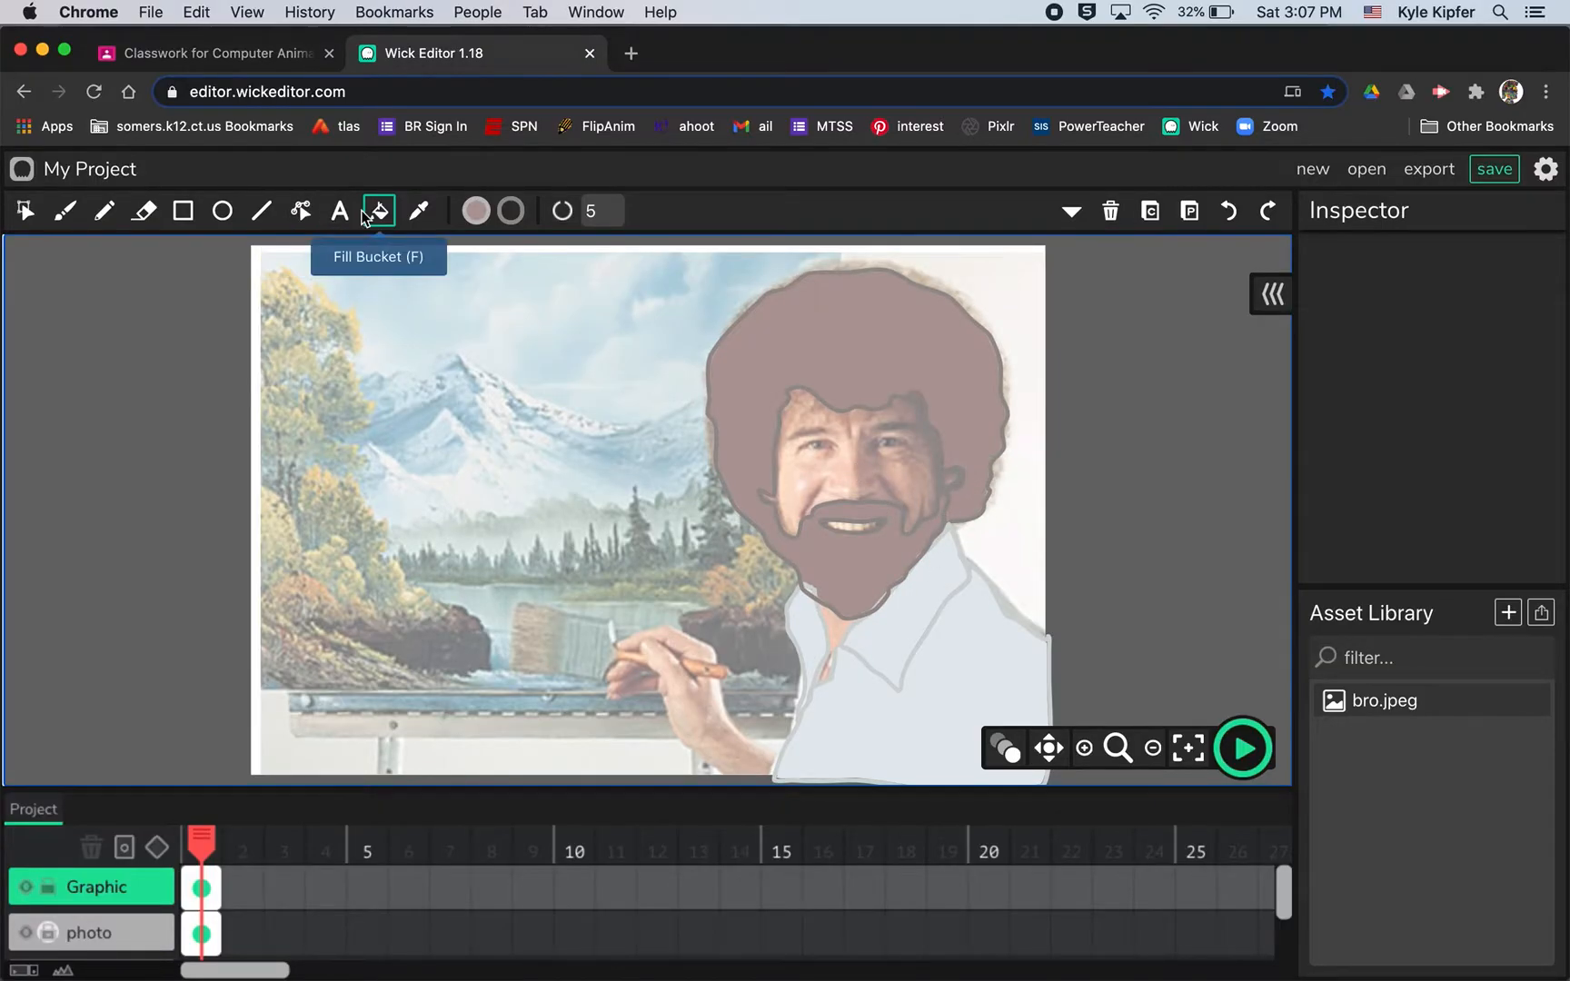
click(103, 211)
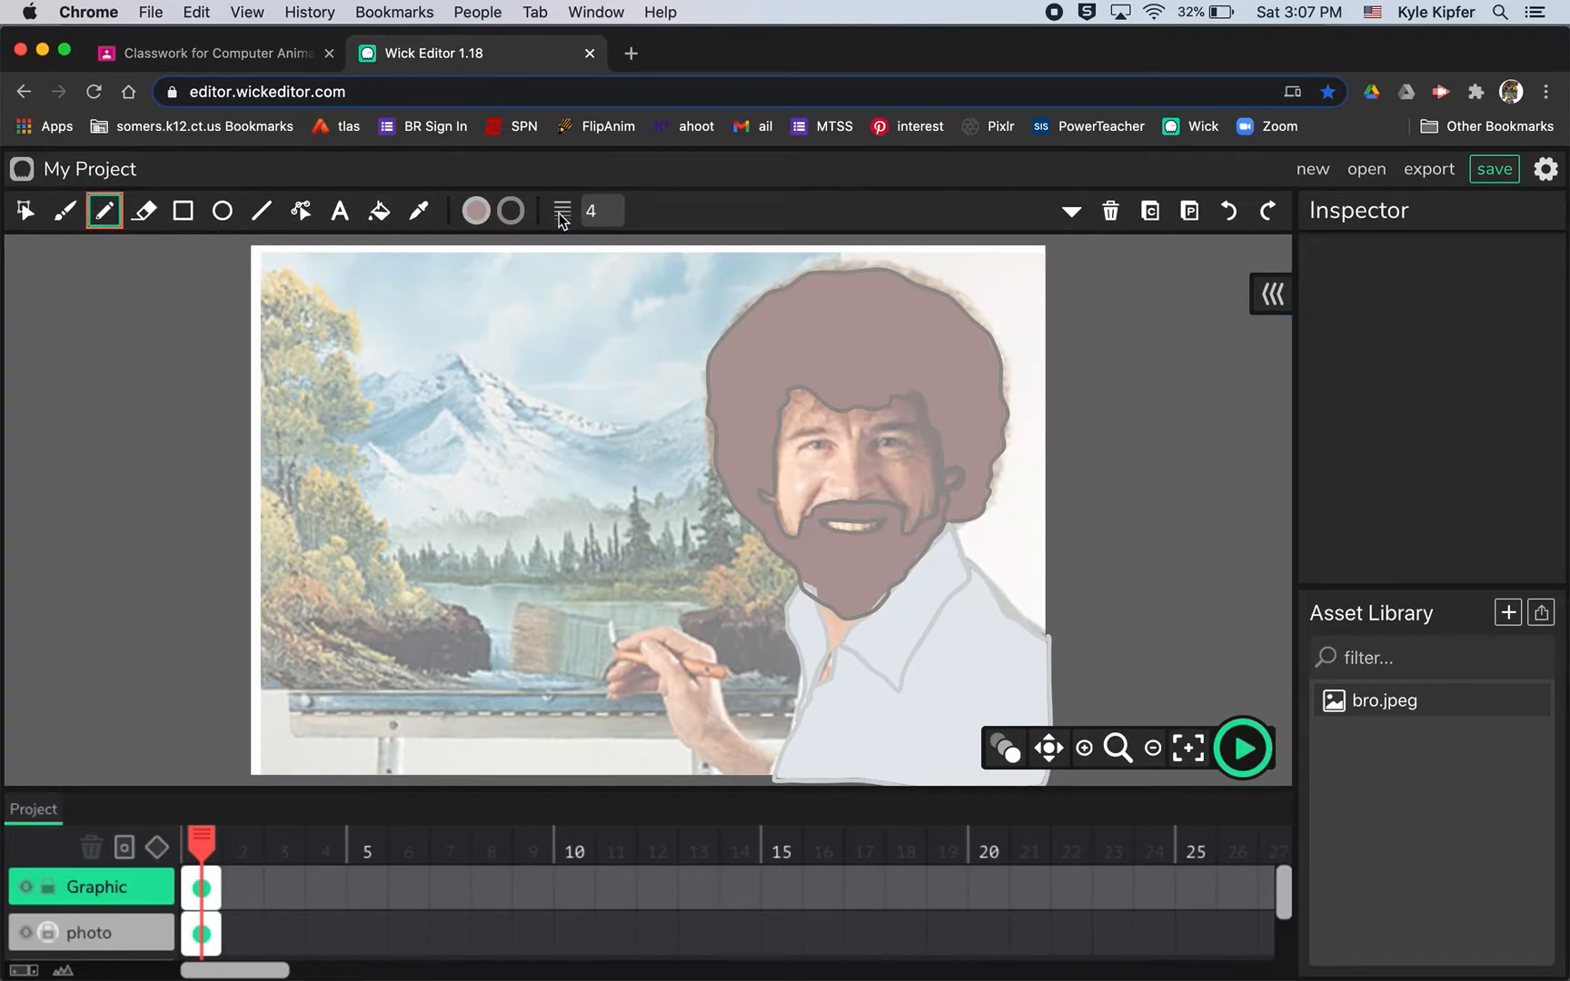
Zoom in on the face and trace the eyes and eyebrows with the Pencil.
click(1117, 747)
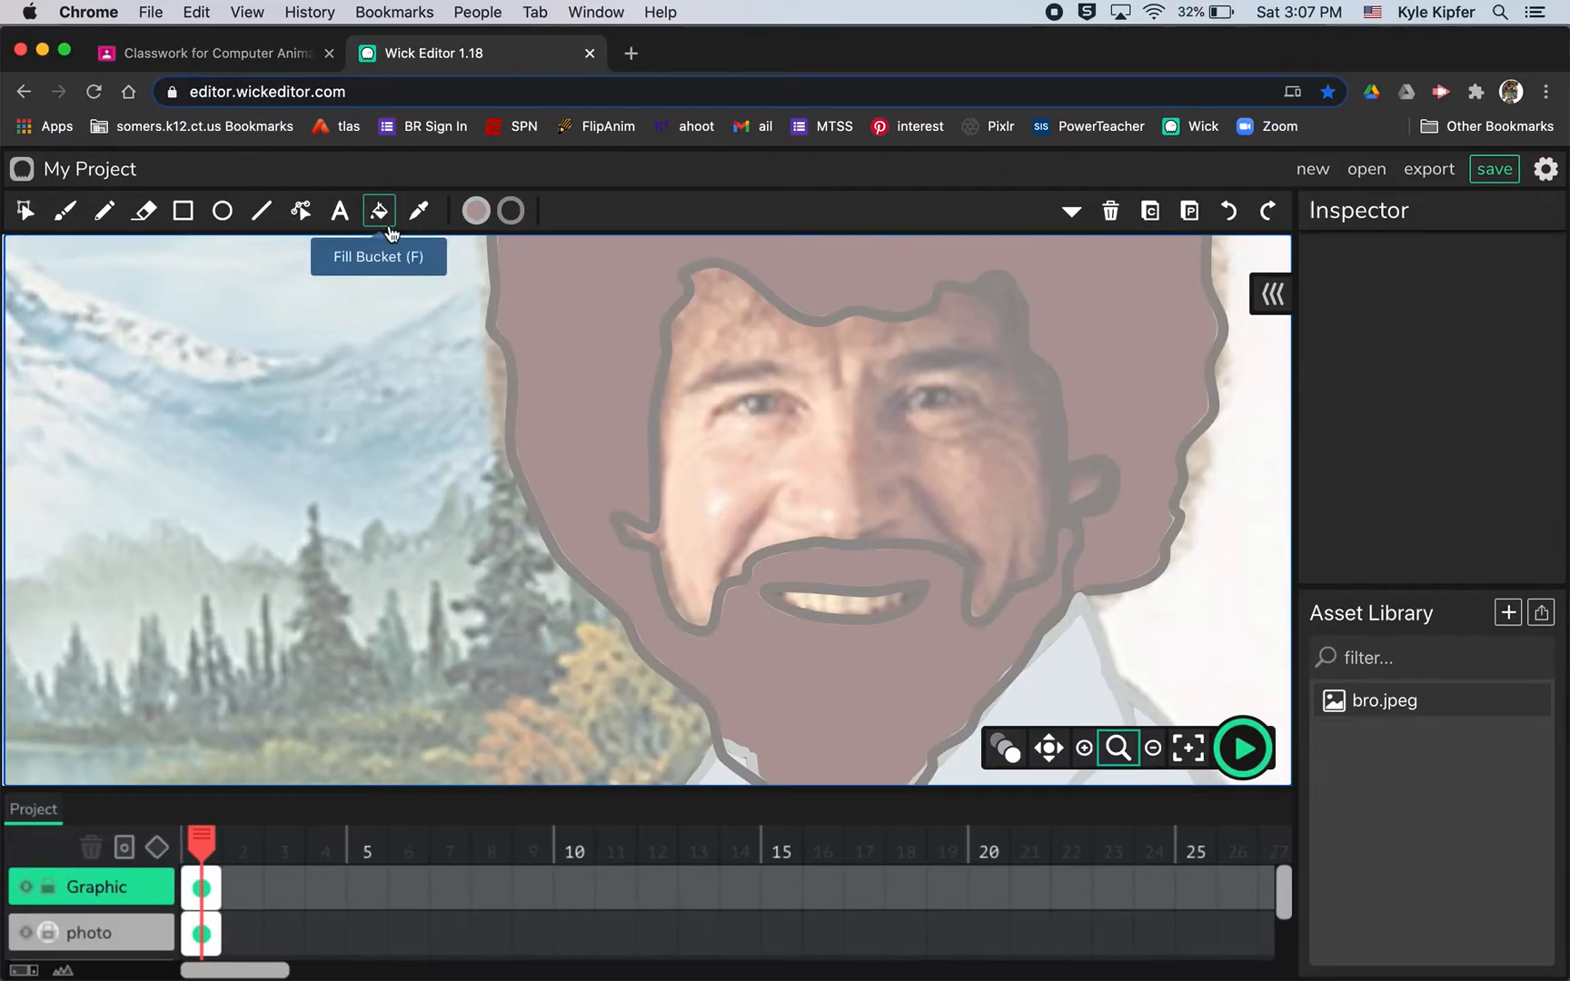
click(103, 211)
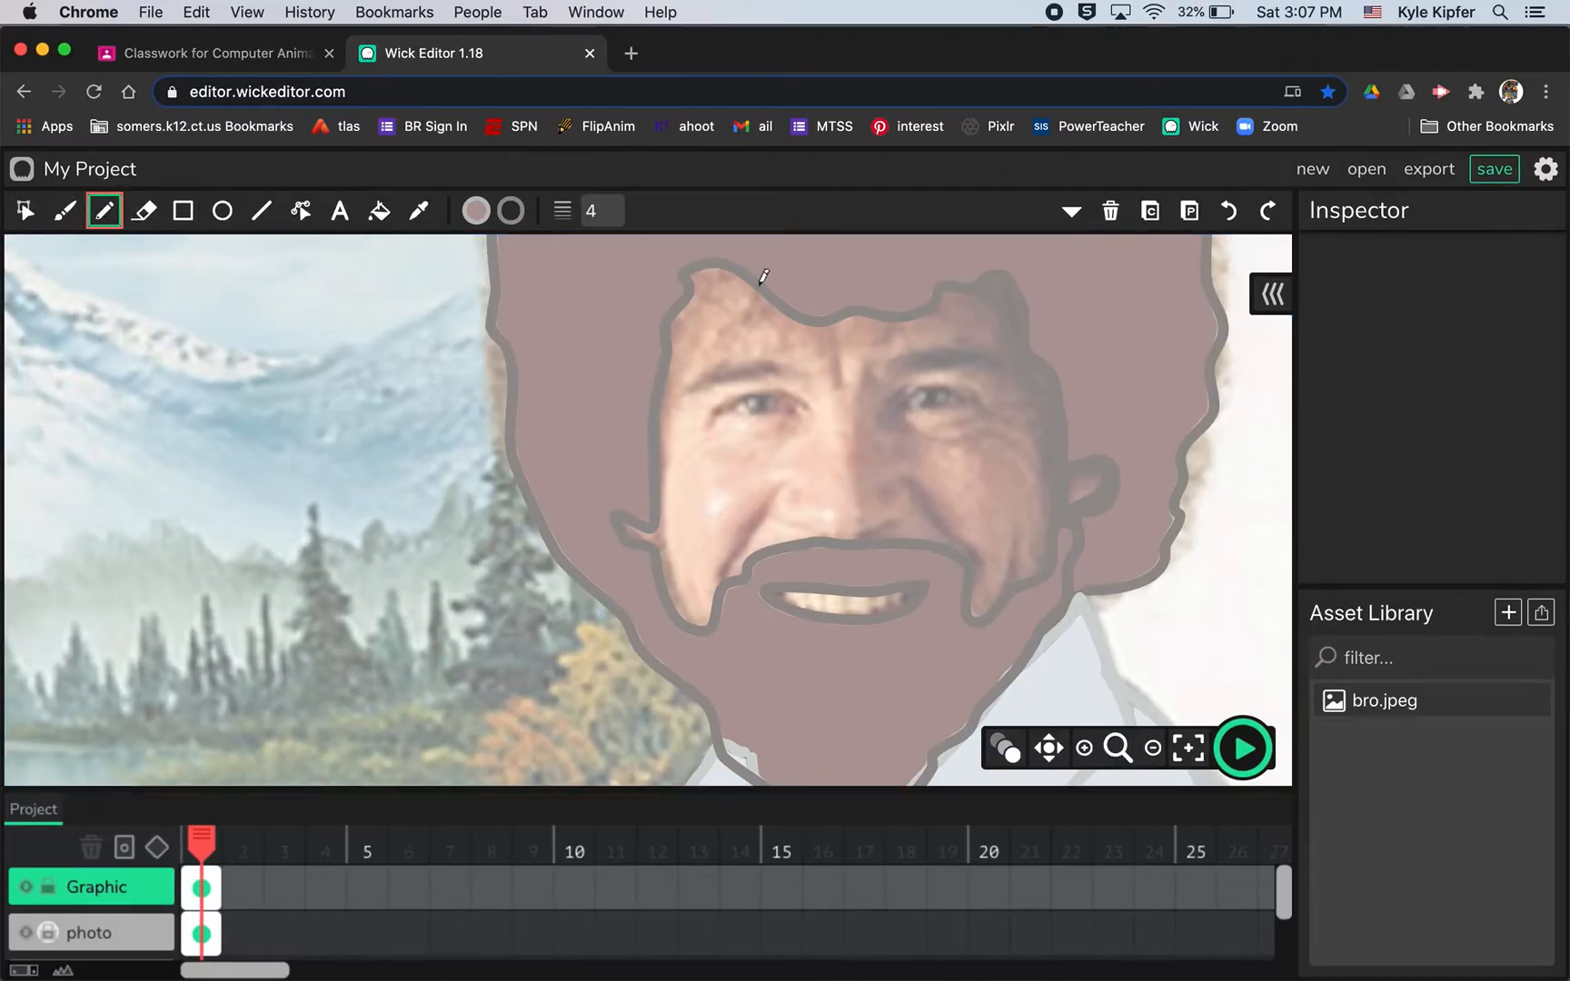
mouse_move(808, 395)
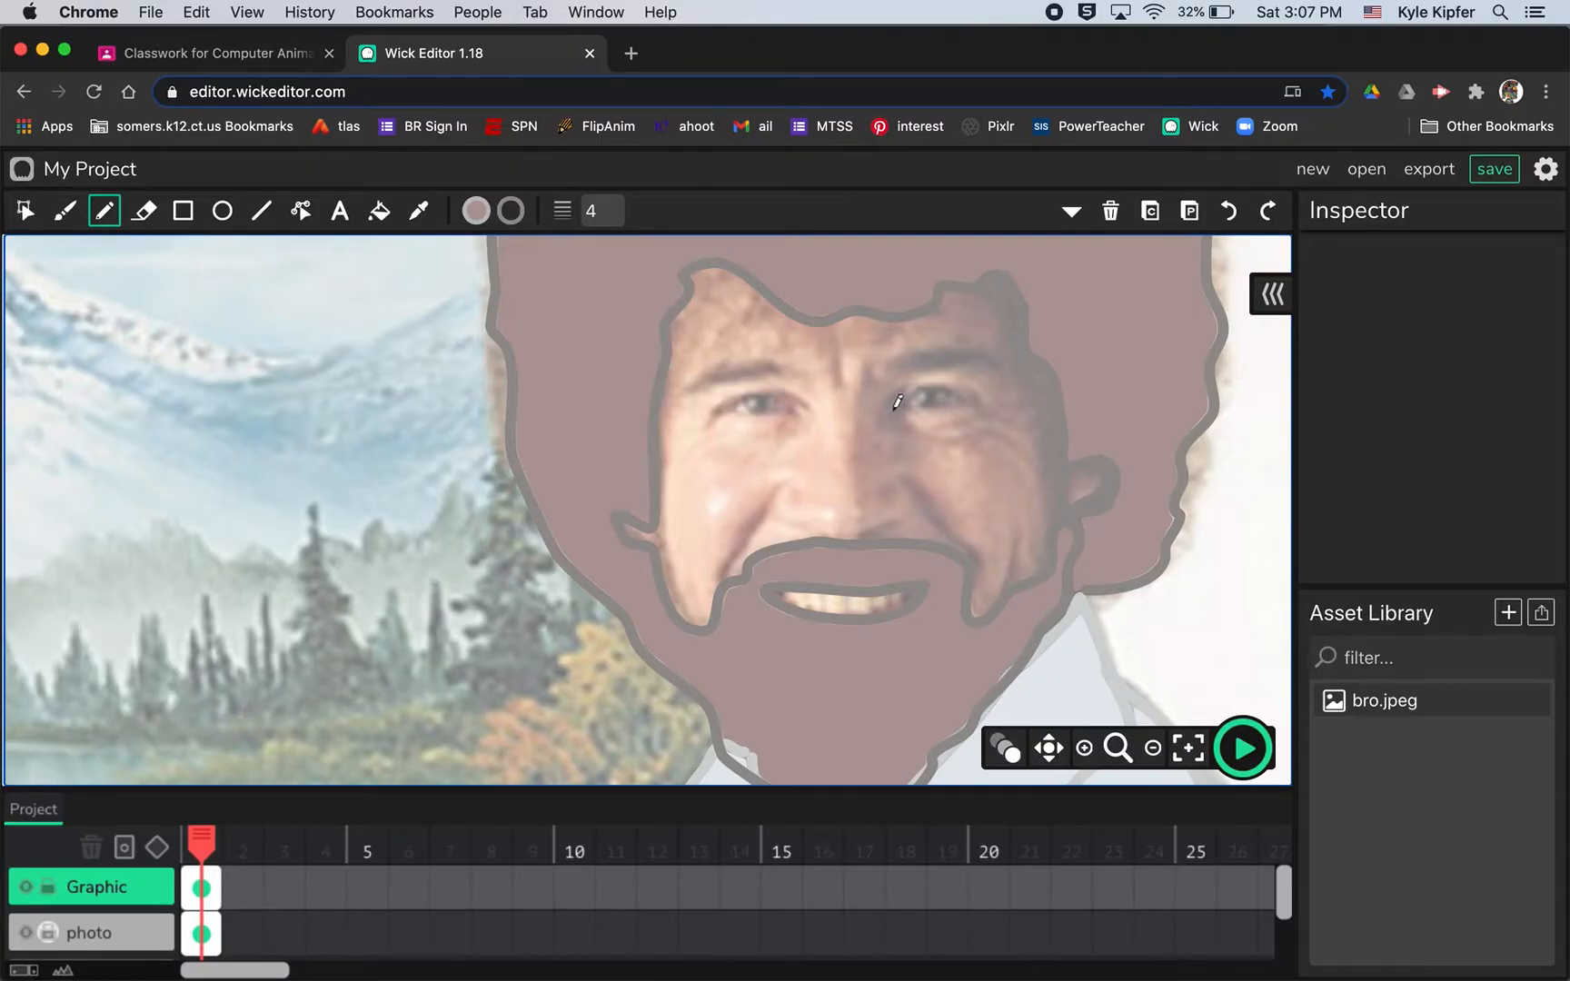
mouse_move(787, 396)
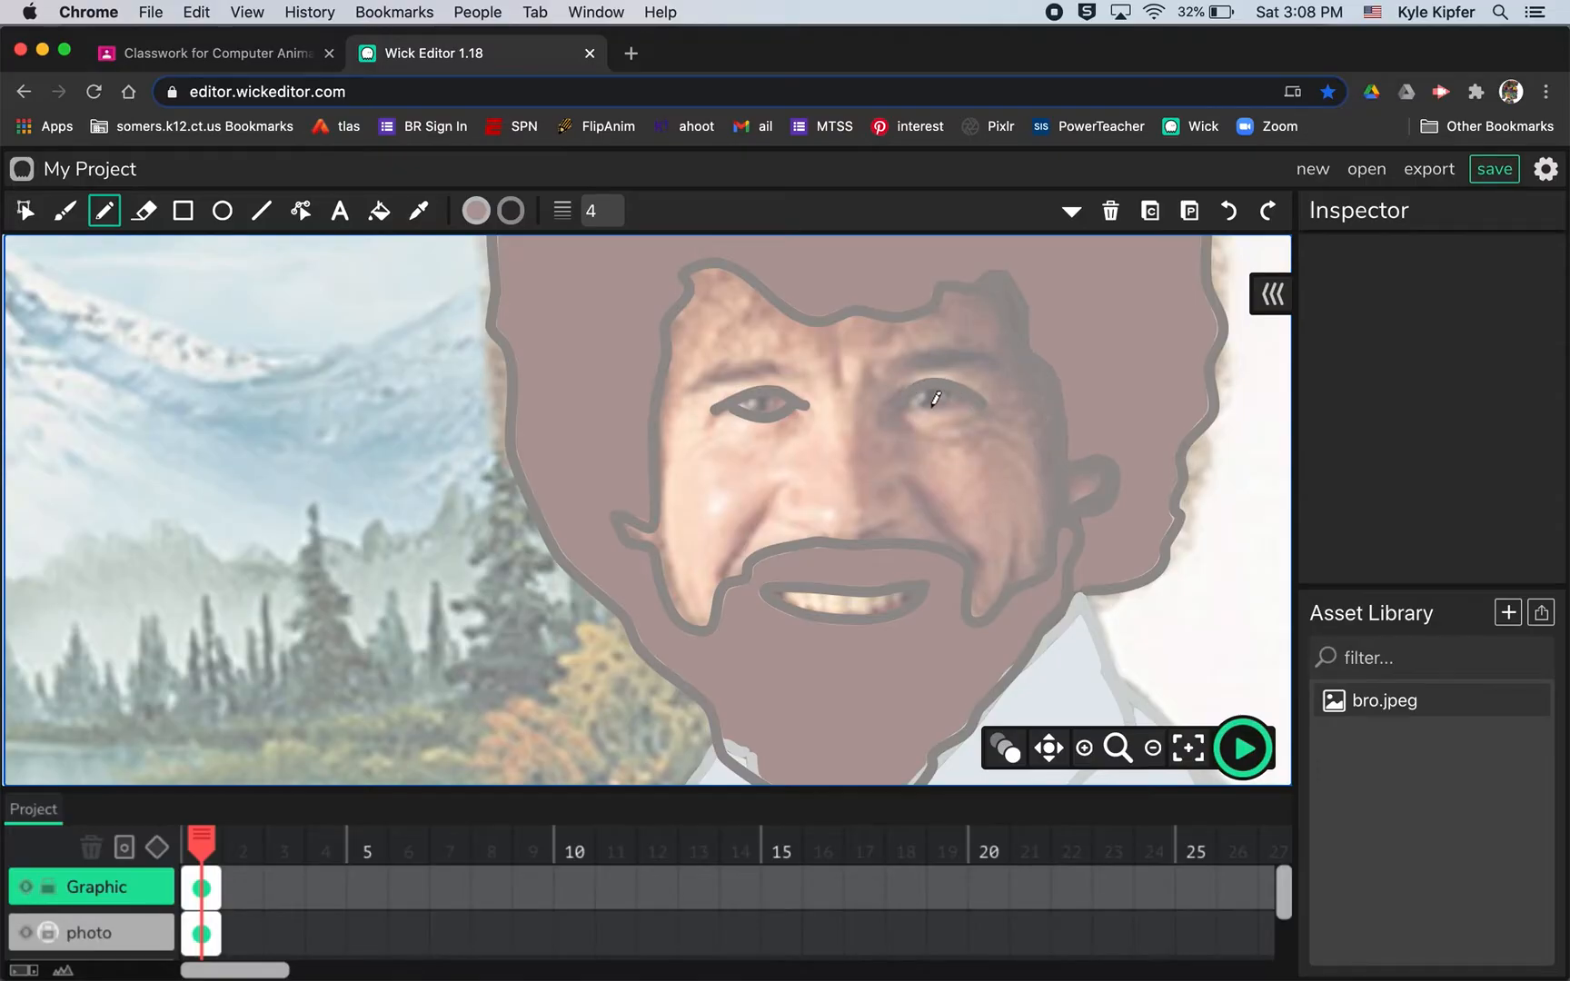
mouse_move(969, 394)
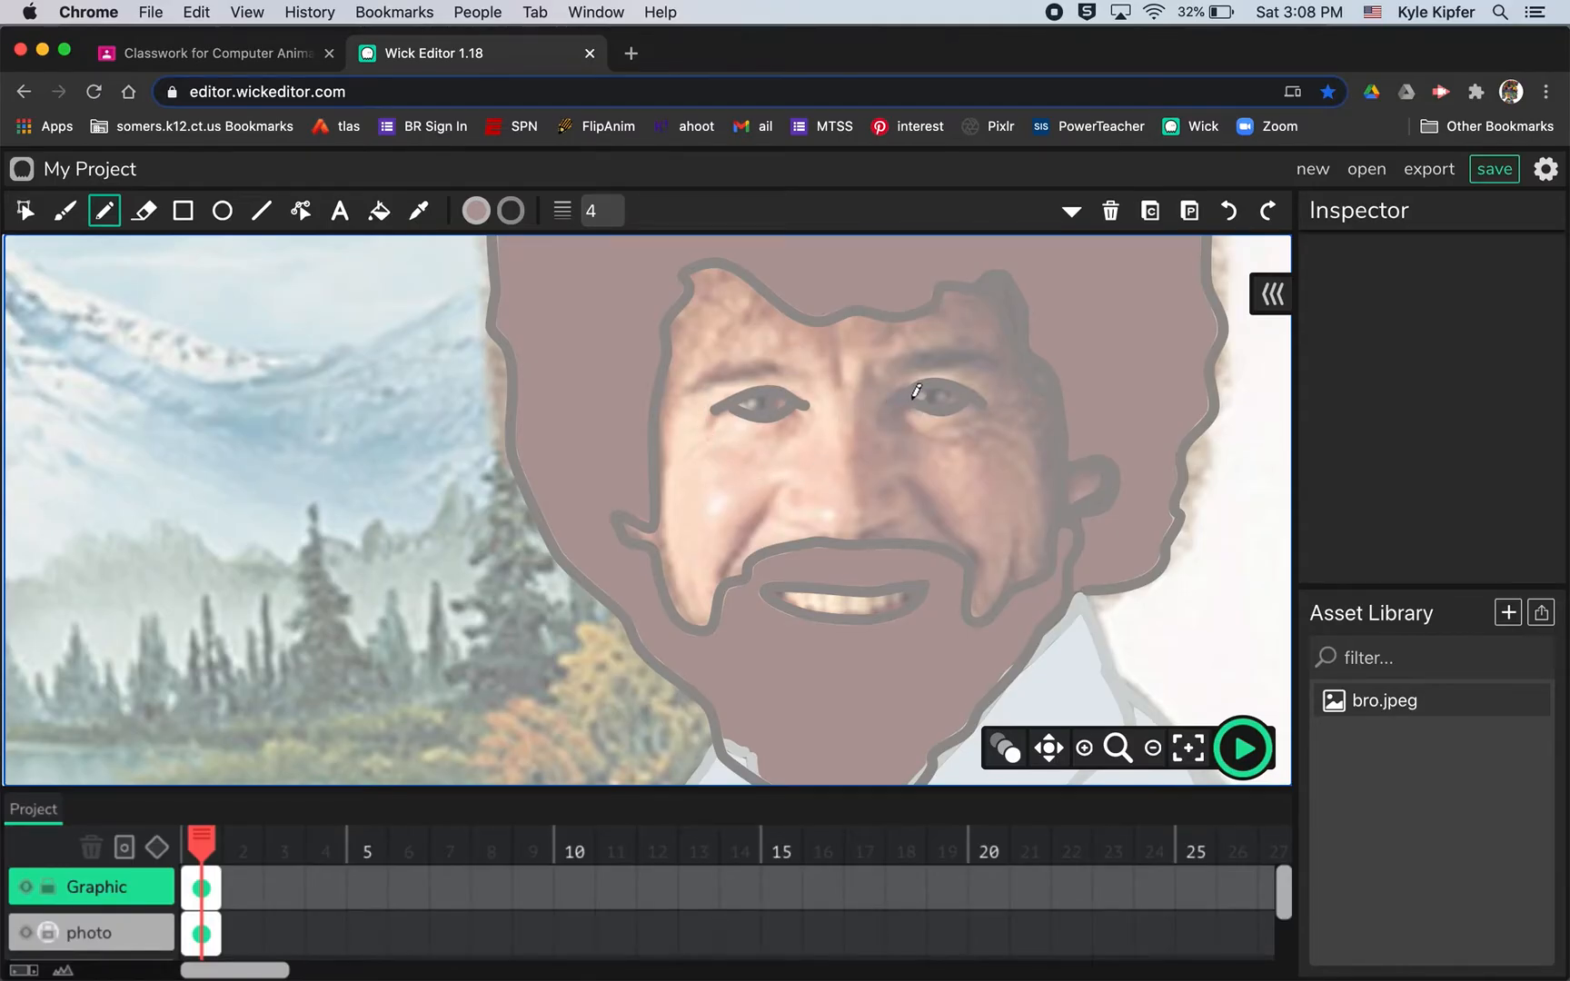
mouse_move(942, 405)
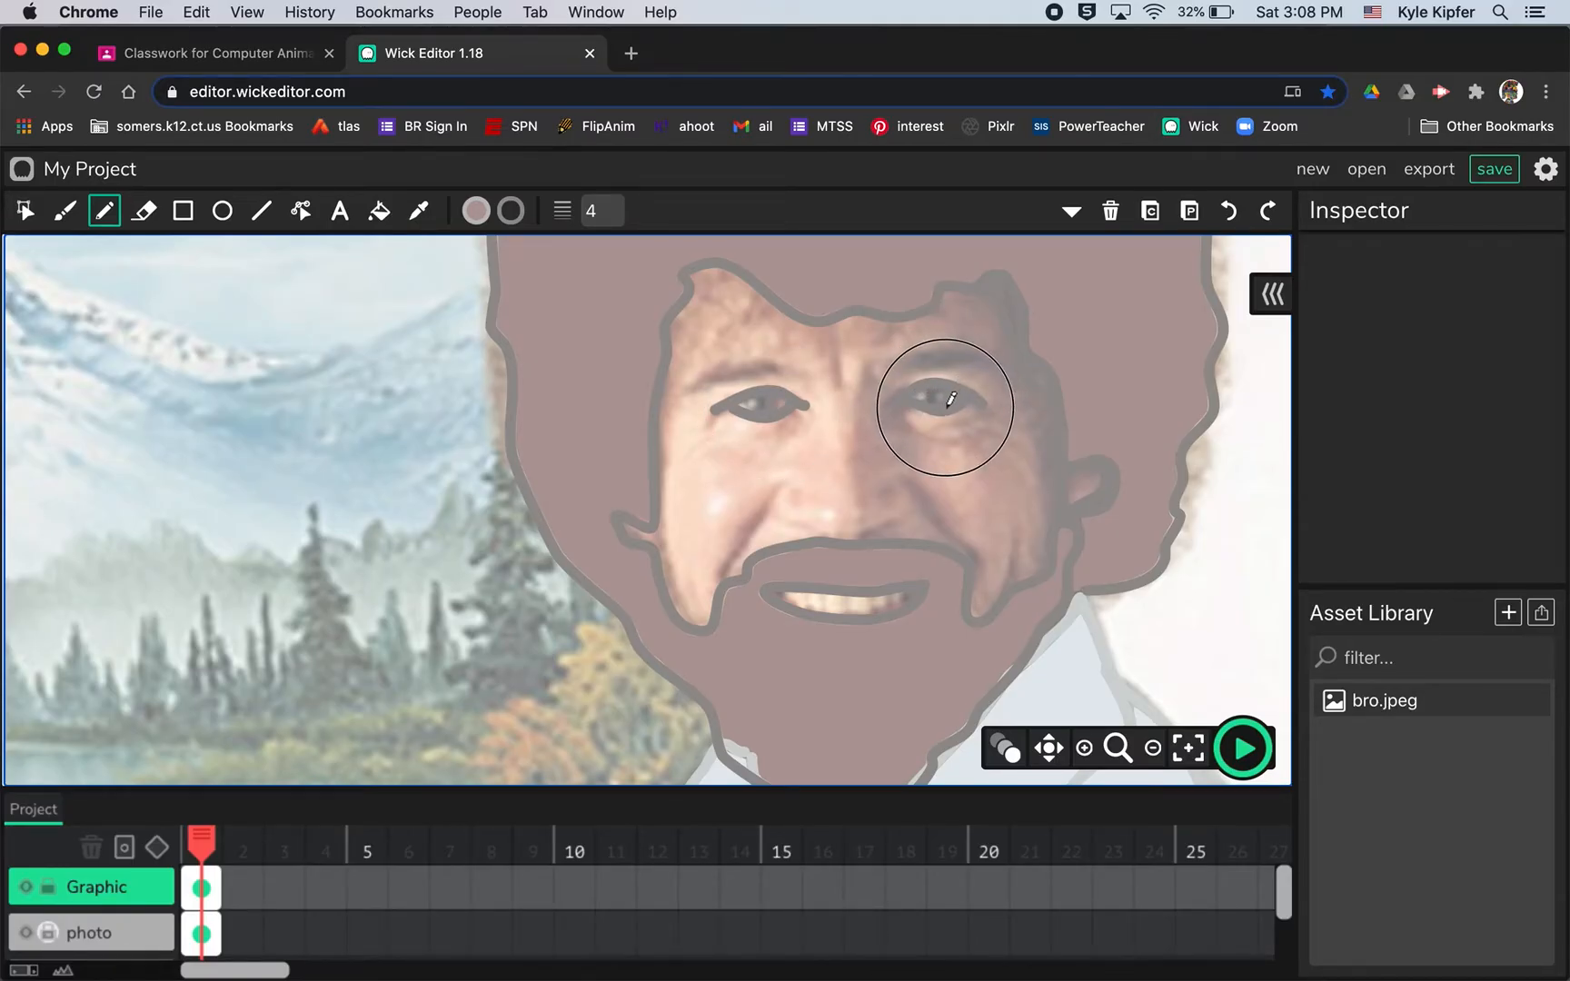
mouse_move(751, 590)
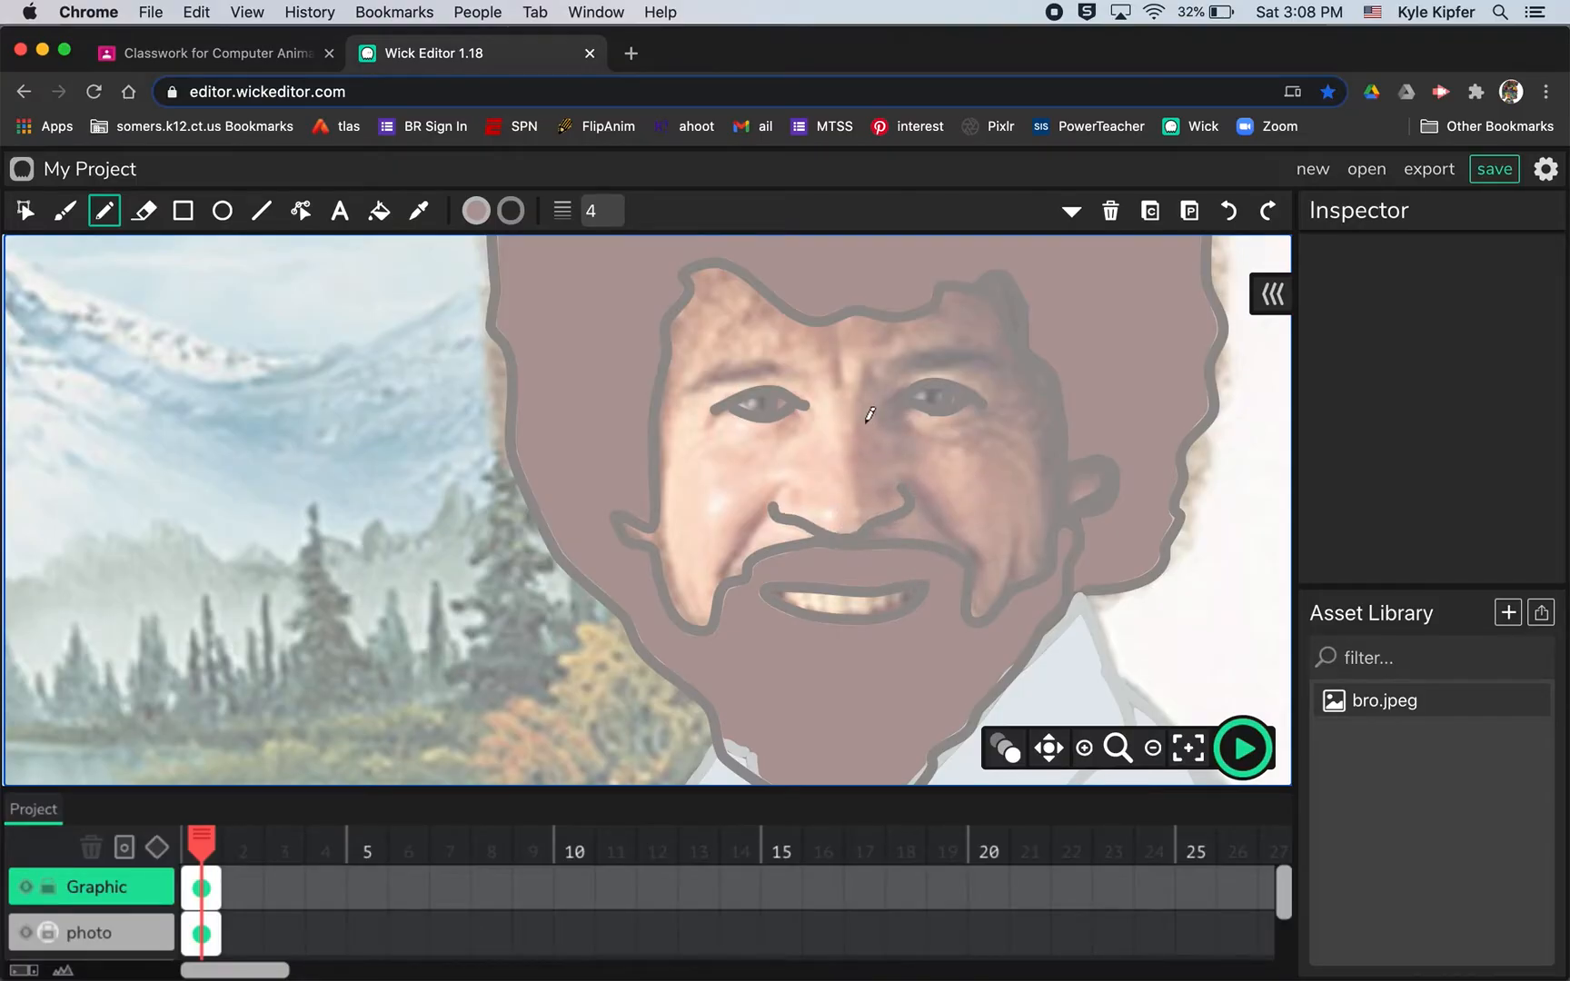
mouse_move(786, 400)
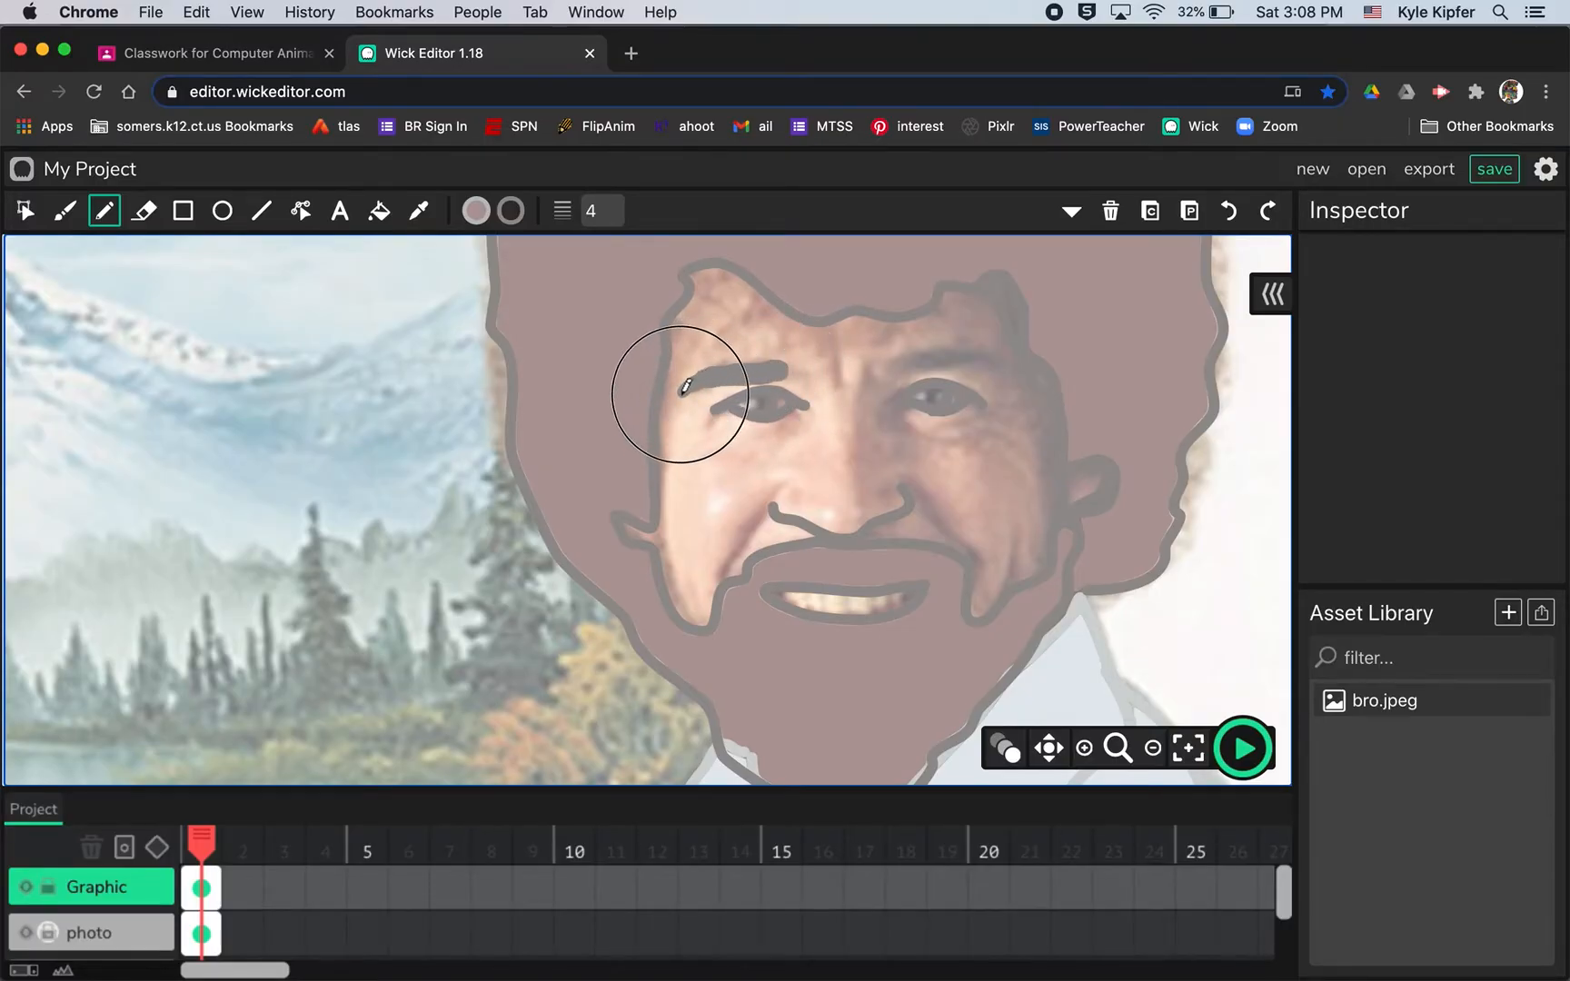
mouse_move(896, 359)
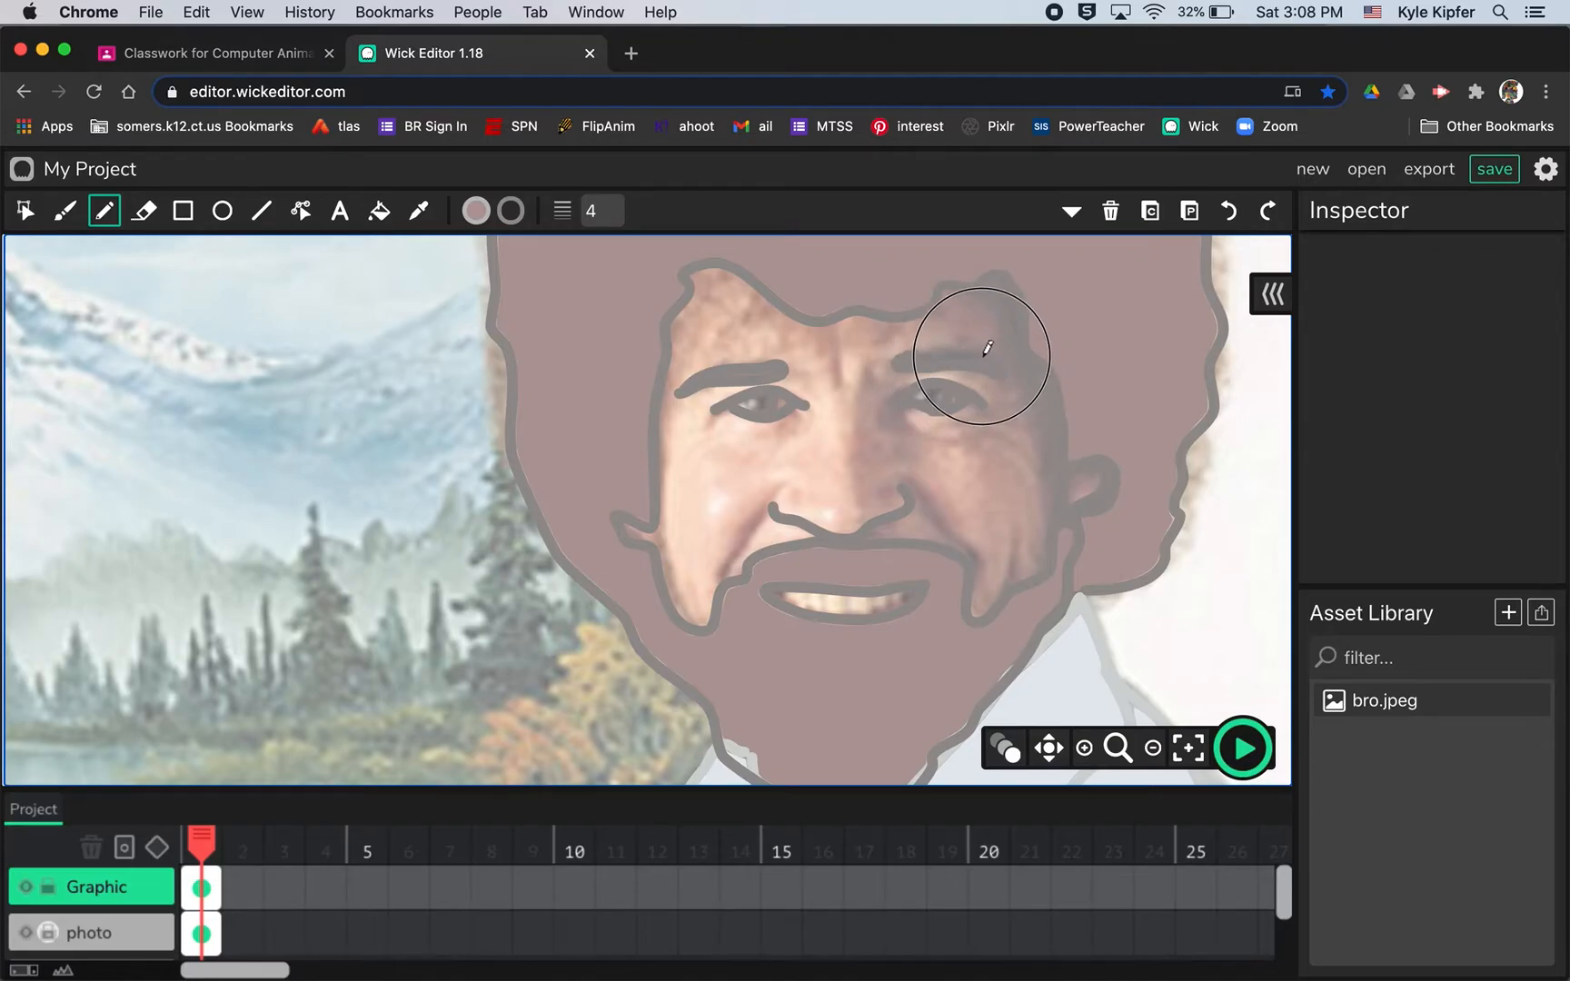
mouse_move(280, 423)
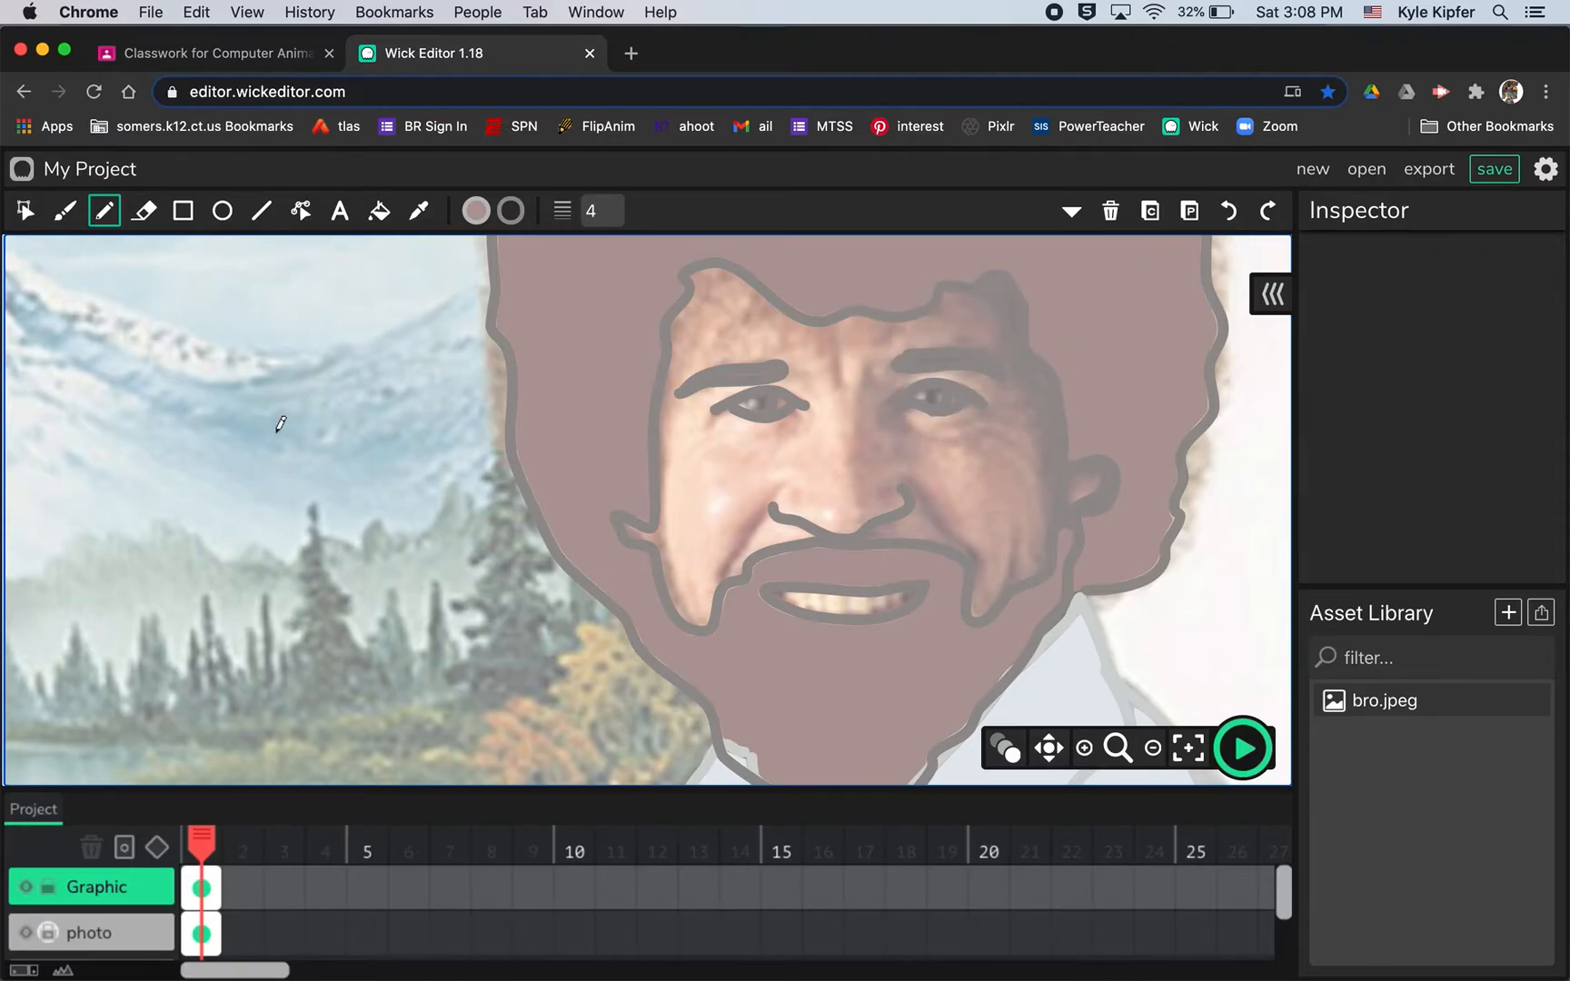
Hide the photo layer and bucket-fill the hair and beard with brown.
click(1152, 749)
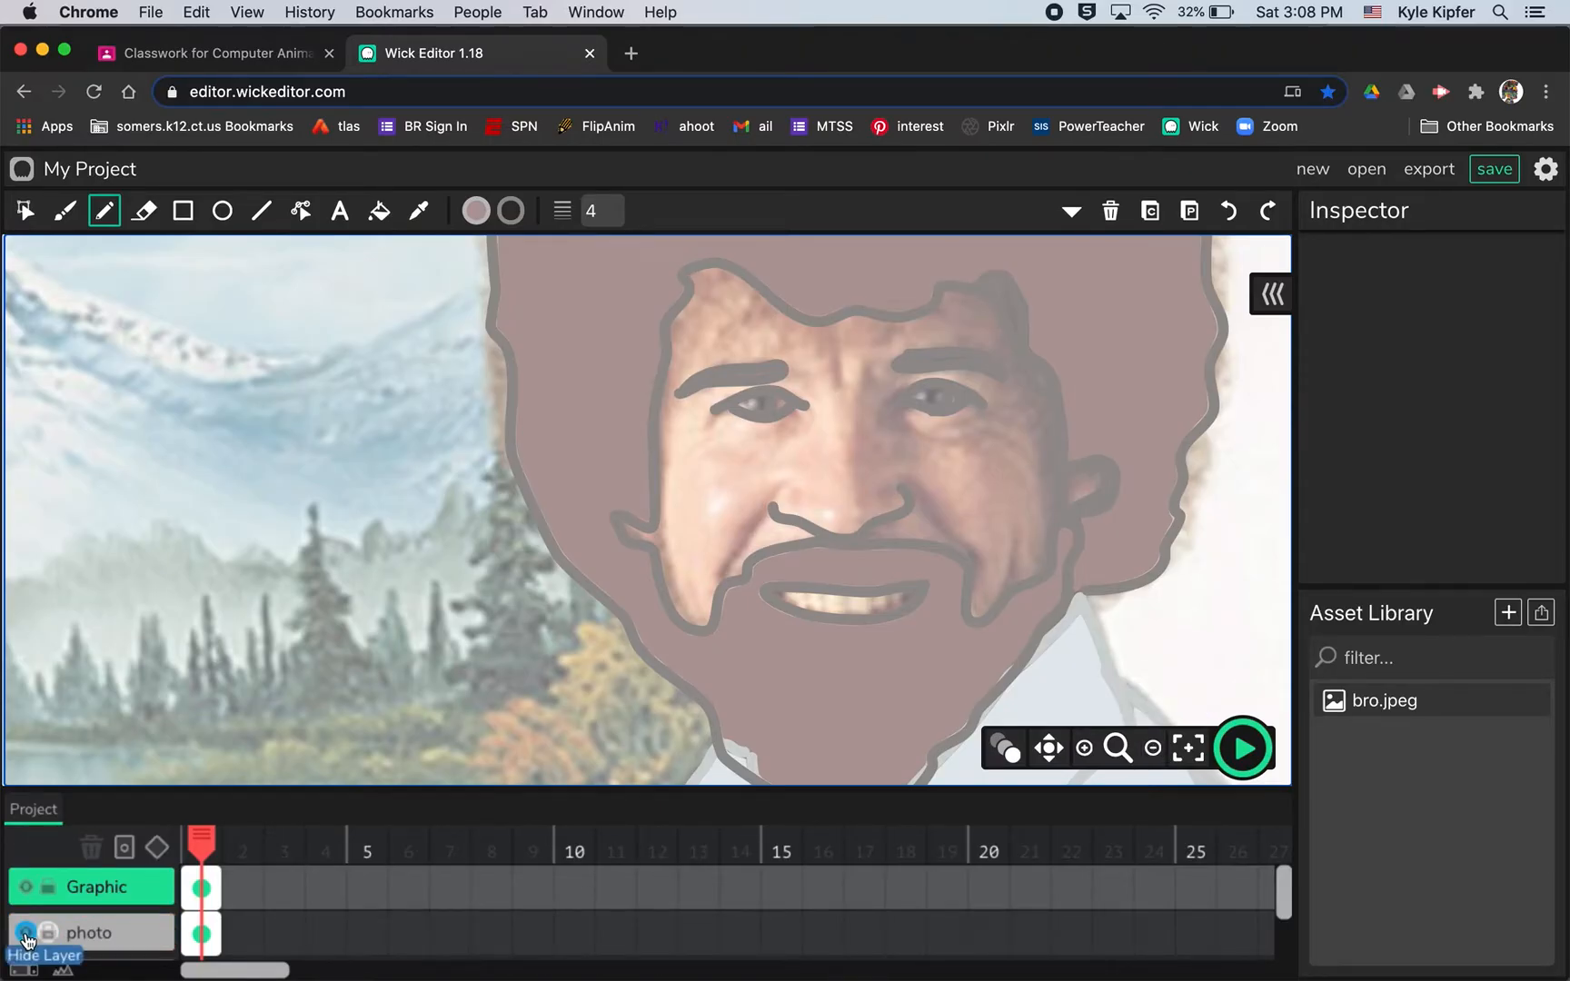
click(25, 932)
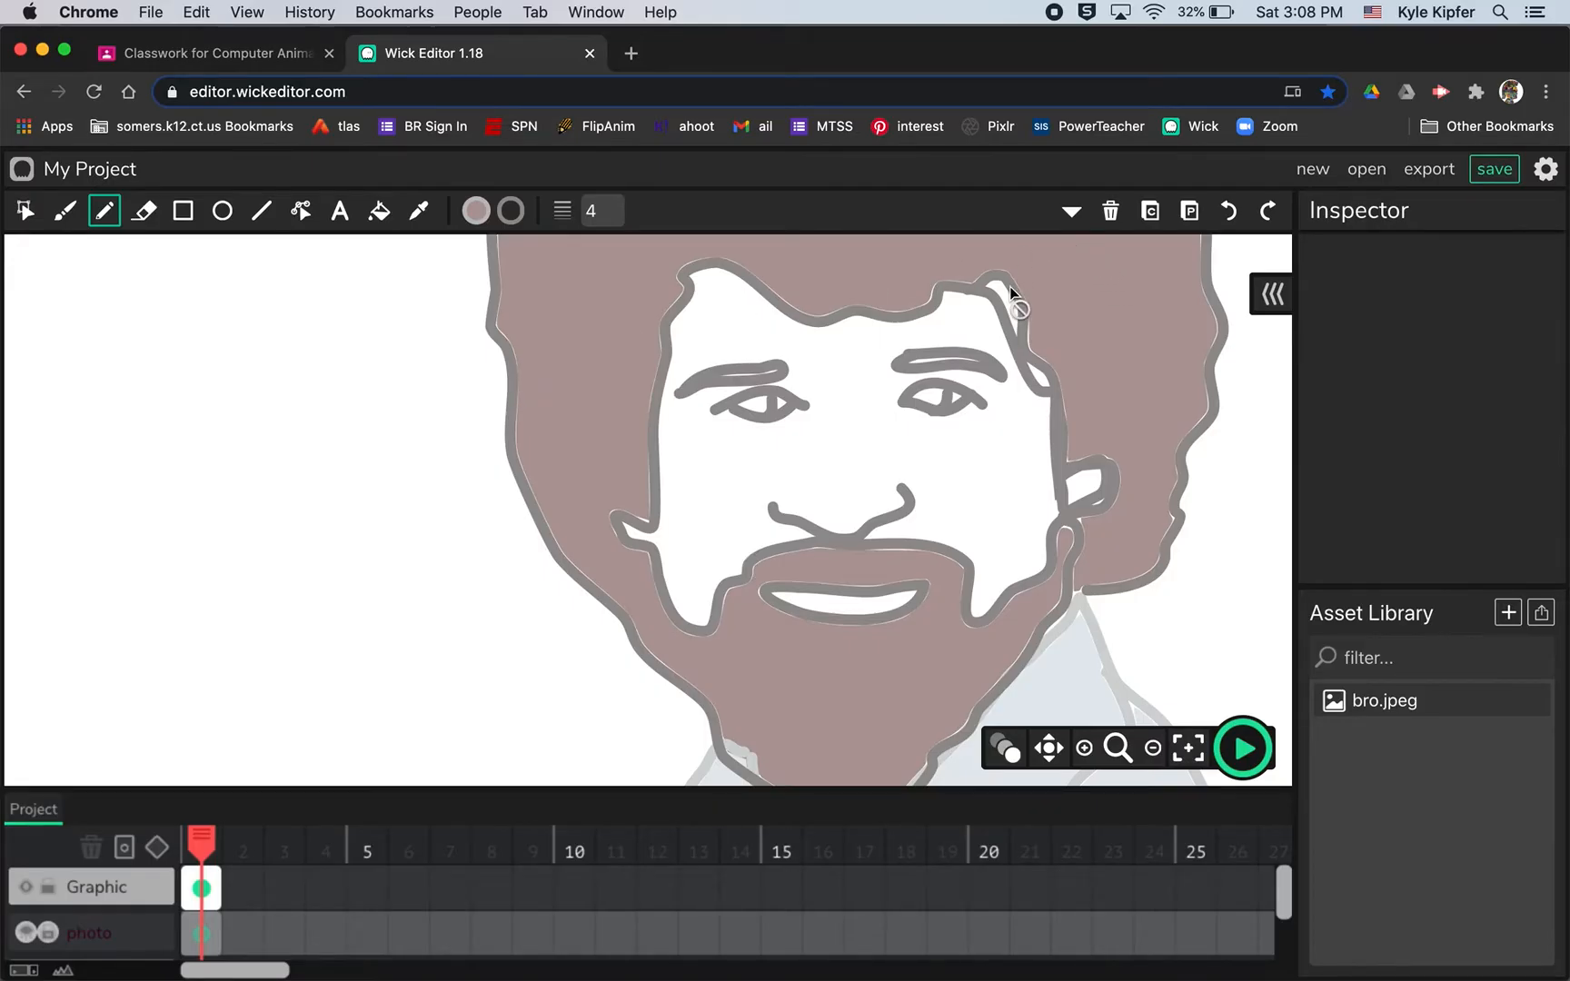
click(94, 887)
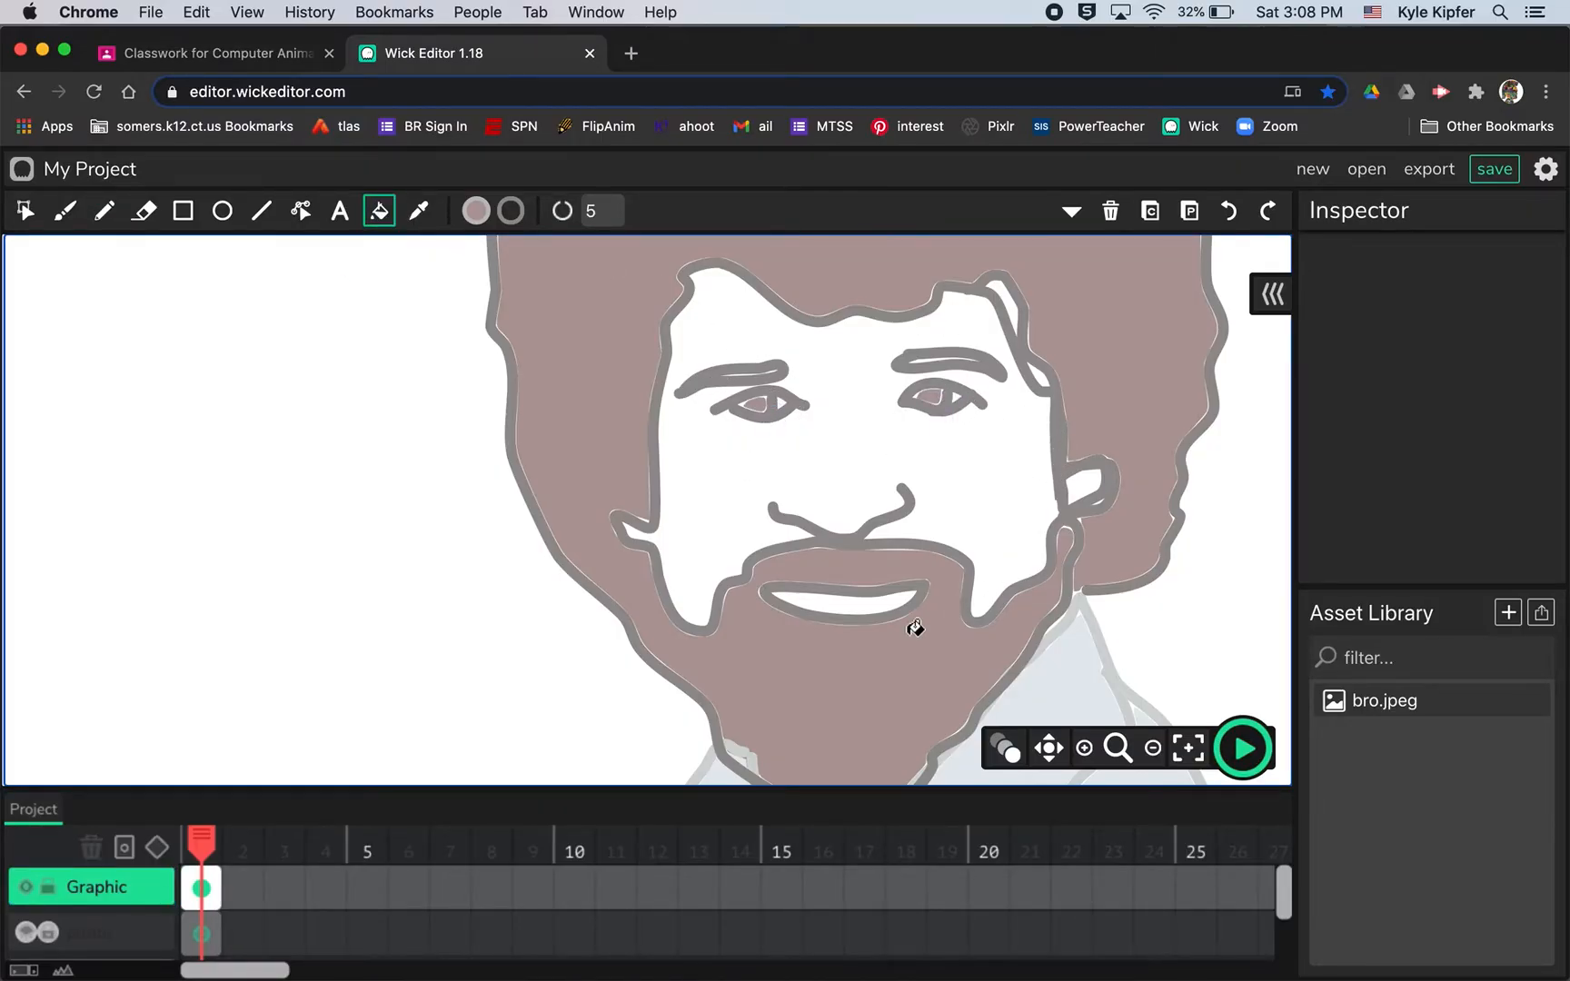
mouse_move(1097, 485)
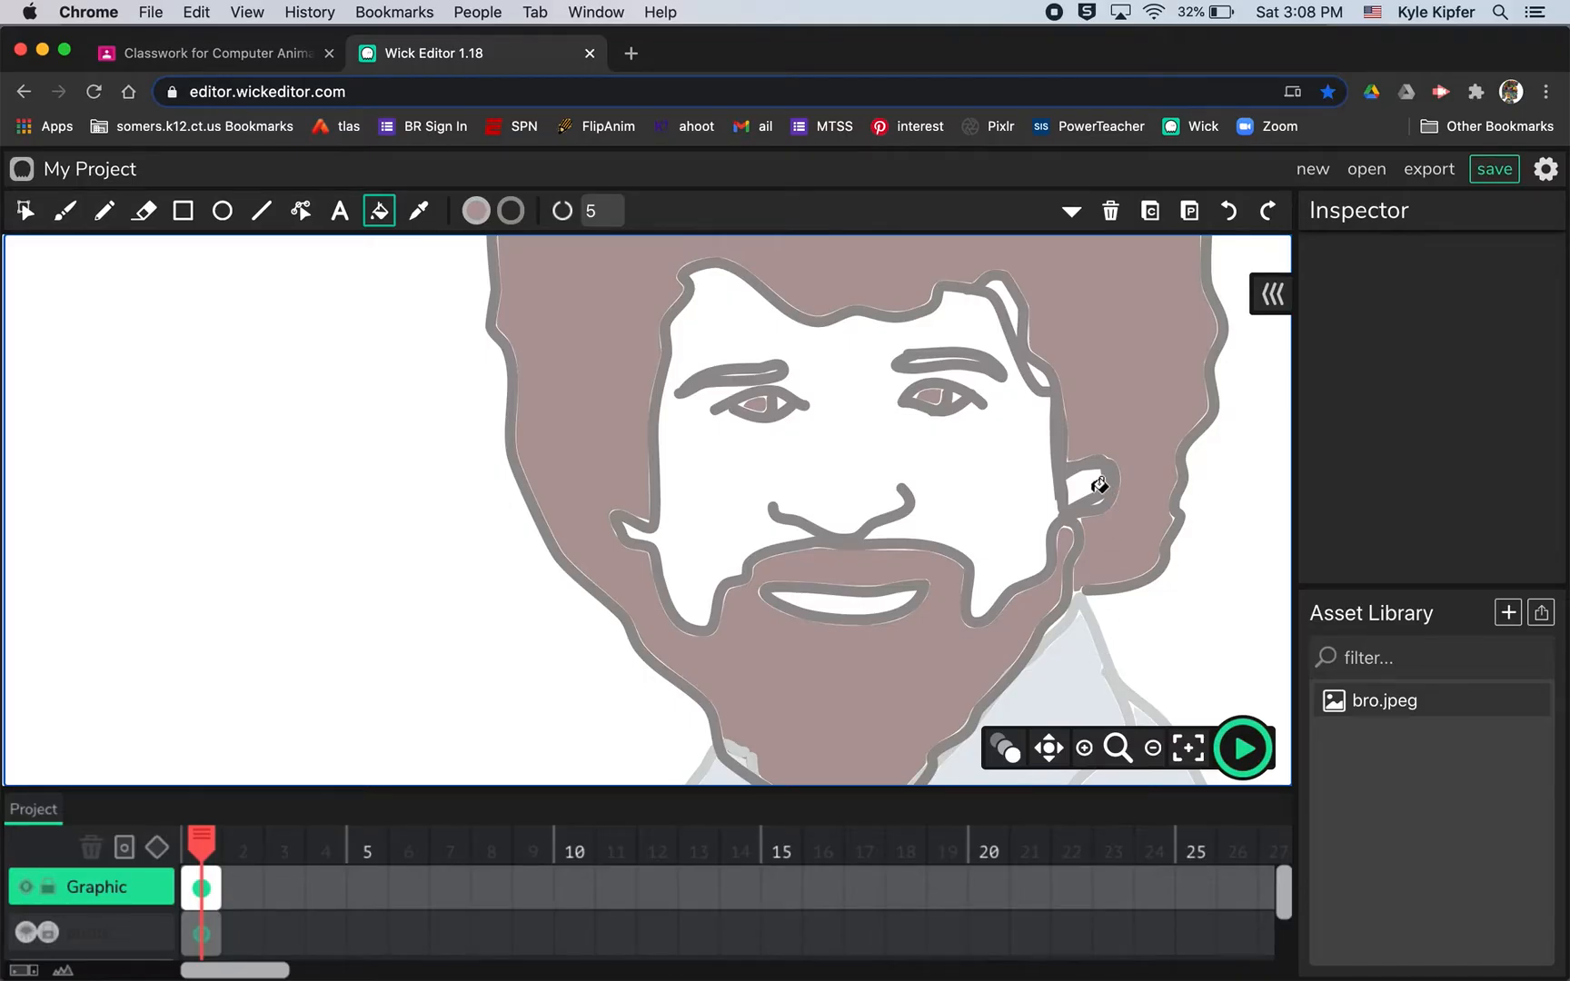
mouse_move(22, 931)
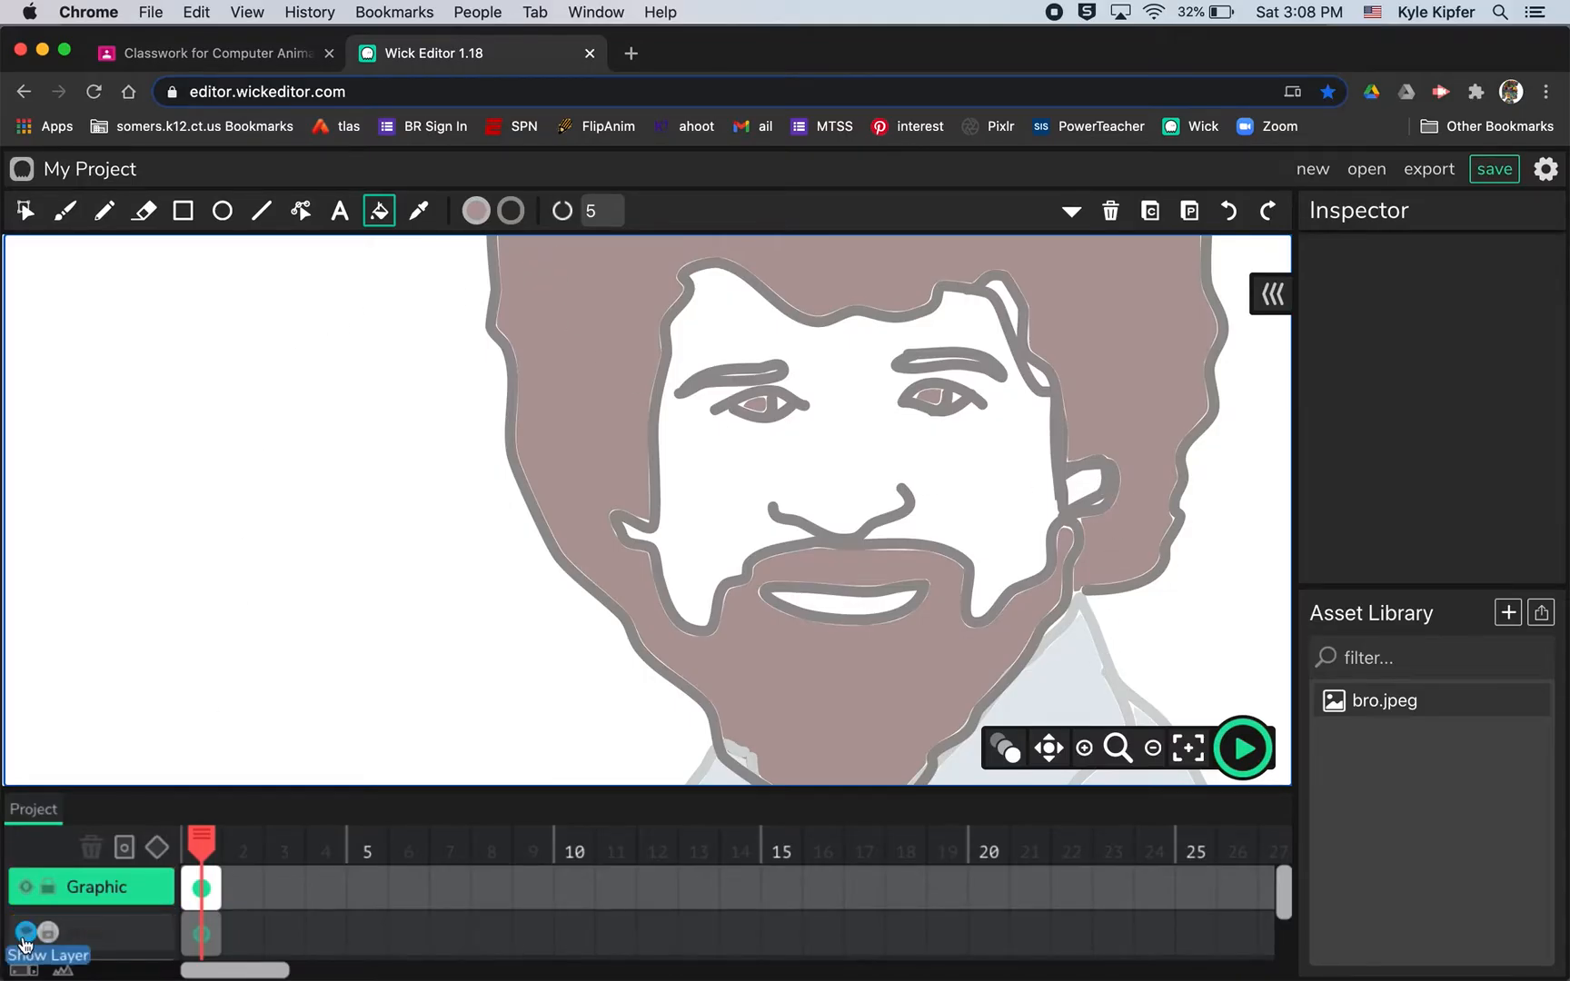
Show the photo, fill the face with a sampled skin tone and the teeth with white.
click(26, 934)
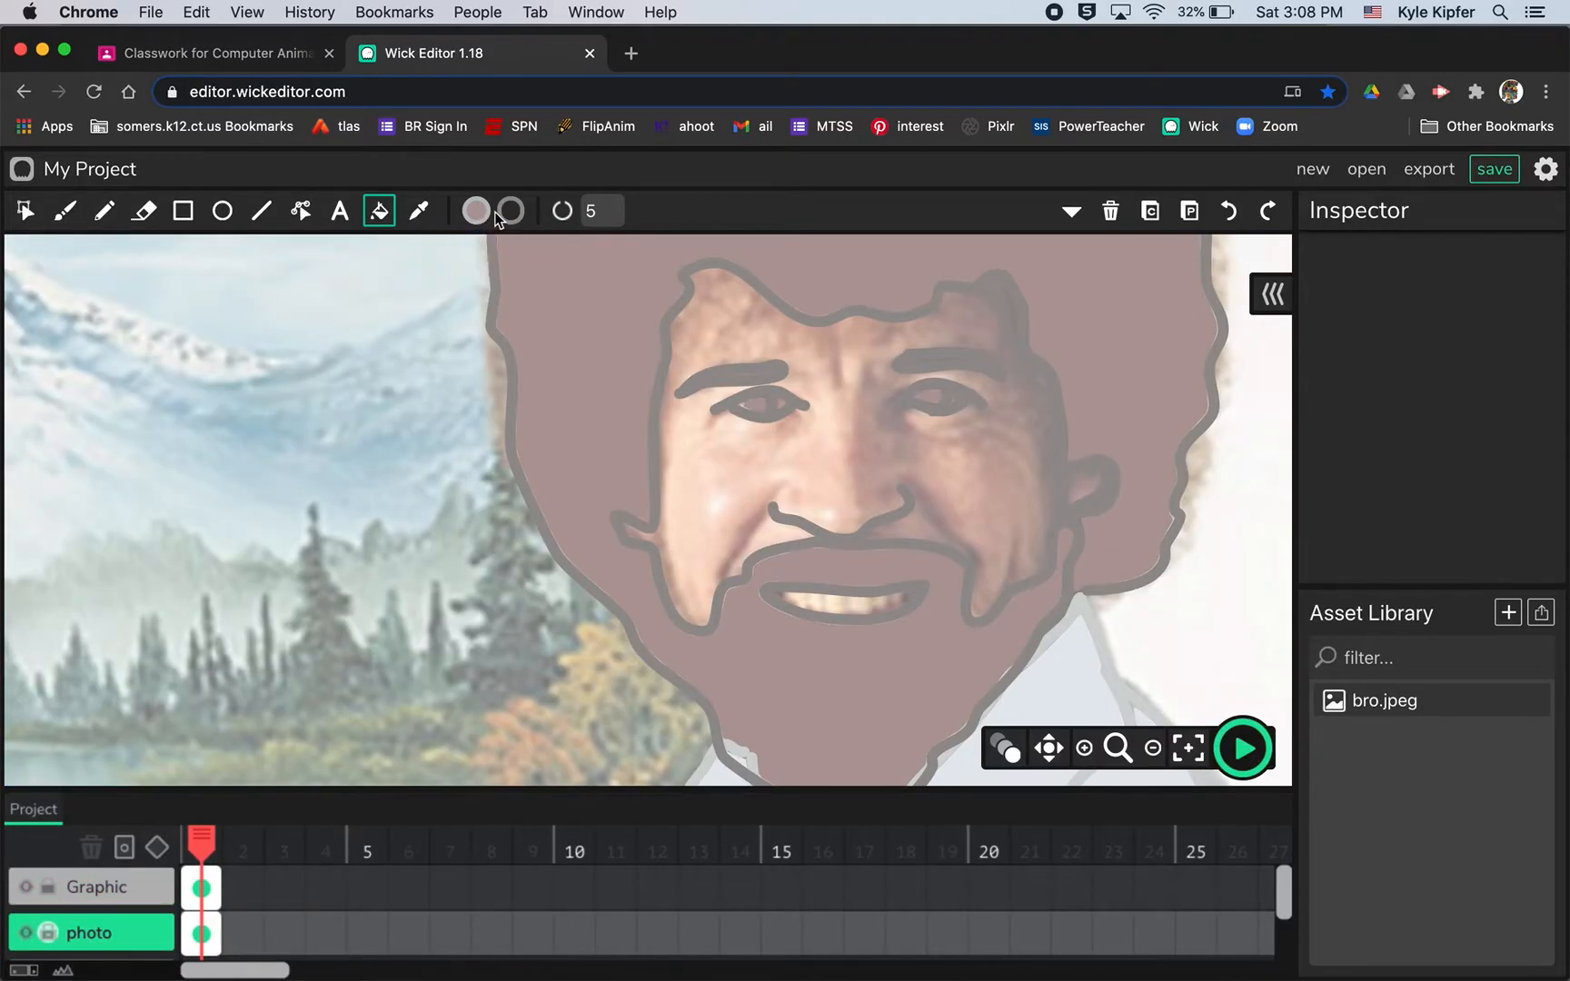
click(476, 211)
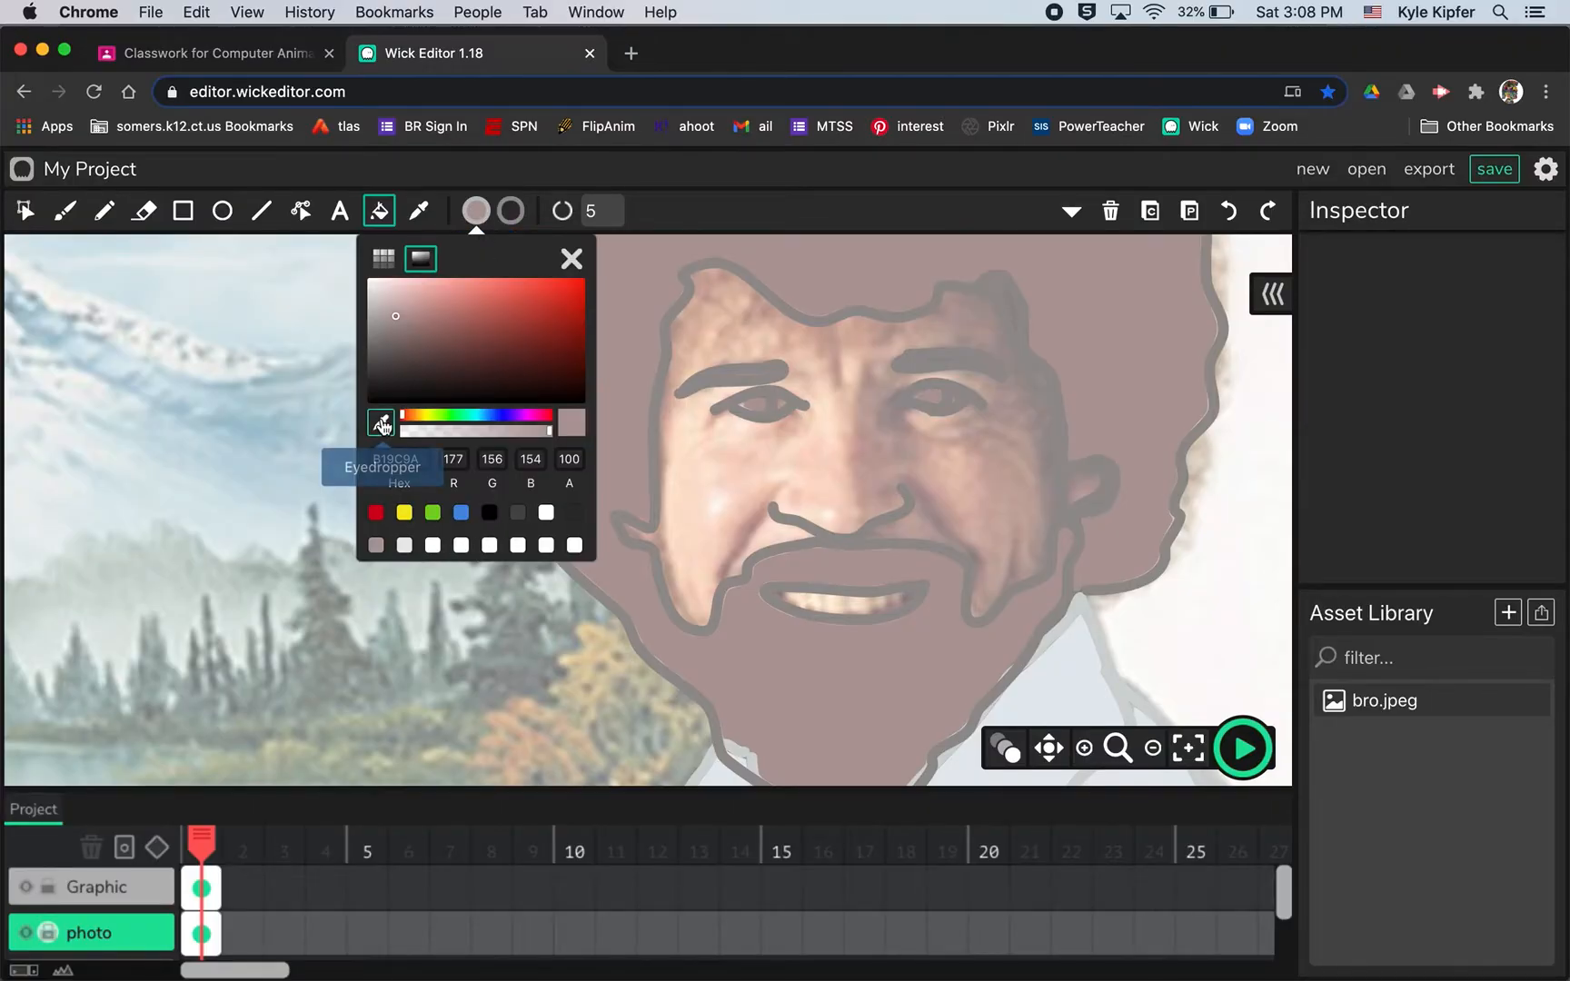
click(570, 258)
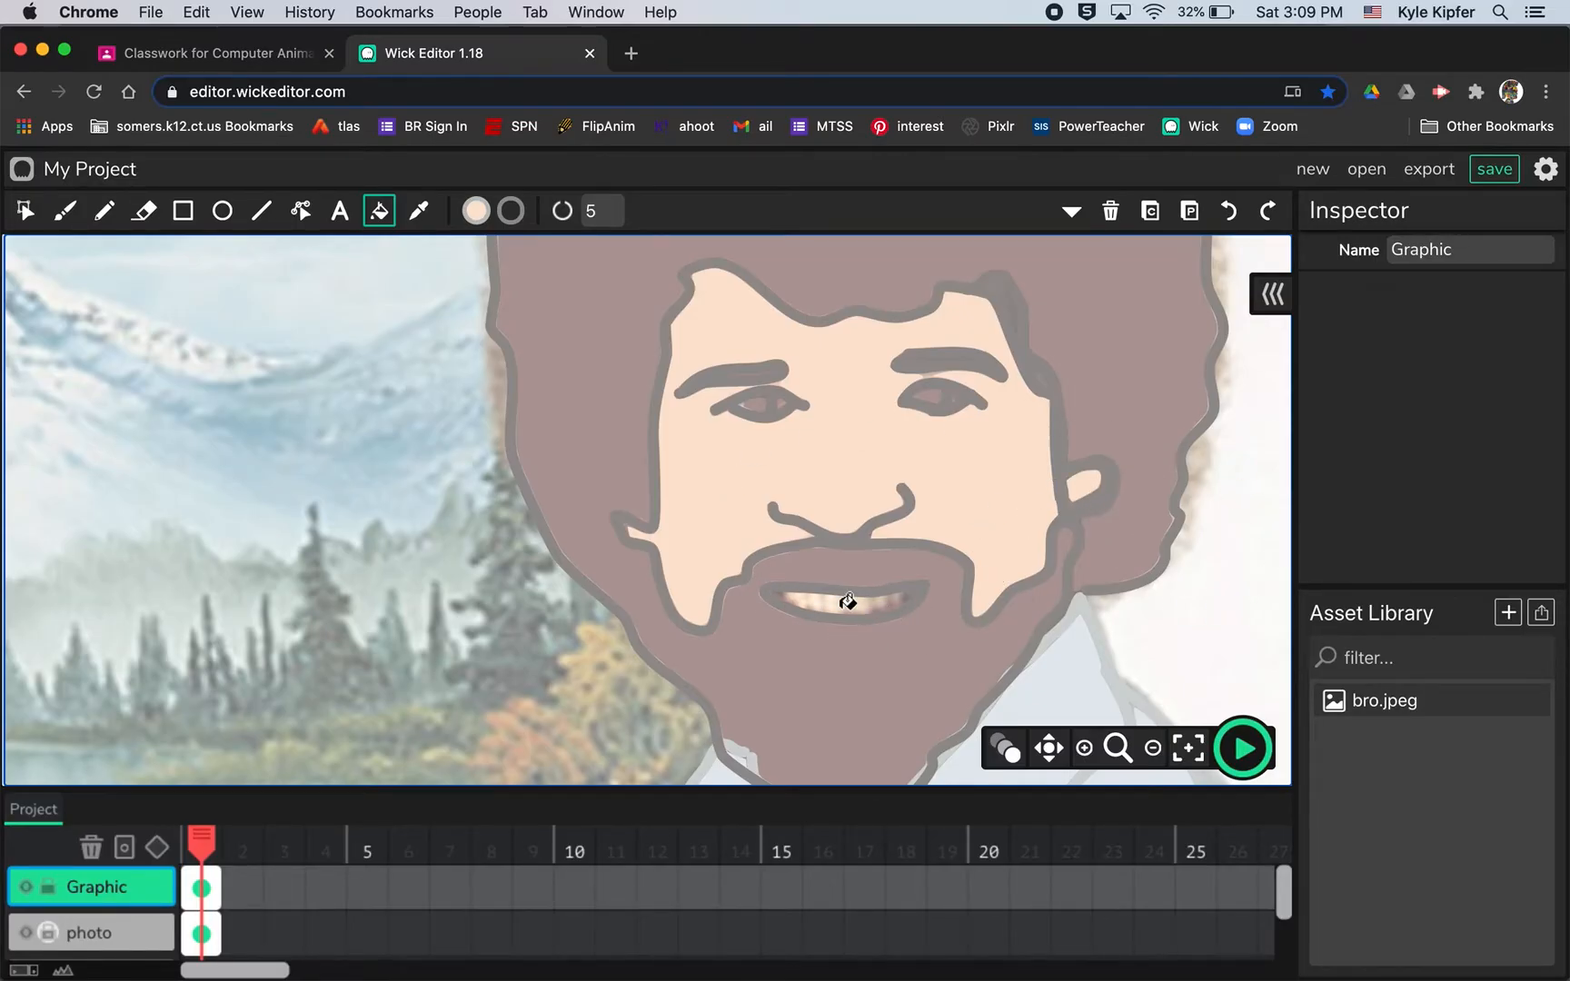
click(475, 211)
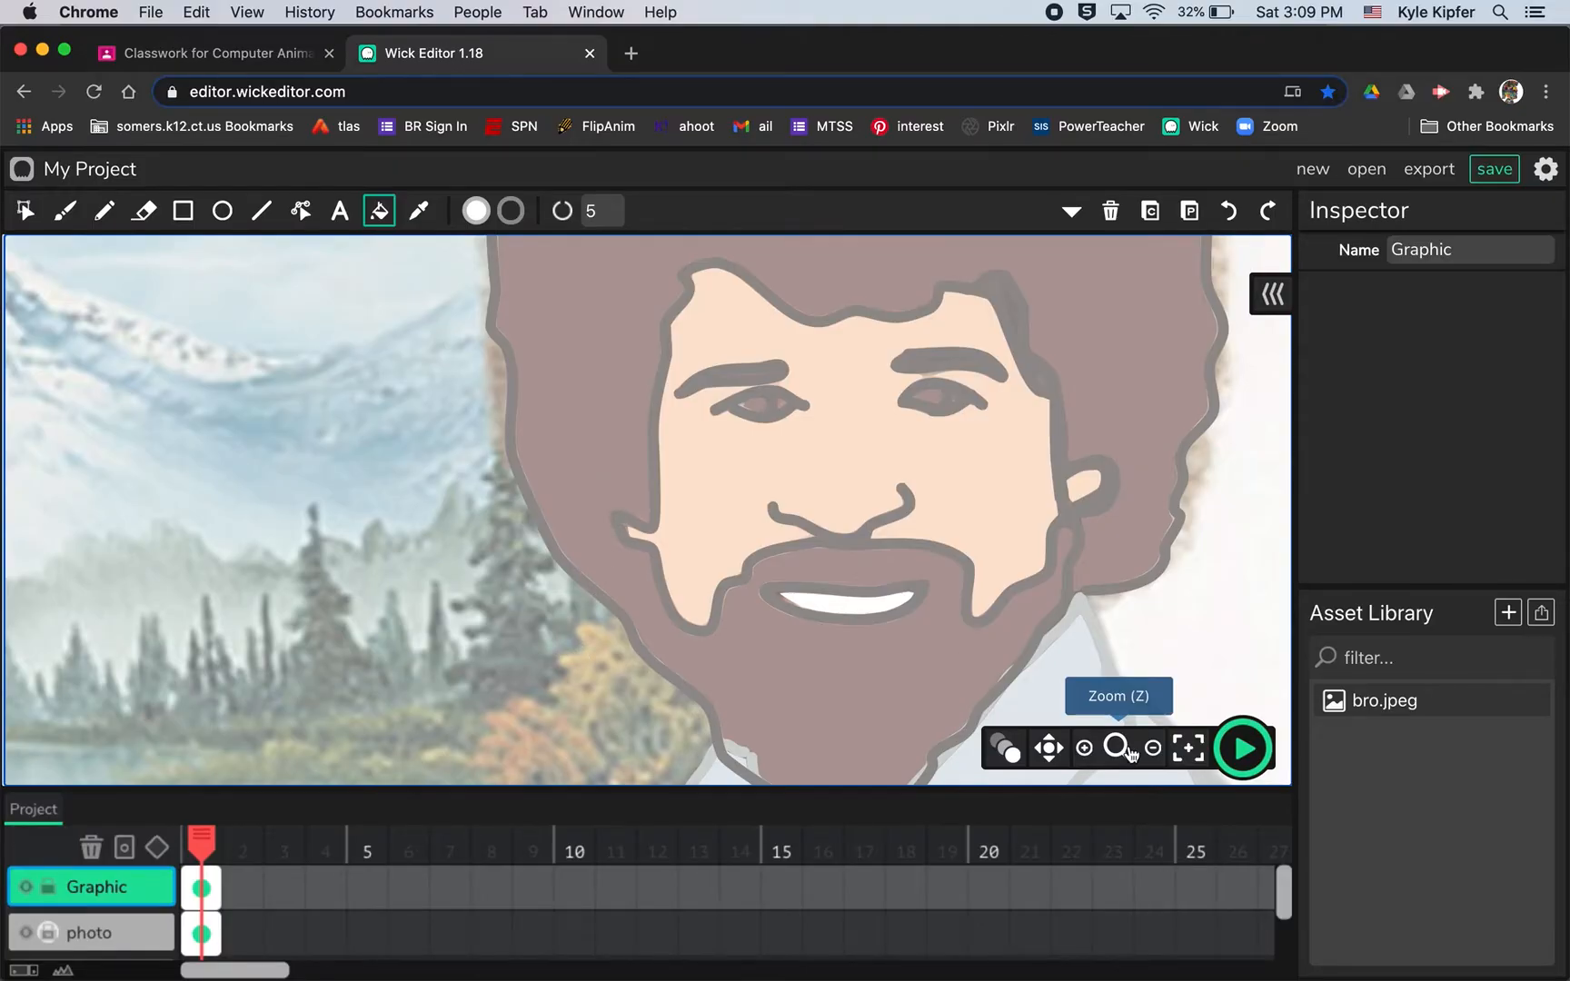
Zoom out to the whole canvas and toggle the photo layer to check the cartoon head.
click(1152, 748)
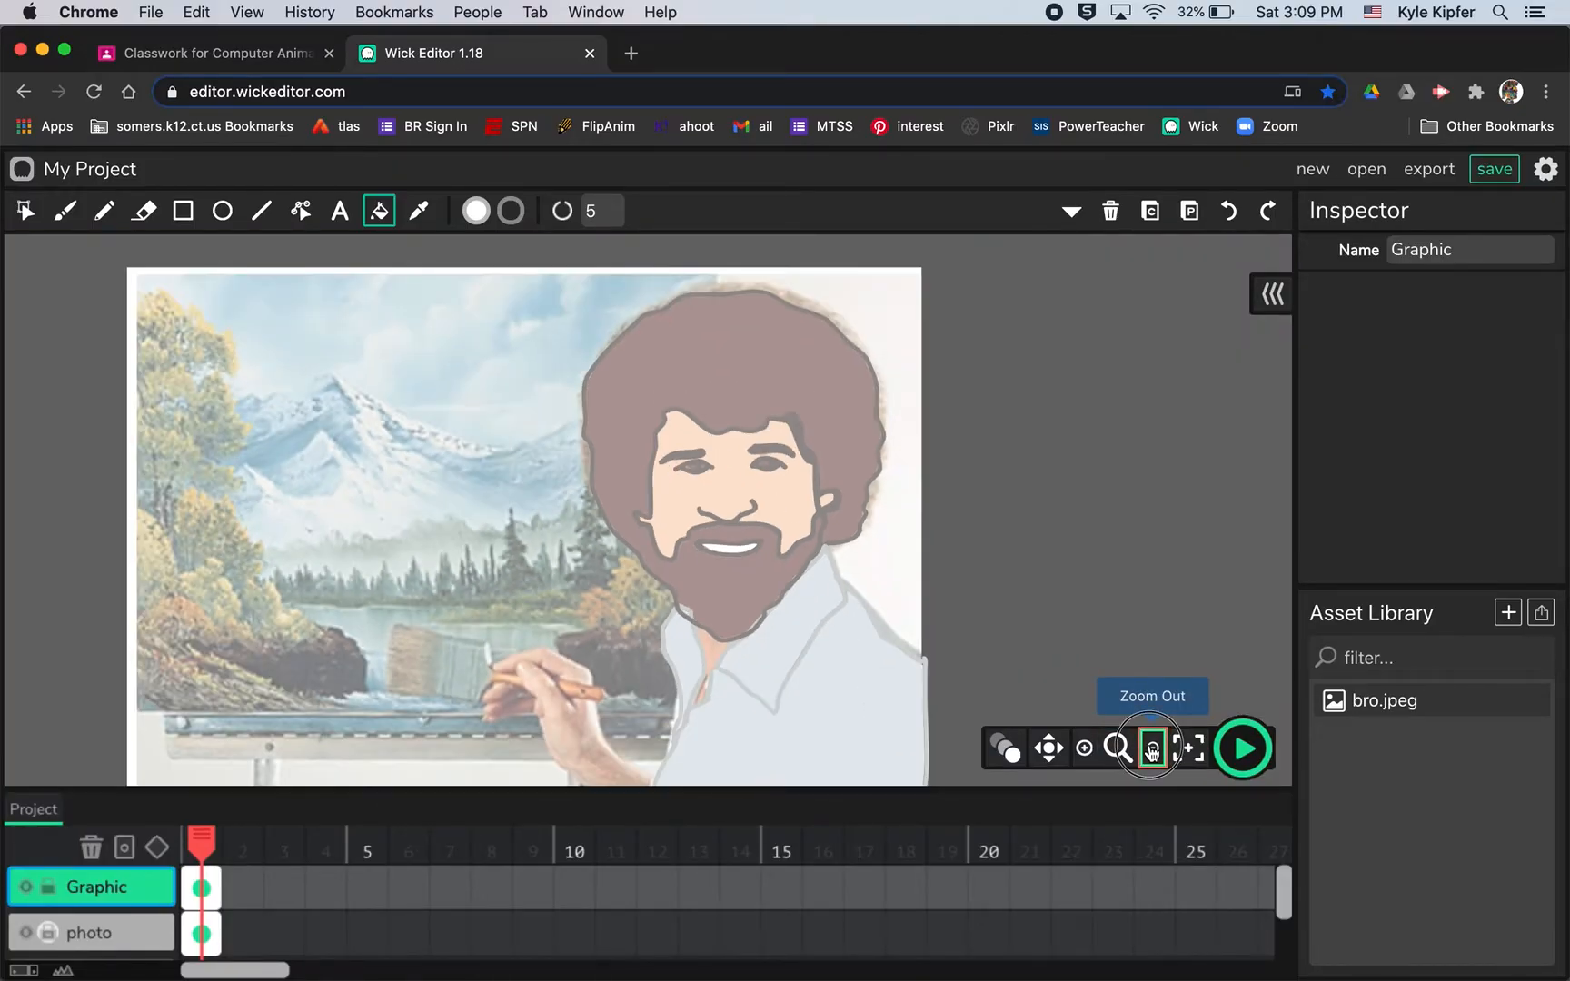
click(1152, 749)
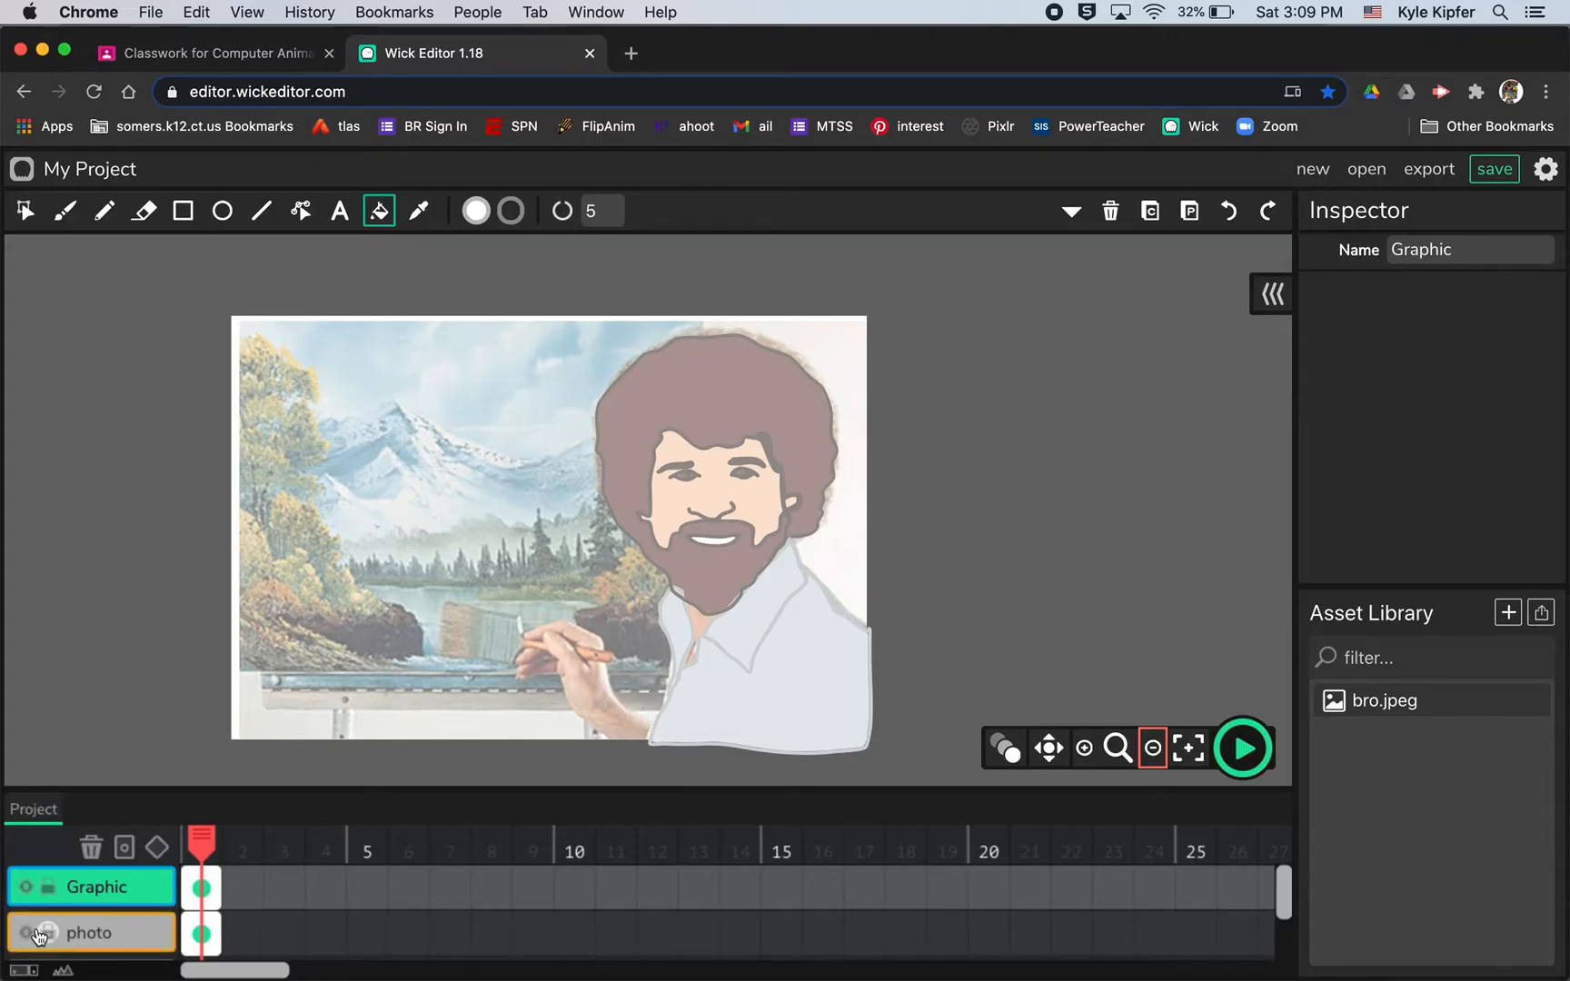
click(28, 932)
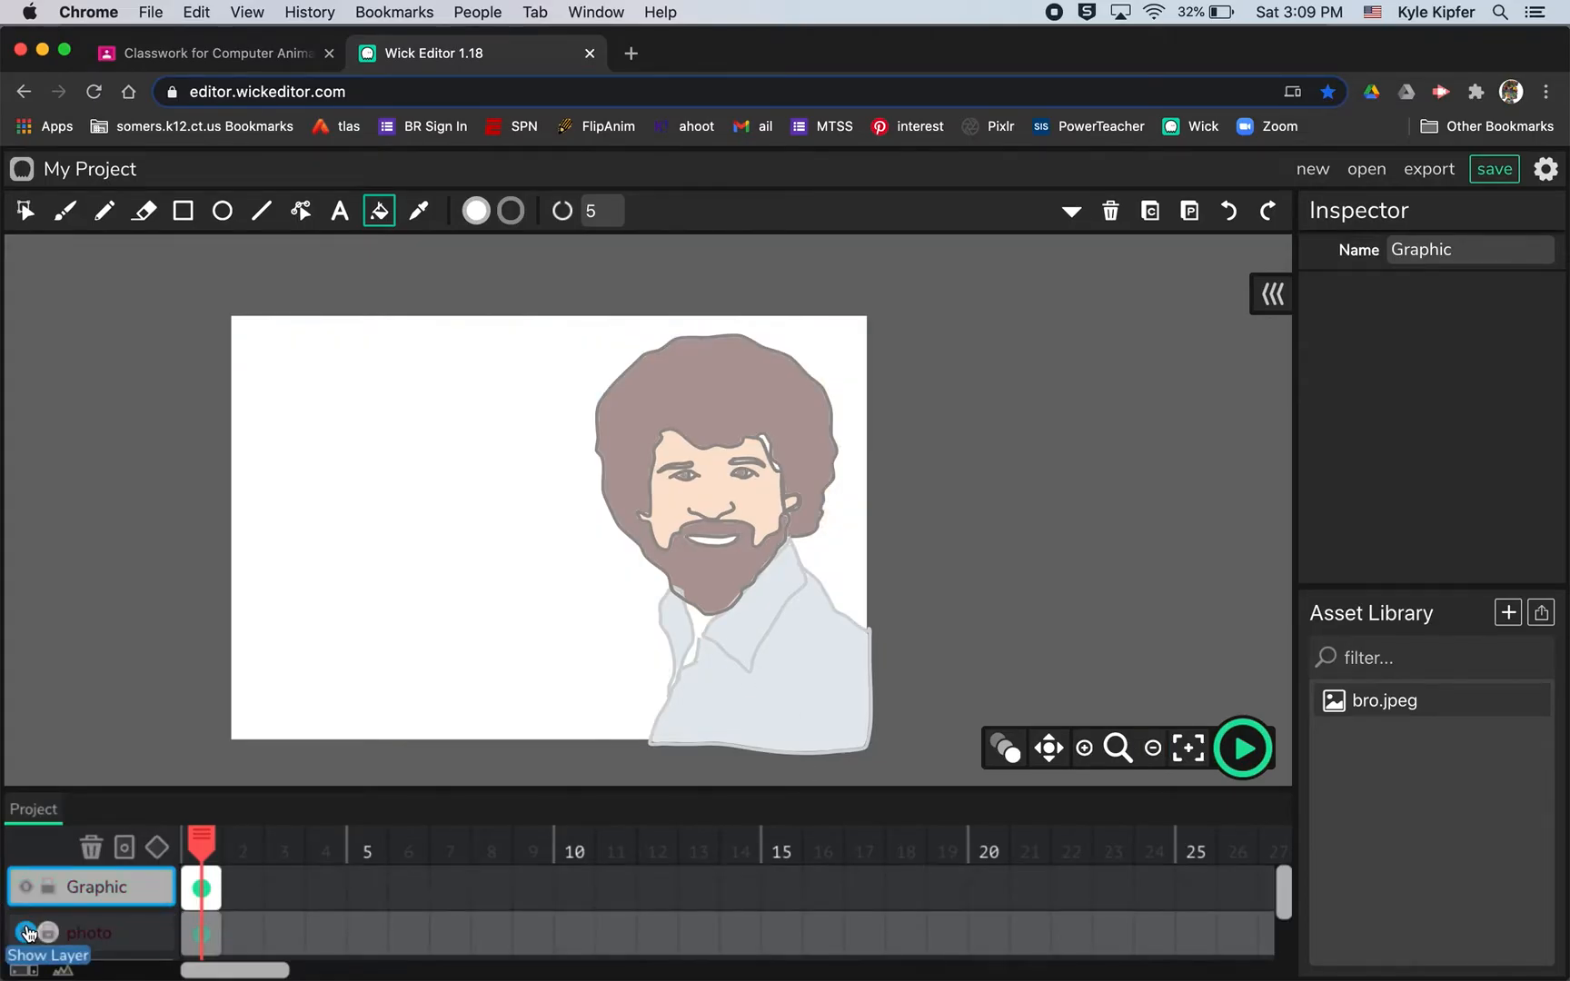
mouse_move(420, 211)
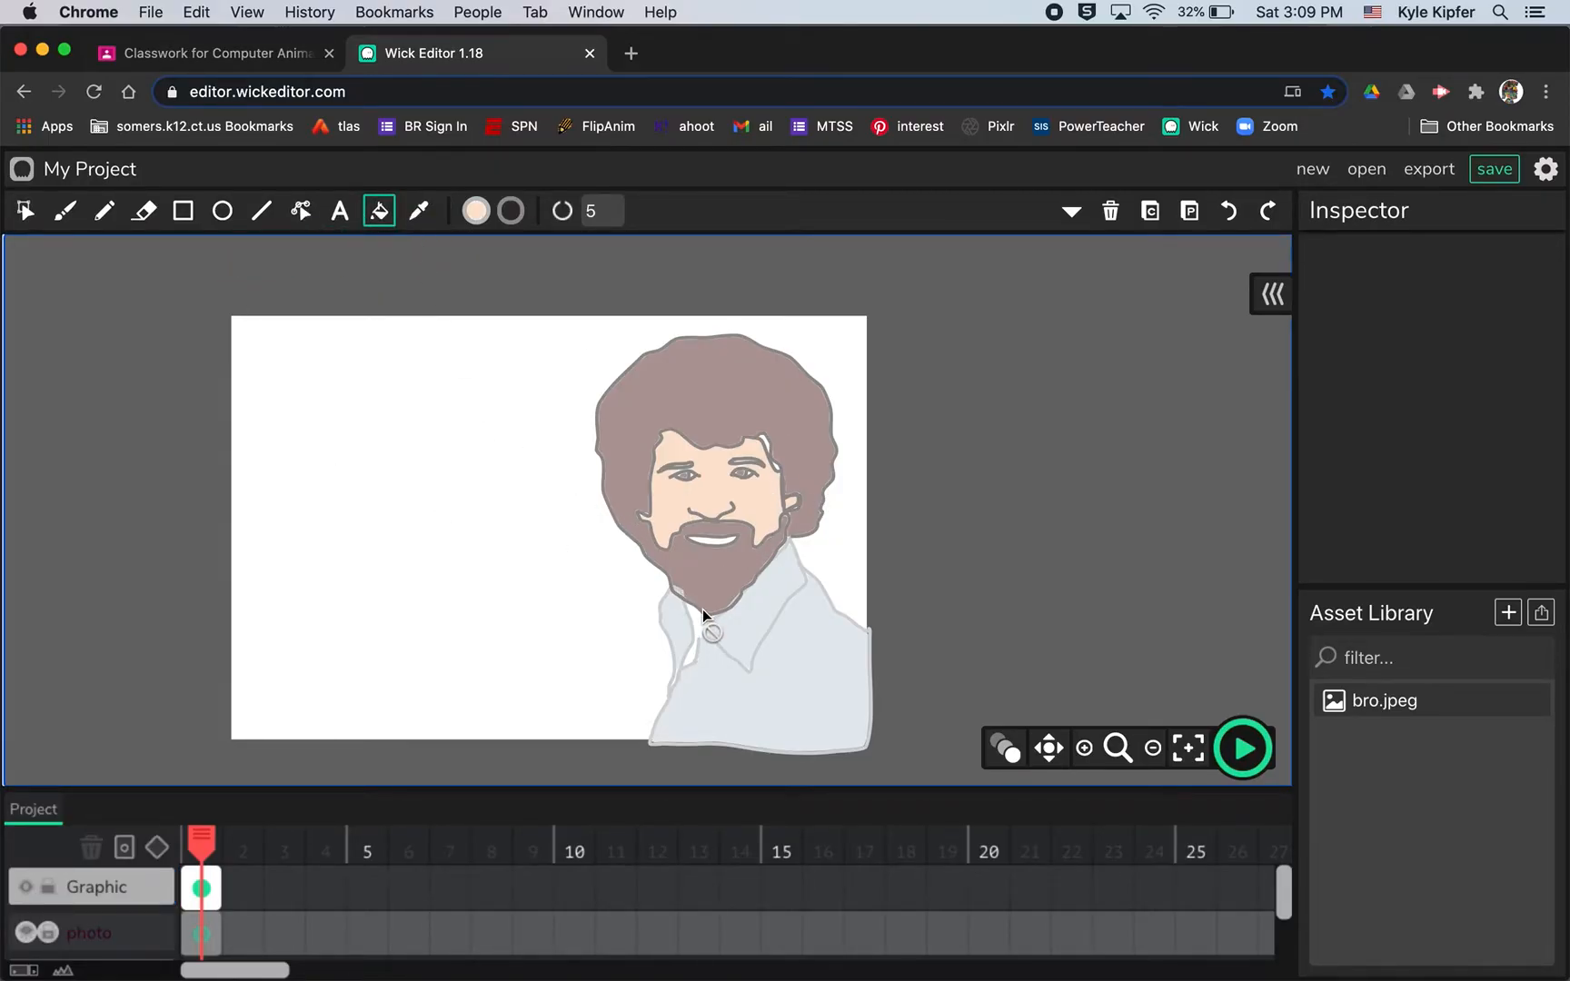
click(94, 887)
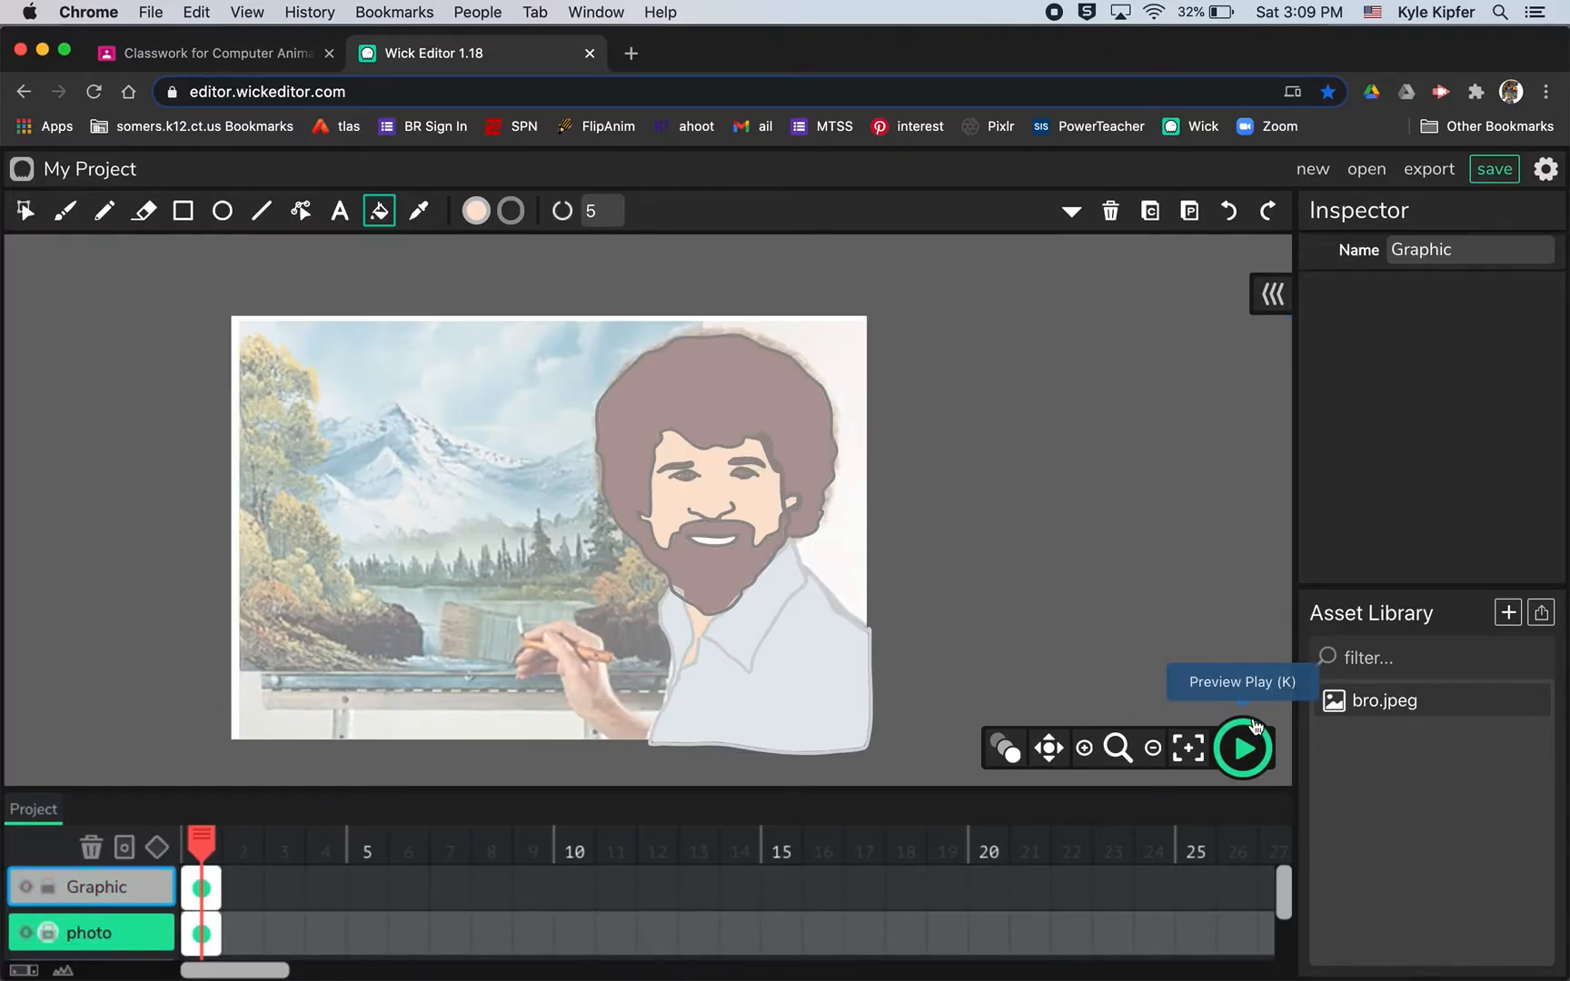
click(91, 886)
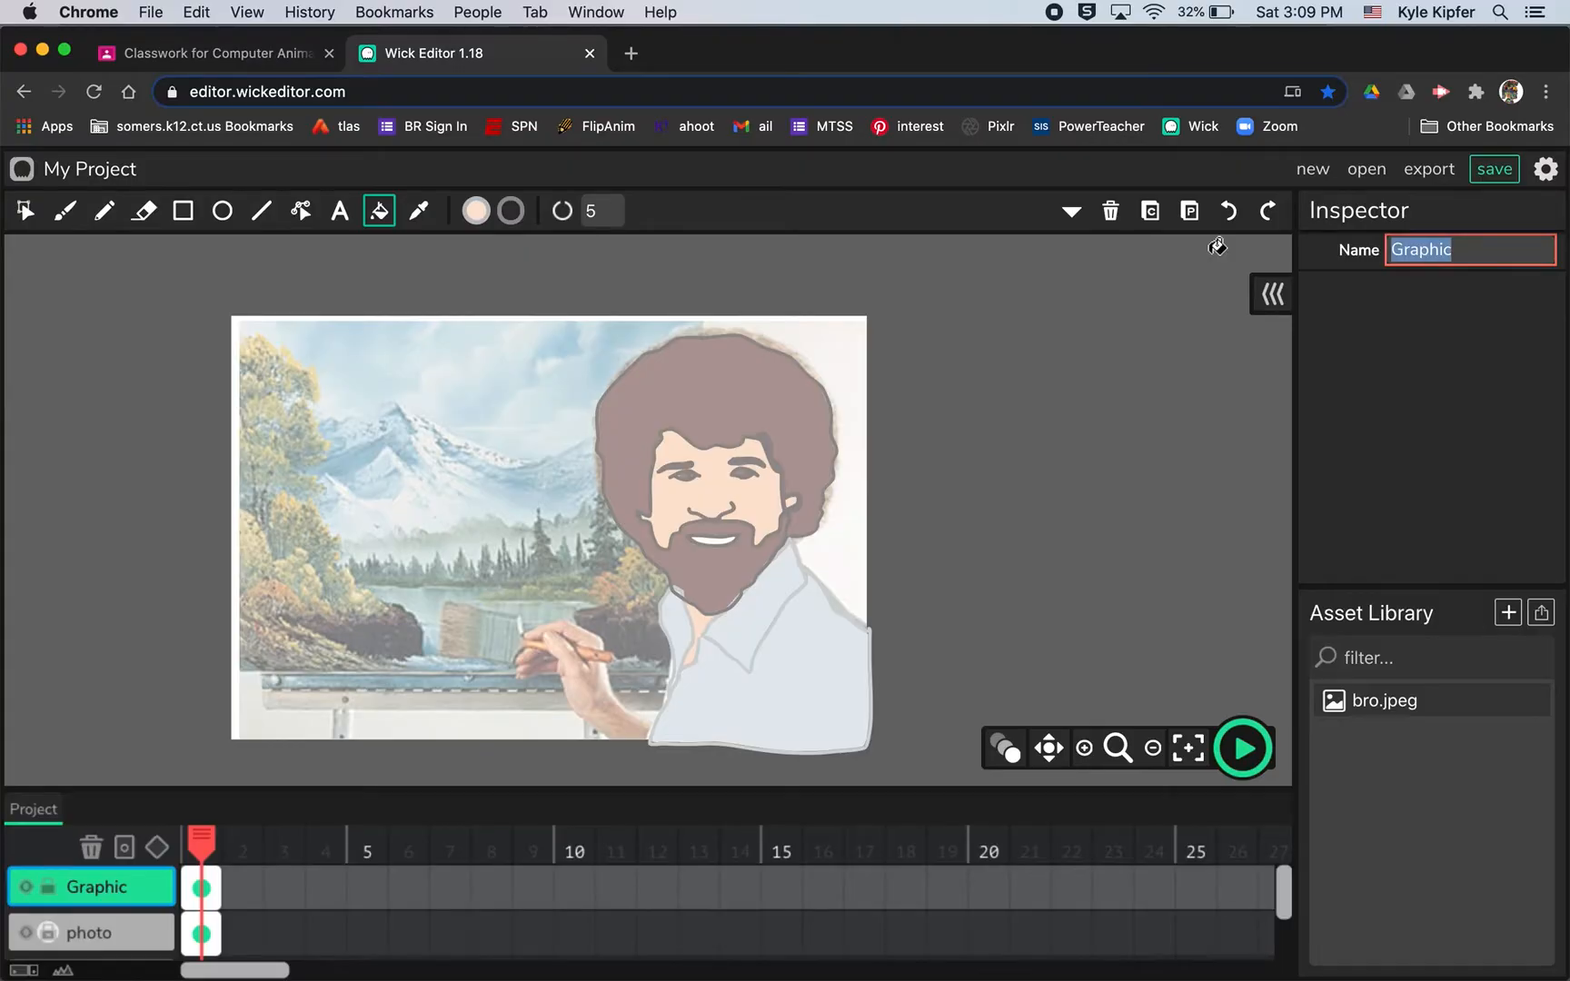
Rename the drawing layer 'Head', add a layer named 'hand' and select its first frame.
text(Head)
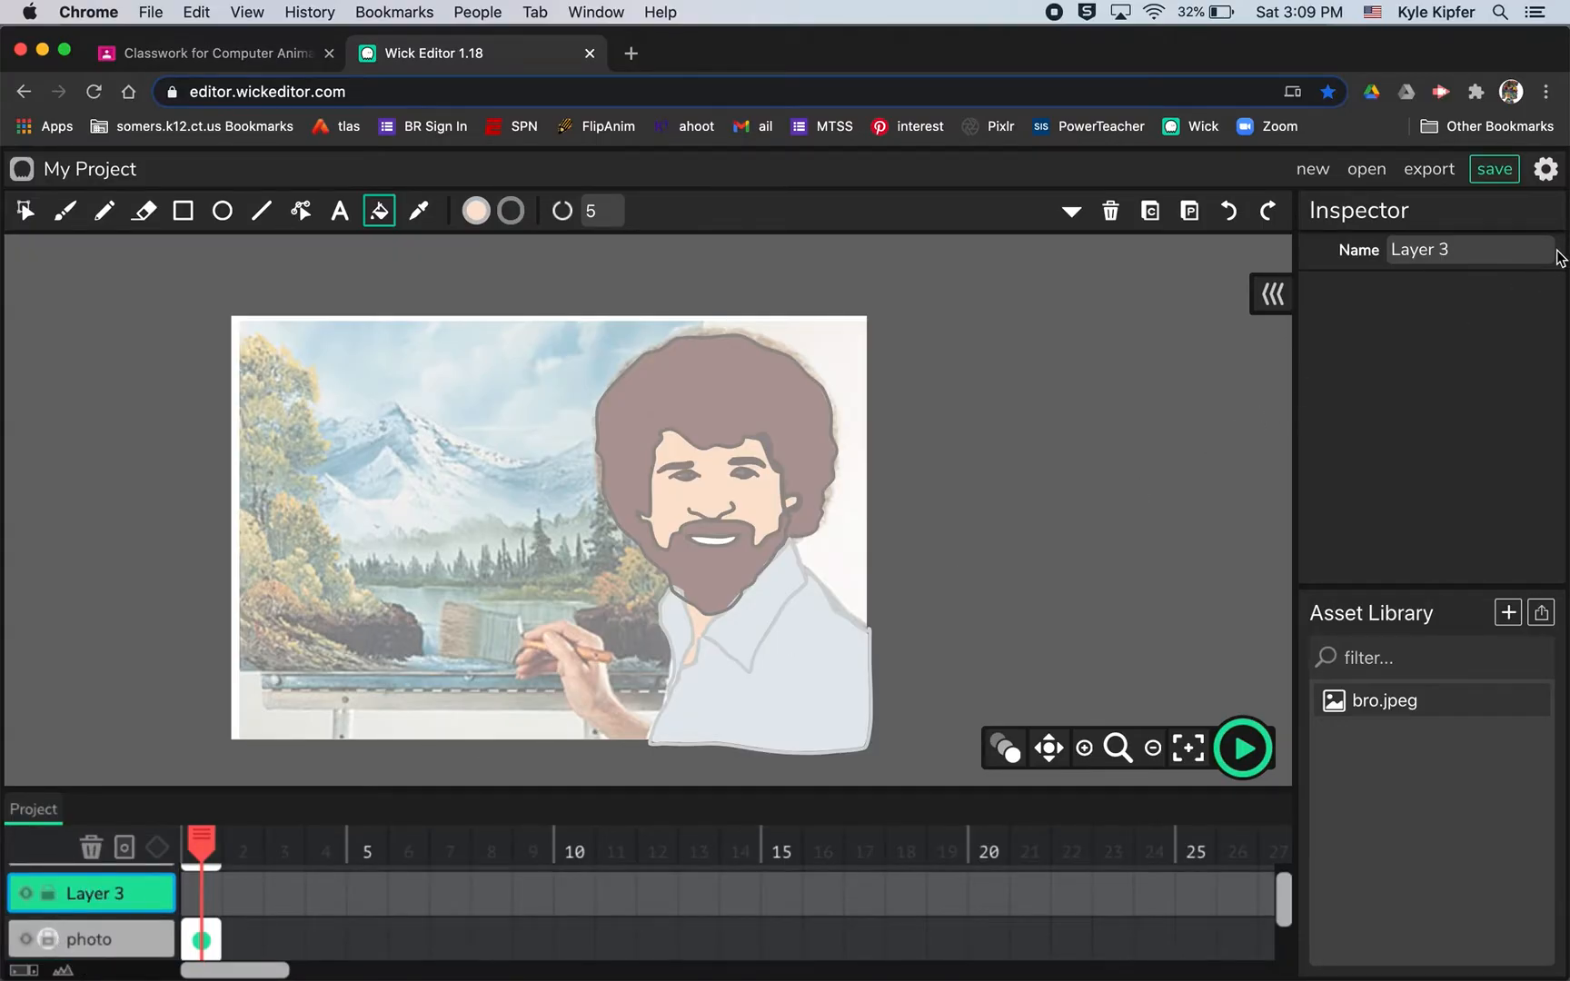
text(ha)
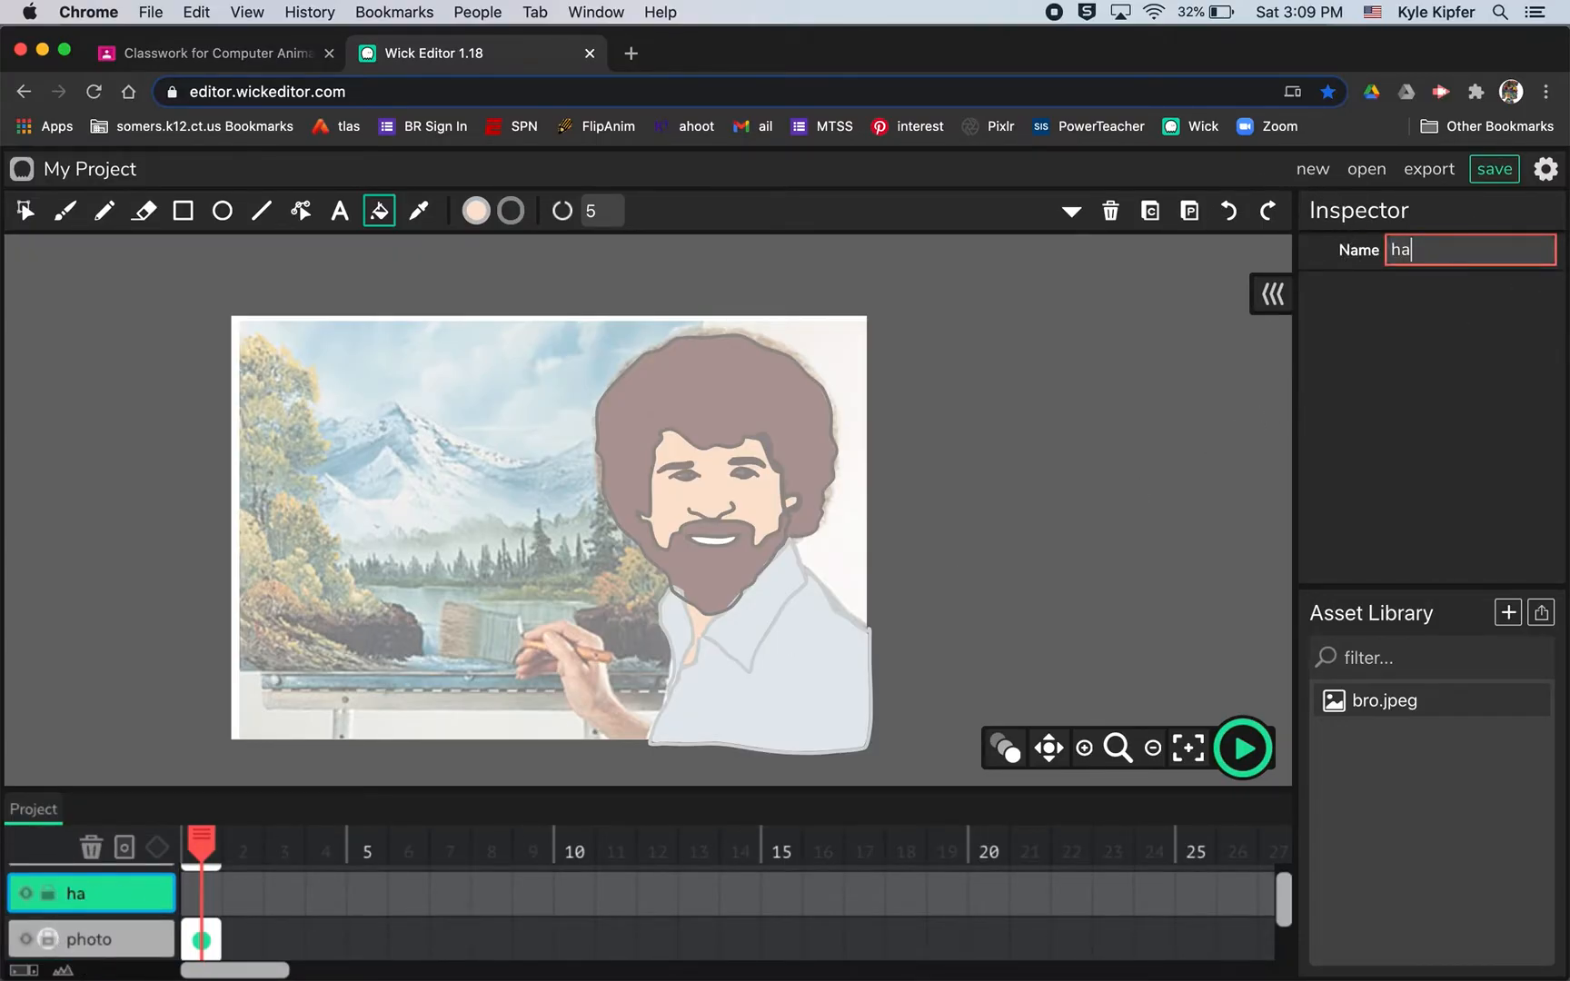
text(nd)
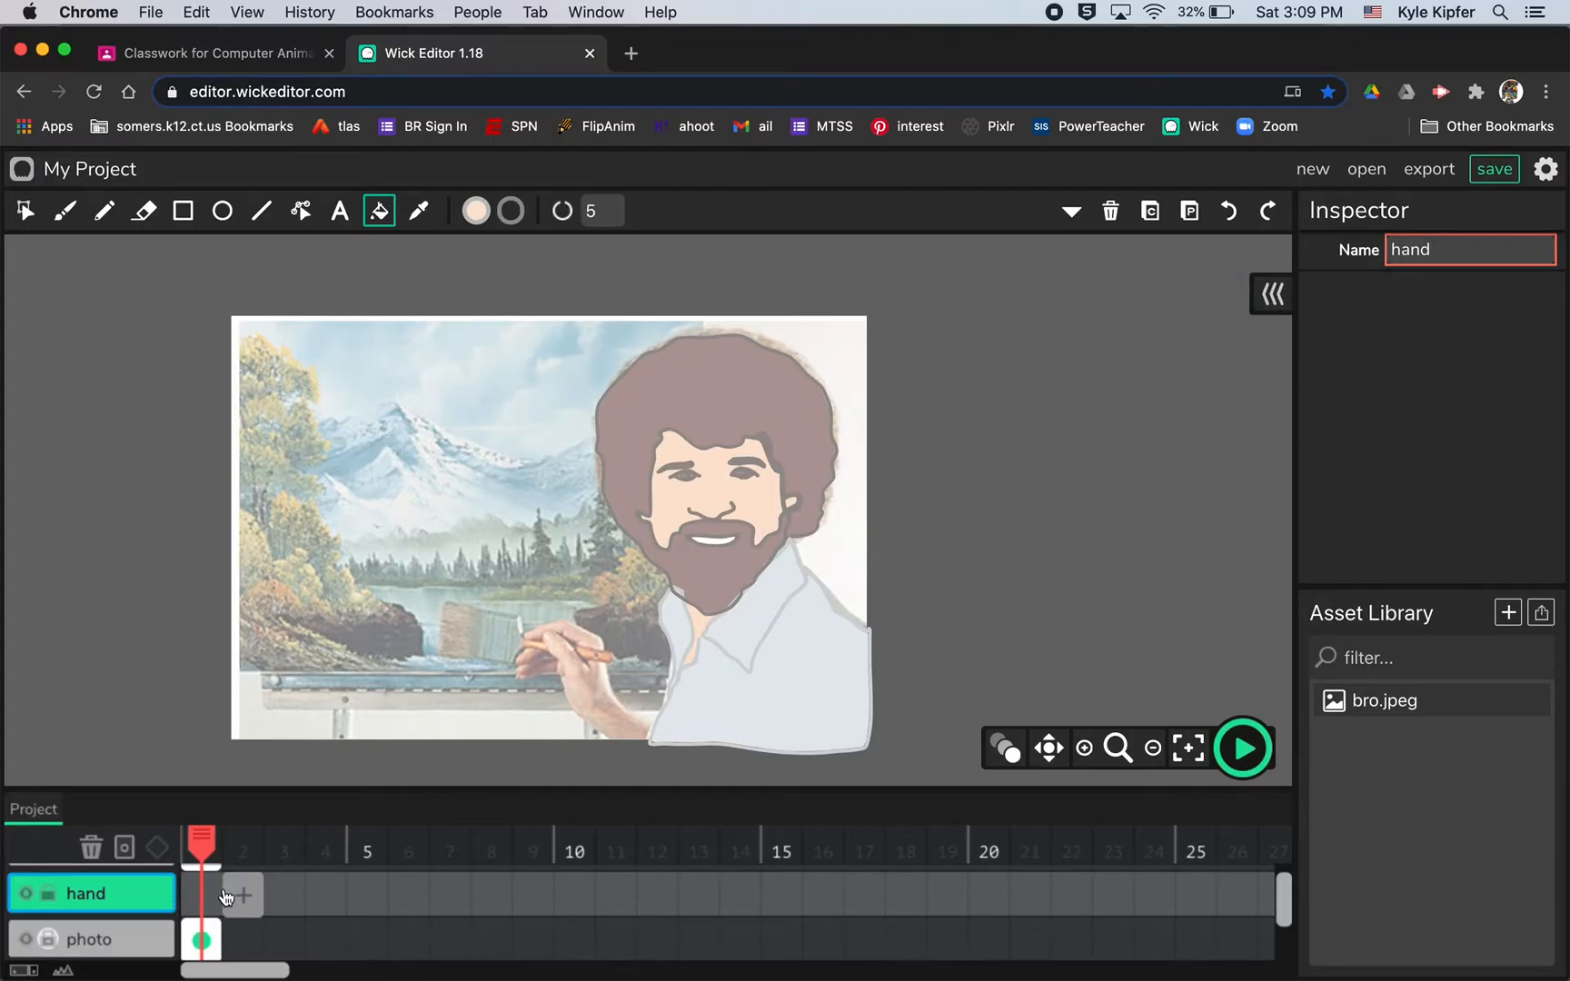
click(201, 894)
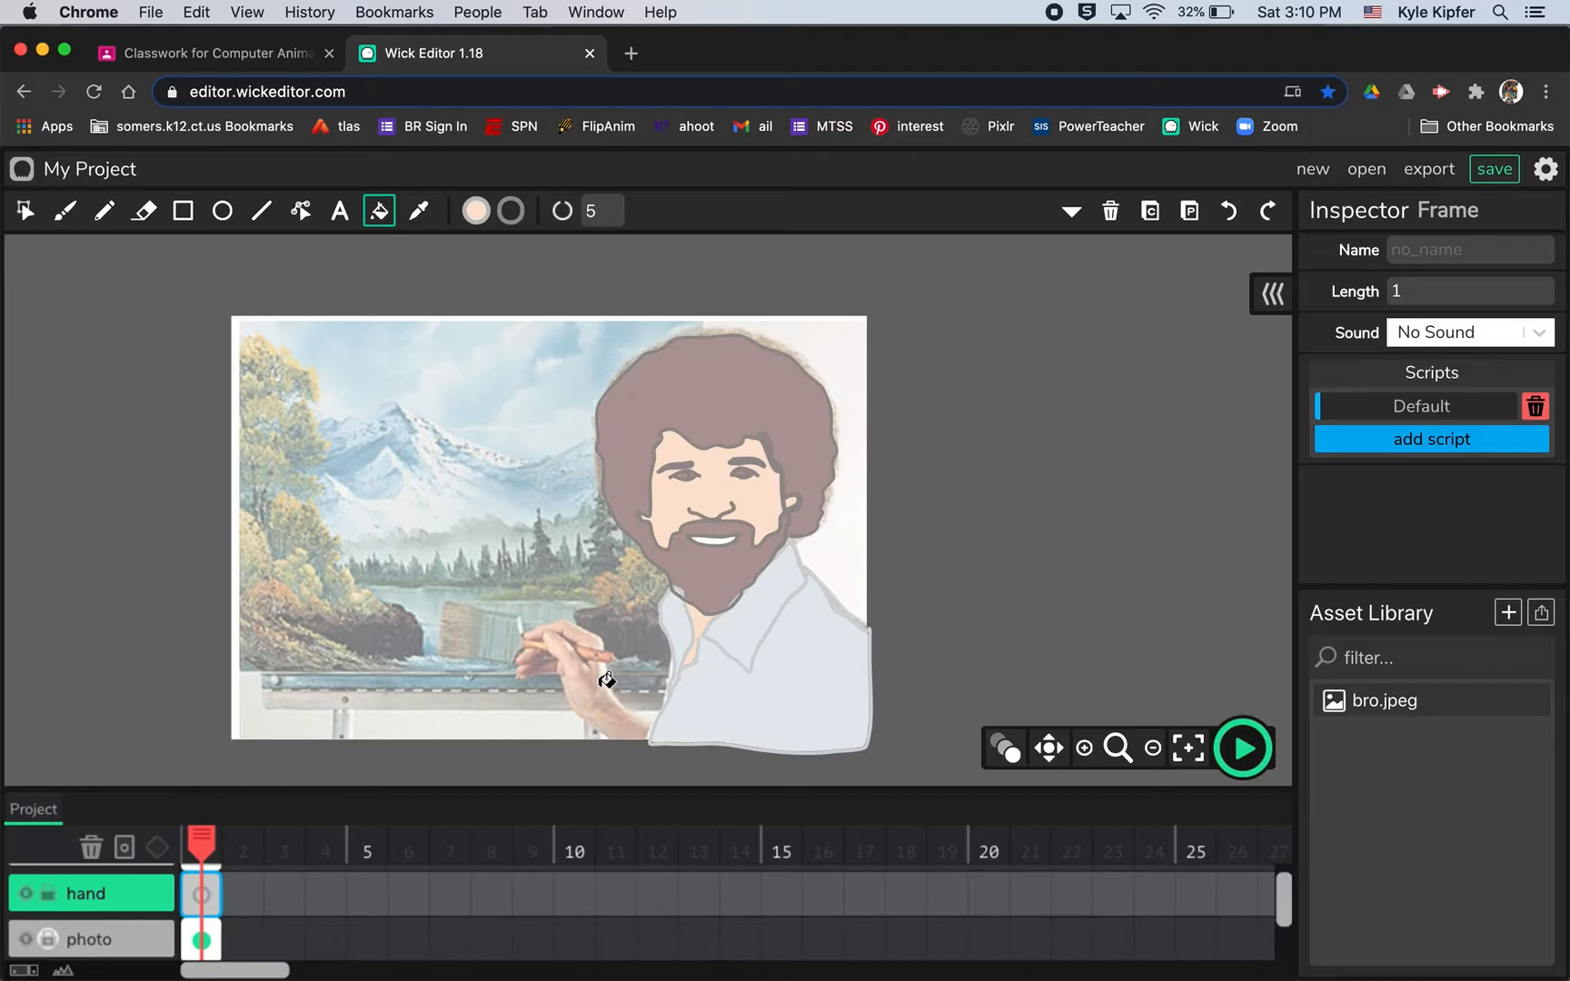
mouse_move(689, 568)
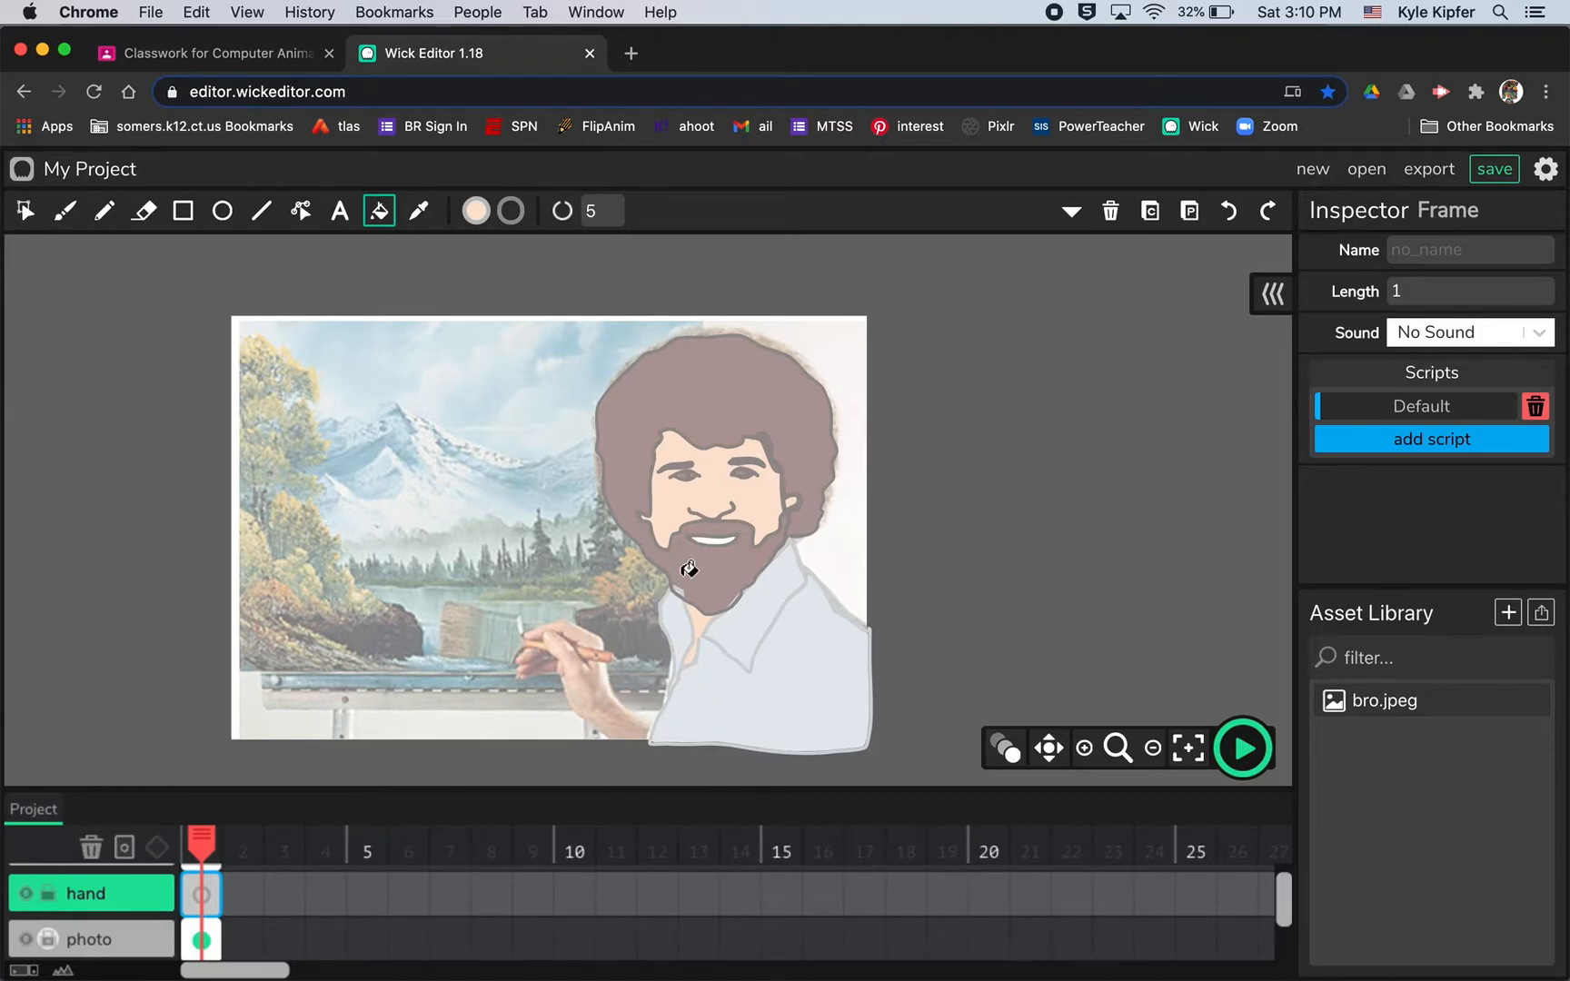
mouse_move(649, 745)
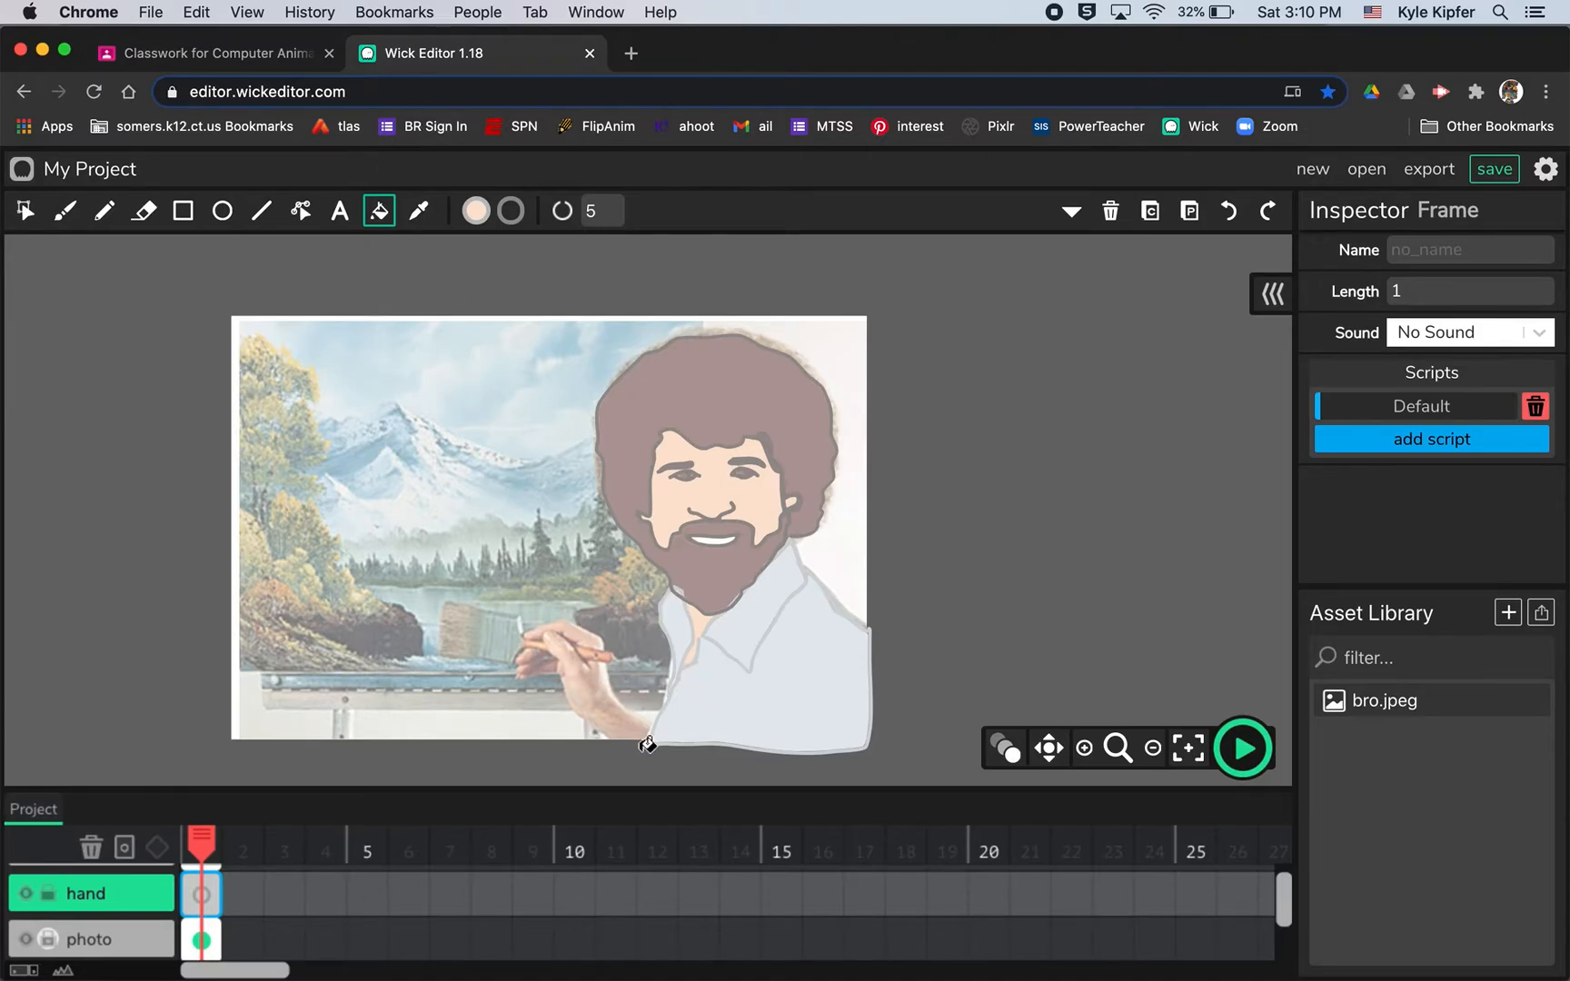
mouse_move(1150, 483)
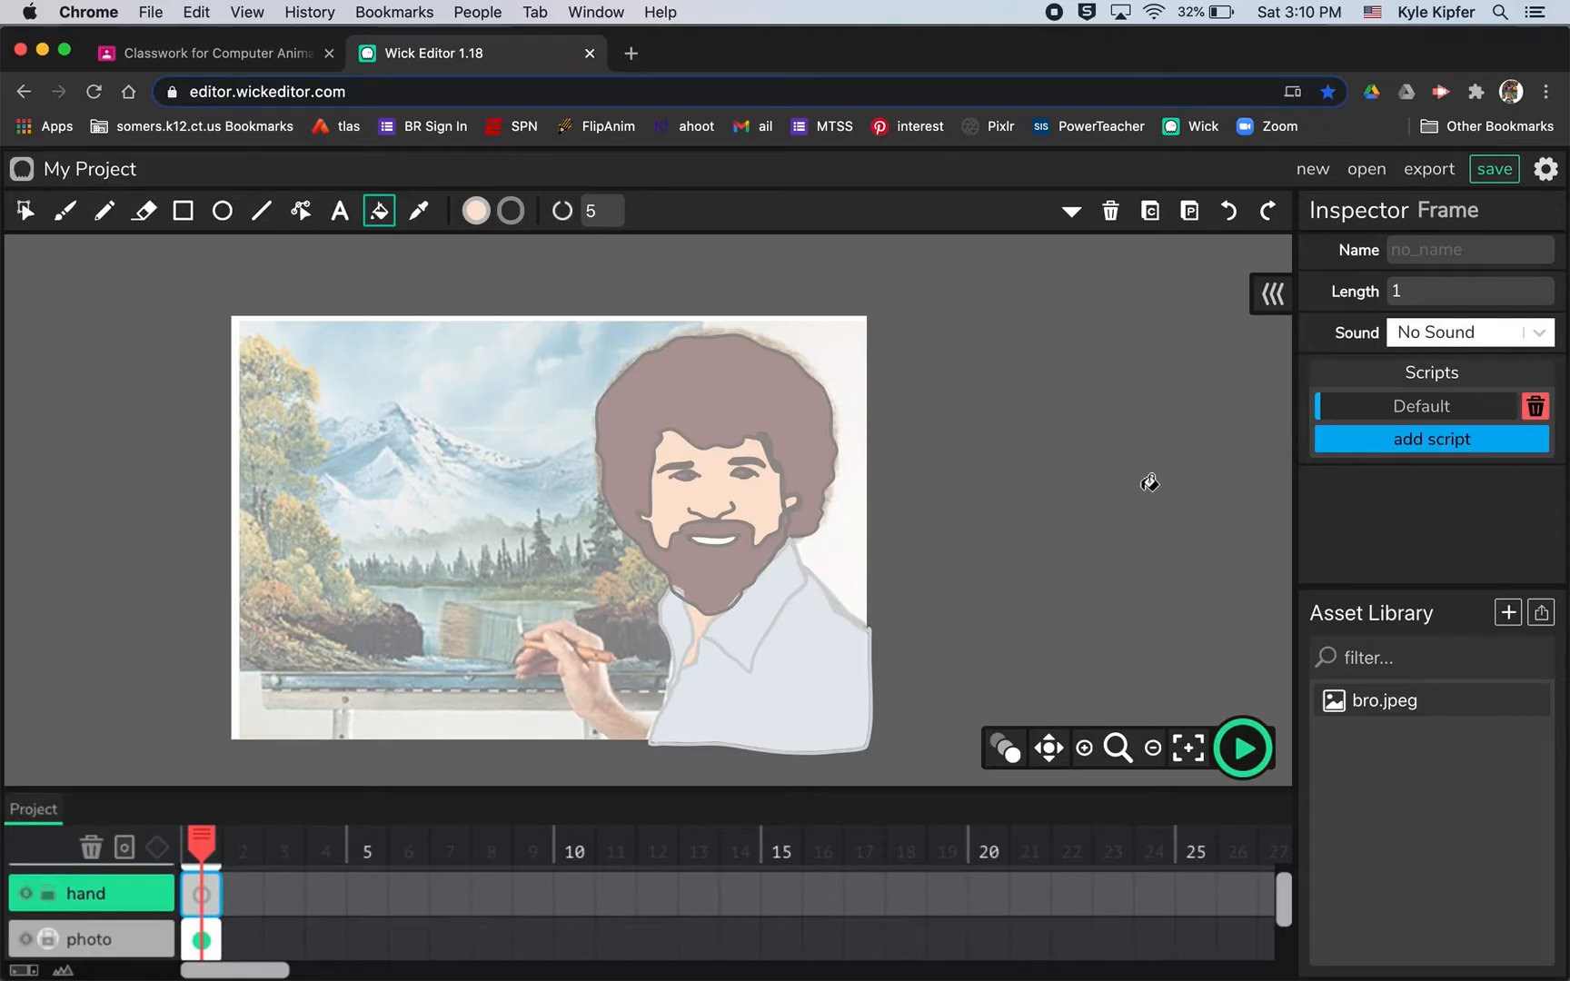
mouse_move(305, 572)
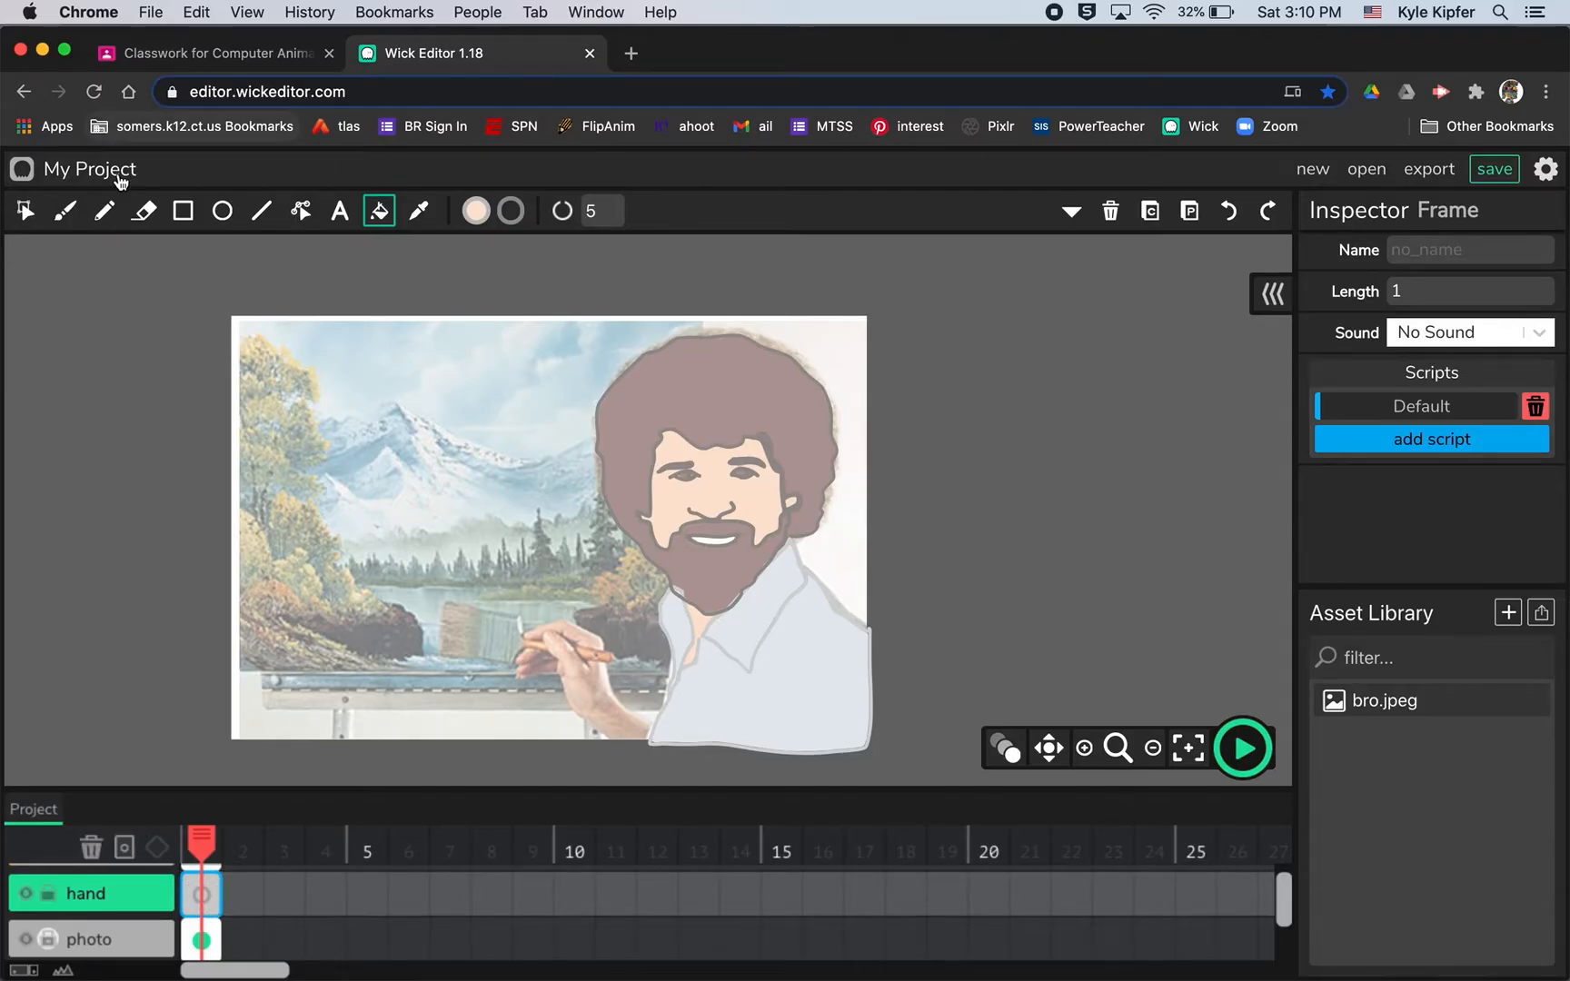
Check the stroke colour, zoom in on the hand and trace the hand and brush with the Pencil.
click(103, 211)
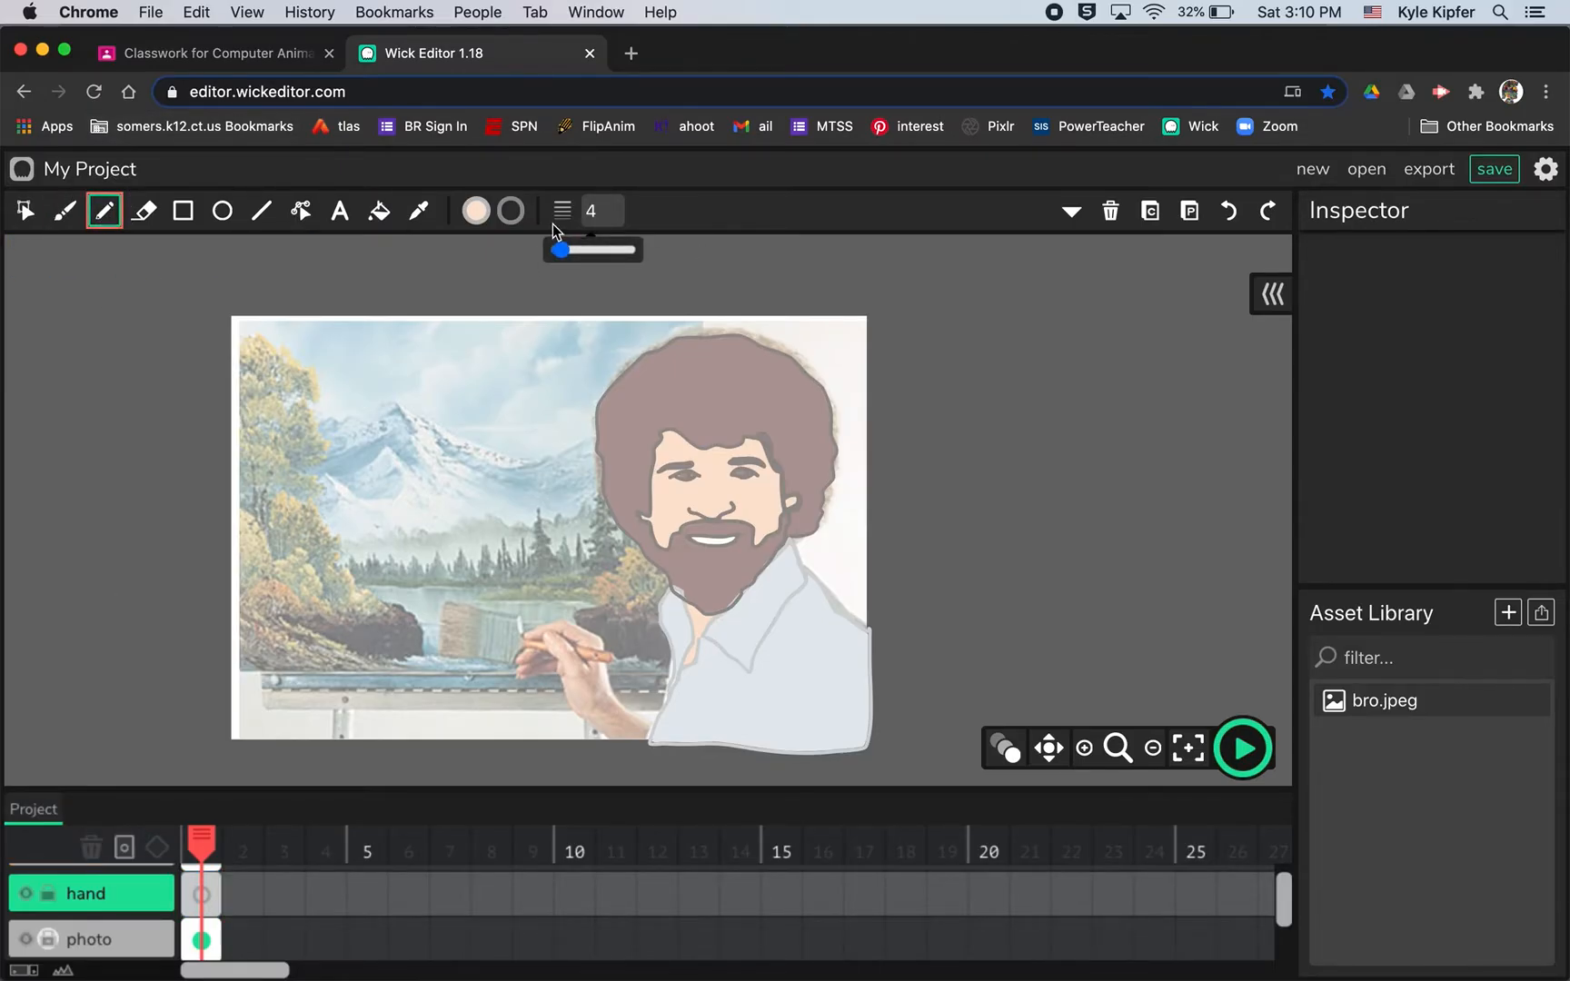
click(507, 211)
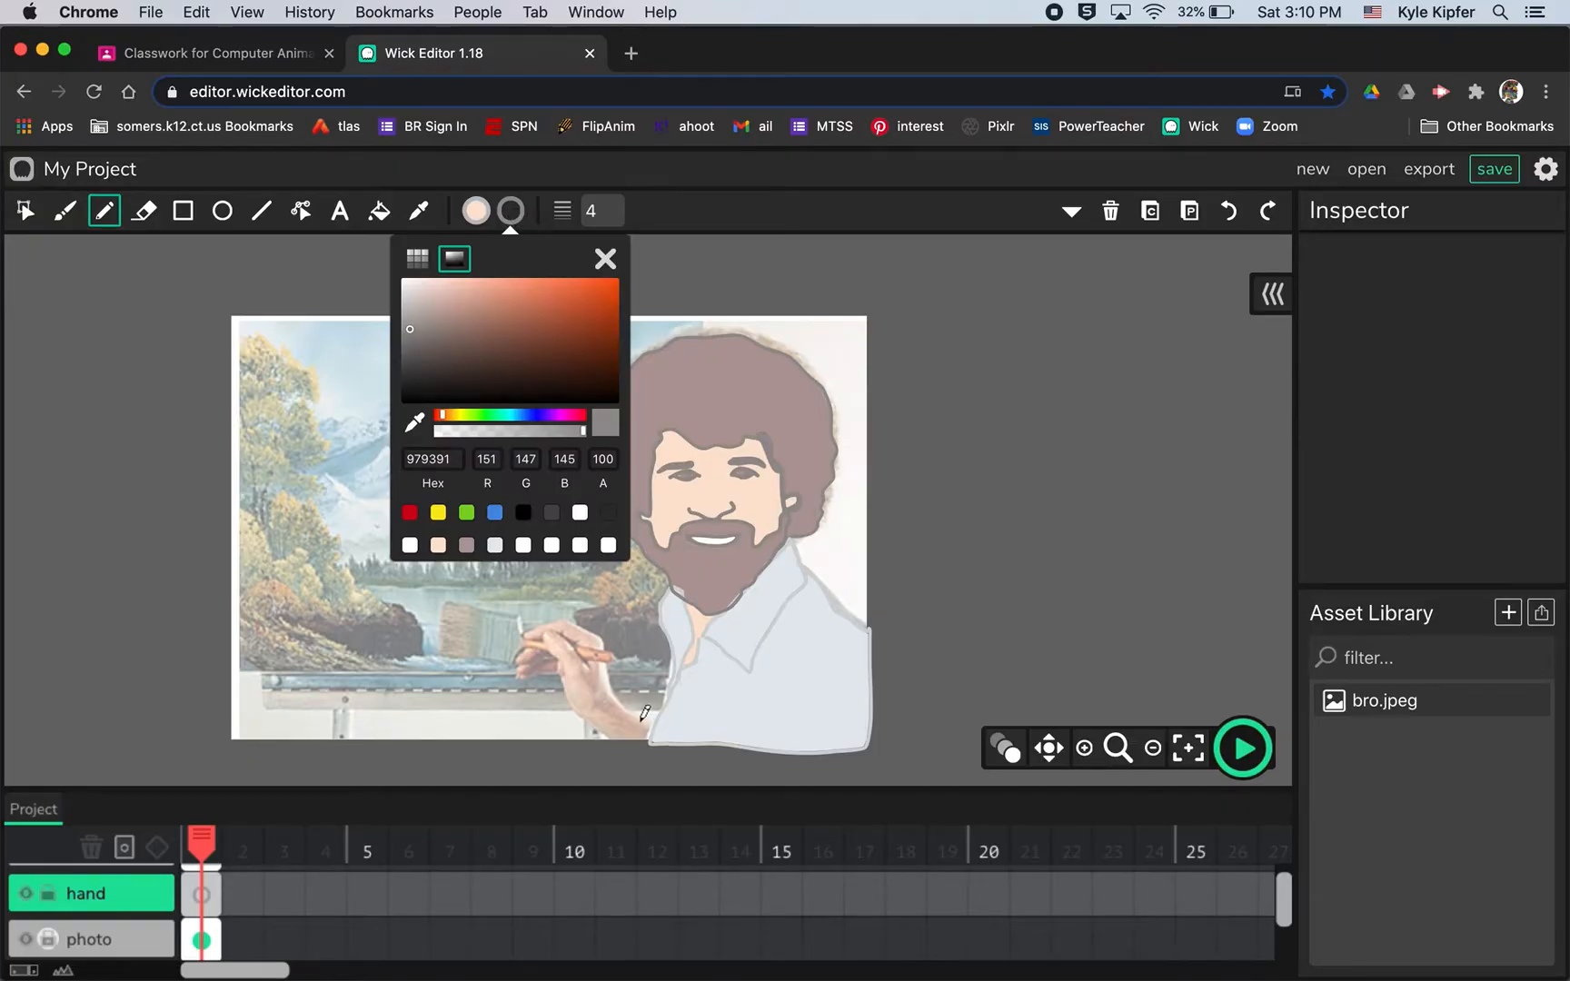
click(418, 211)
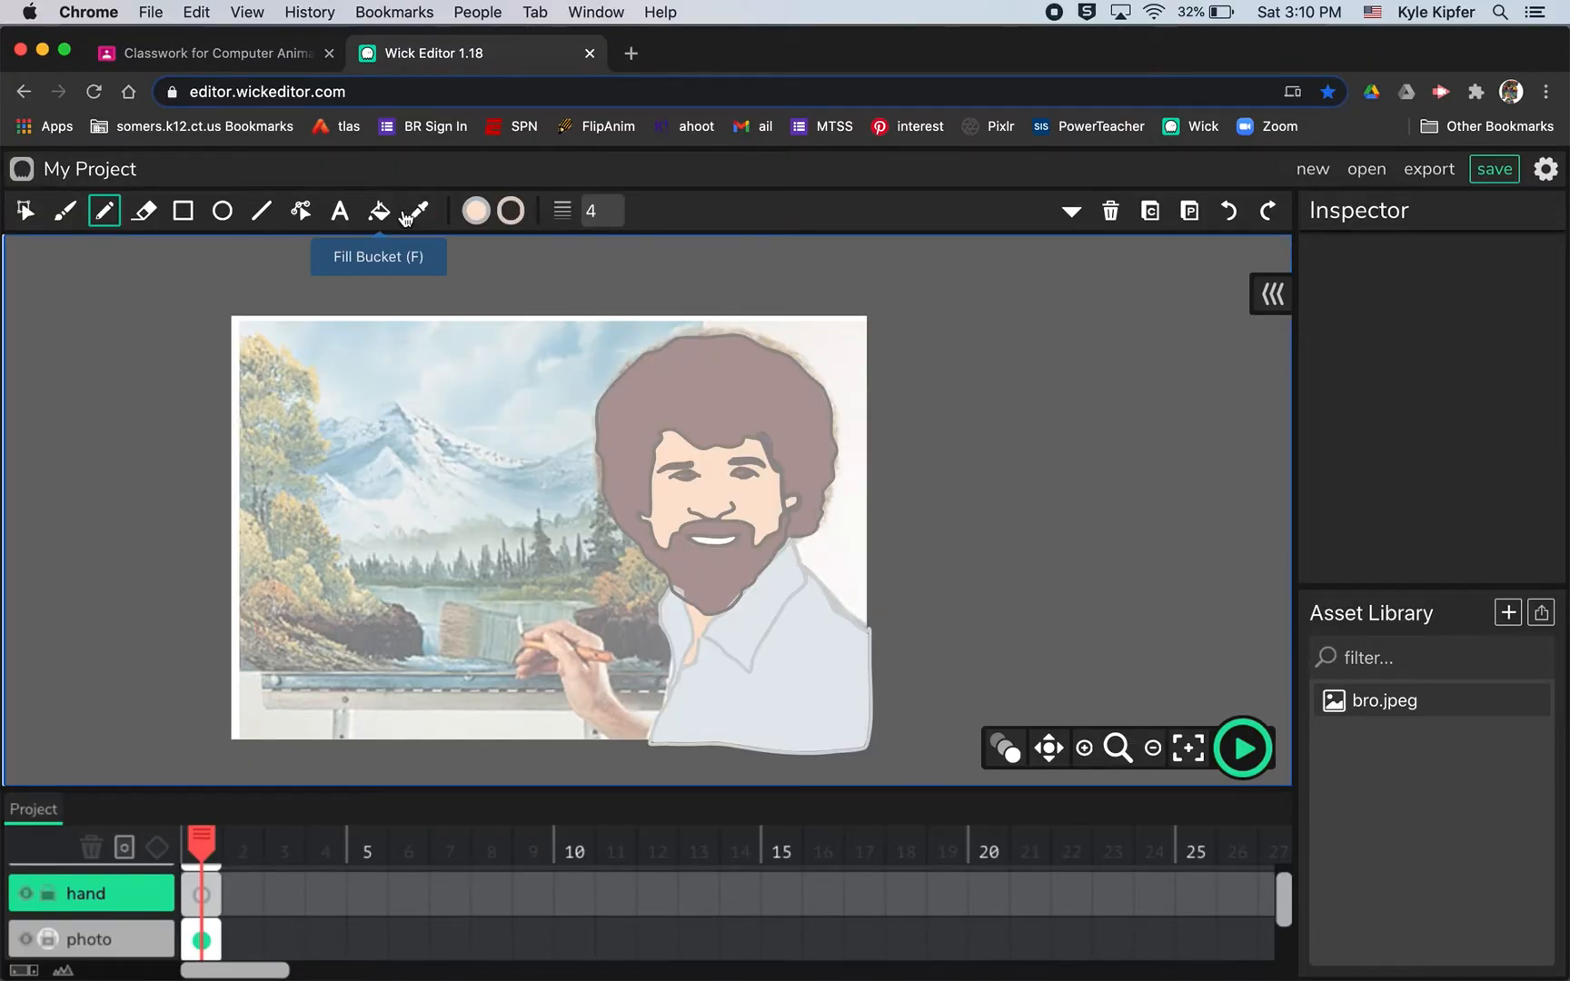
mouse_move(1117, 748)
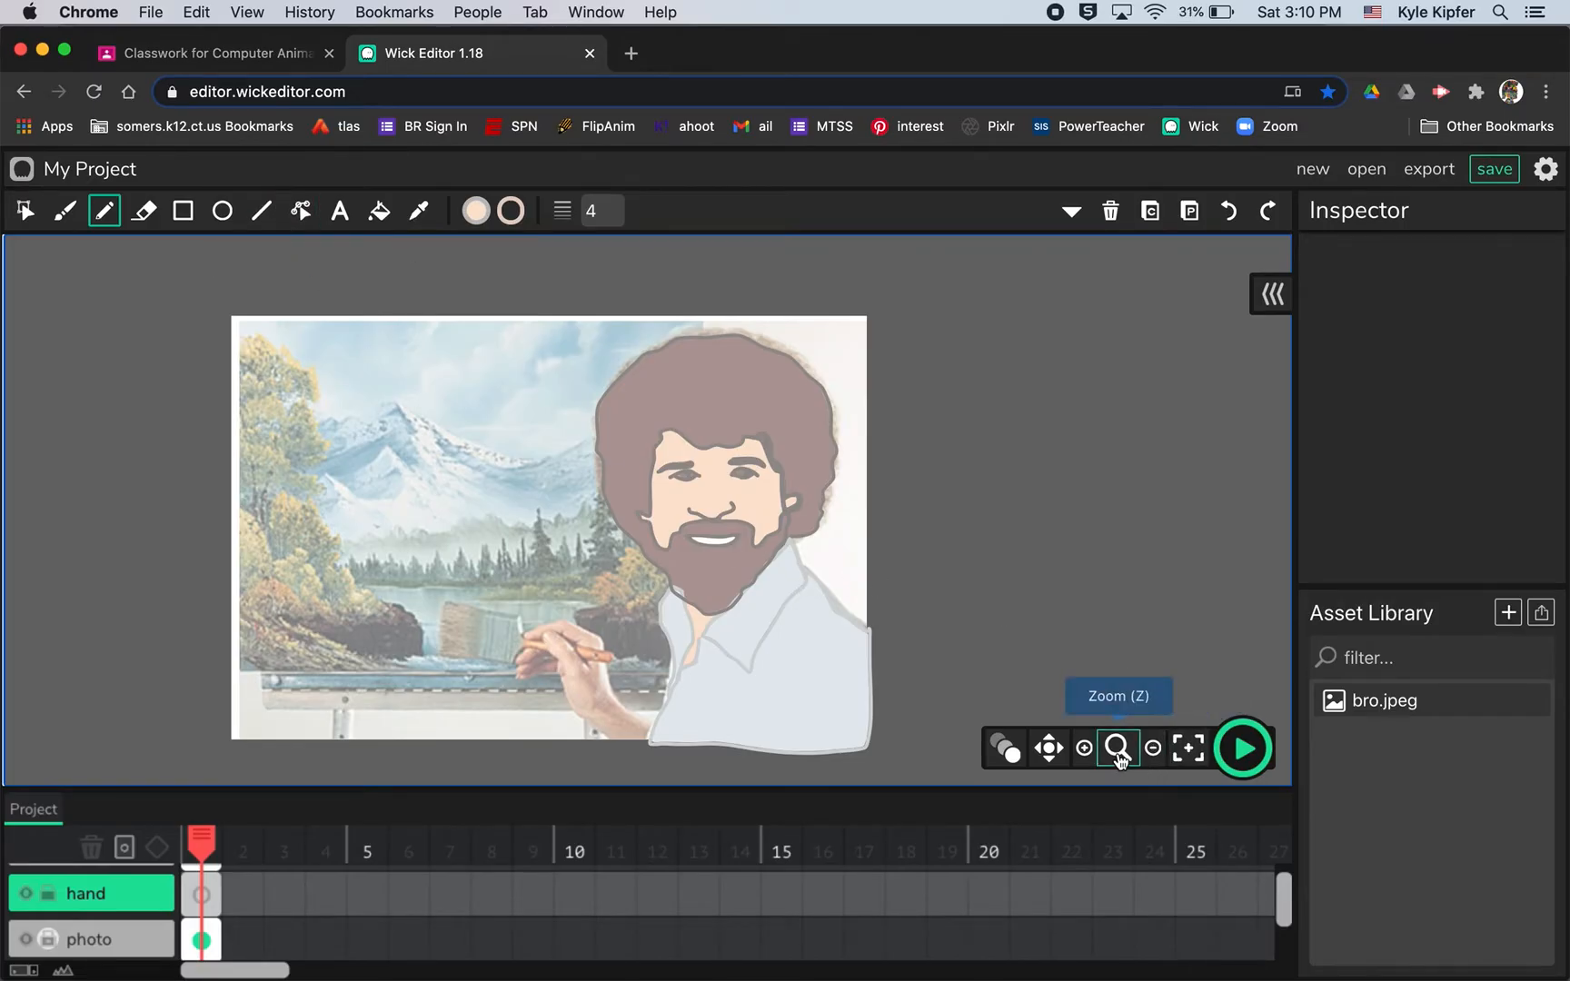
click(1117, 748)
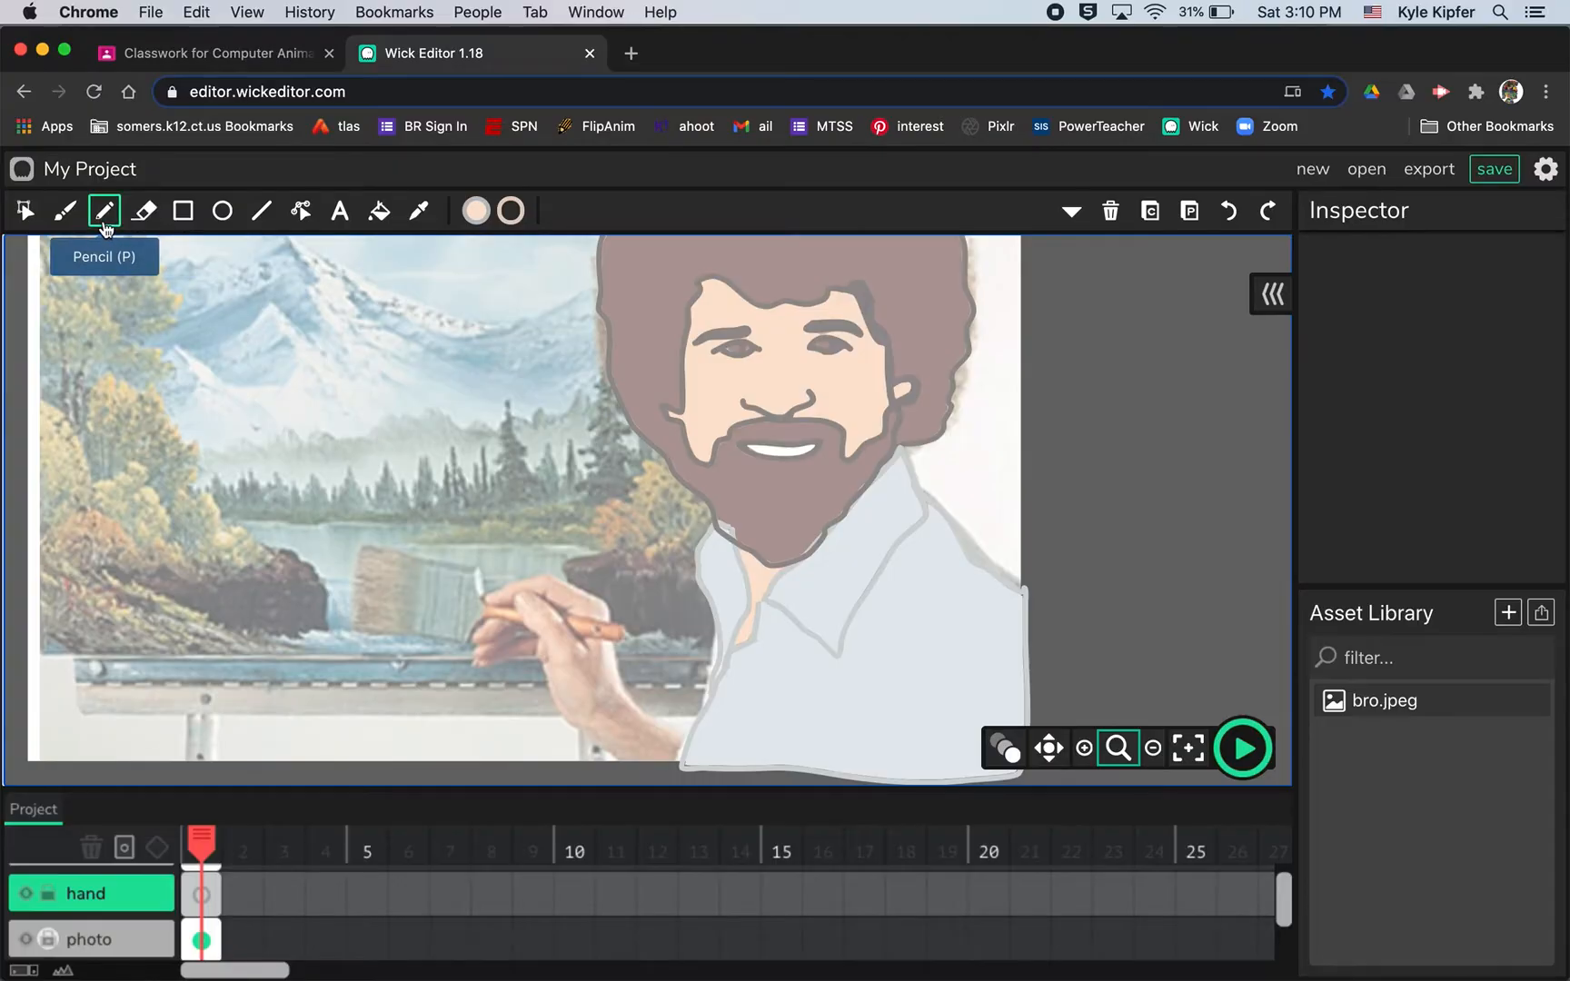
click(104, 211)
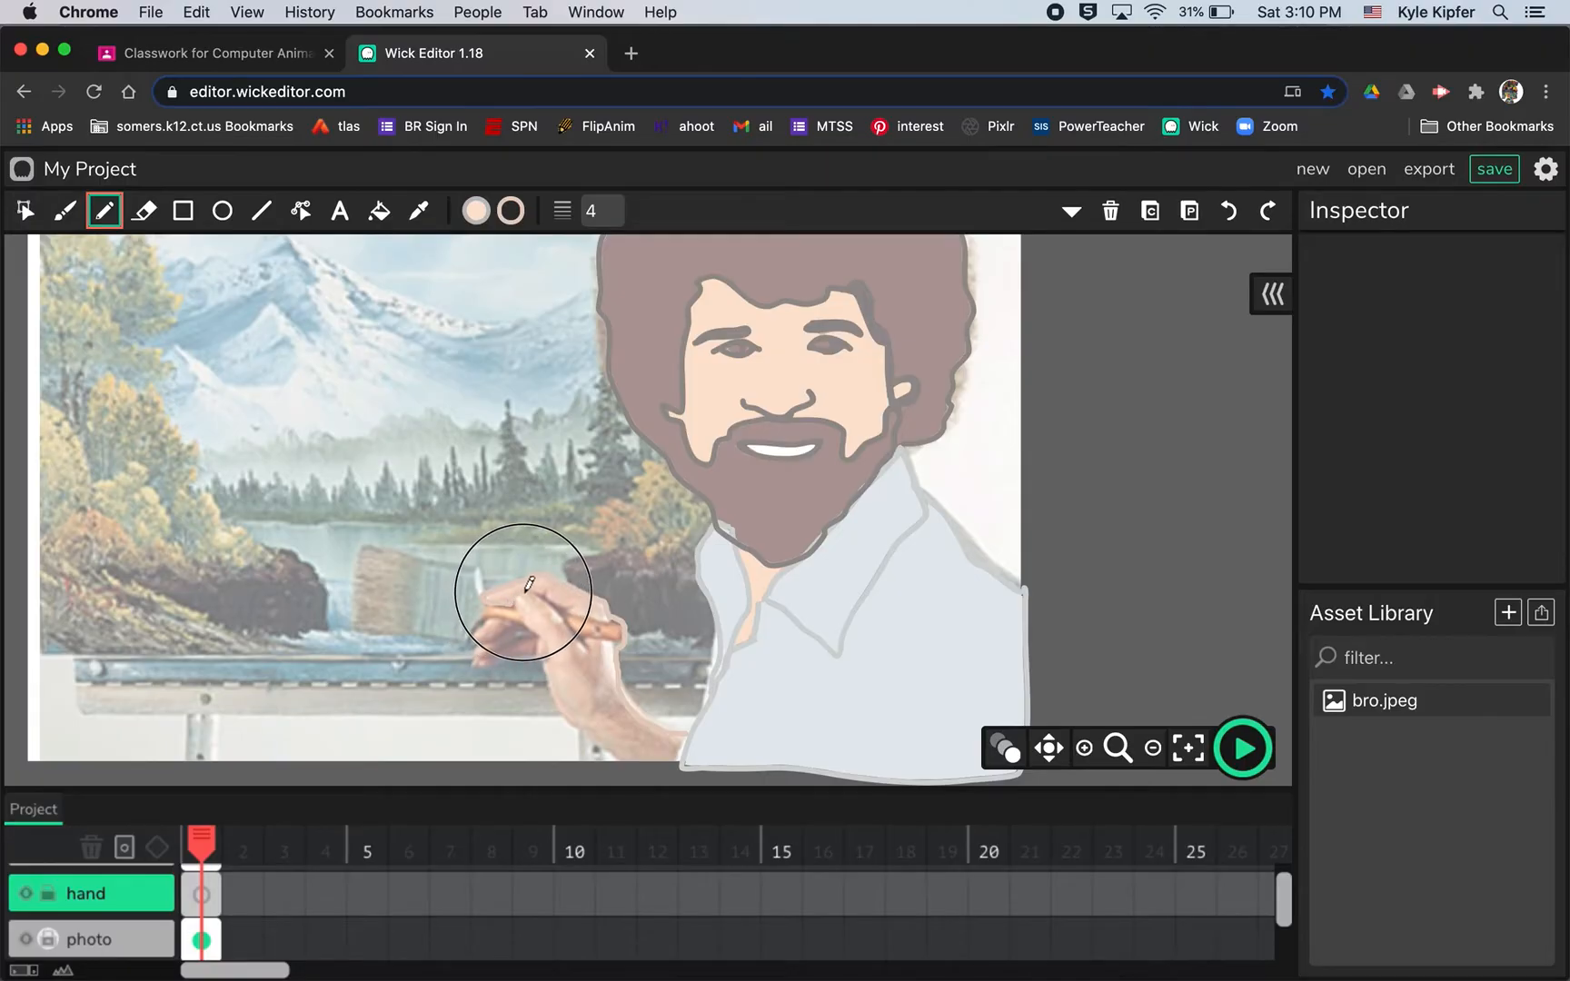
mouse_move(610, 619)
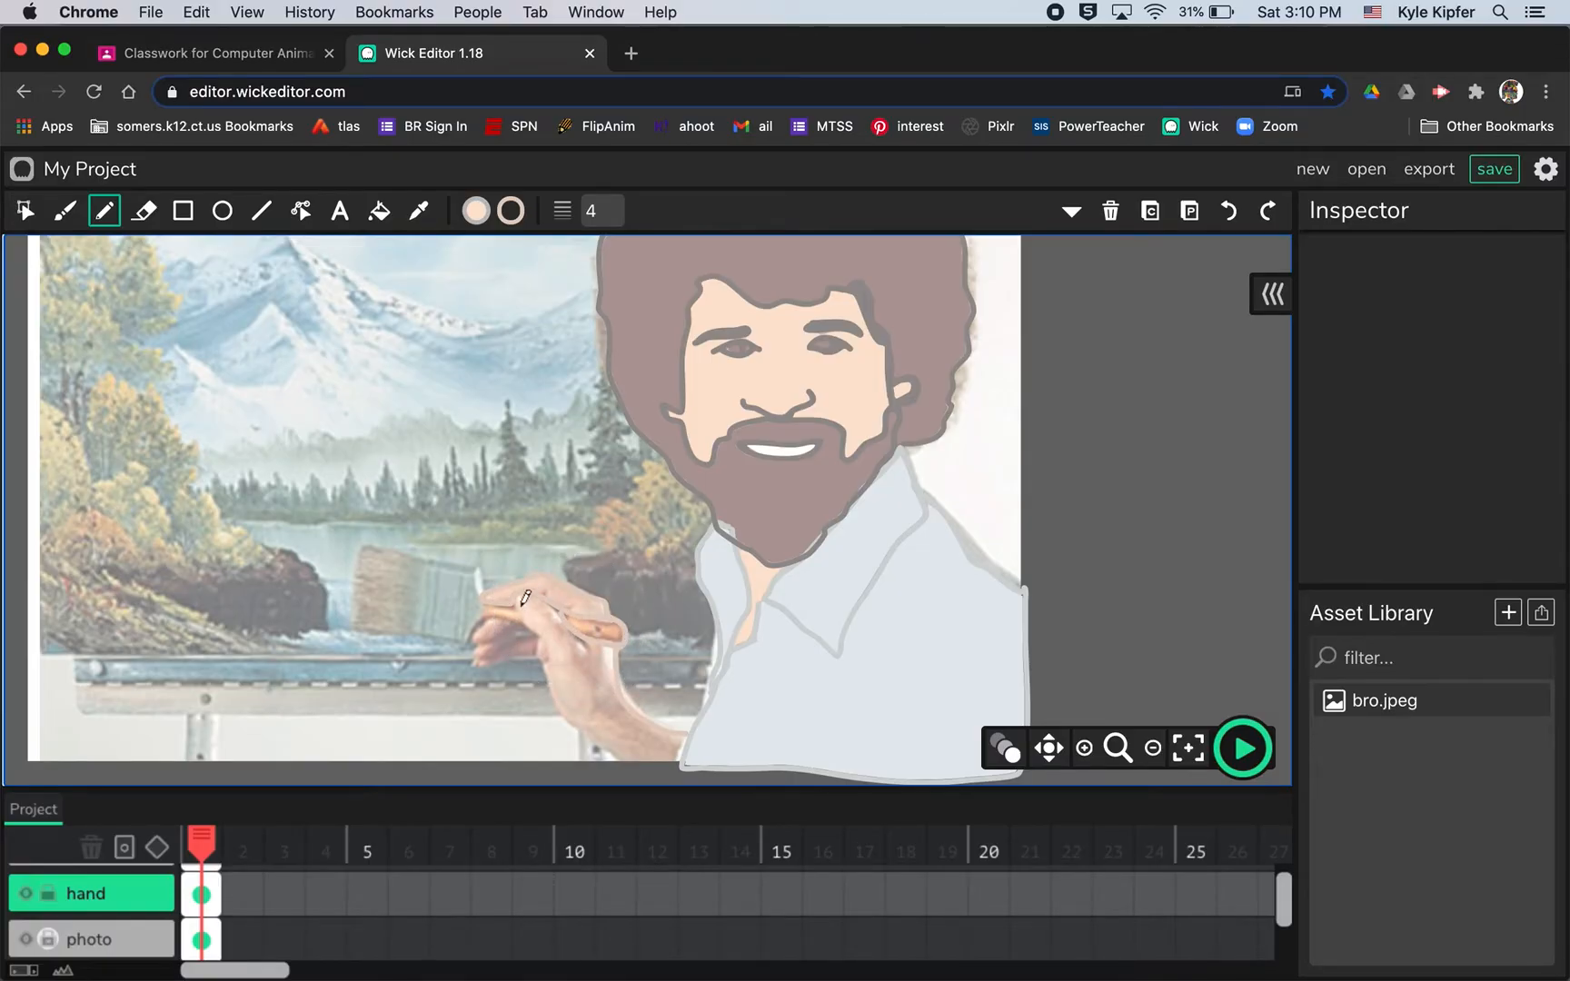
mouse_move(512, 621)
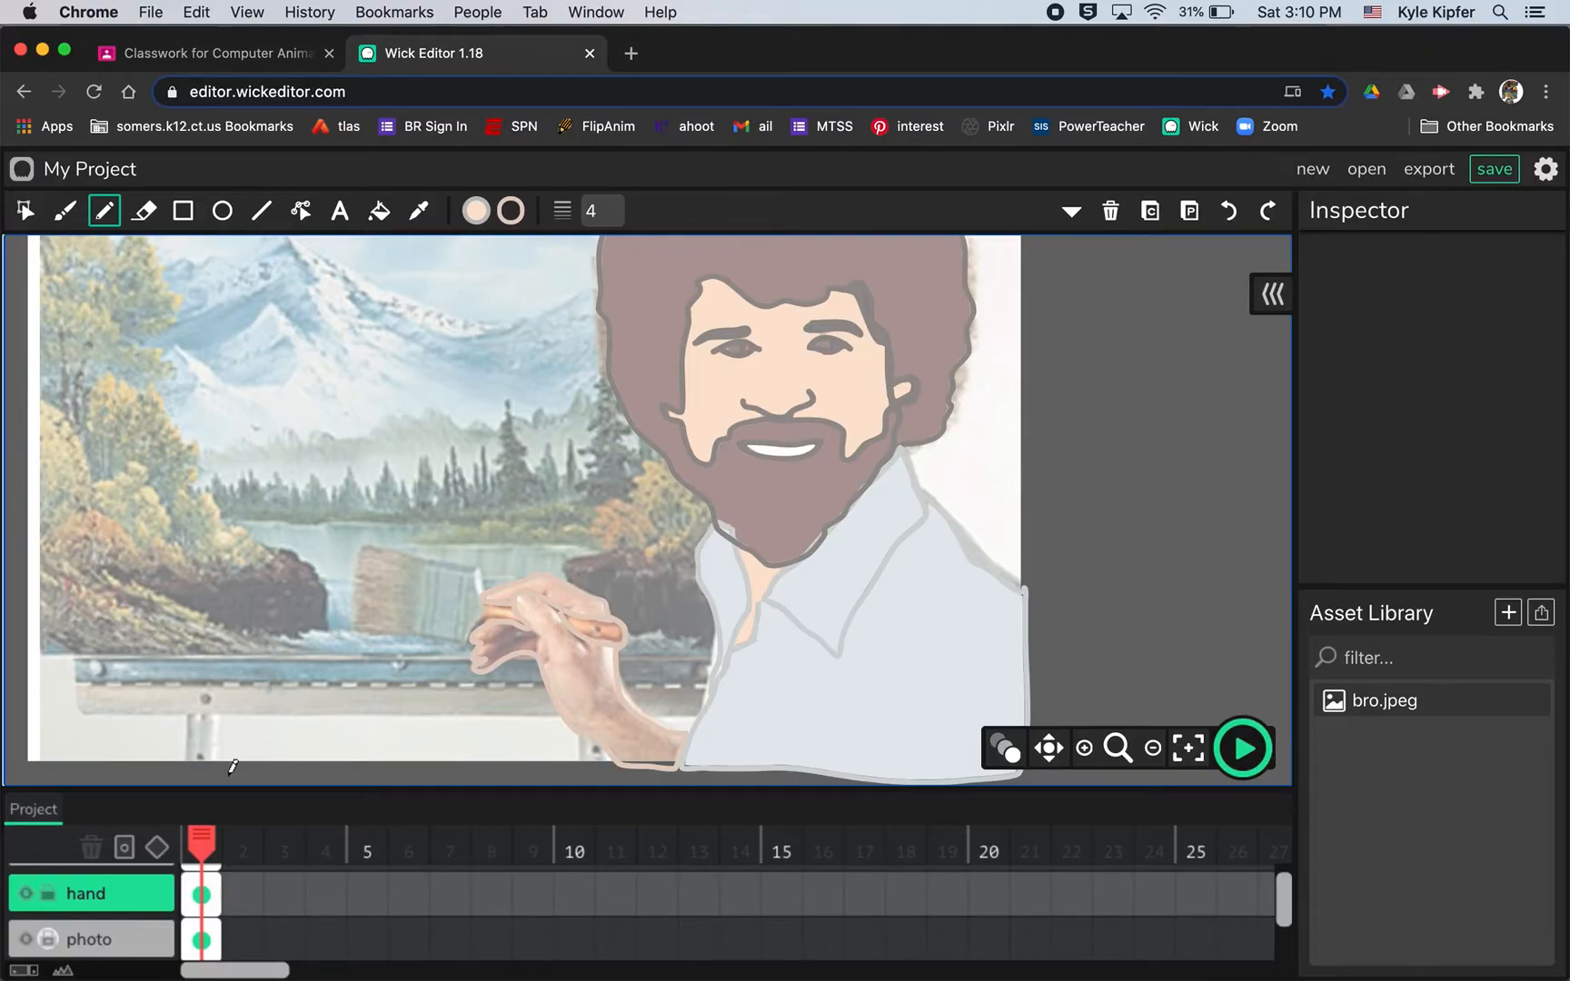
Bucket-fill the traced hand with a skin tone sampled from the photo's hand.
click(377, 211)
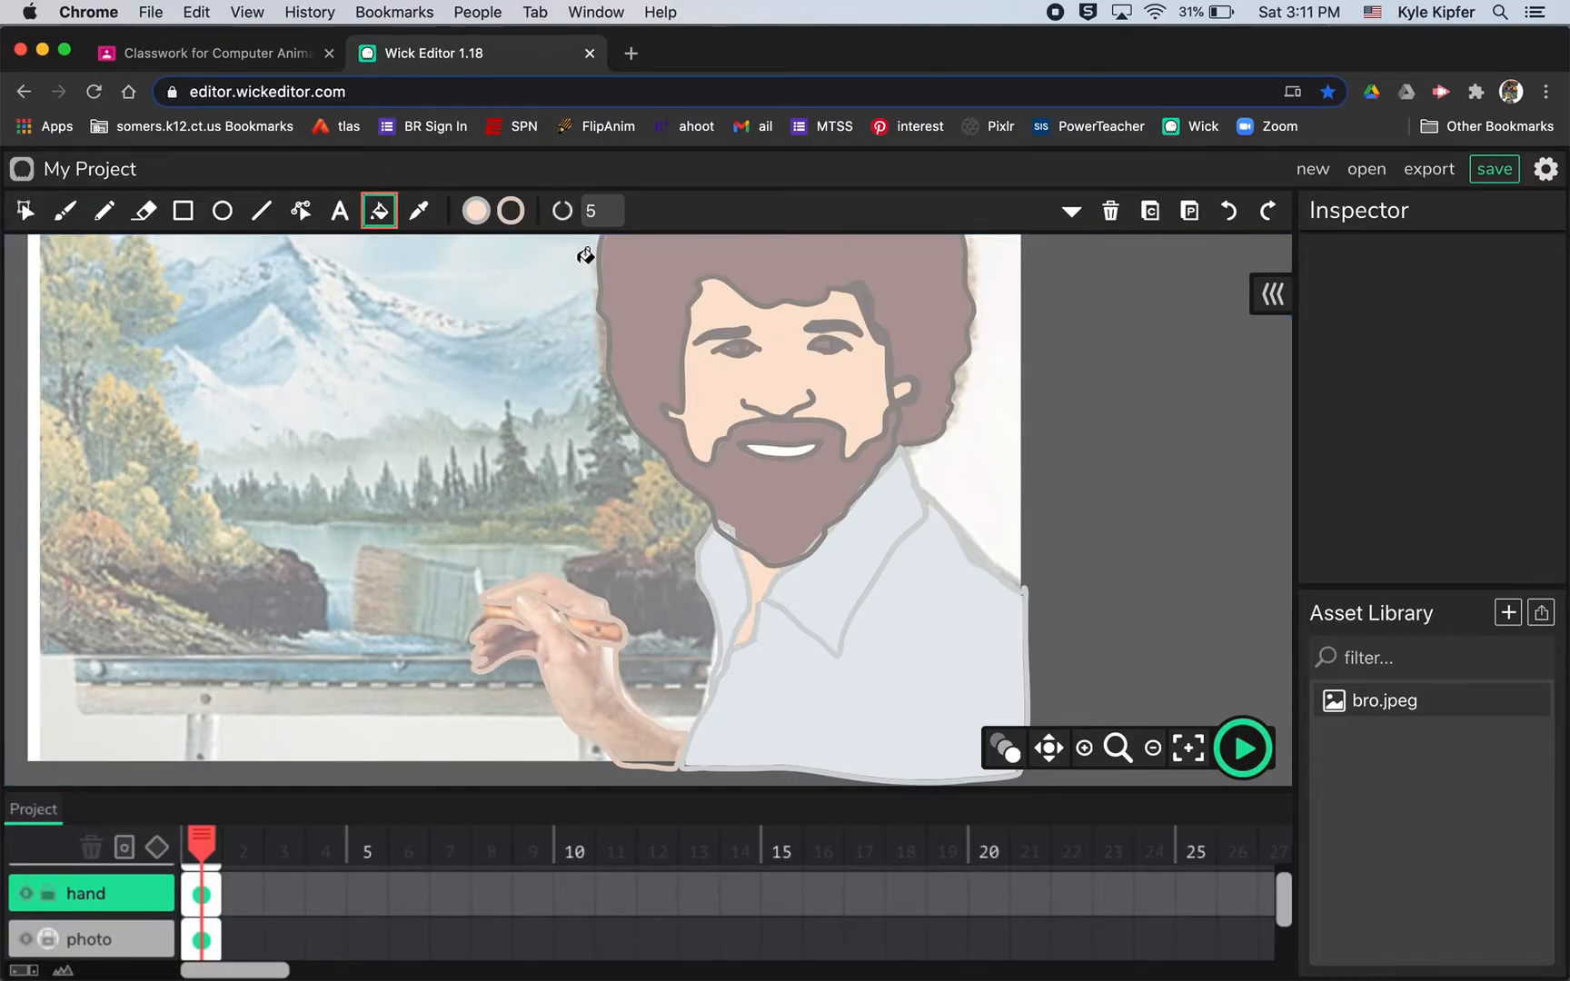
click(474, 211)
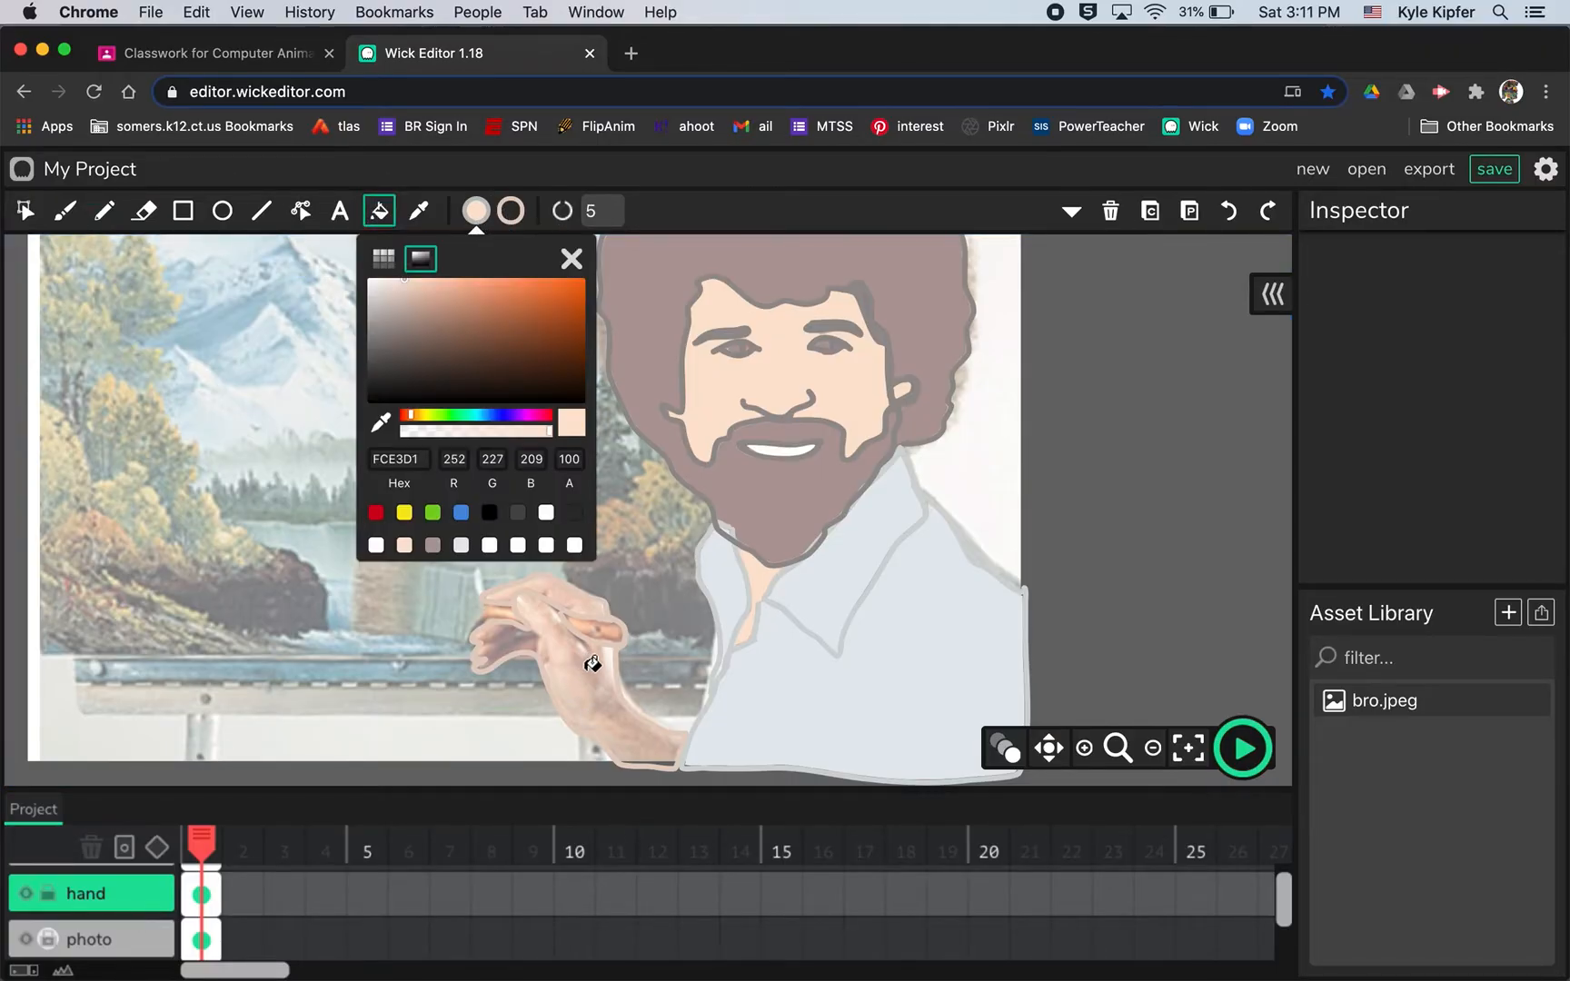
click(418, 211)
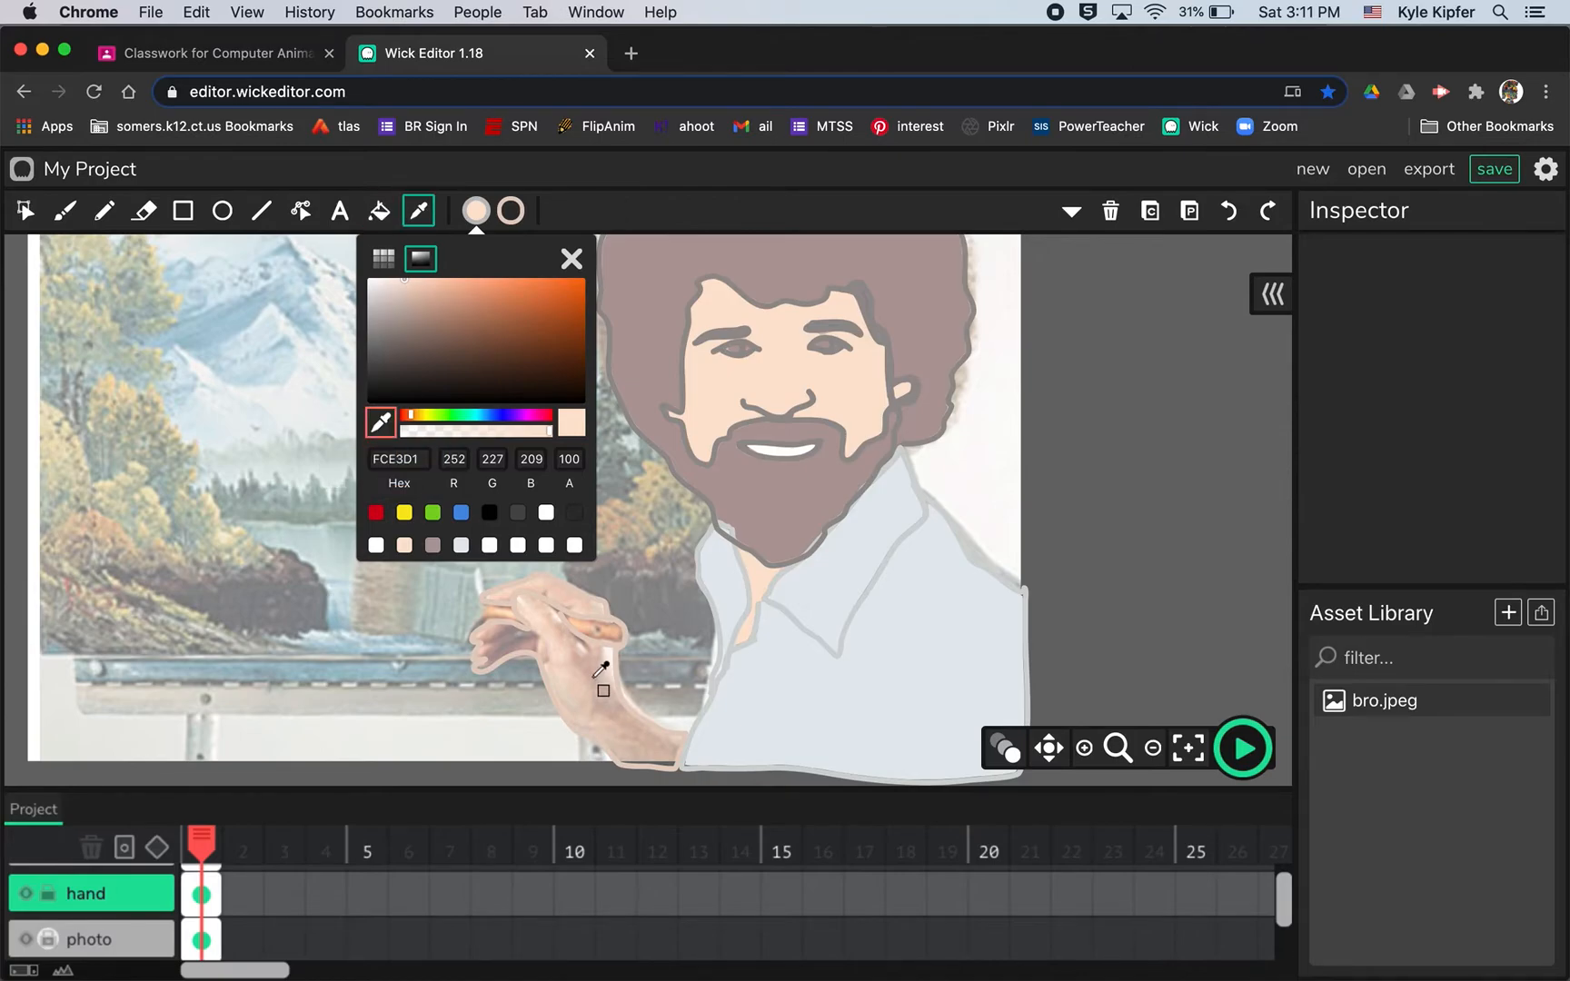
click(378, 211)
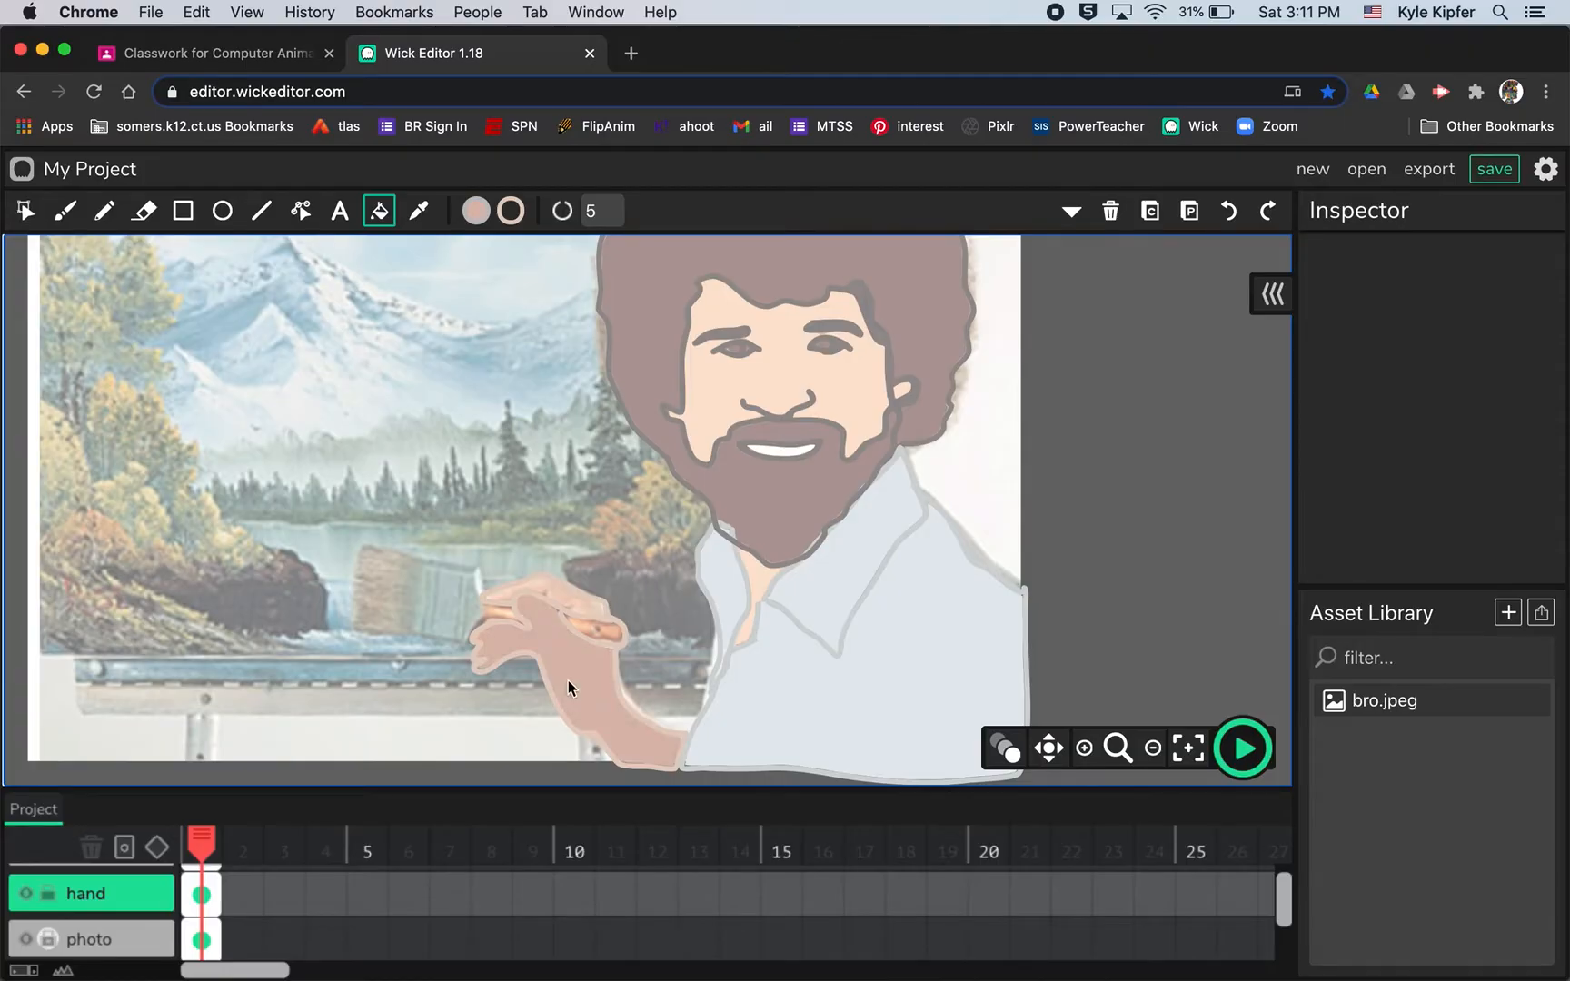
mouse_move(589, 594)
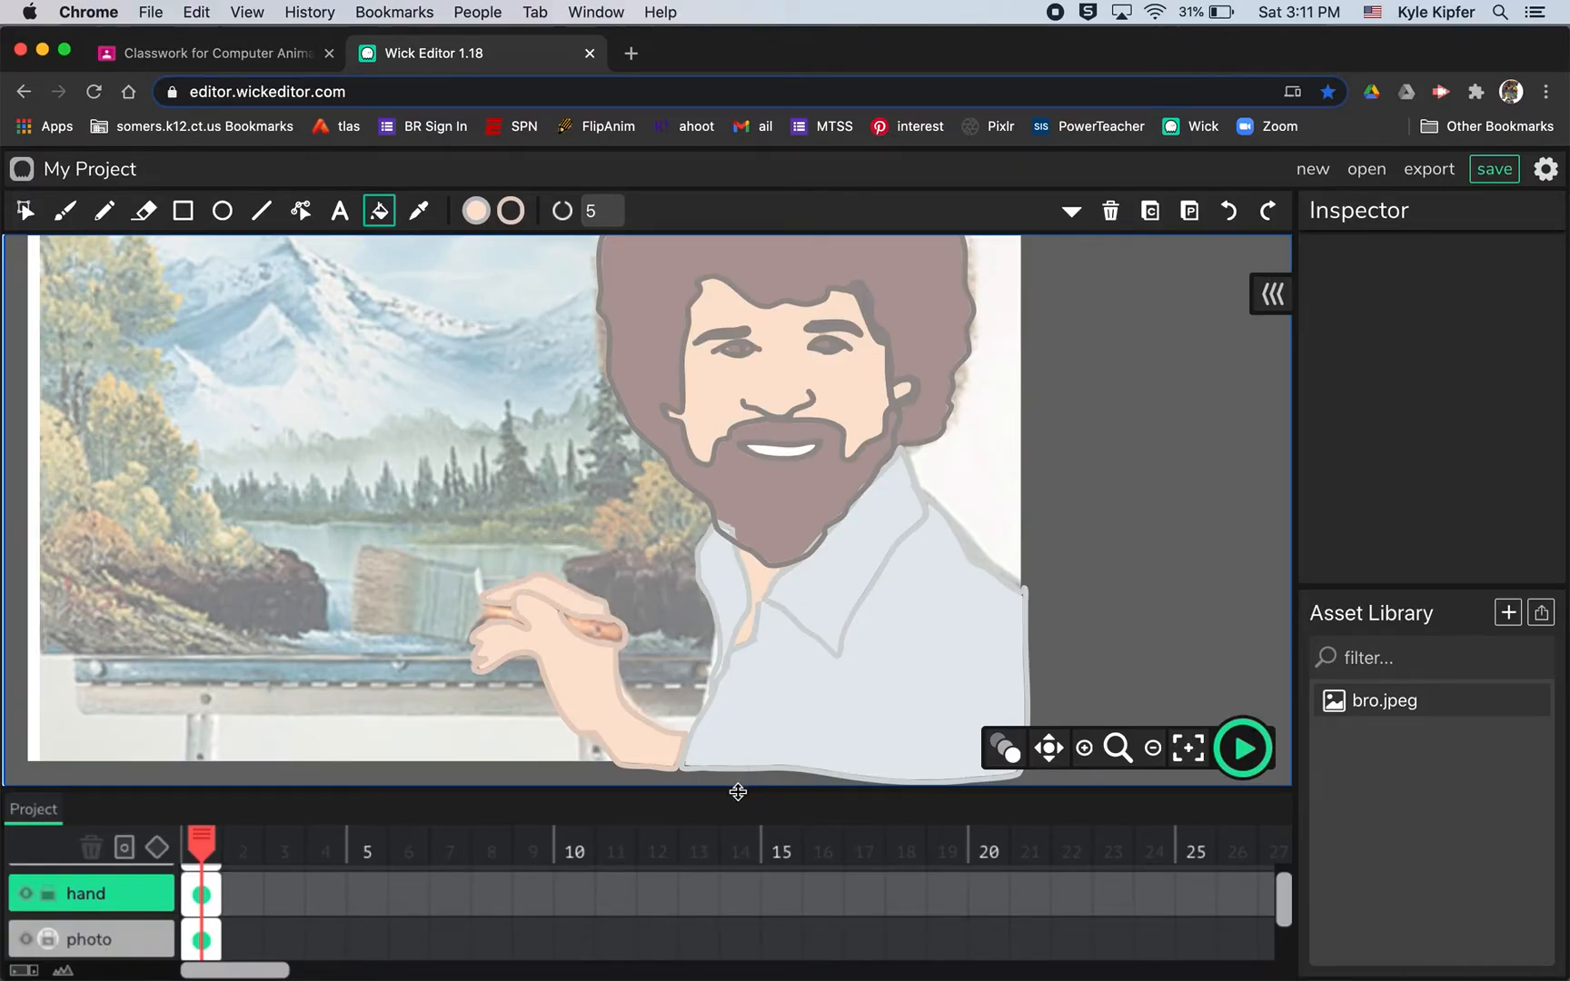
mouse_move(380, 210)
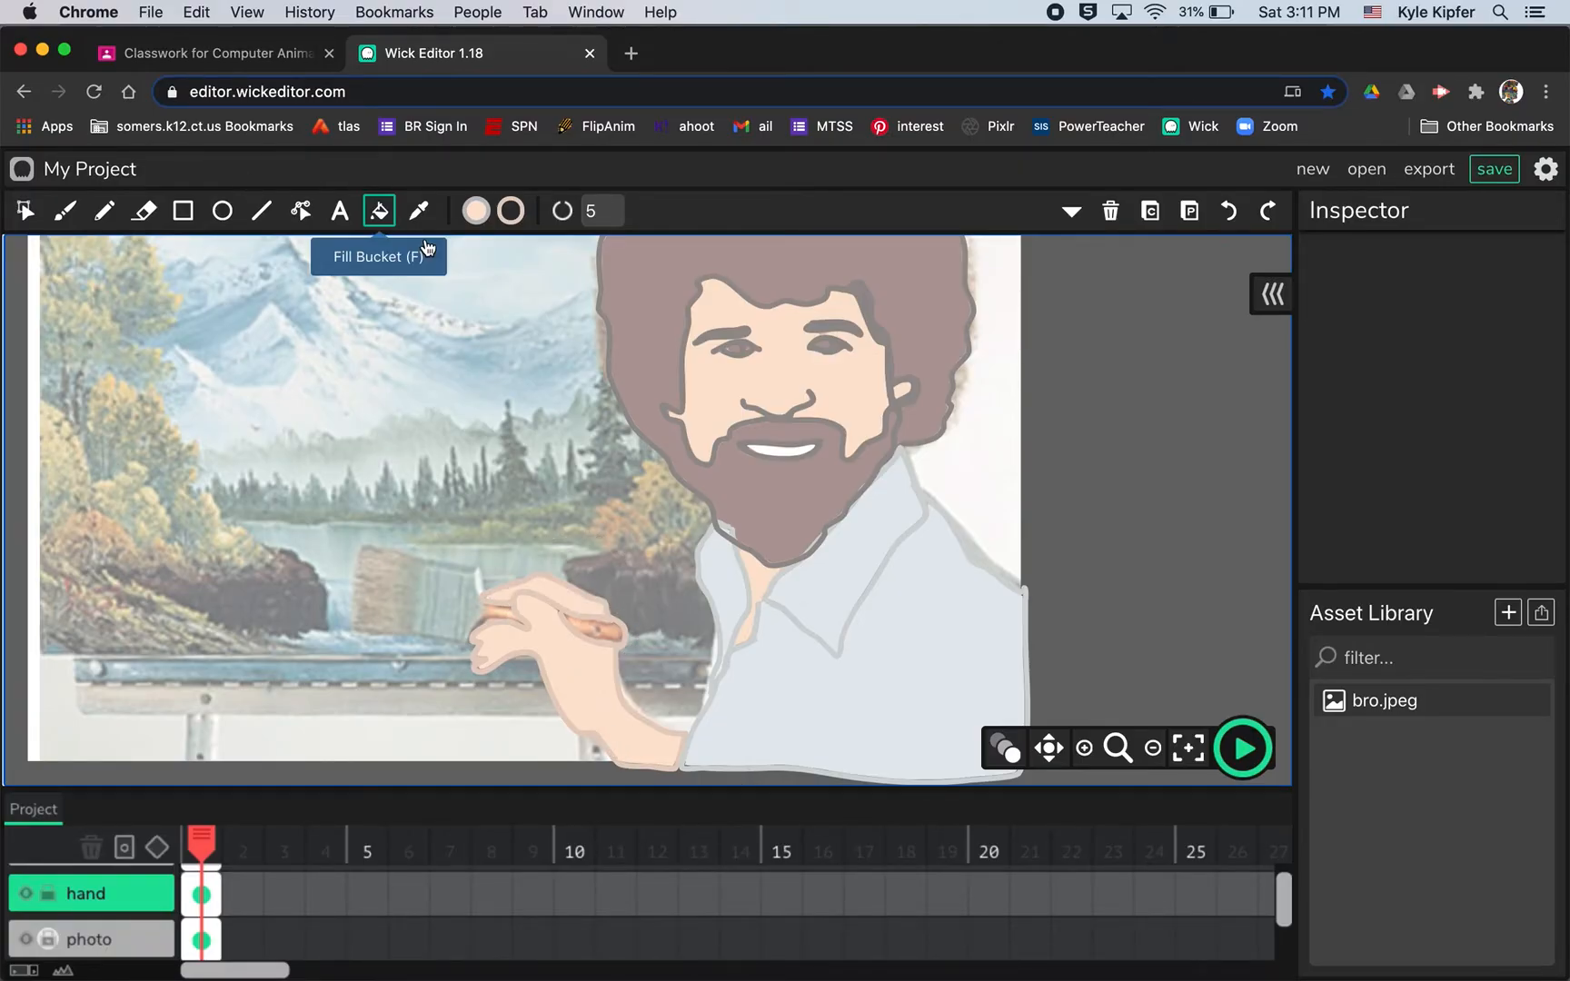
Sample the photo's skin tone as stroke colour and draw finger detail with the Pencil.
click(418, 211)
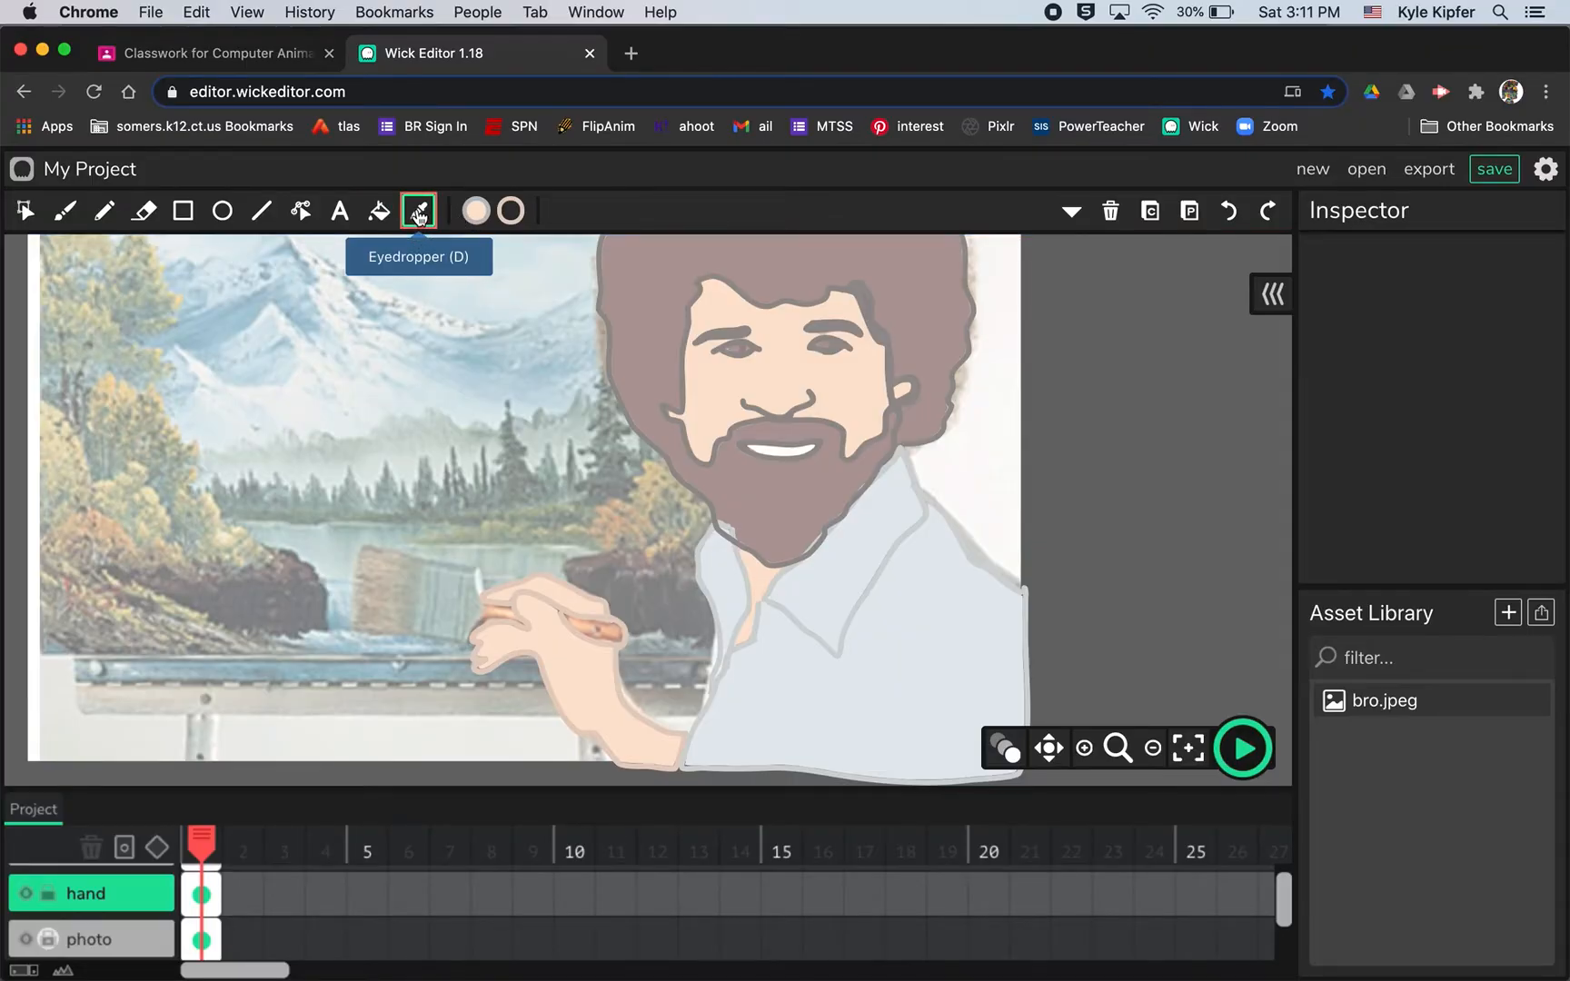
mouse_move(509, 211)
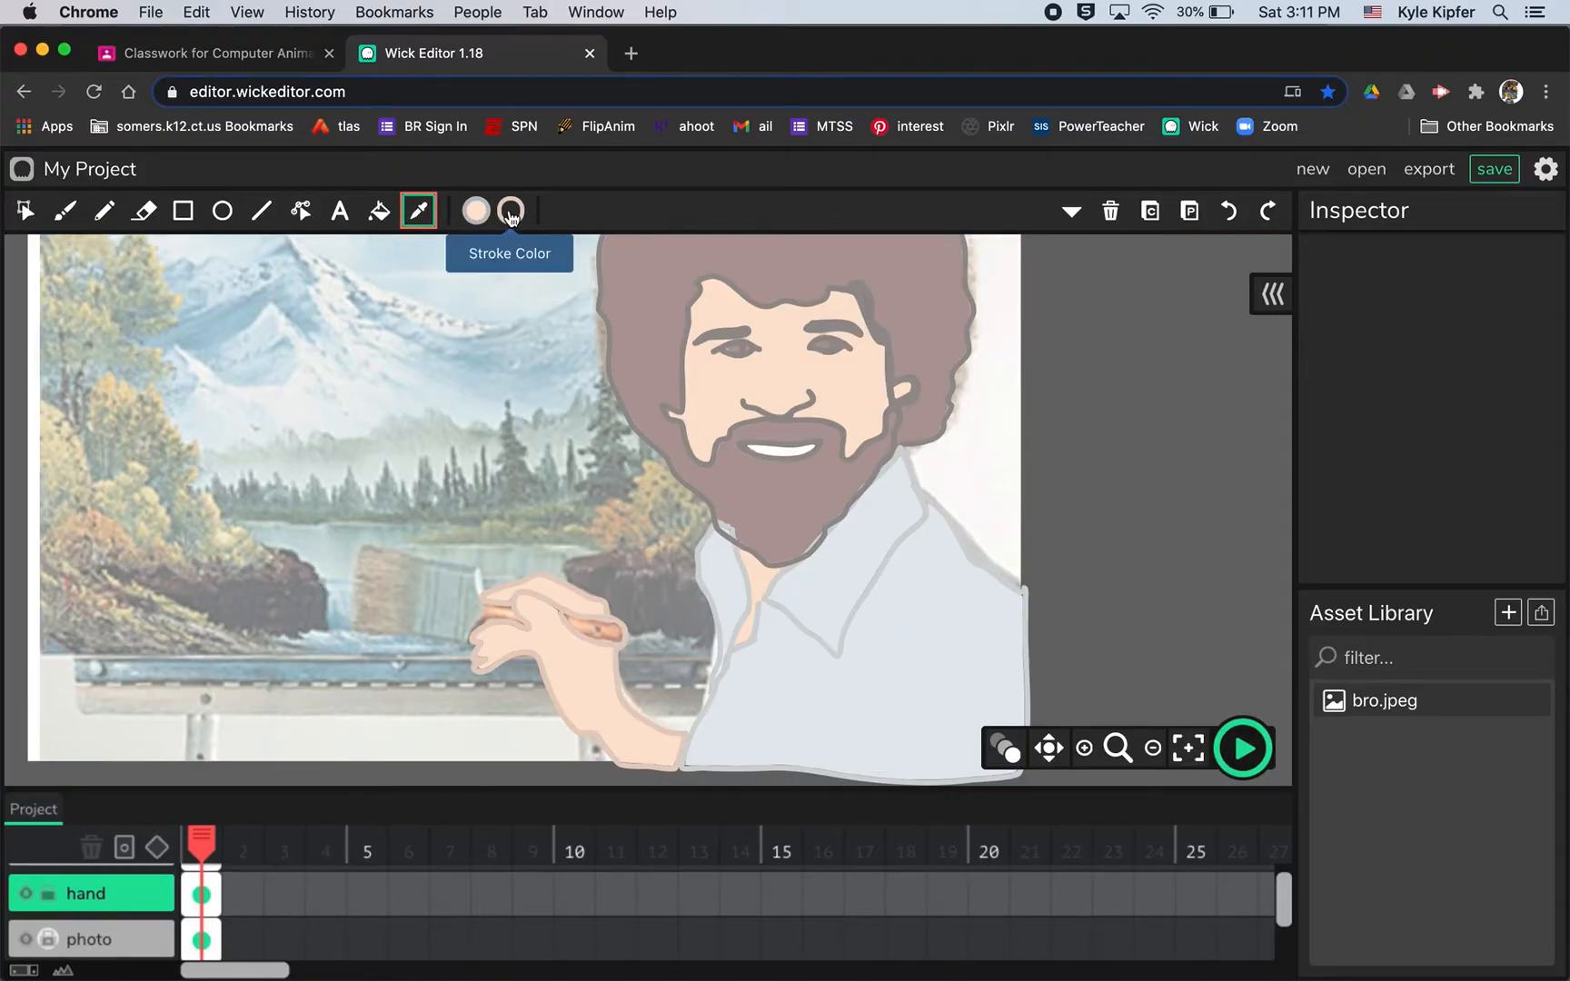
click(511, 210)
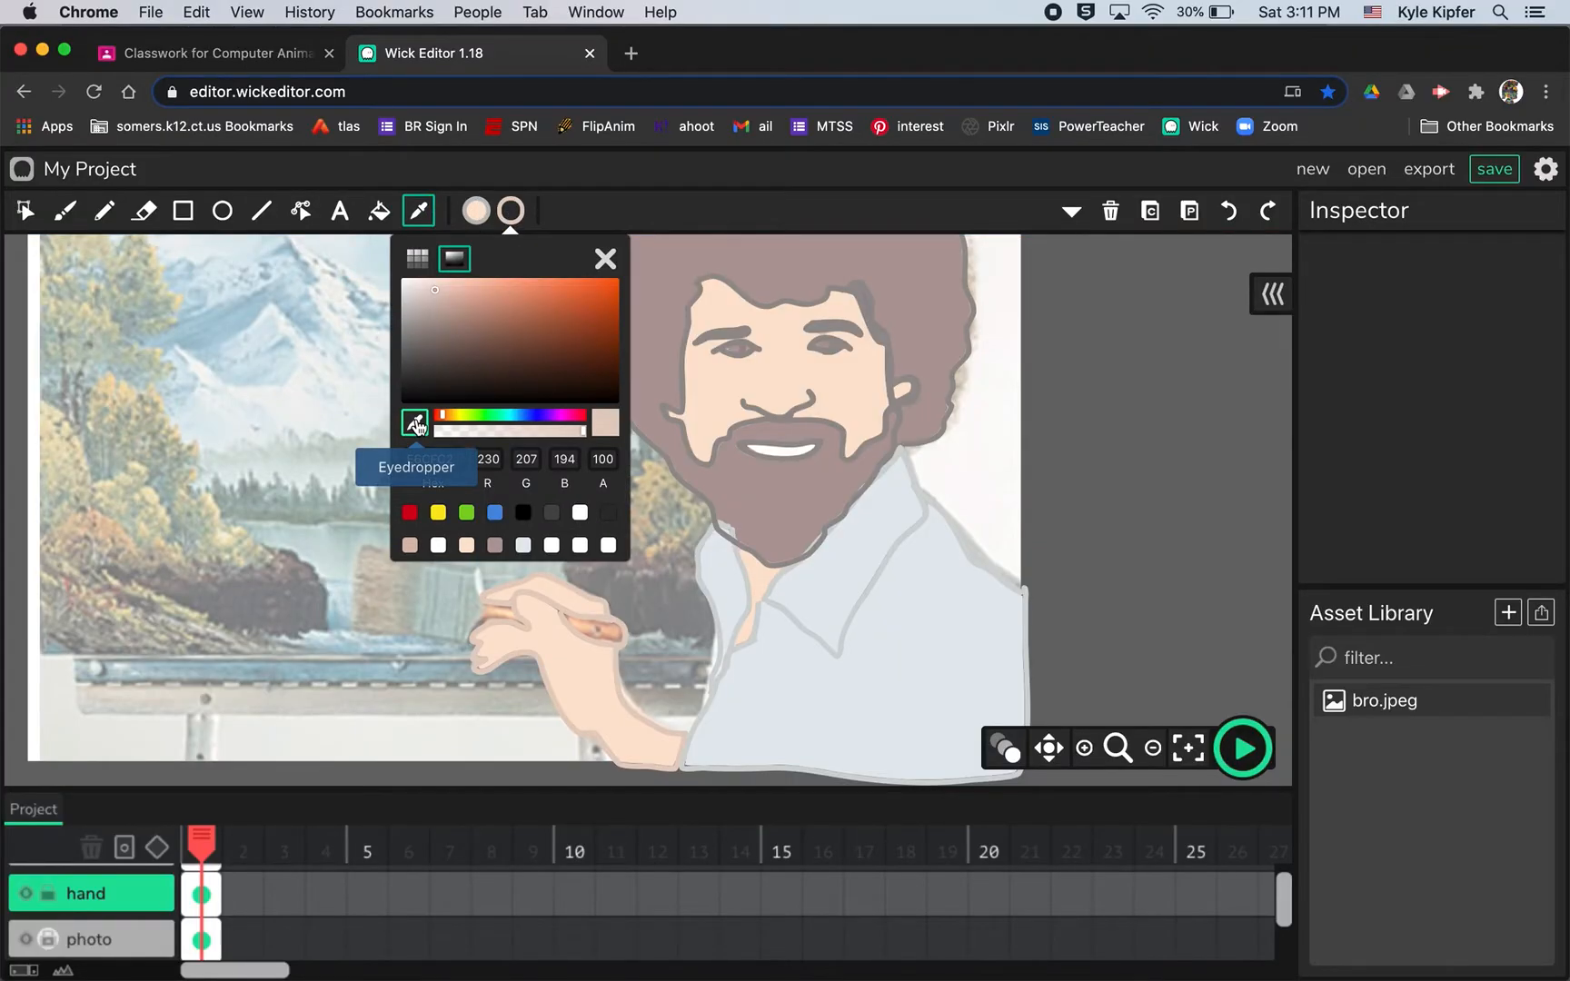
click(415, 421)
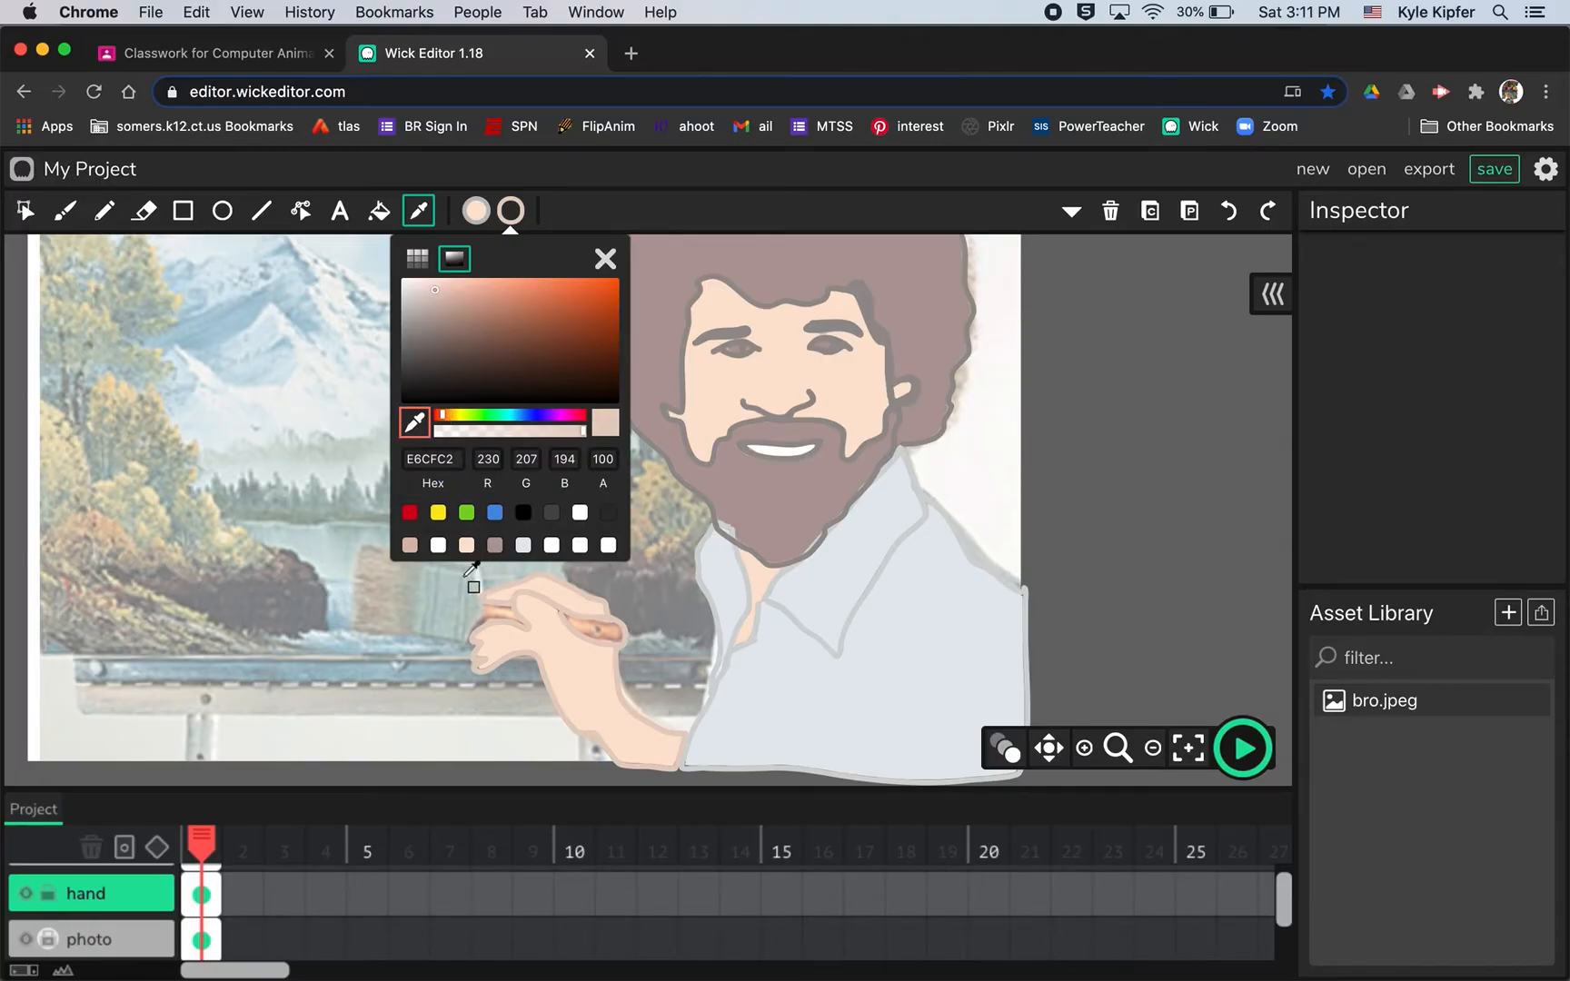
click(104, 211)
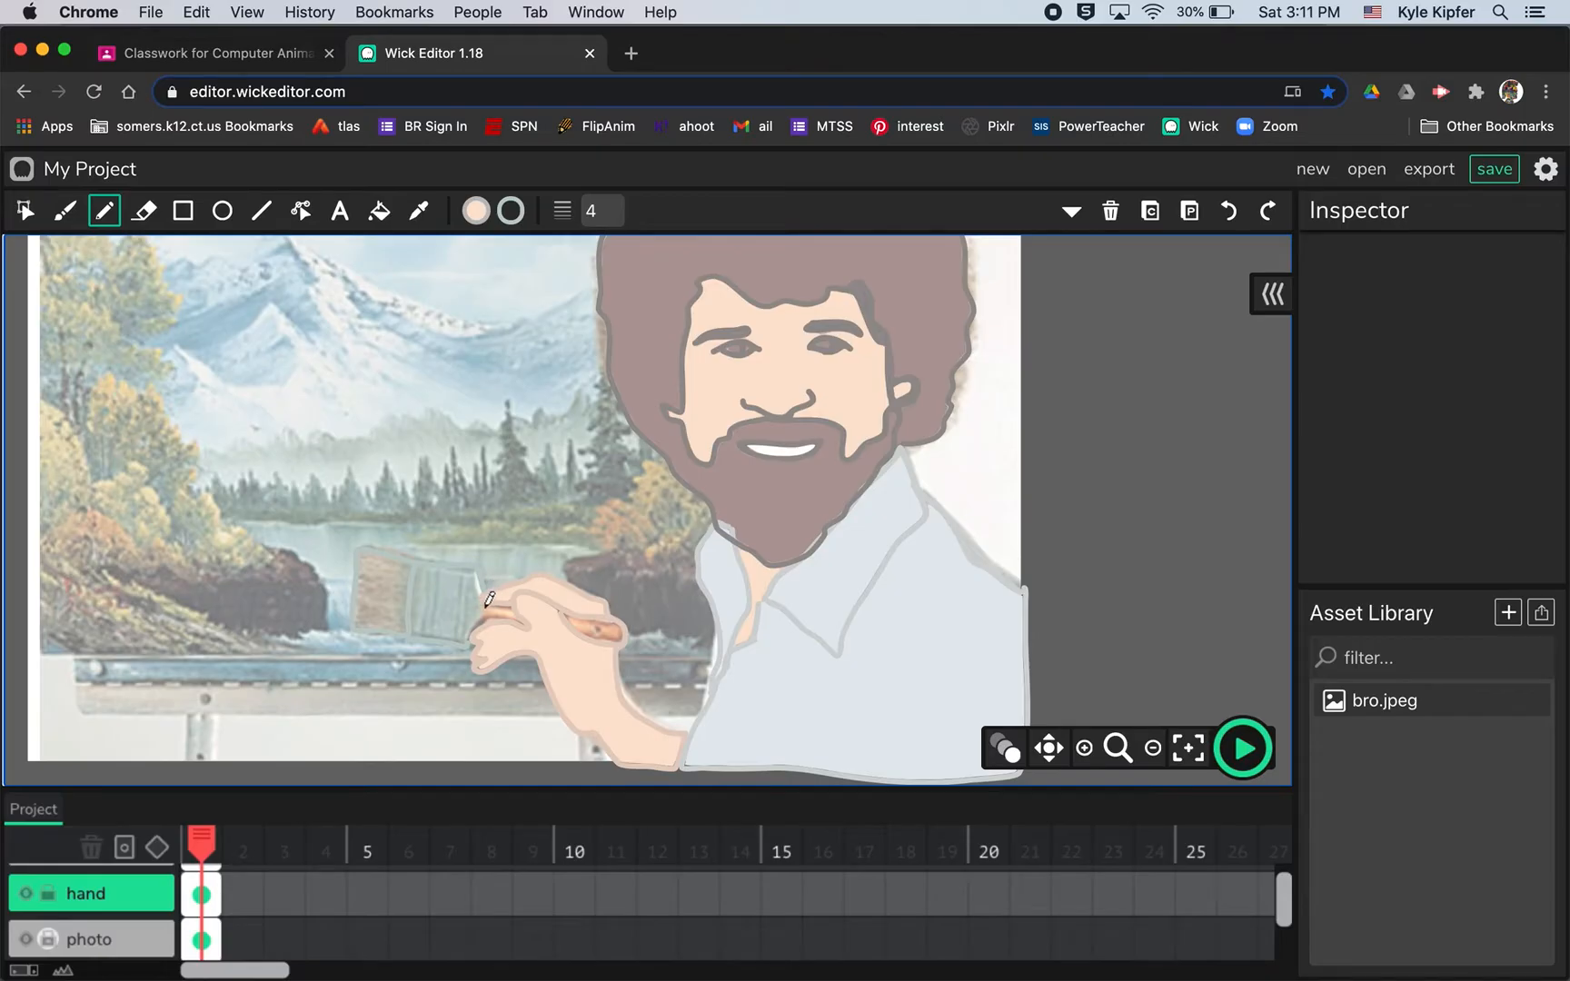
mouse_move(489, 271)
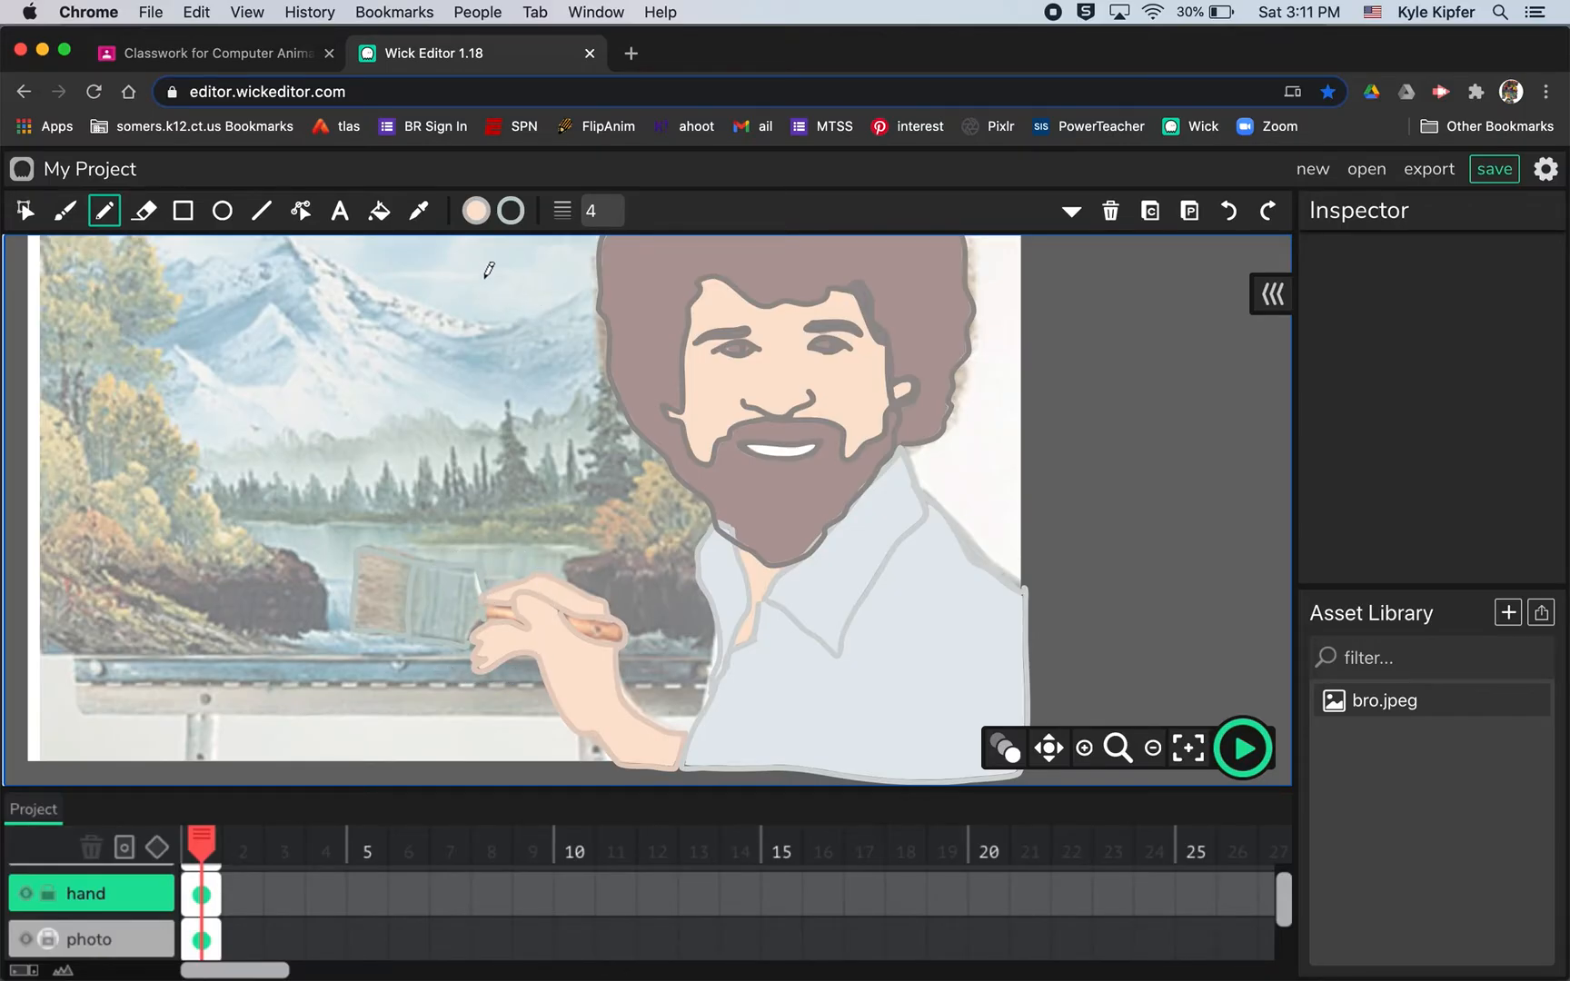
Fill the finger gaps with skin tone FBD2AF and hide the reference photo layer.
click(475, 211)
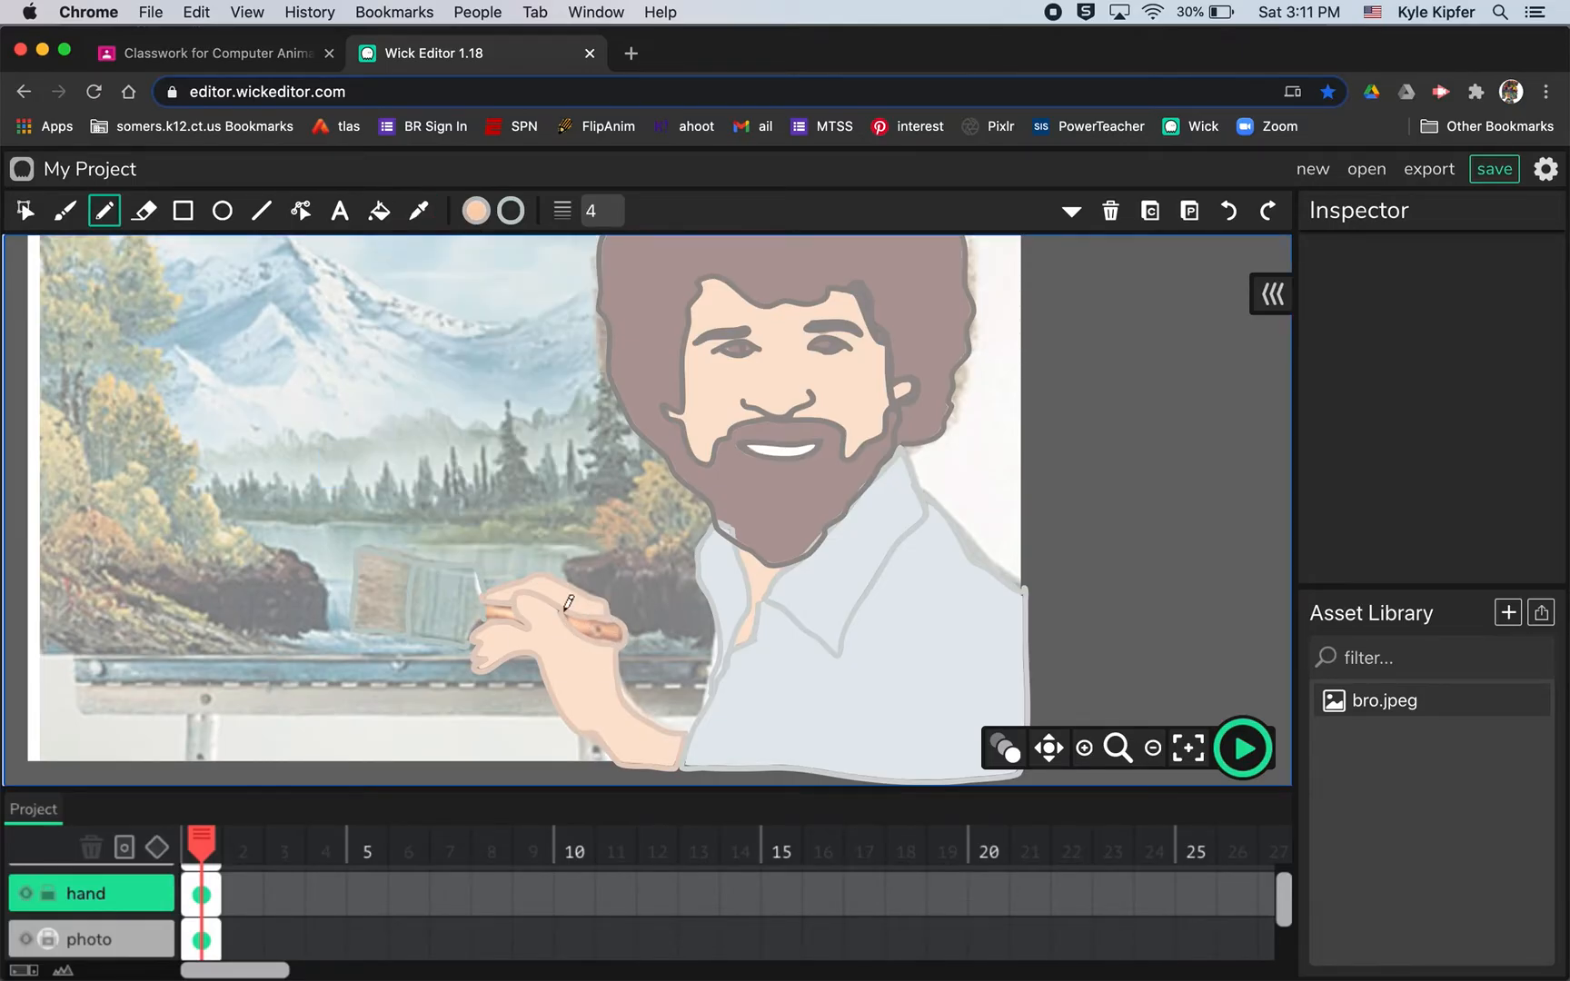
click(378, 211)
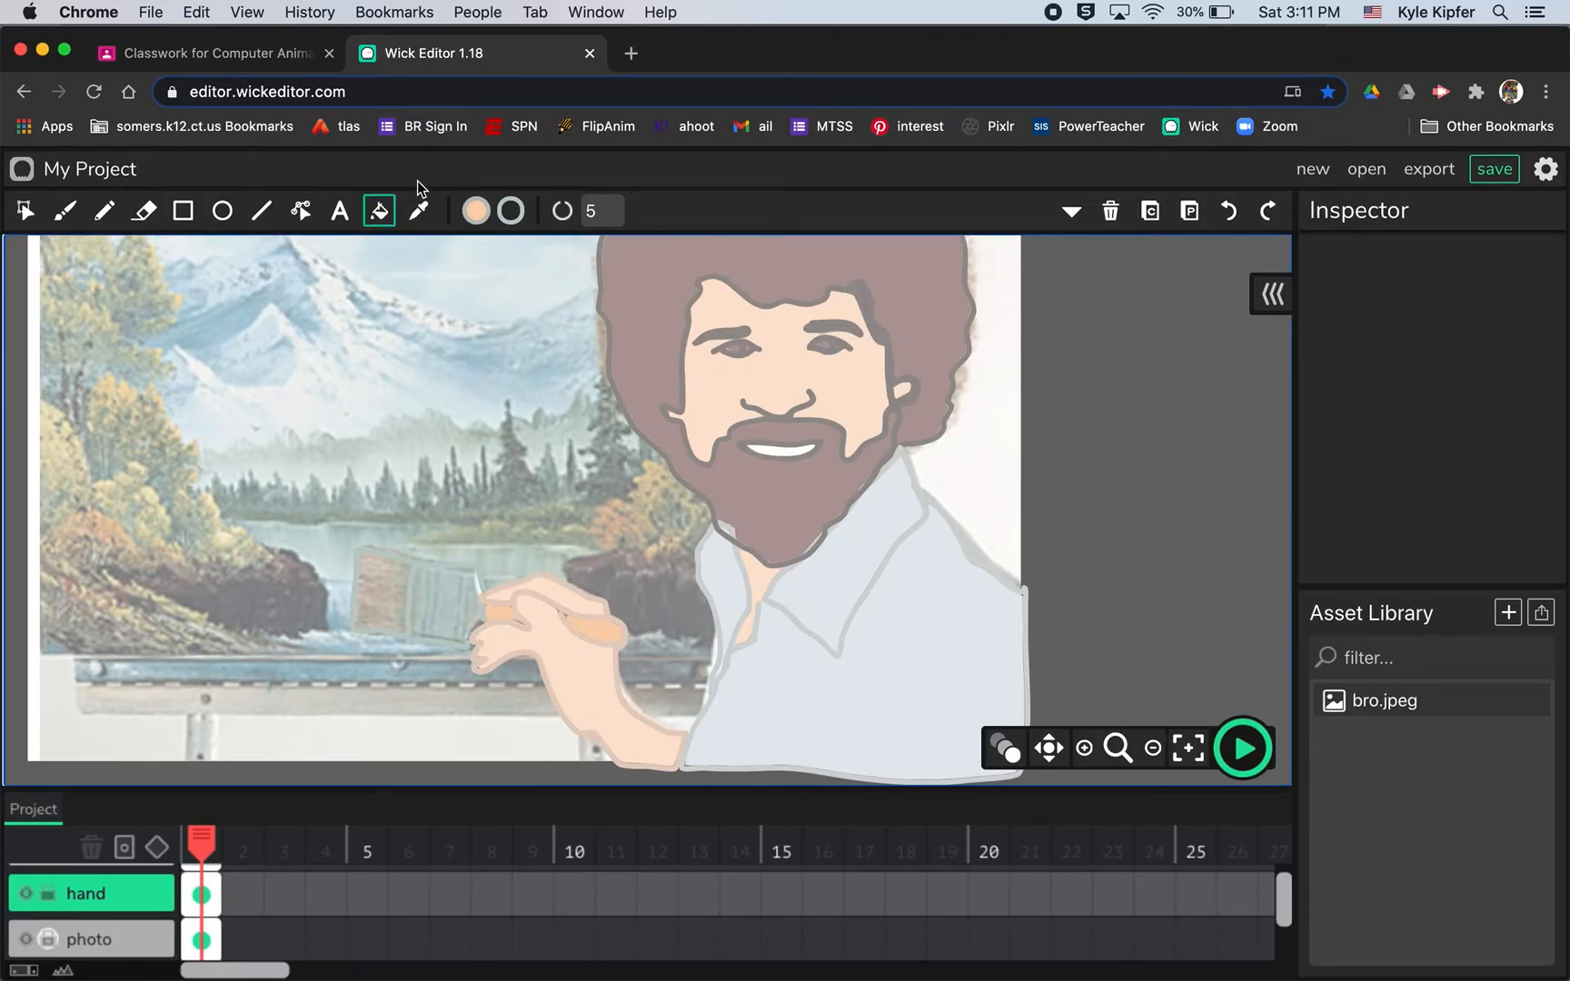
click(474, 211)
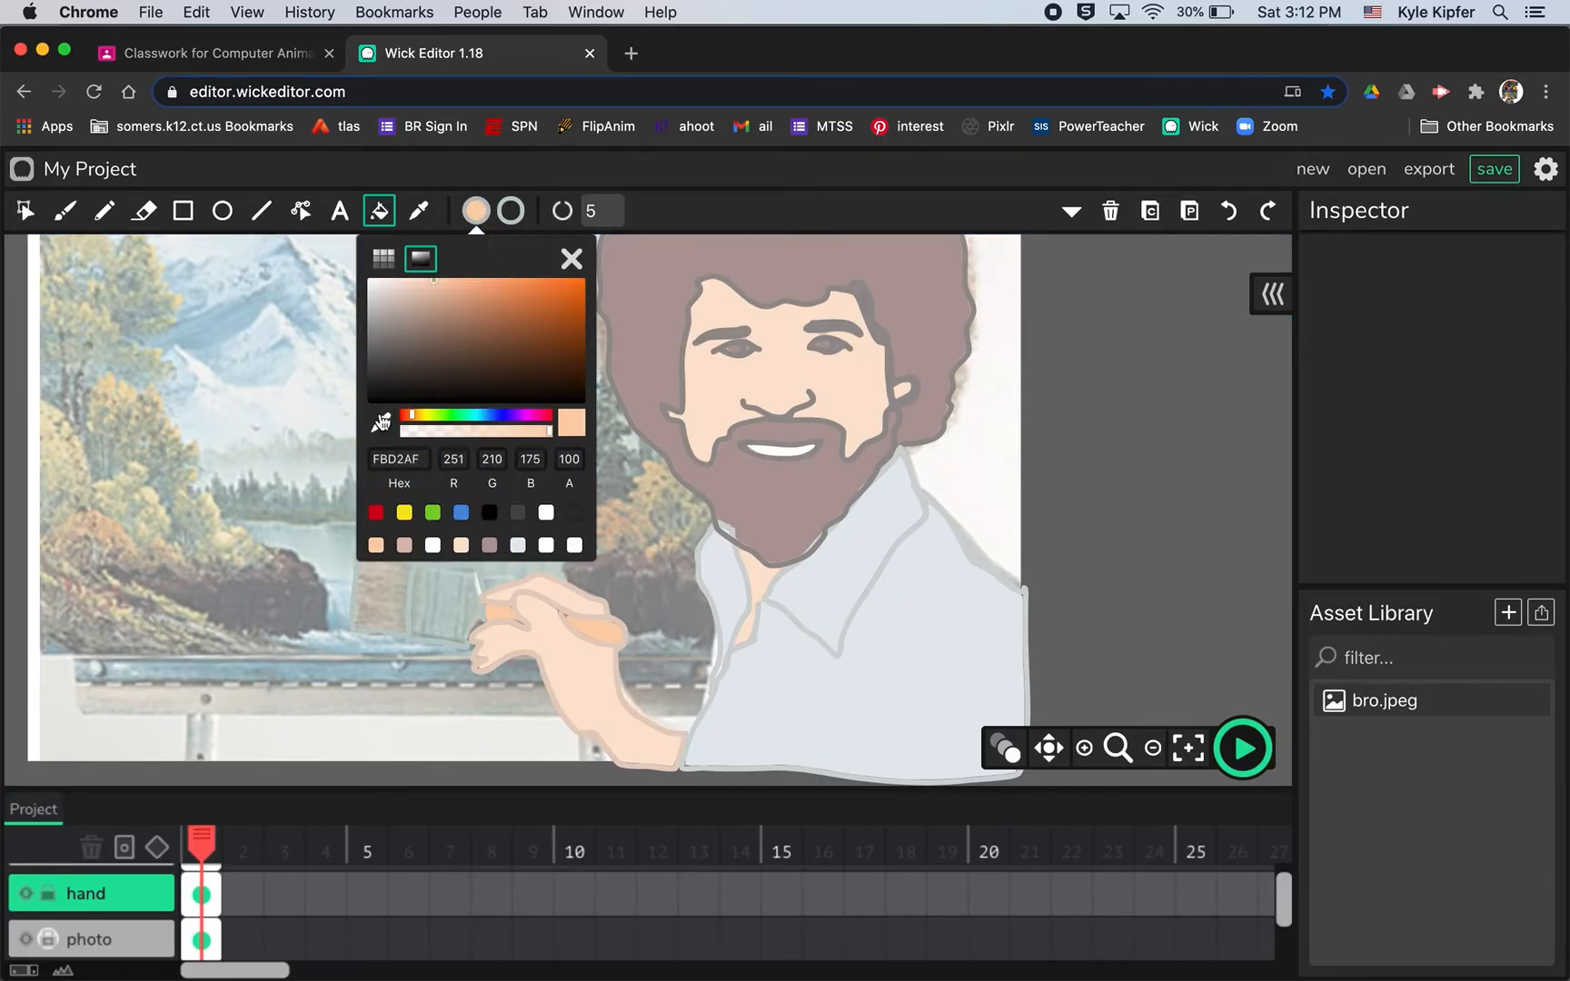
click(571, 258)
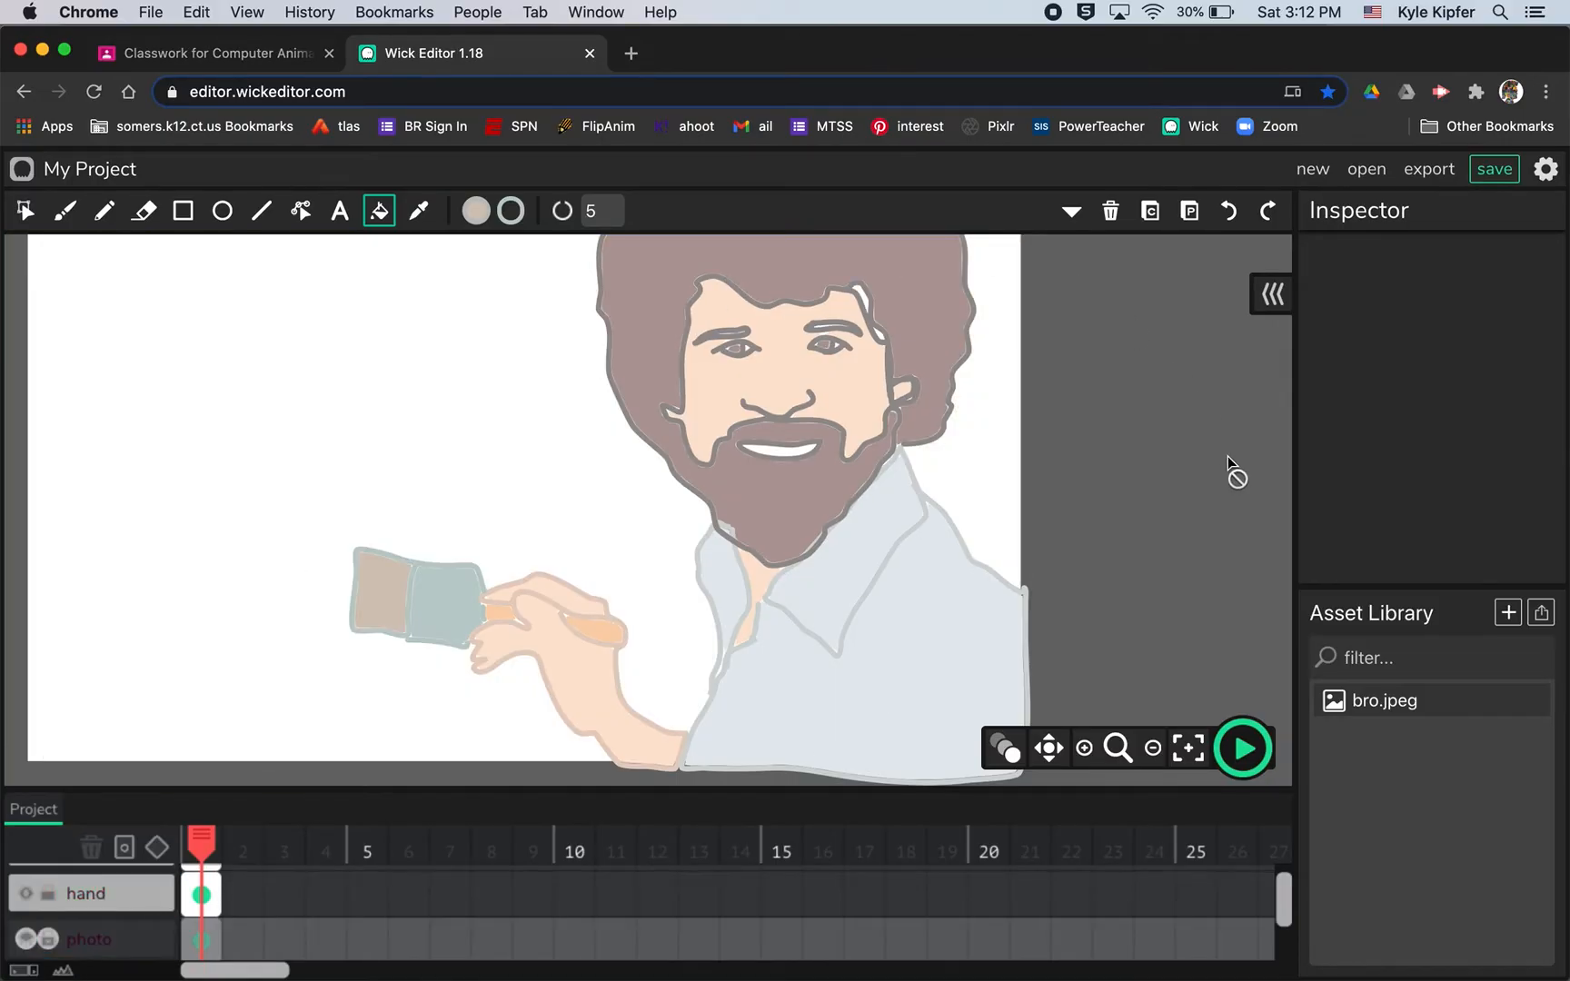
mouse_move(1188, 749)
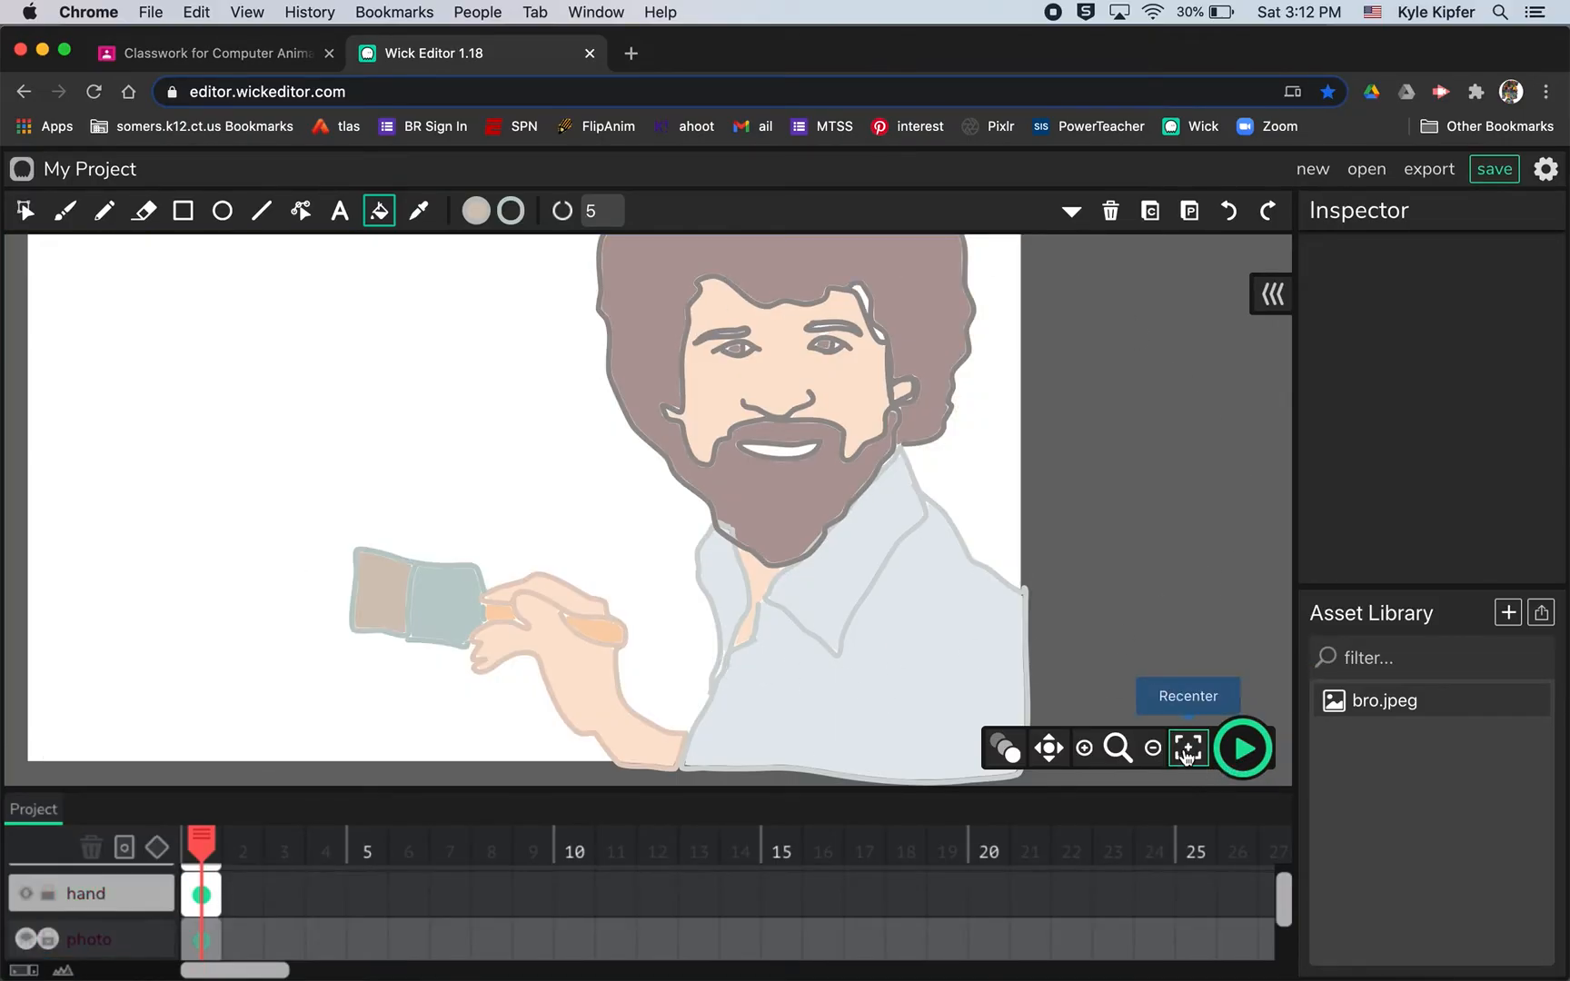
Recenter the canvas, pick the hand's skin tone as fill colour and select the hand layer's frame.
click(1188, 748)
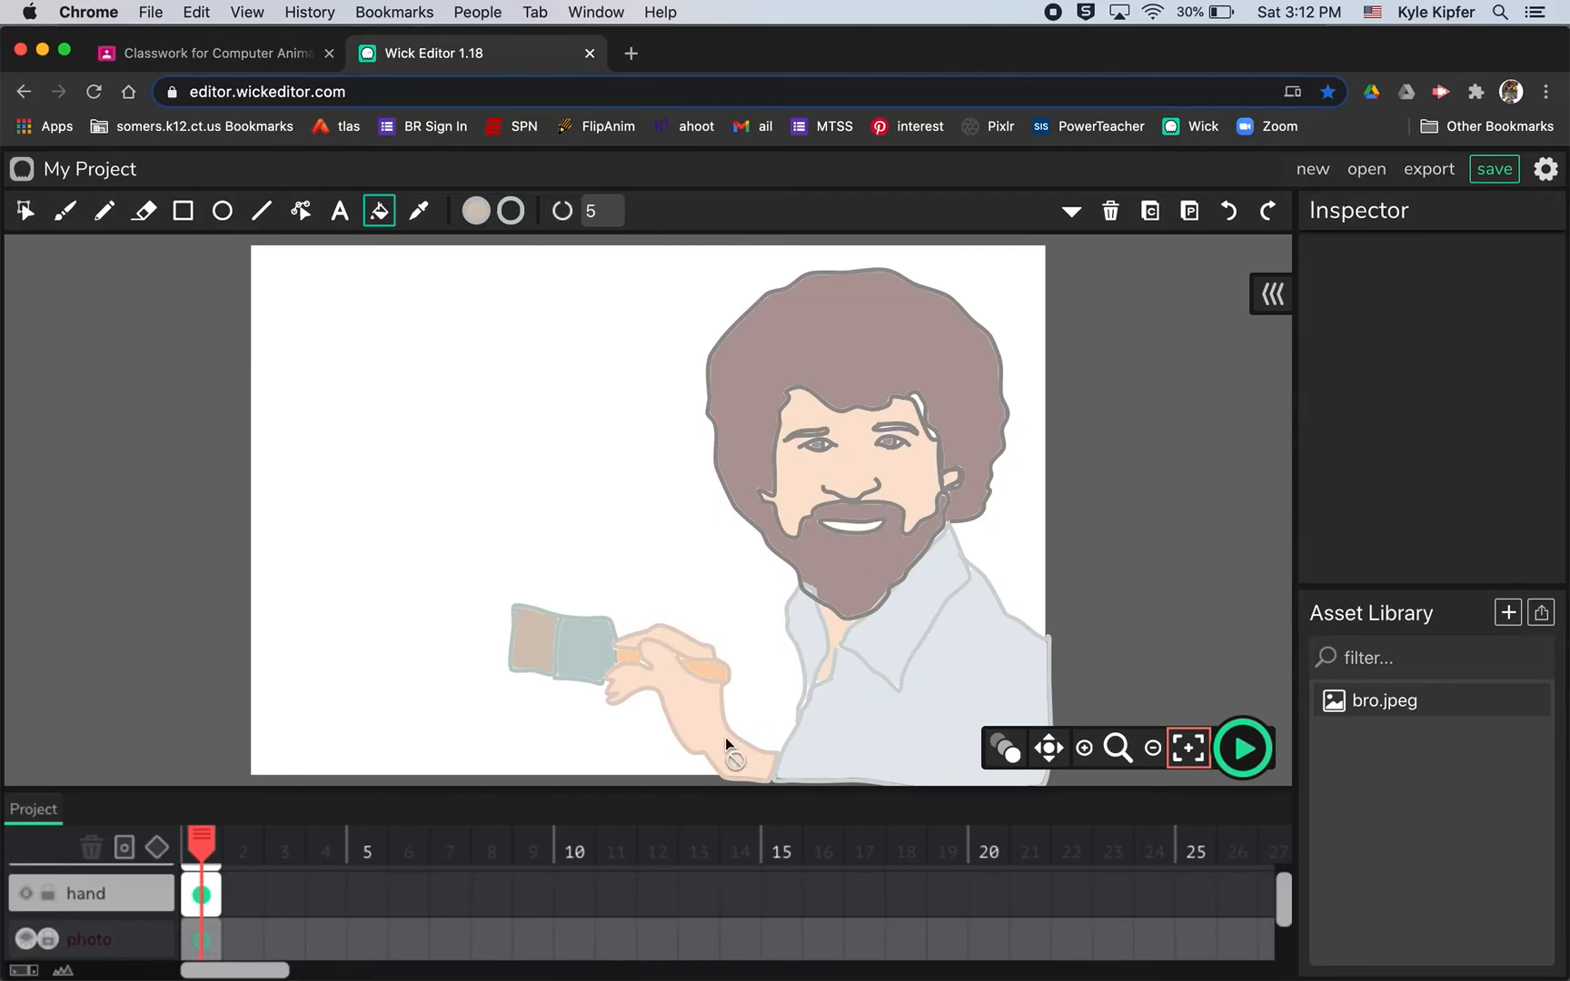
click(300, 211)
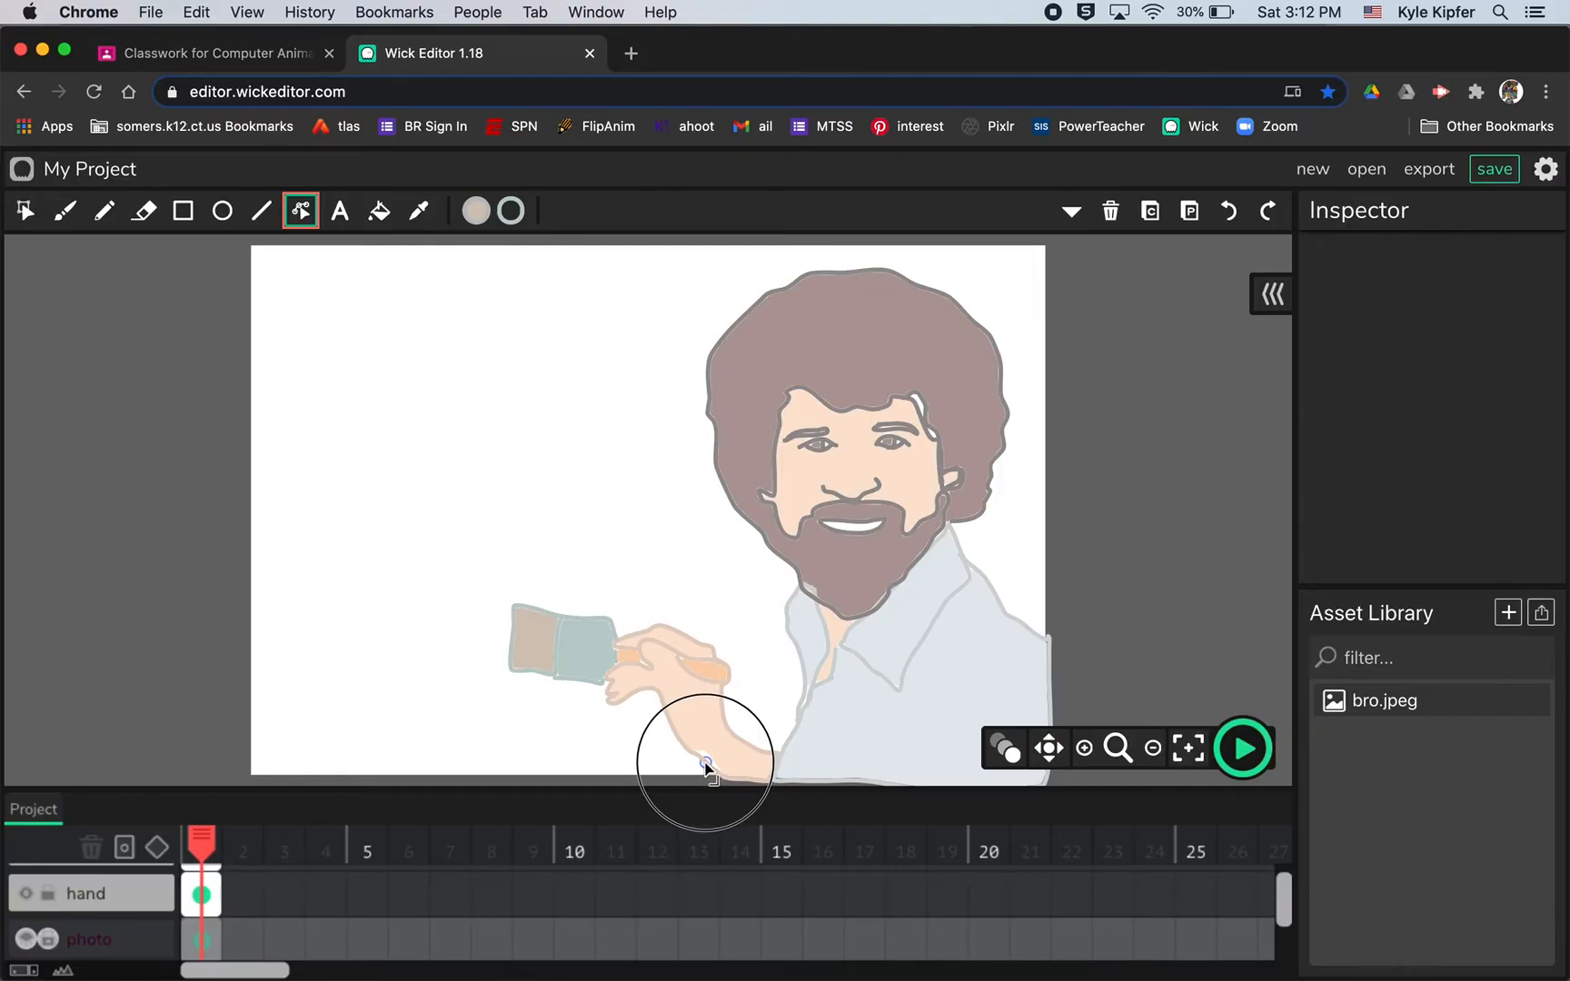
mouse_move(1005, 748)
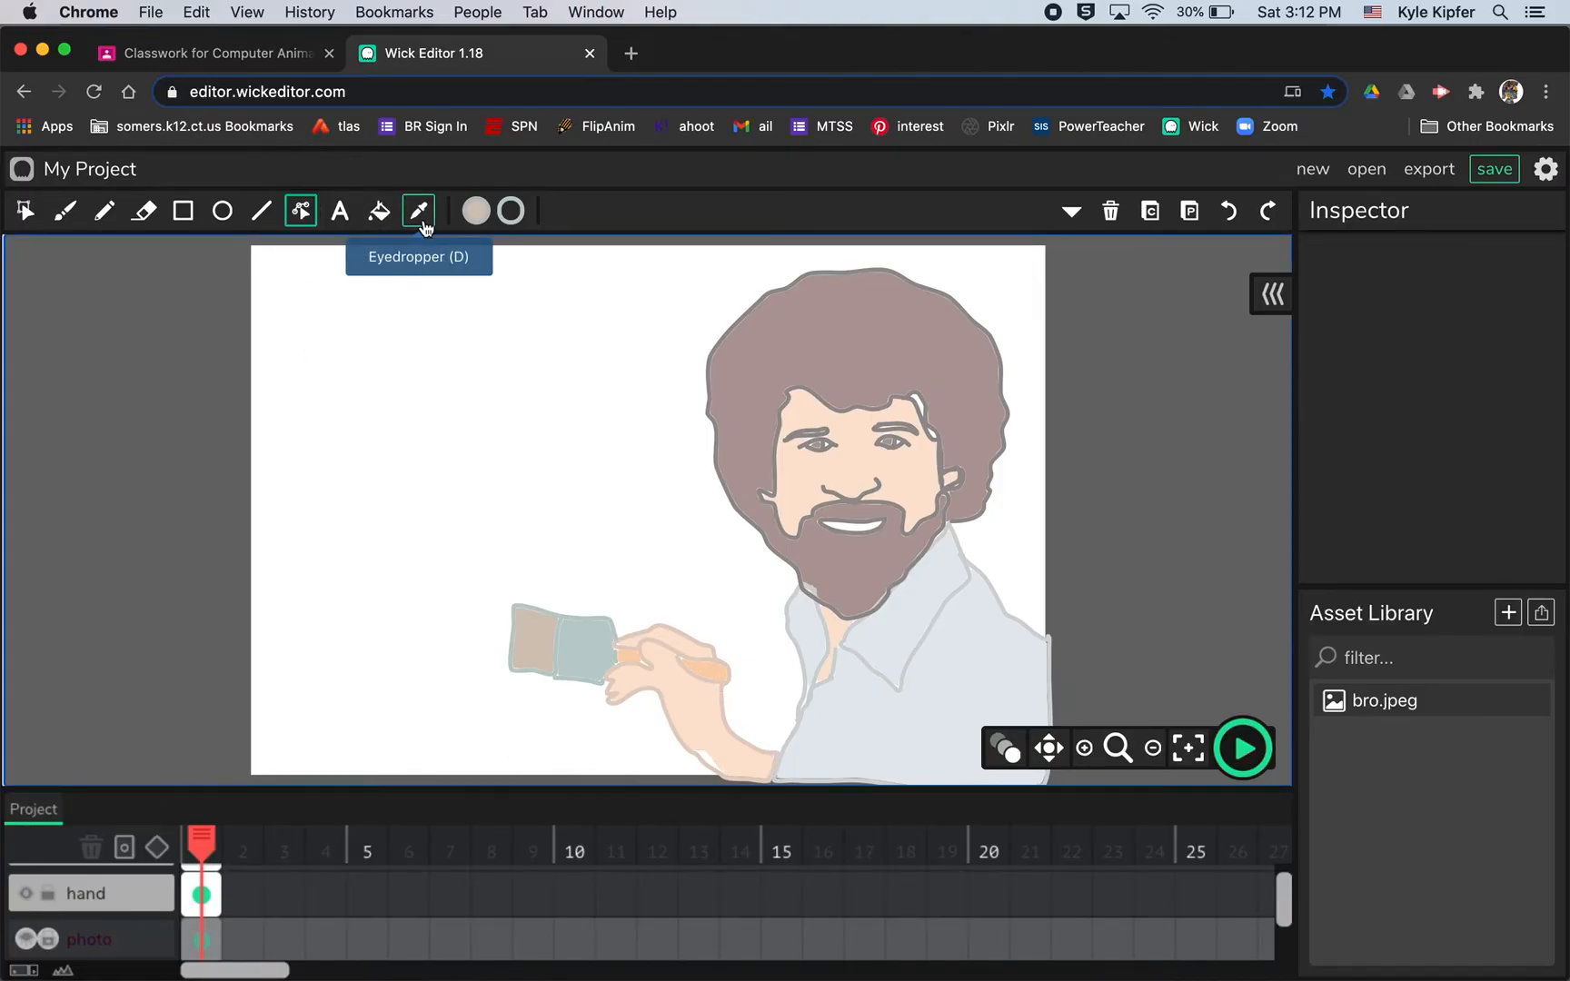
click(418, 210)
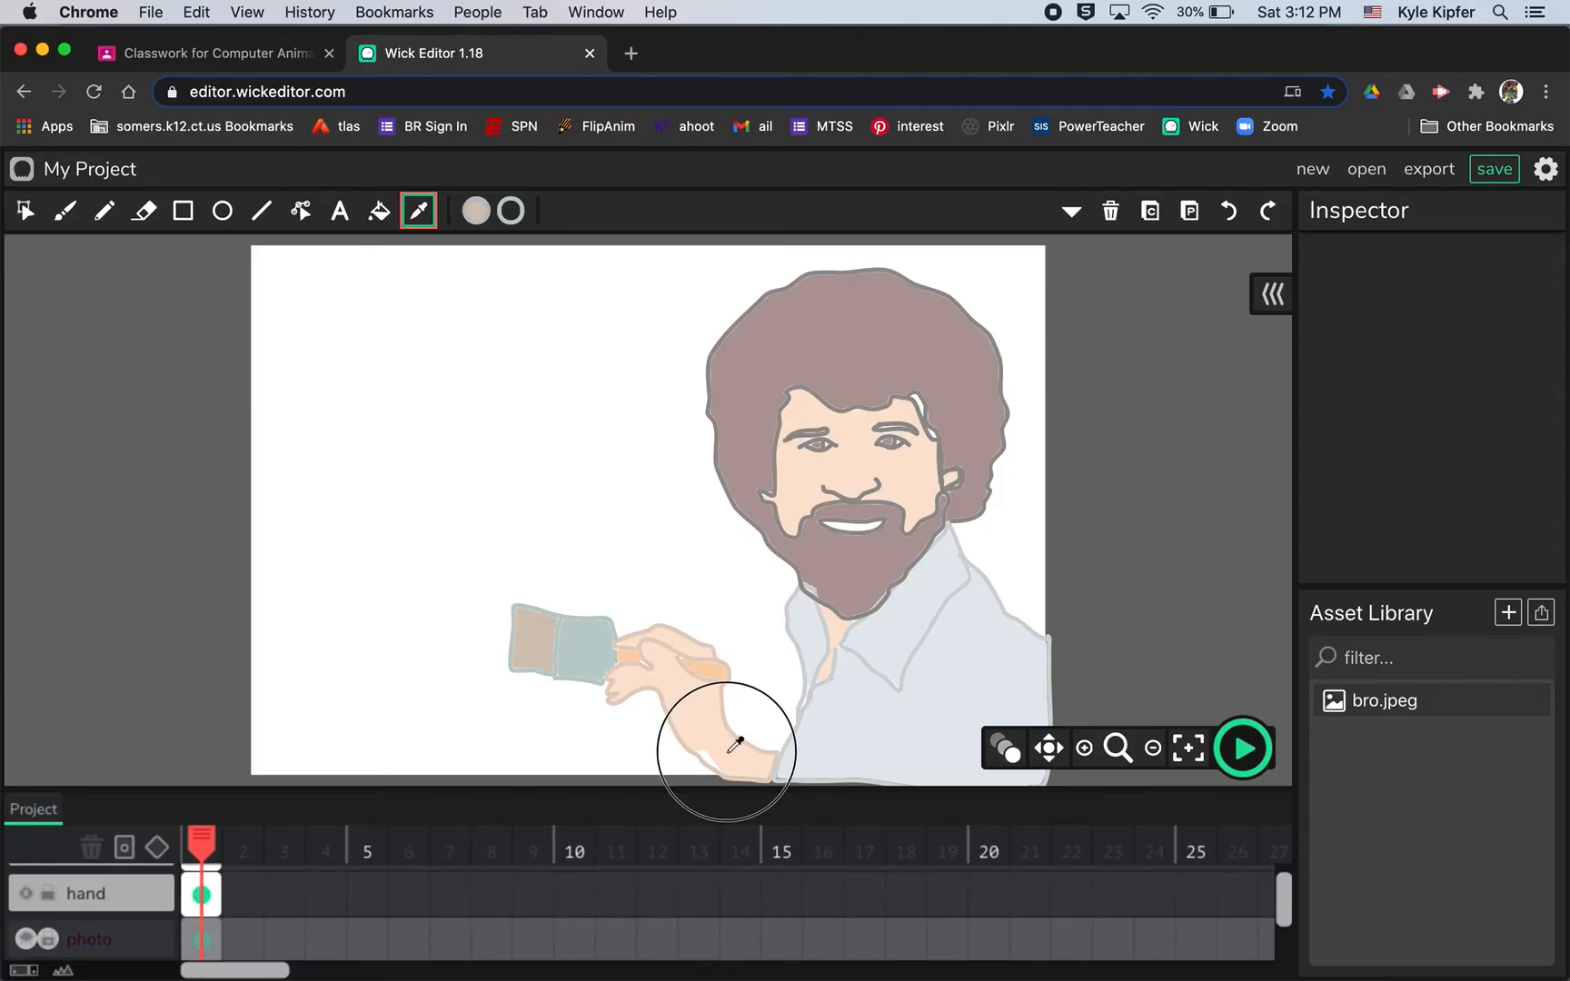
click(377, 211)
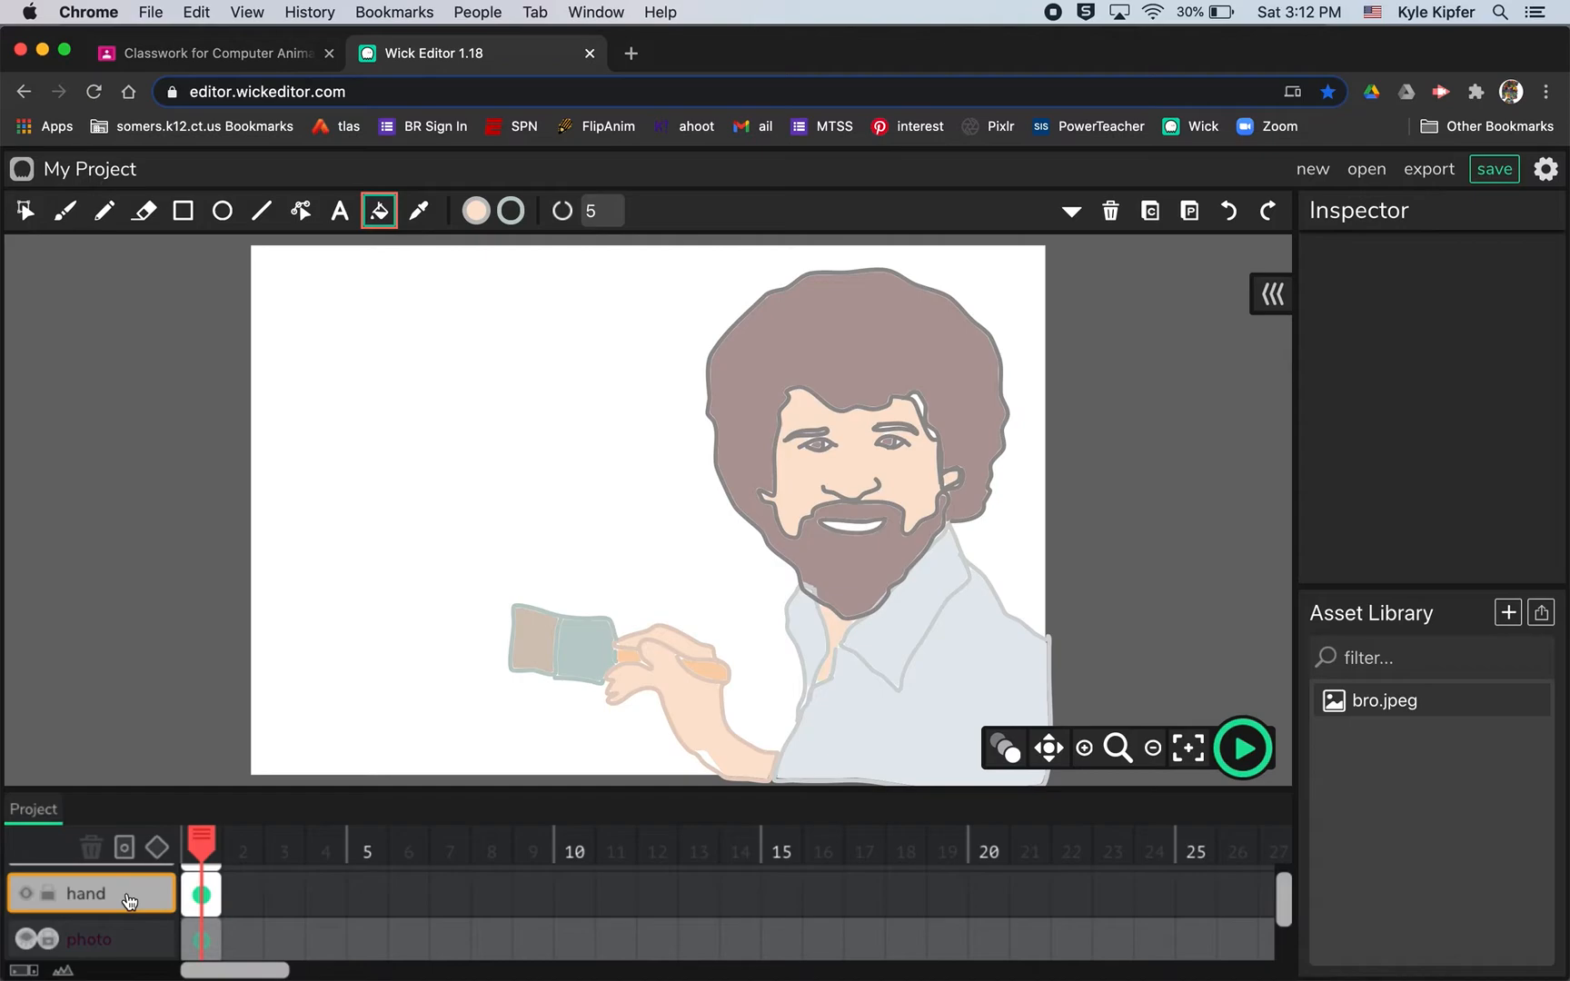
click(86, 894)
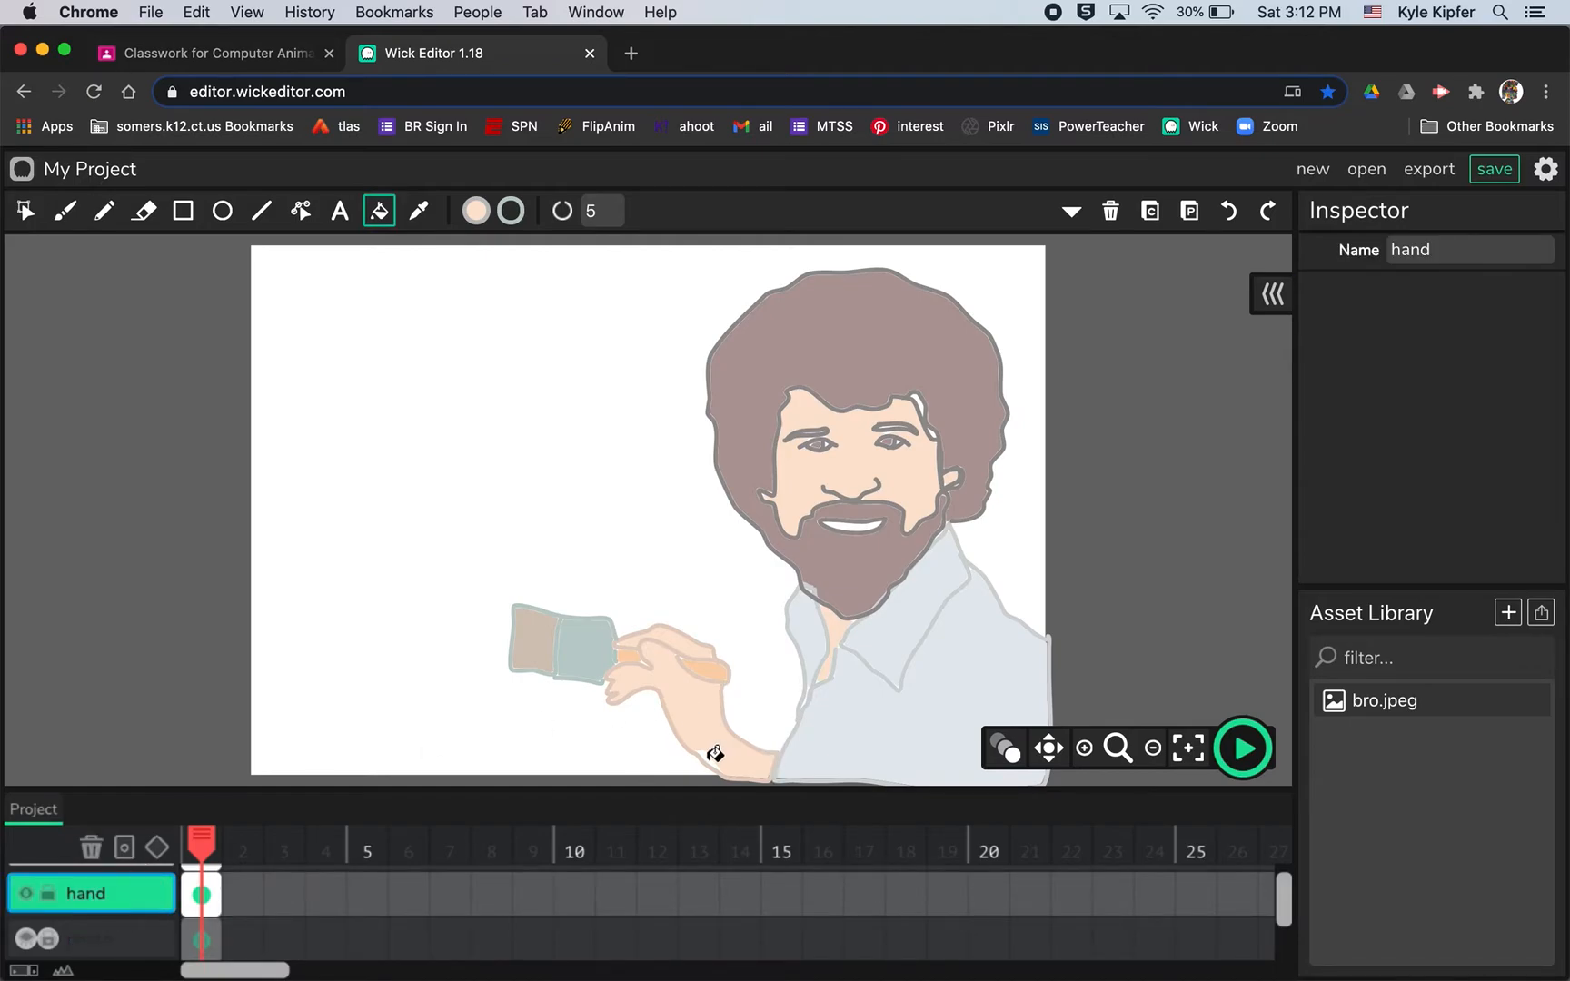
mouse_move(876, 835)
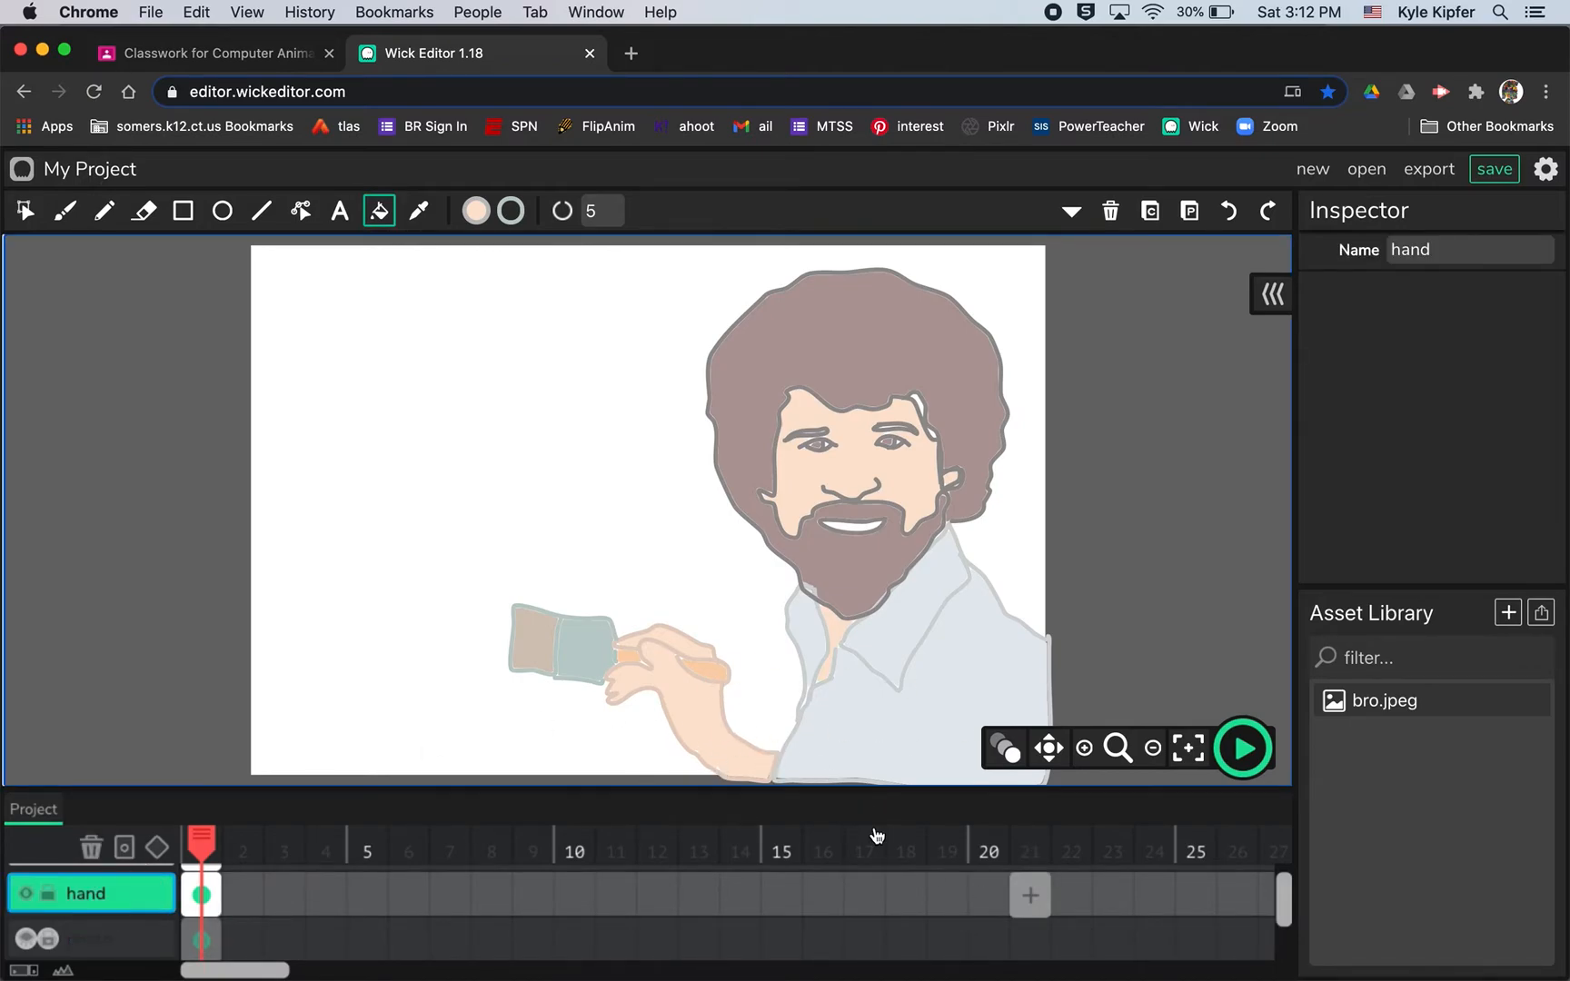
mouse_move(930, 536)
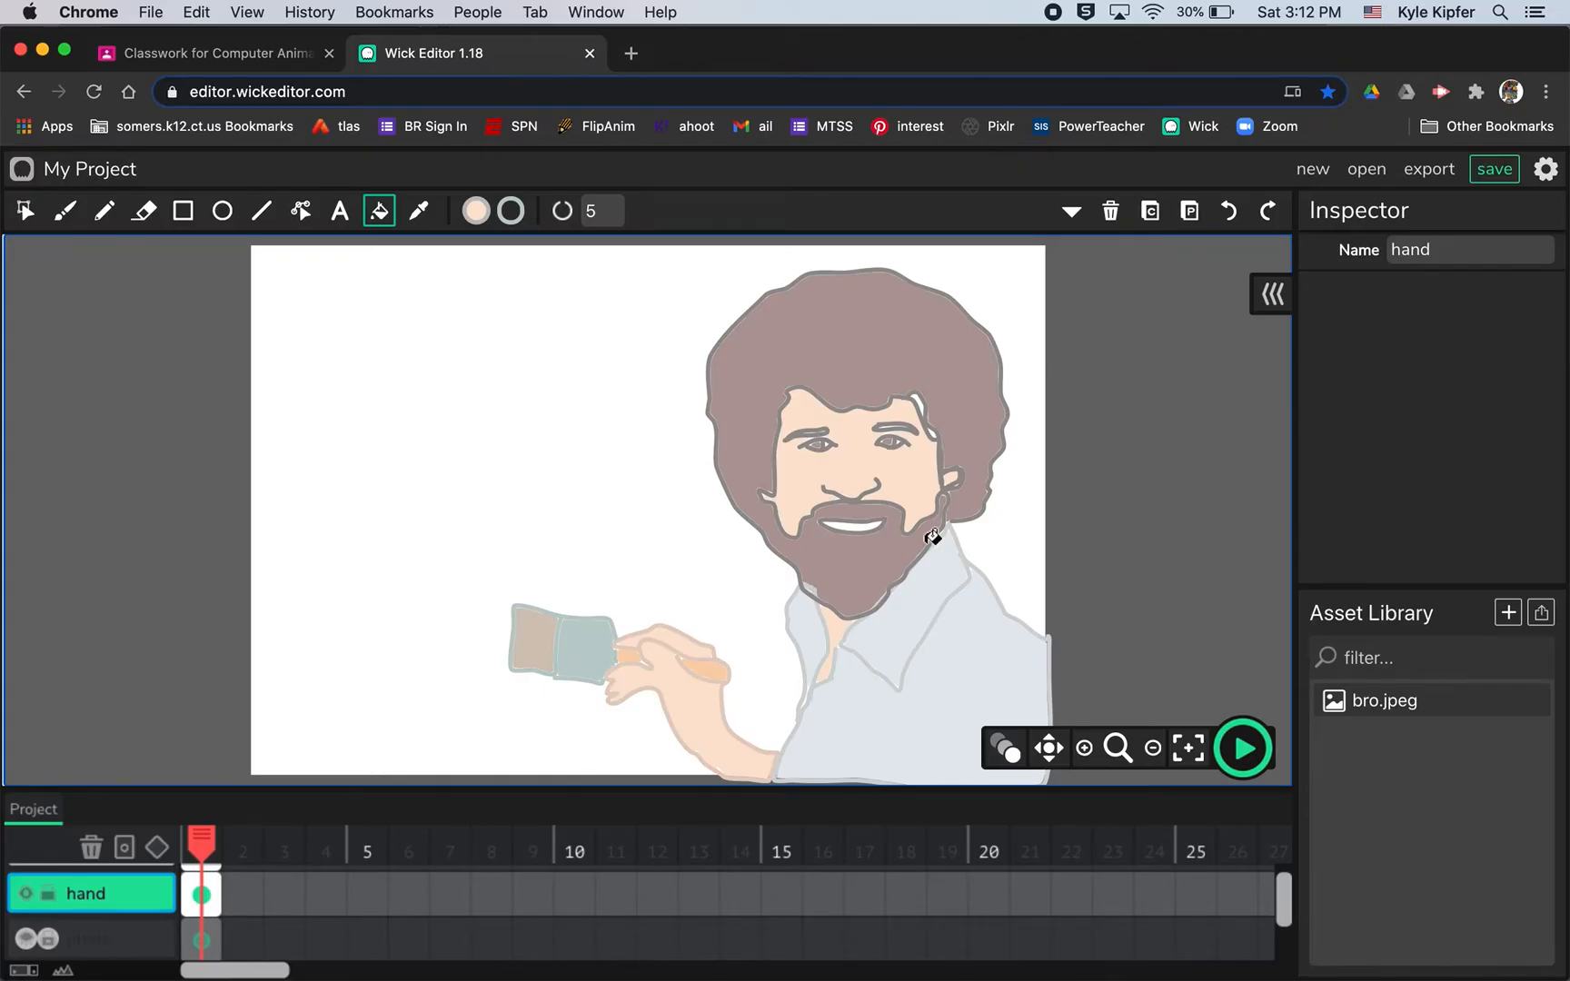
mouse_move(258, 636)
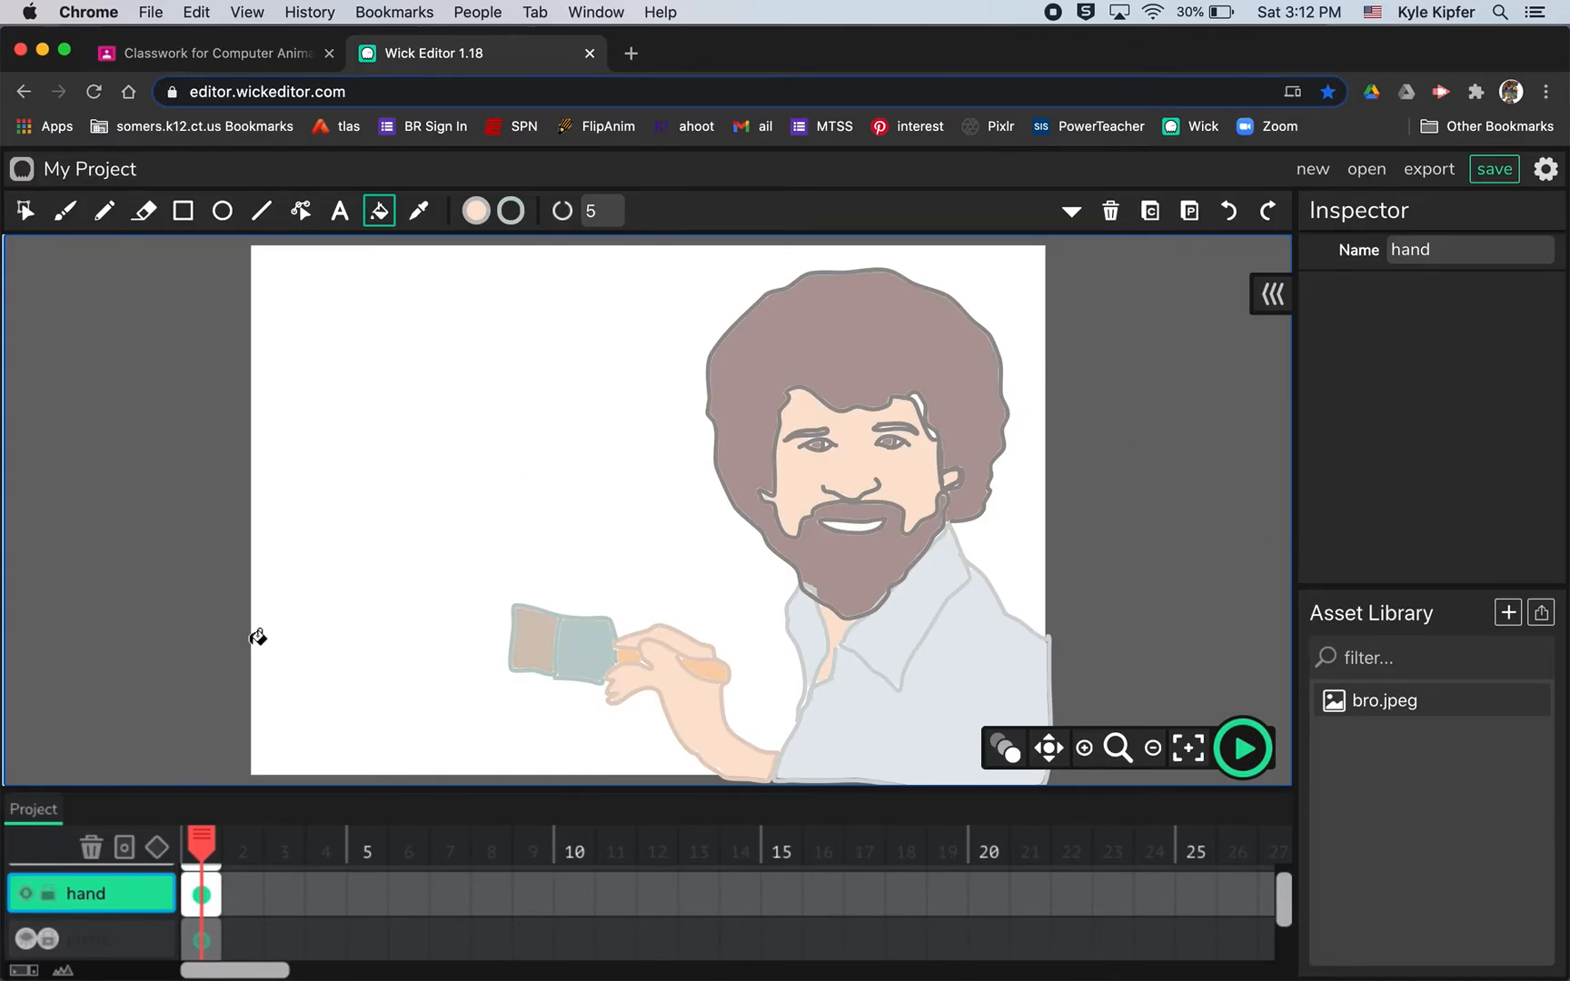
click(200, 894)
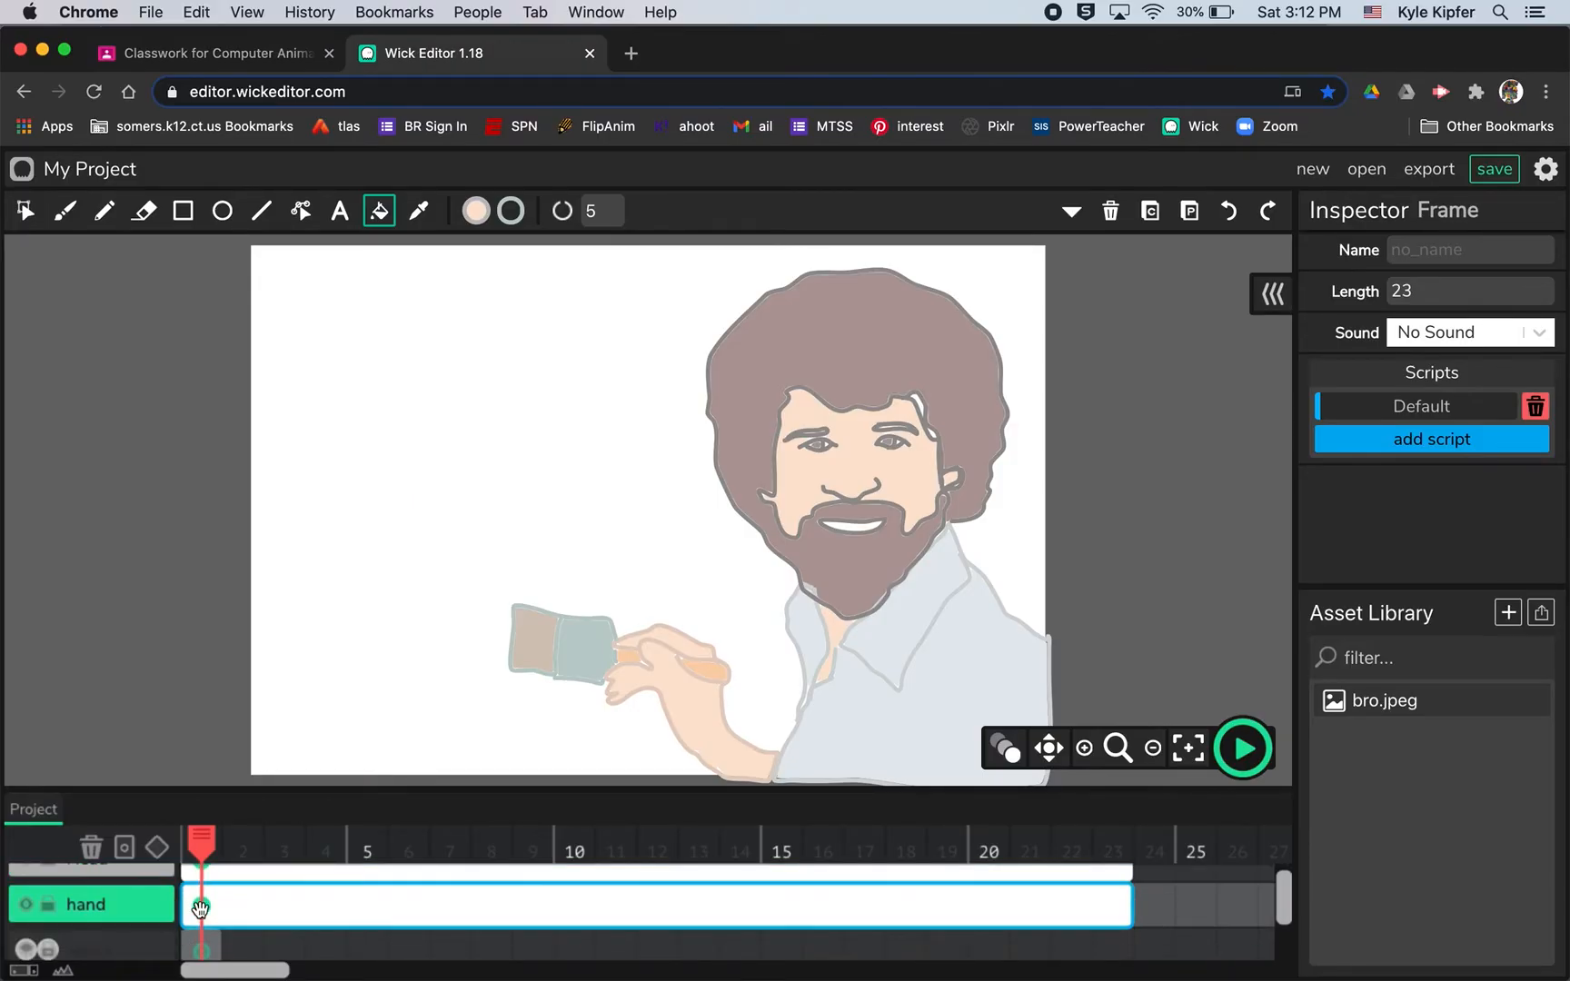
Tween the hand's 23-frame span with six keyframes tilting the brush hand, then preview the wave.
click(156, 847)
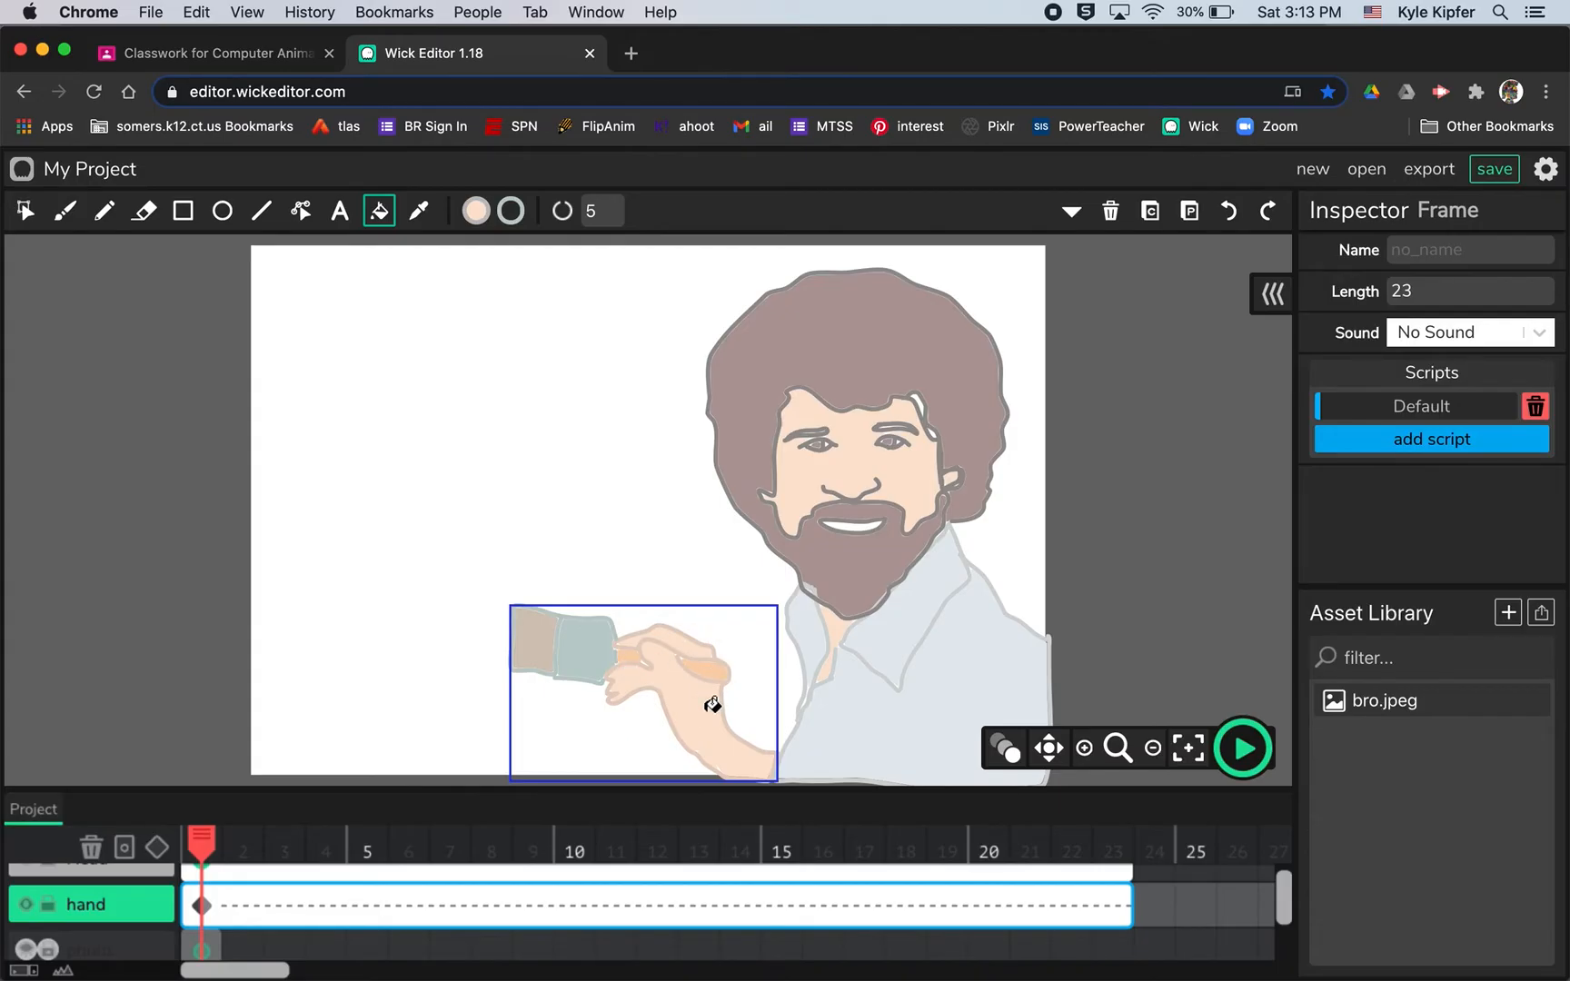
click(26, 211)
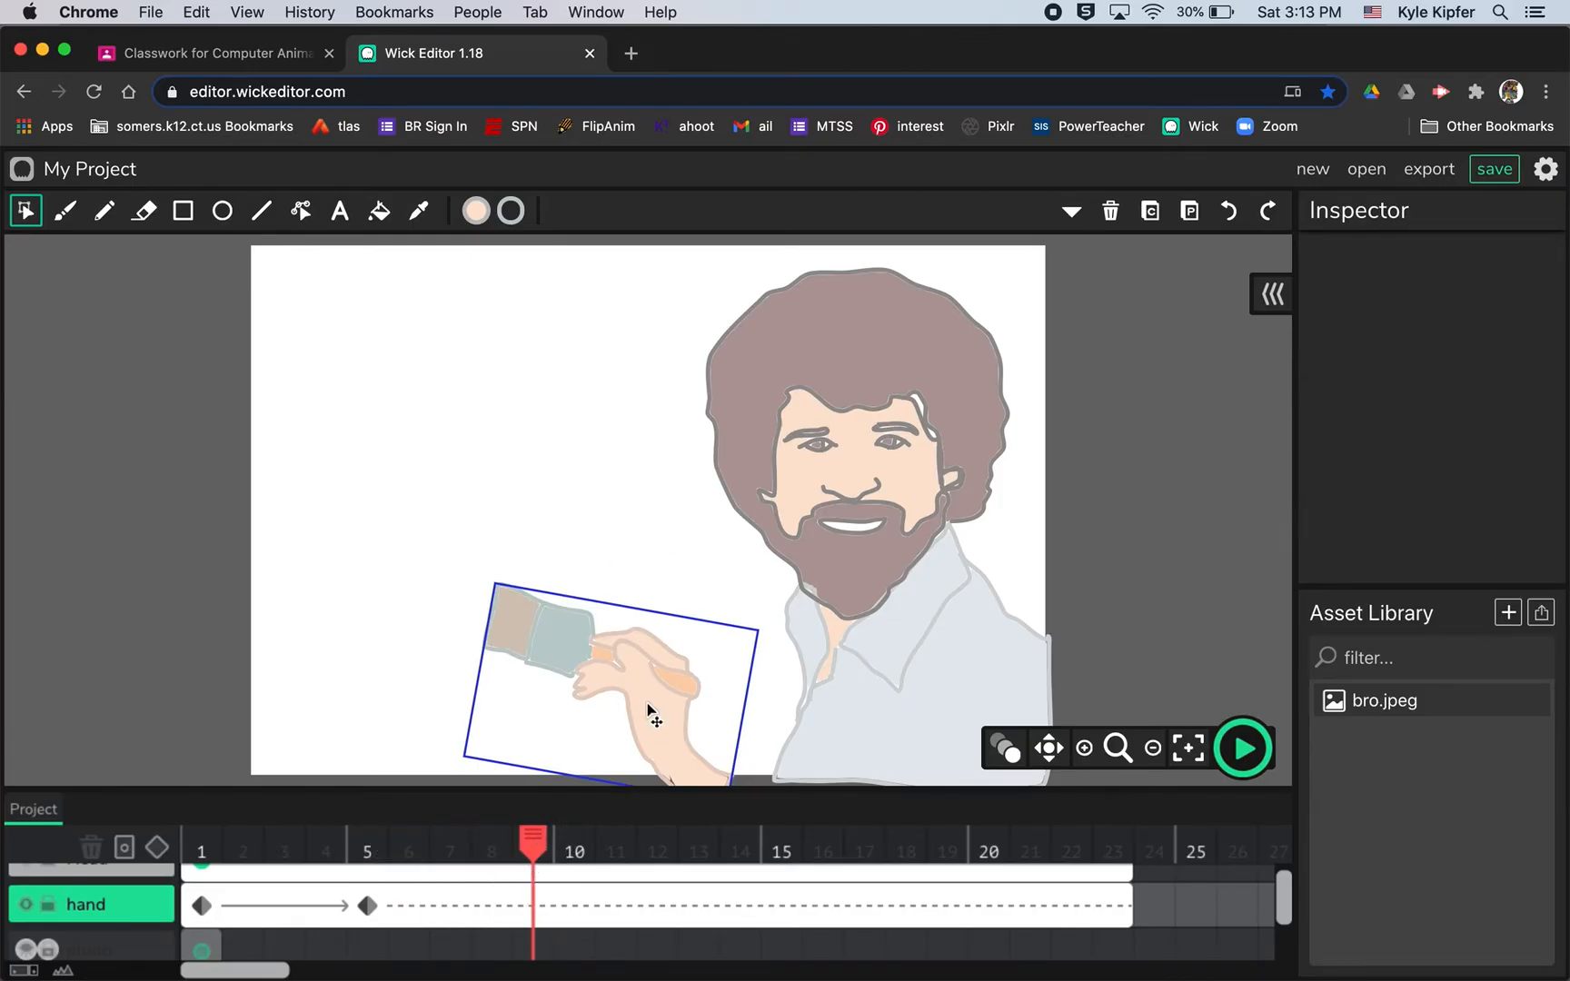
click(645, 690)
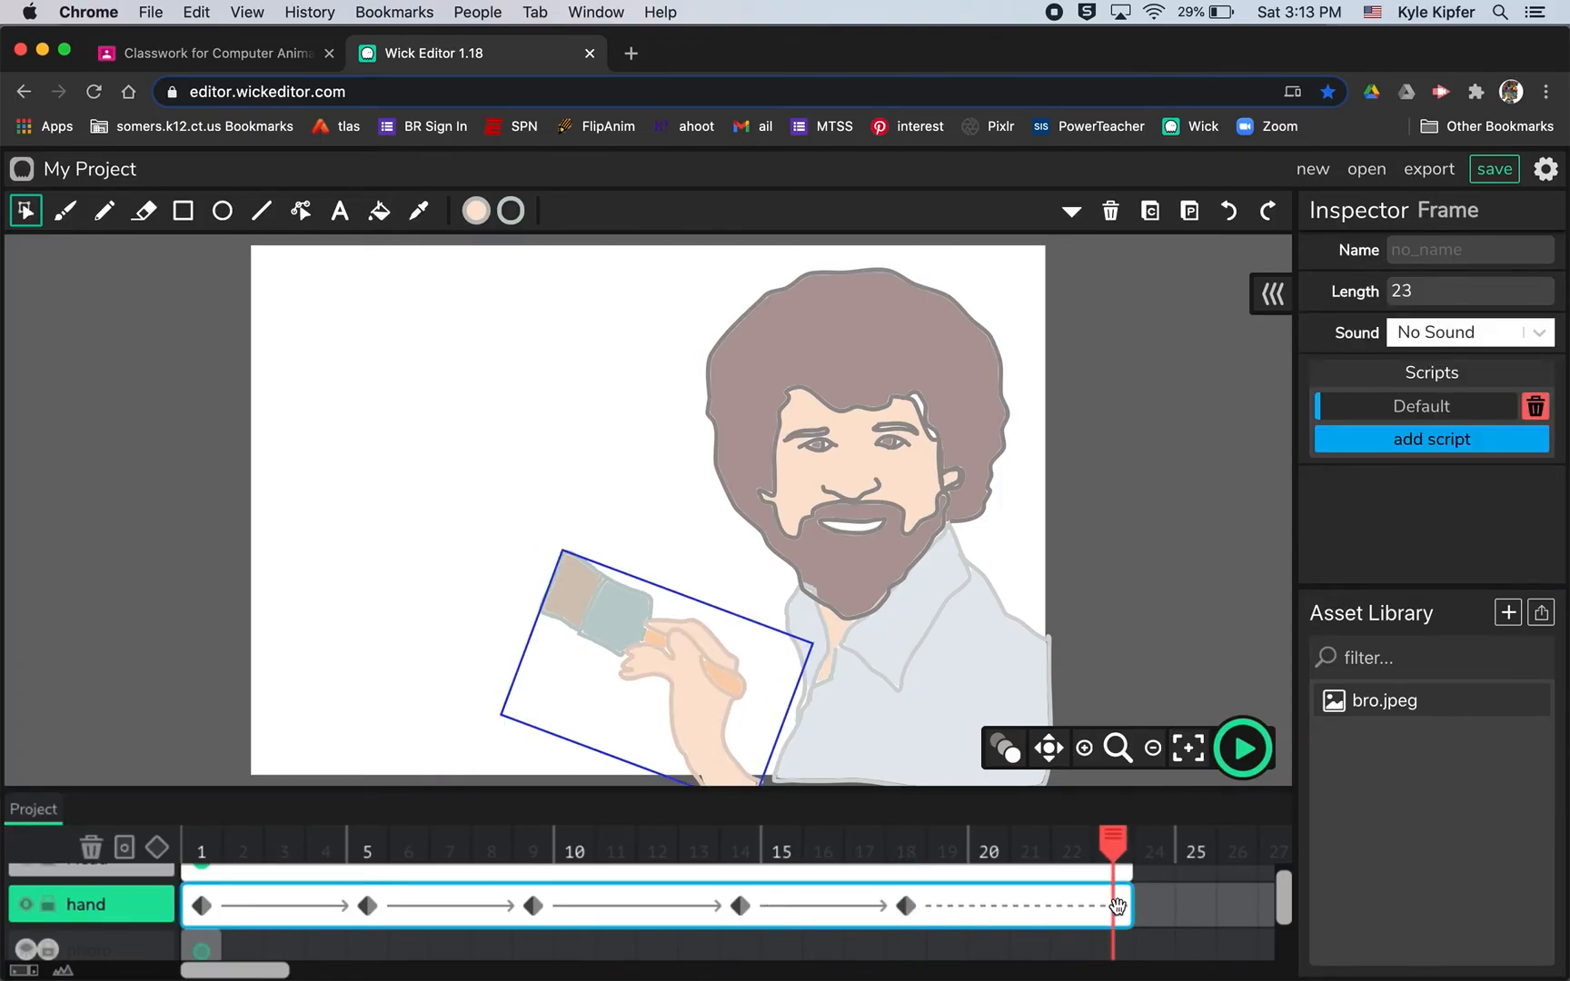
click(200, 907)
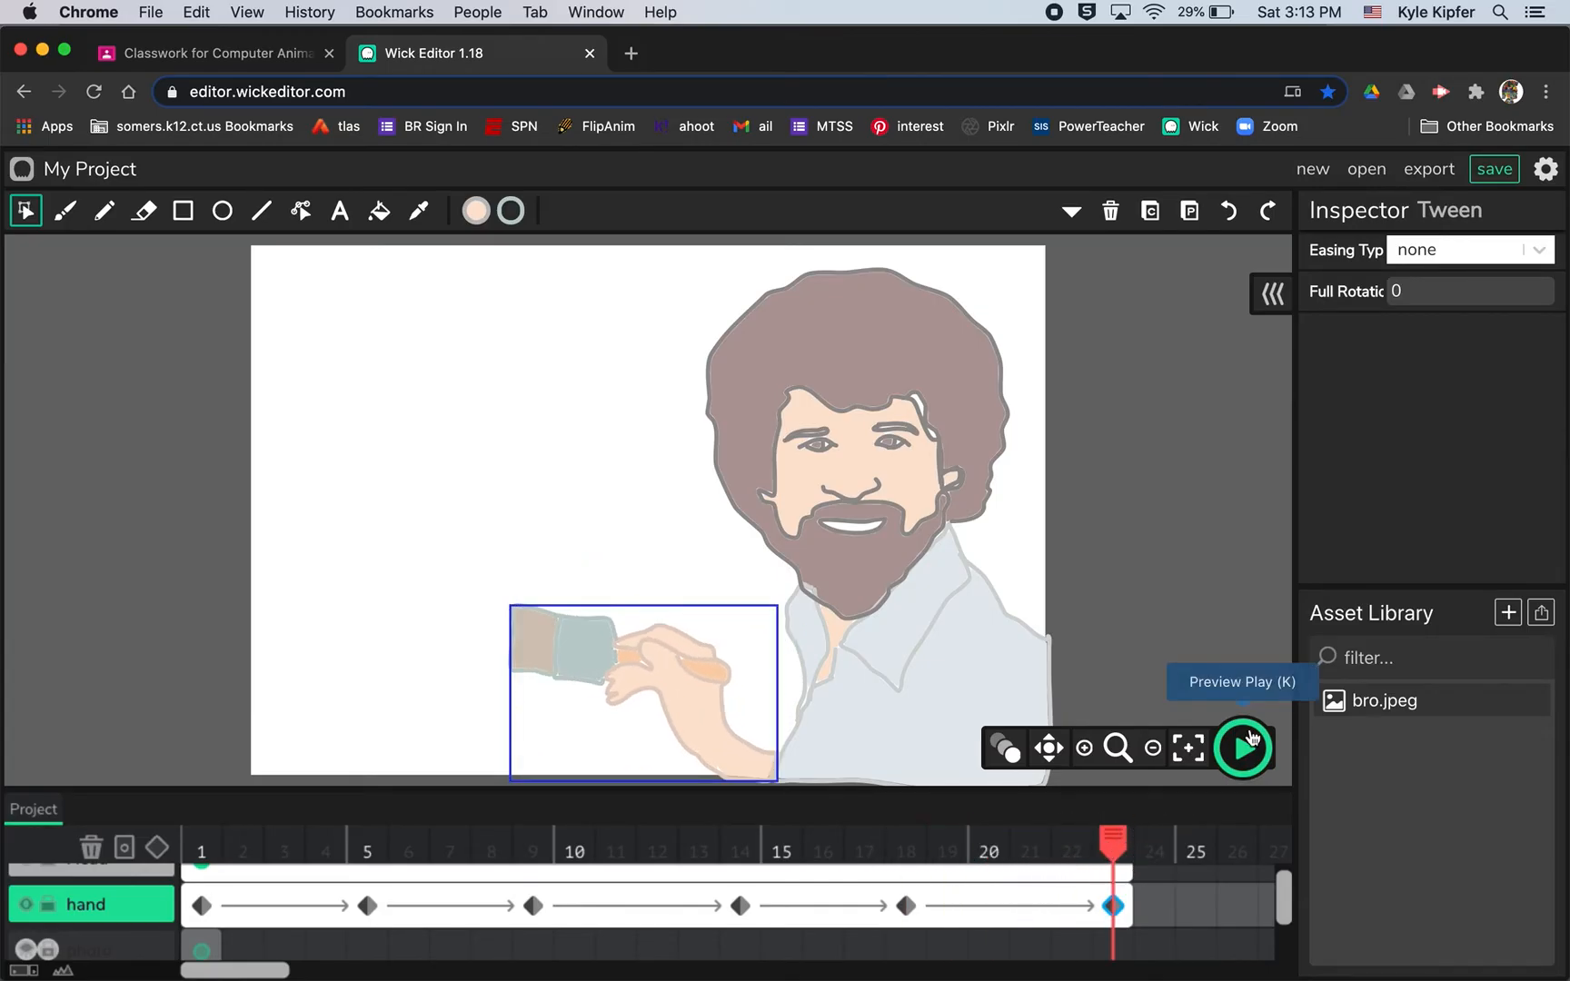
click(1240, 747)
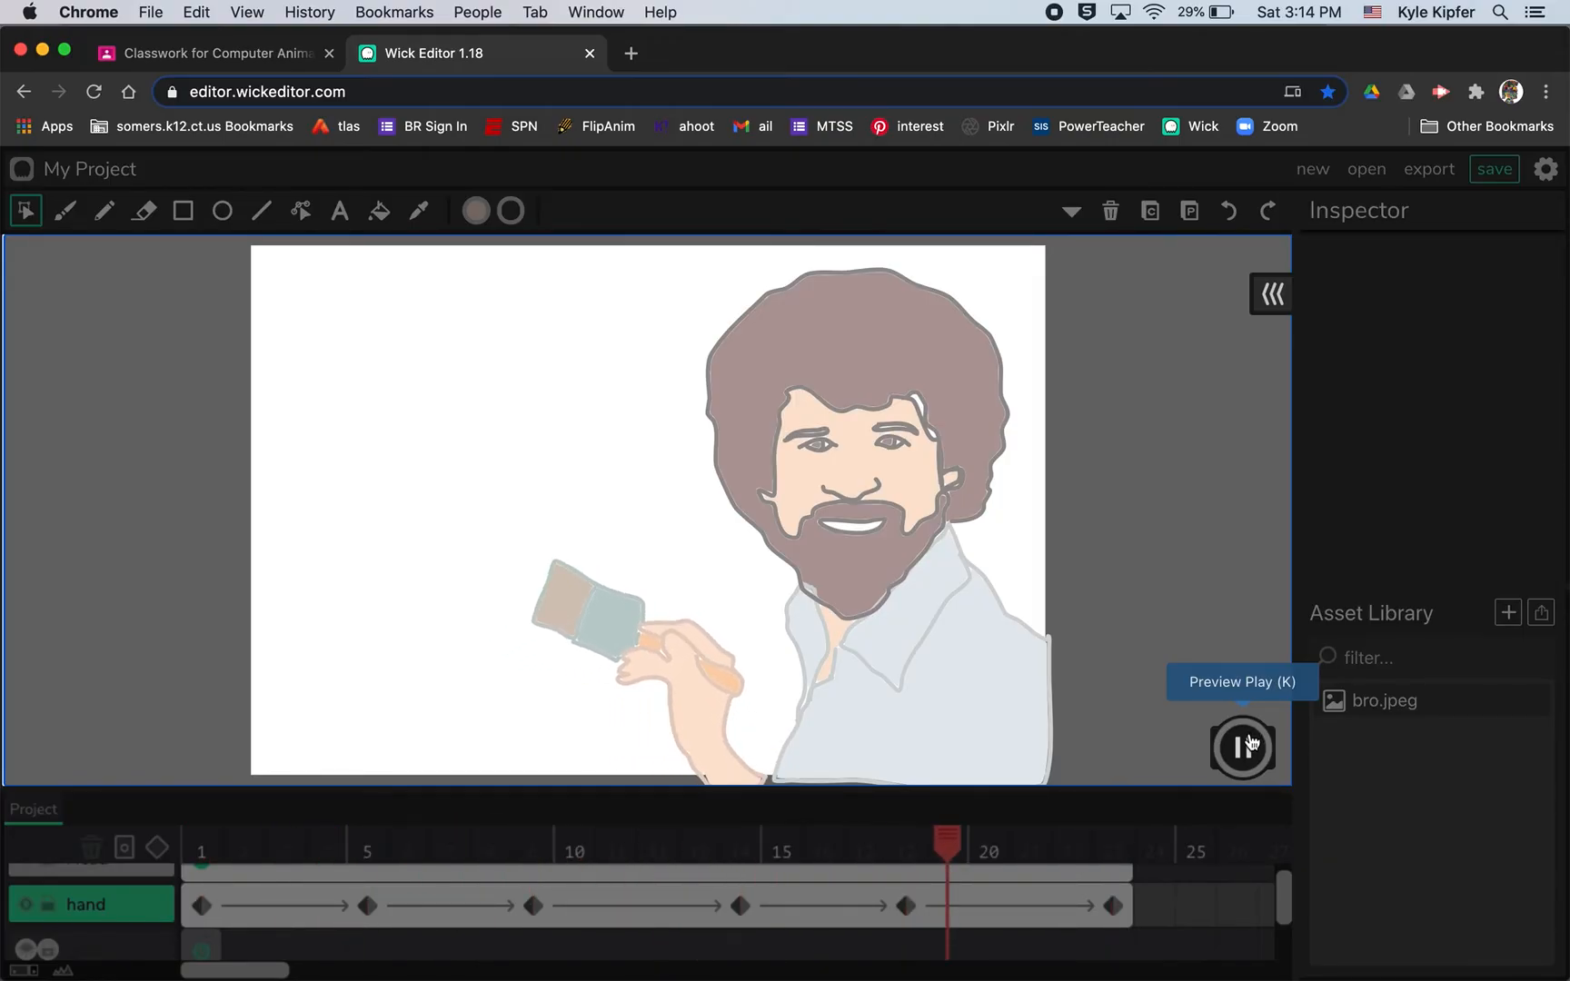
click(1241, 748)
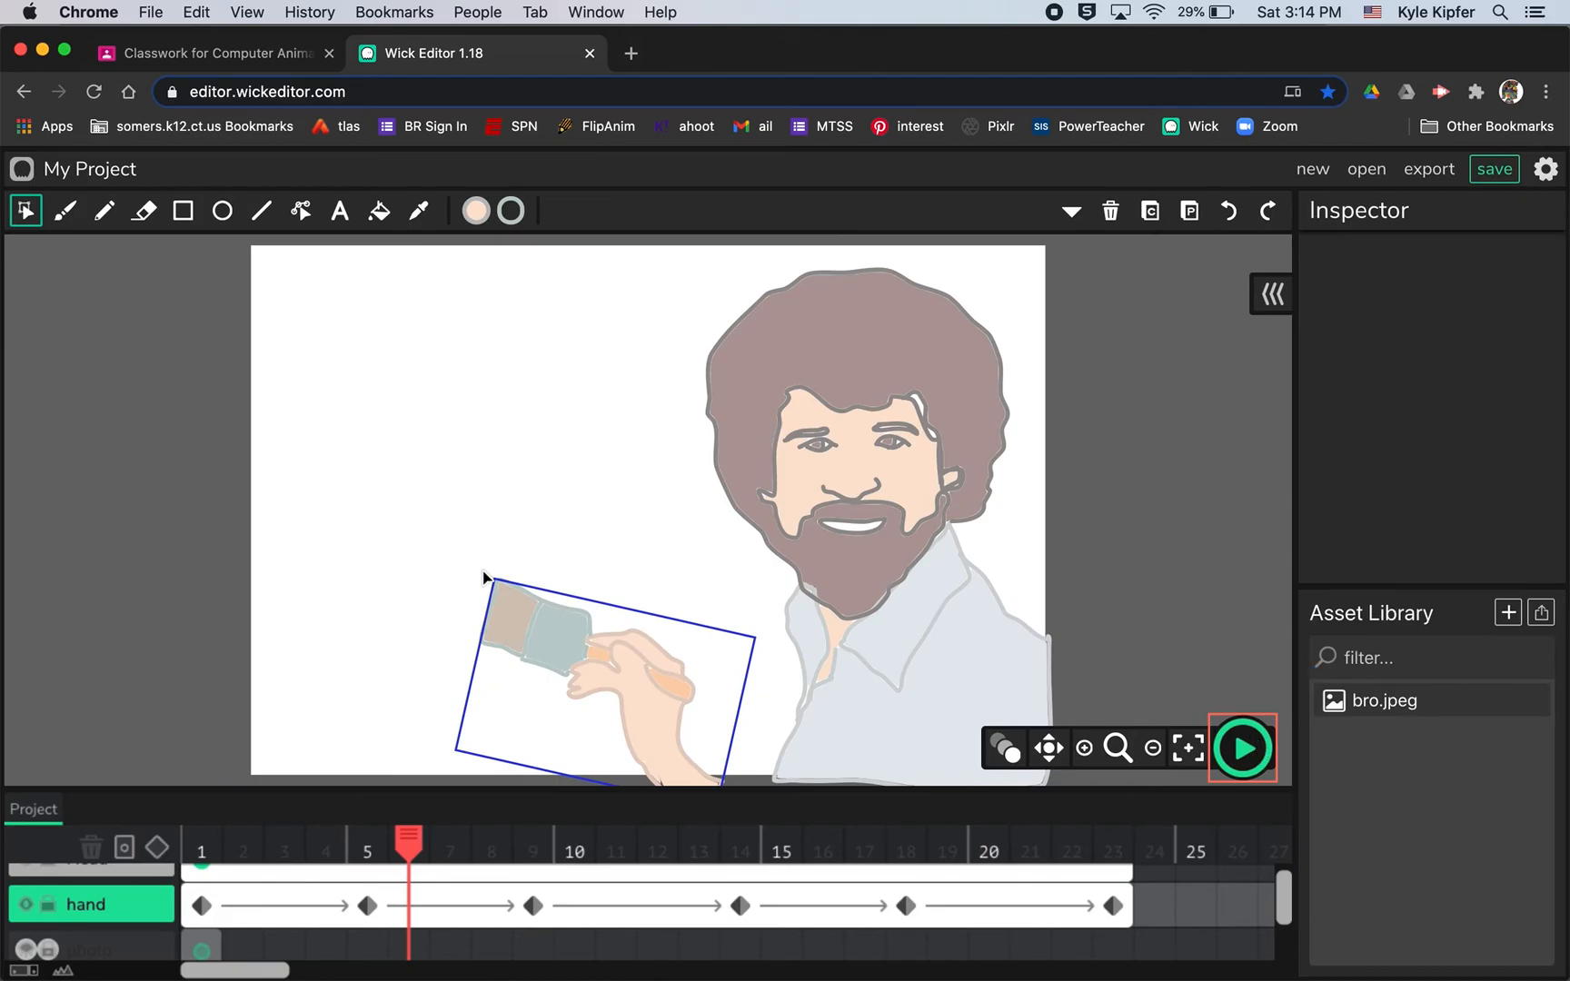
mouse_move(856, 729)
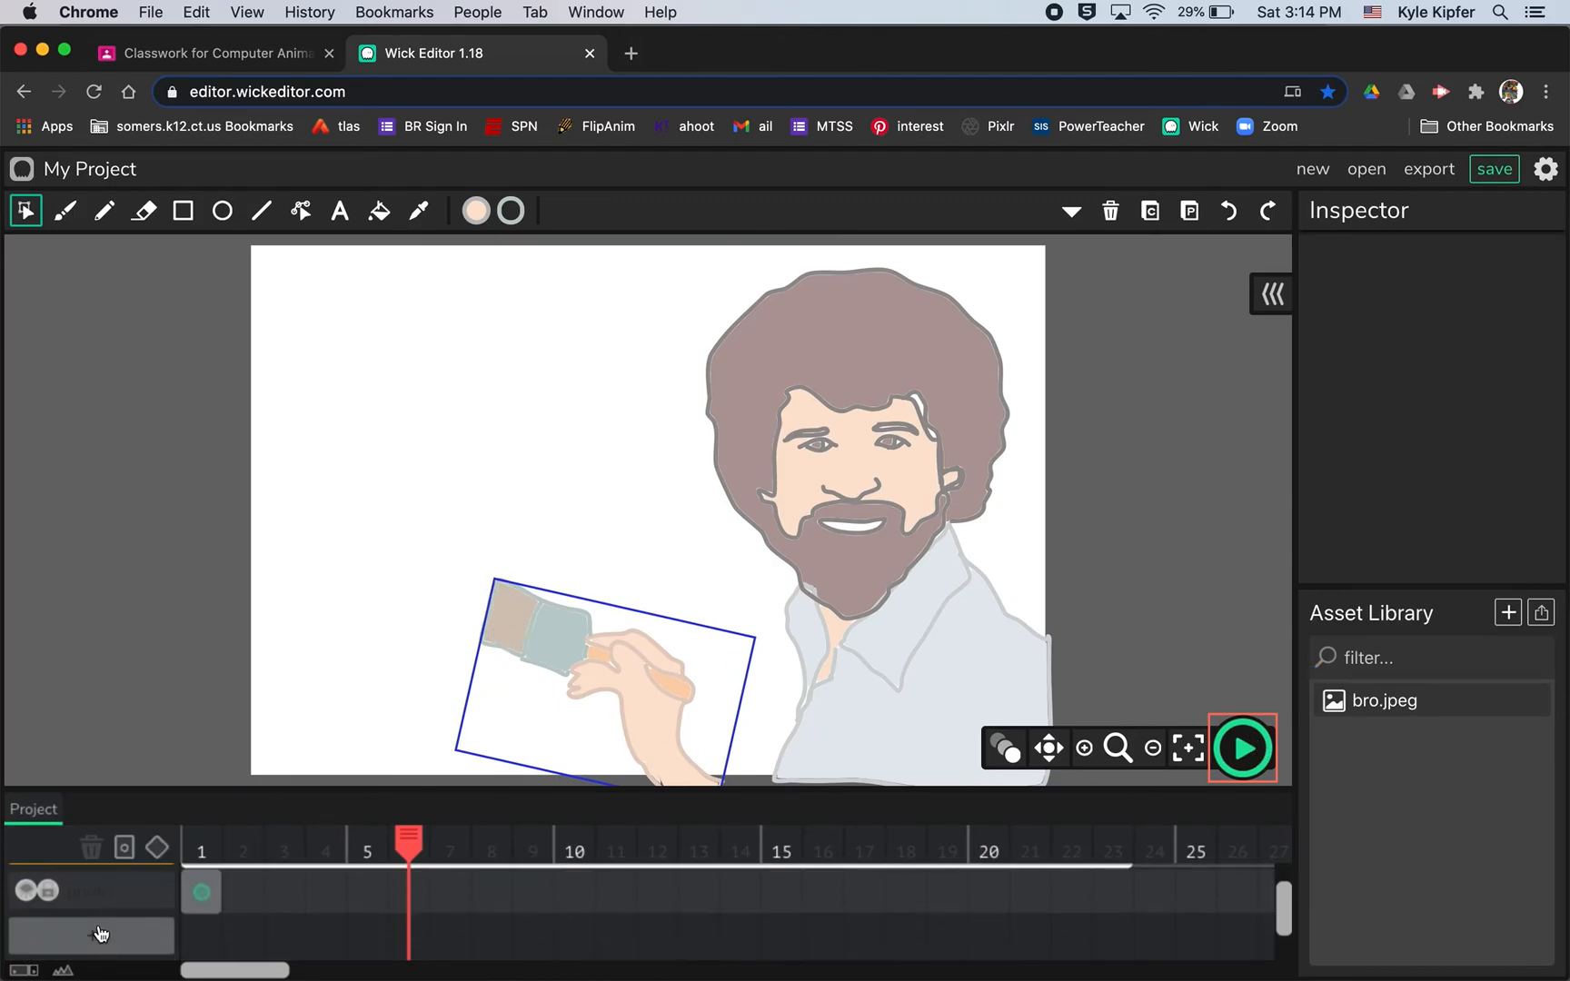
Add Layer 4 with a frame at 5 and a light-green brush colour for the paint stroke.
click(95, 938)
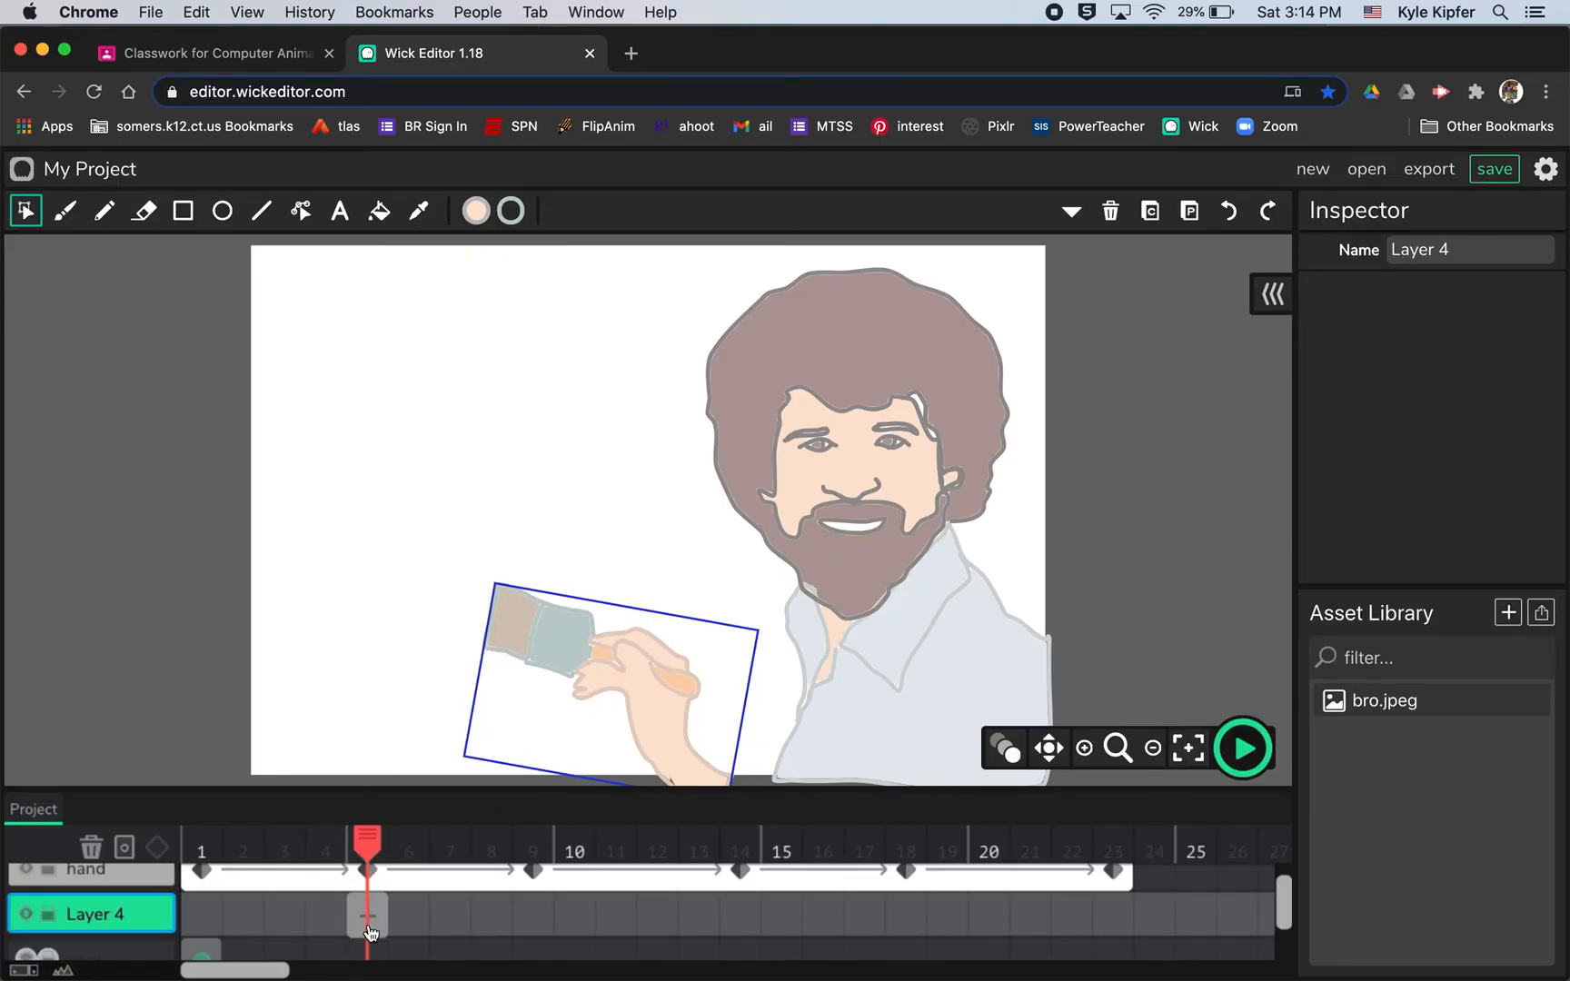
click(367, 914)
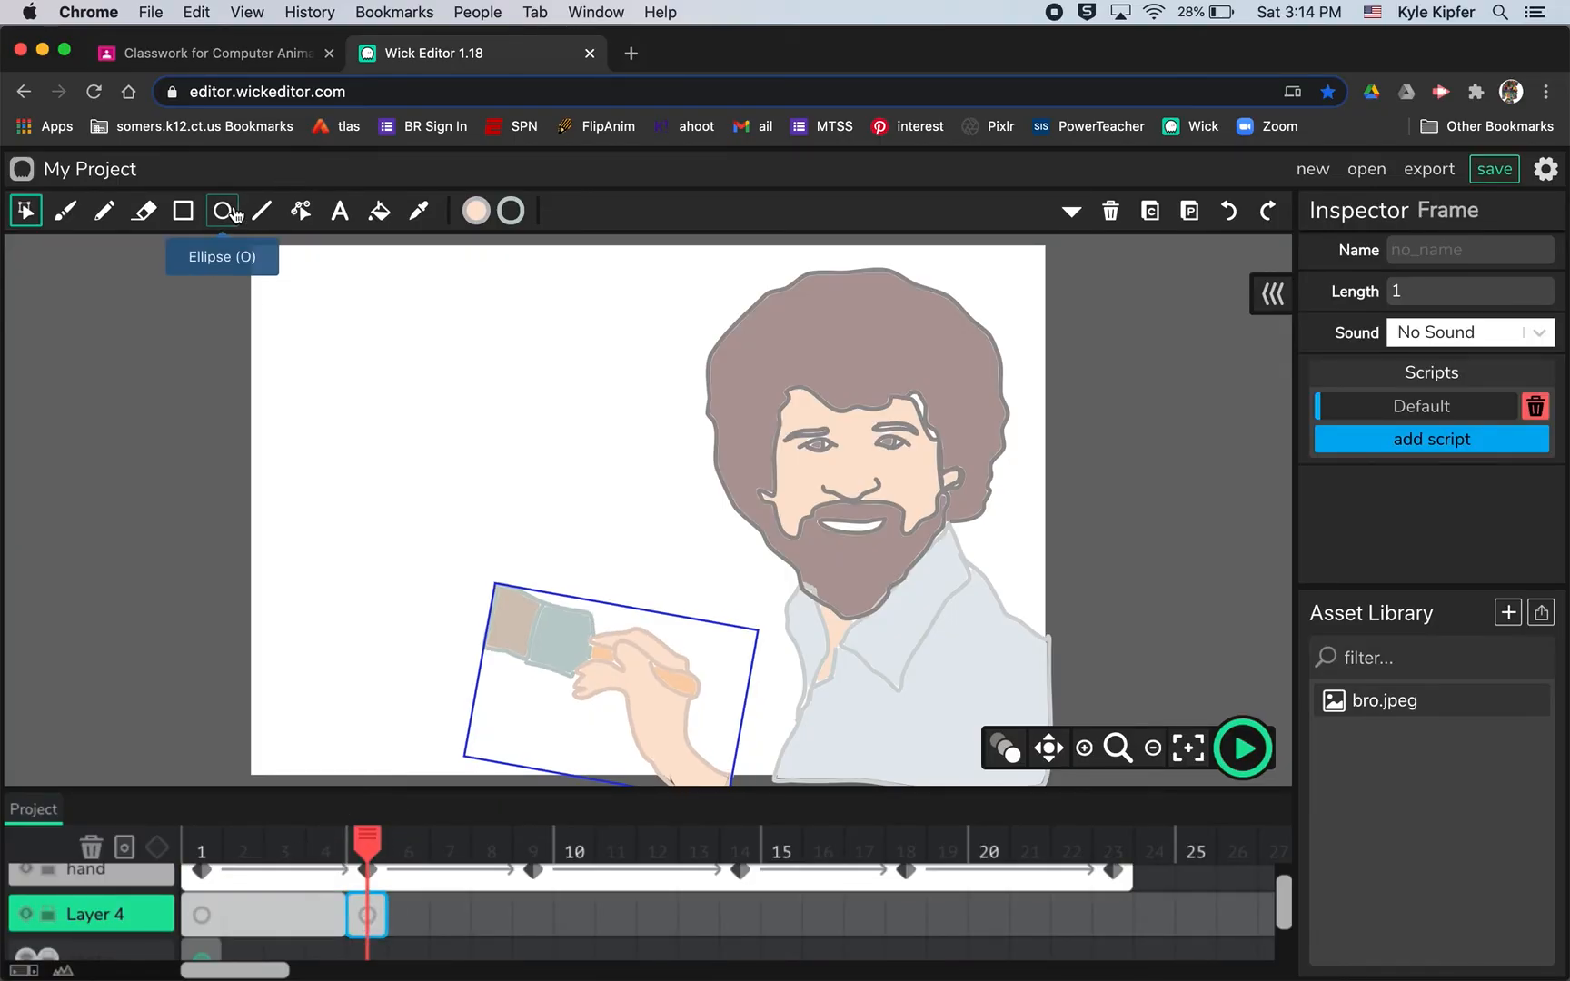
click(64, 210)
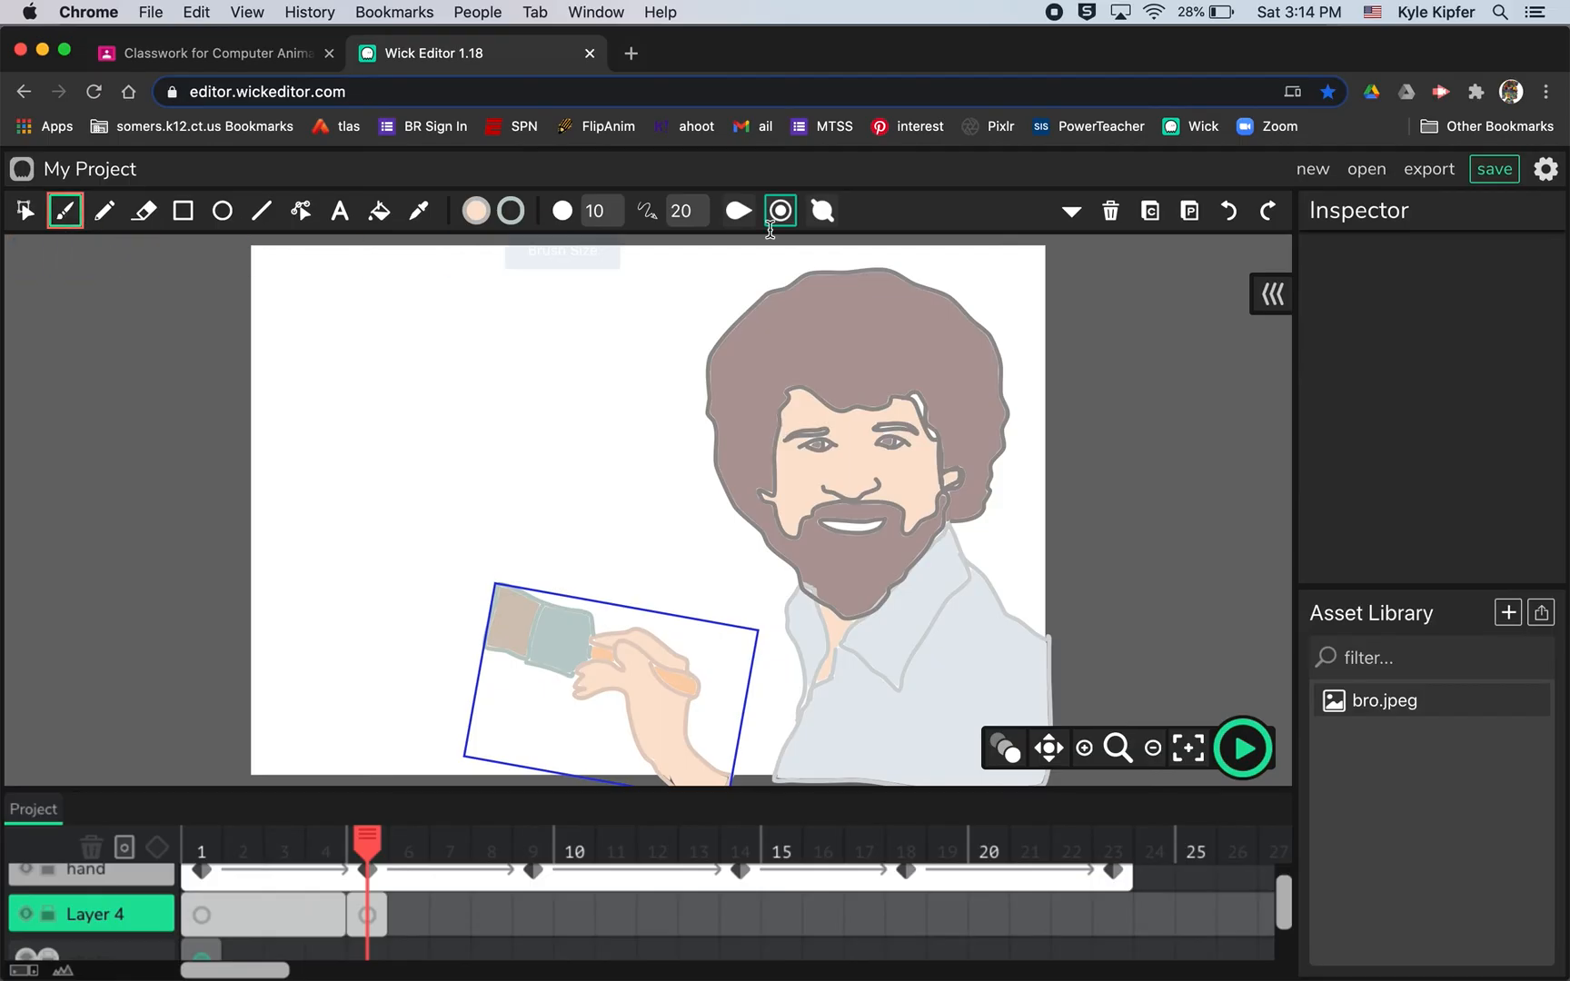
click(476, 210)
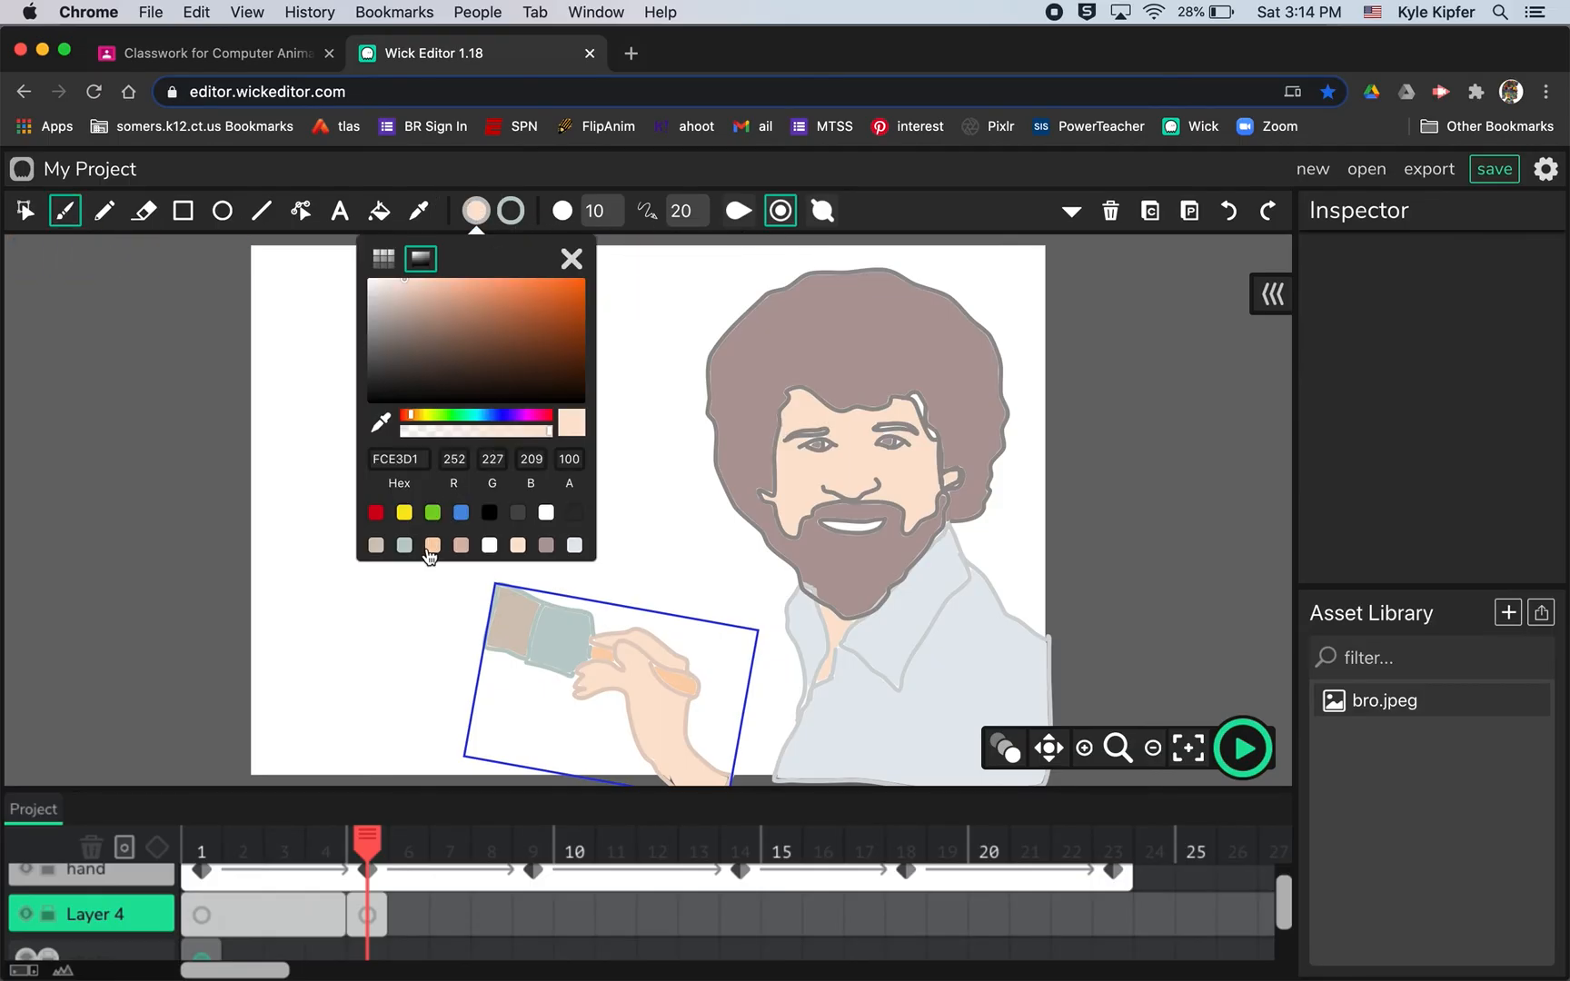
click(432, 512)
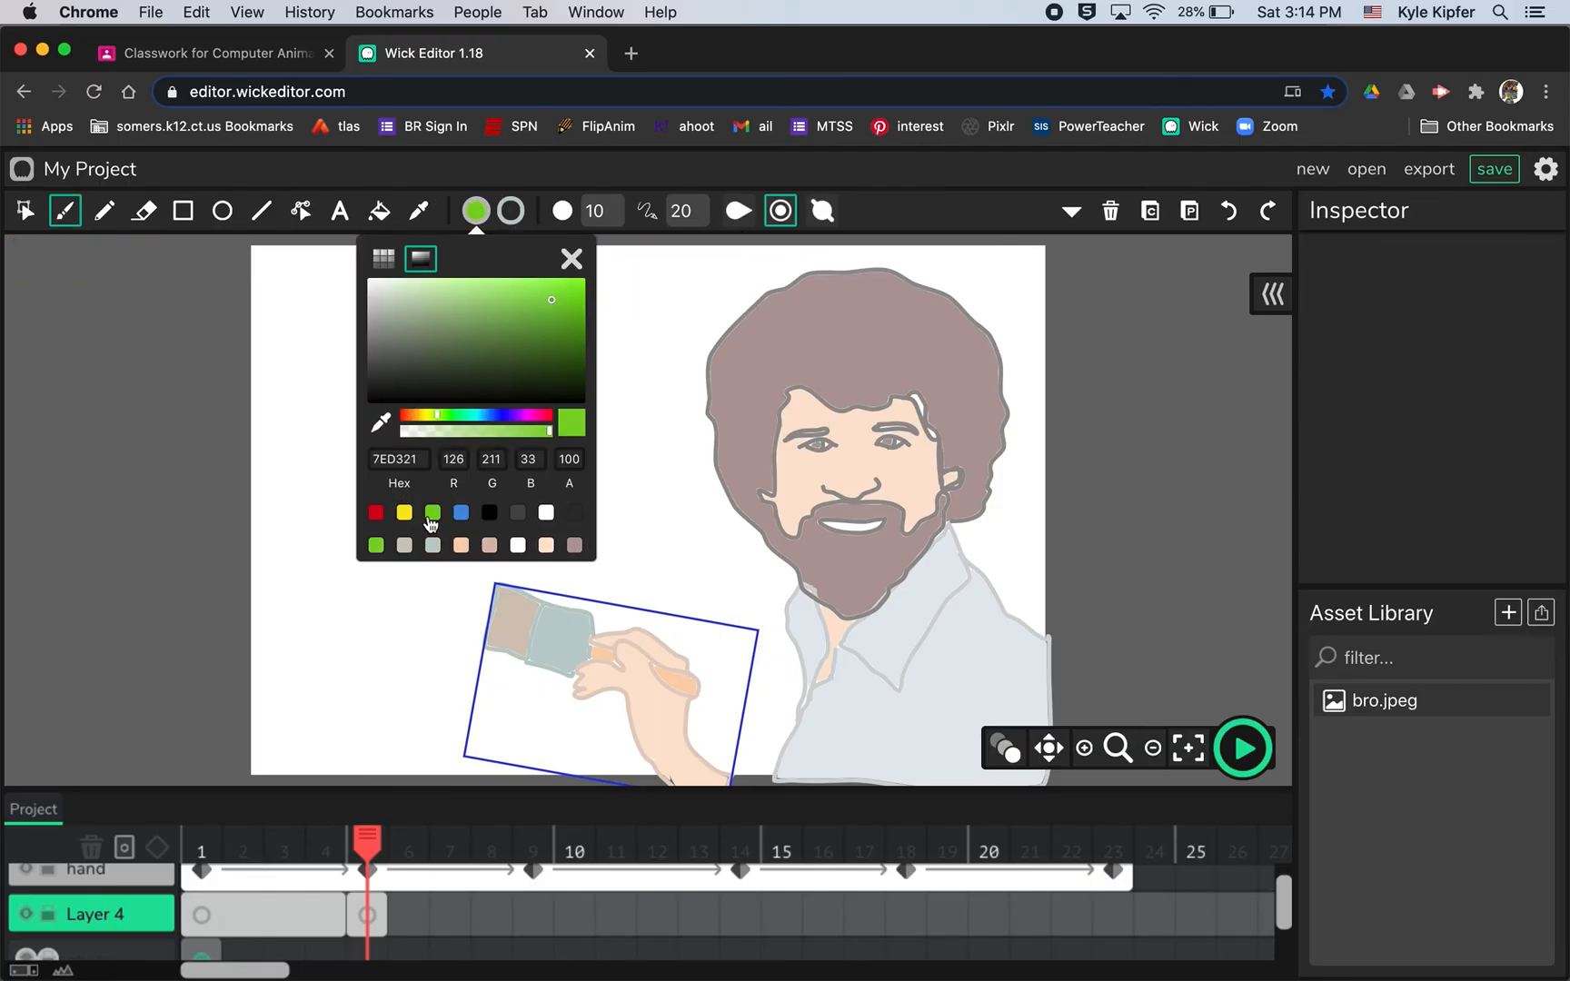
click(427, 299)
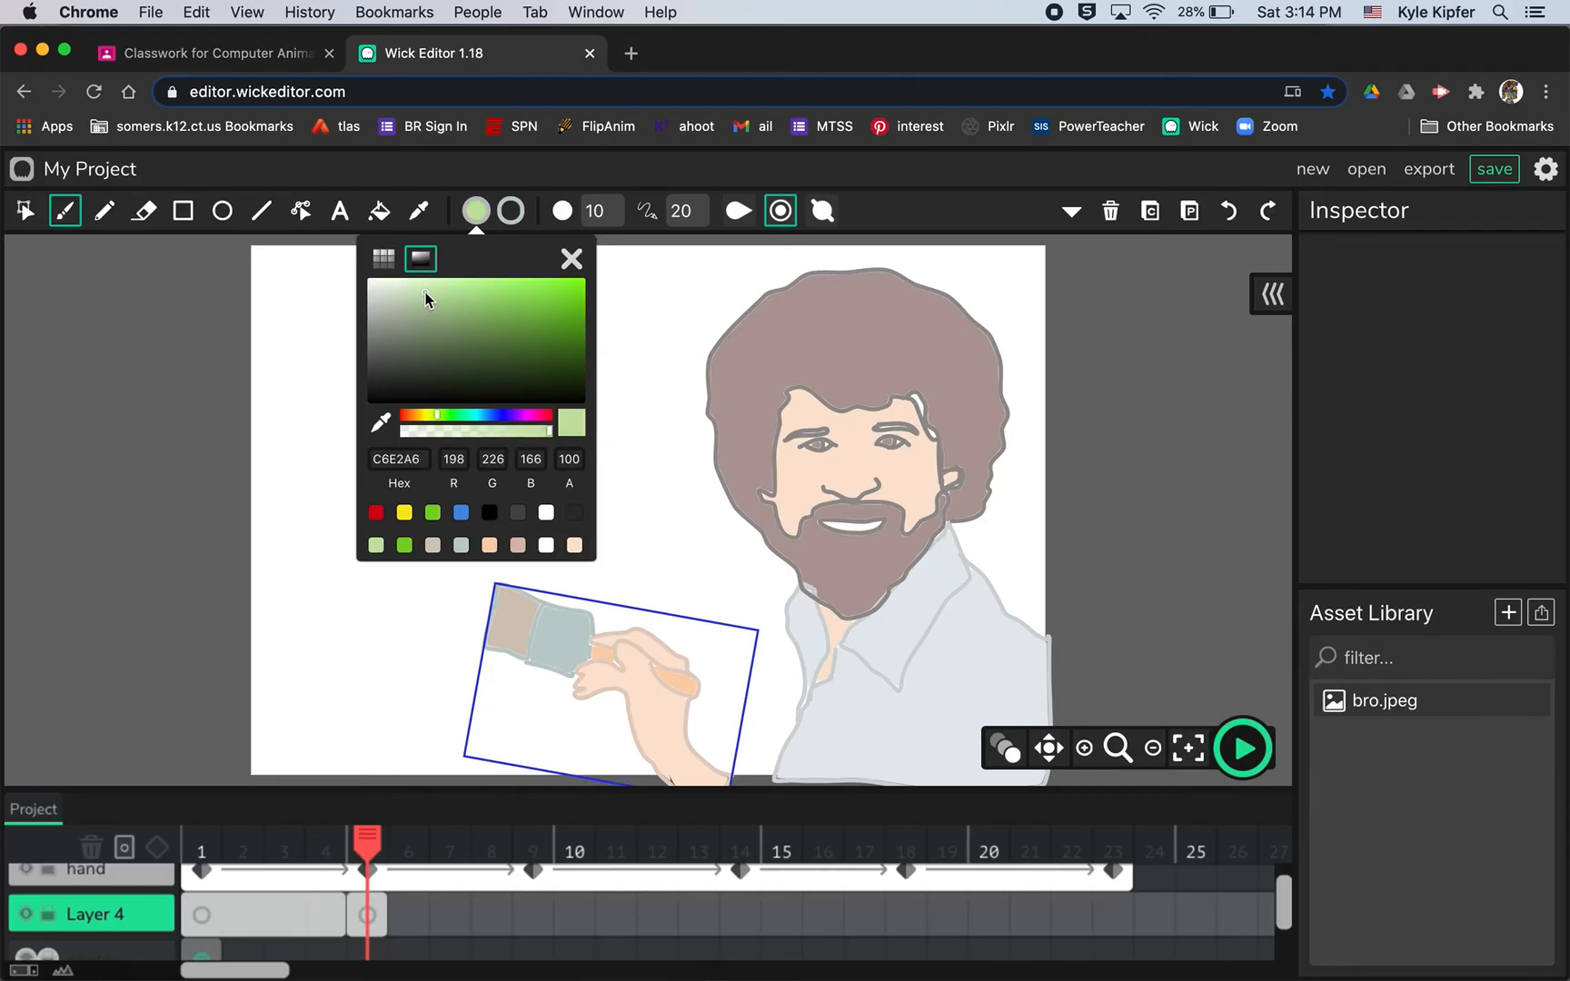
mouse_move(423, 804)
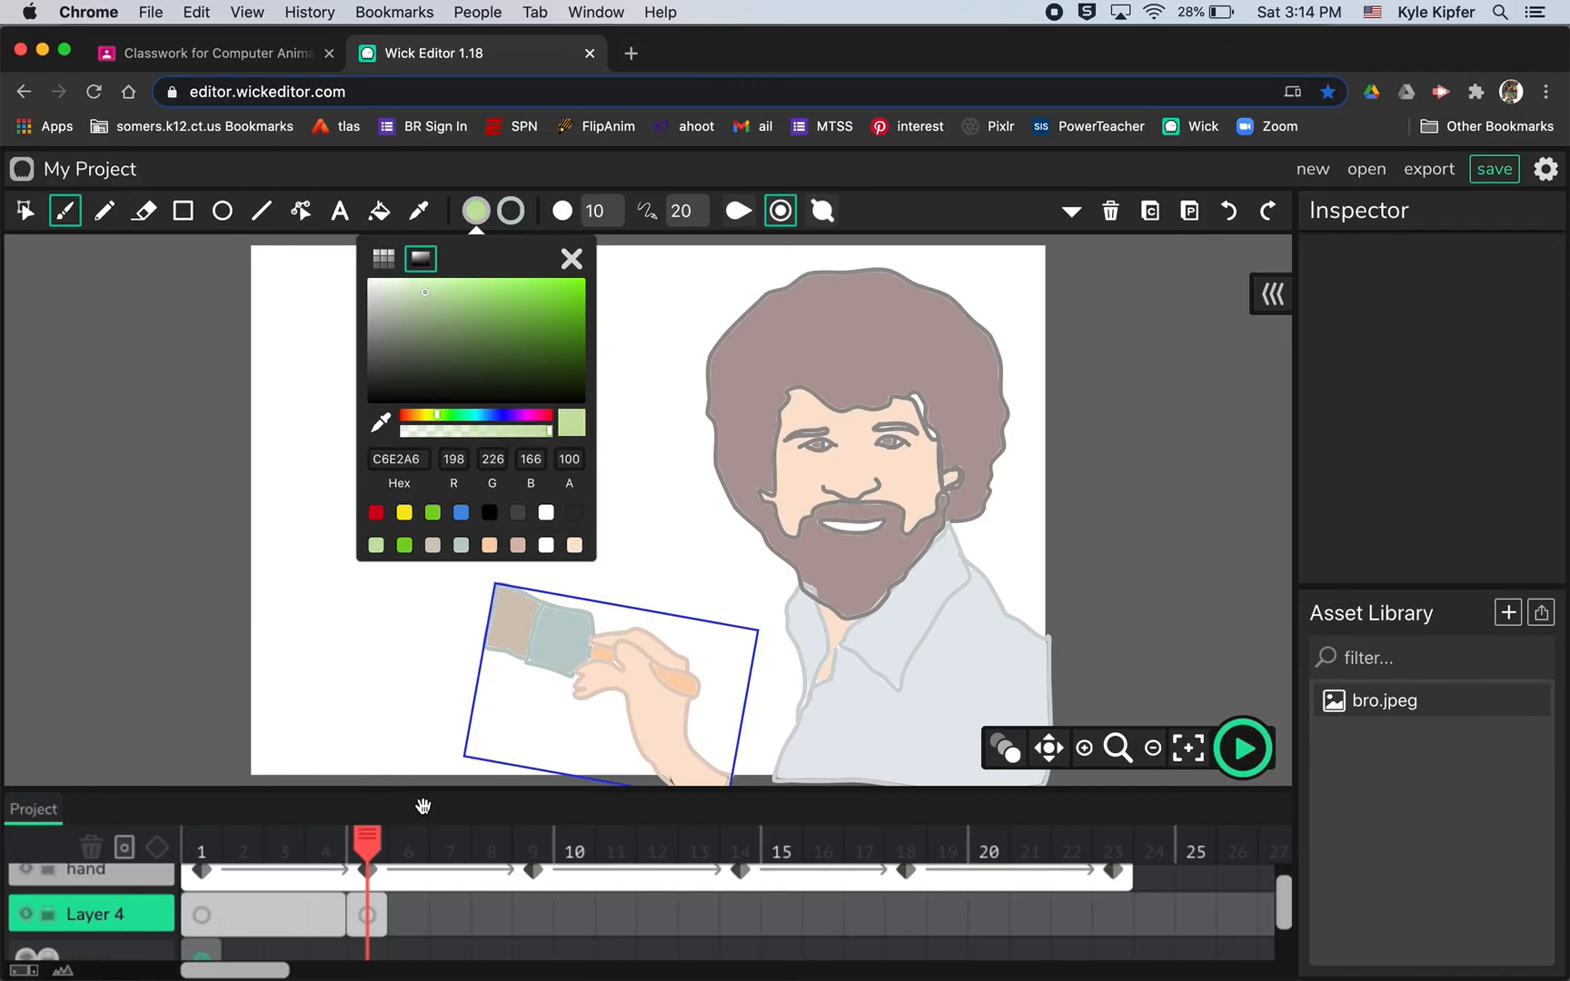
click(367, 916)
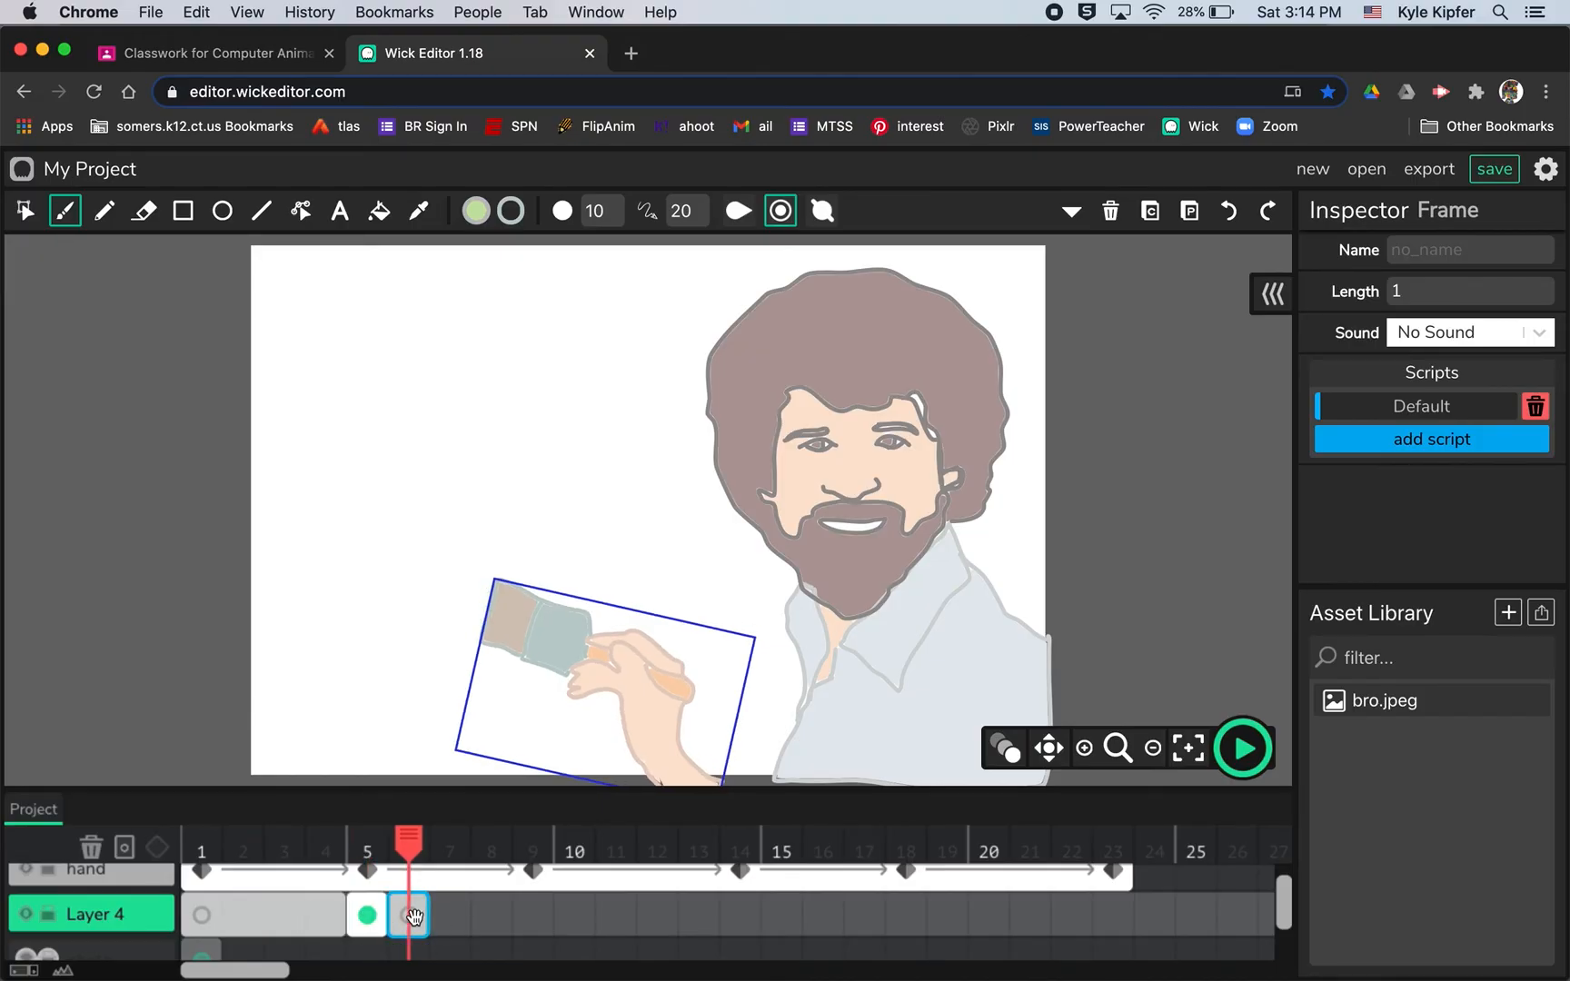
Extend the green paint stroke's frame from 6 to 23 and preview the animation.
click(408, 914)
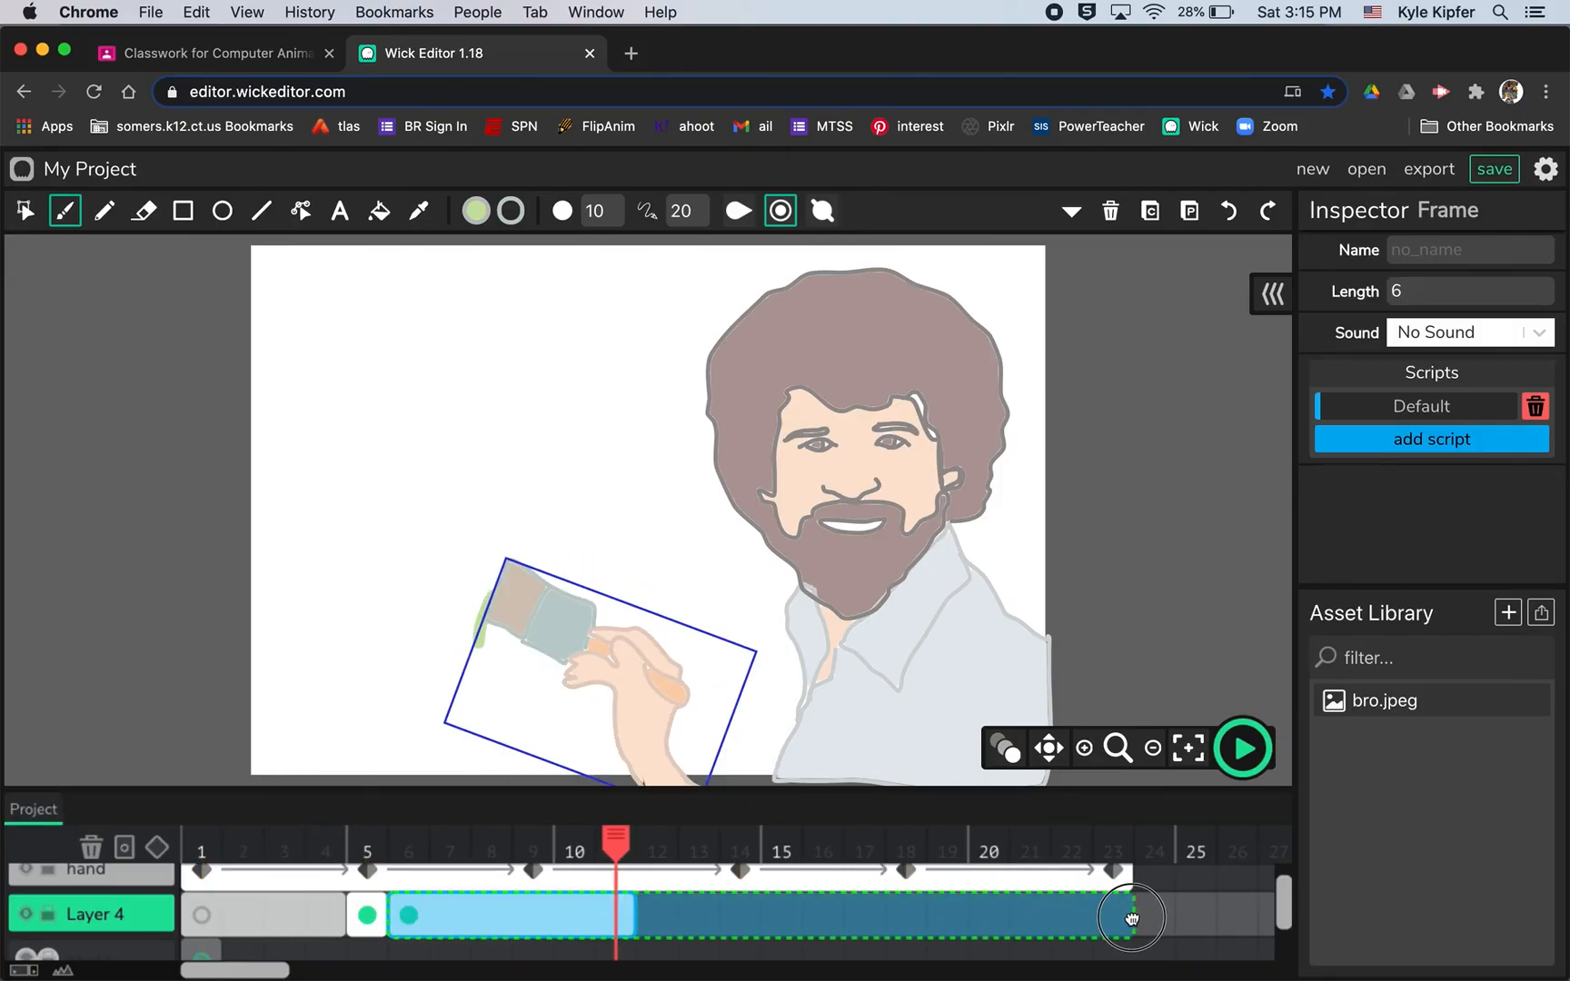
click(1241, 749)
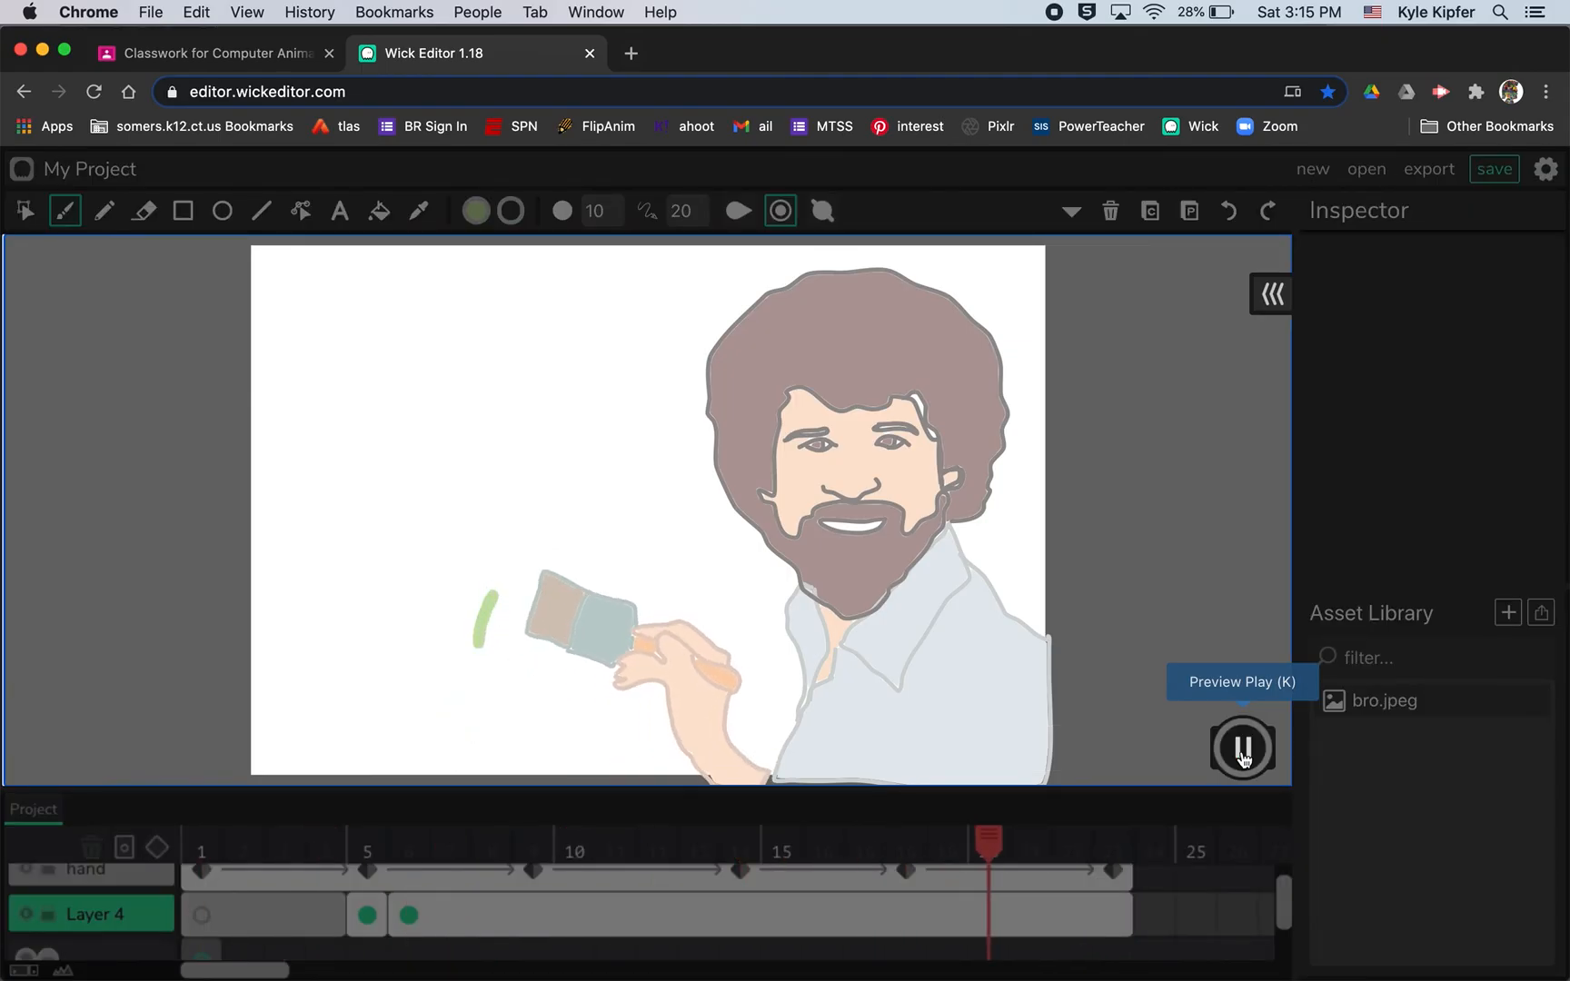
click(1241, 748)
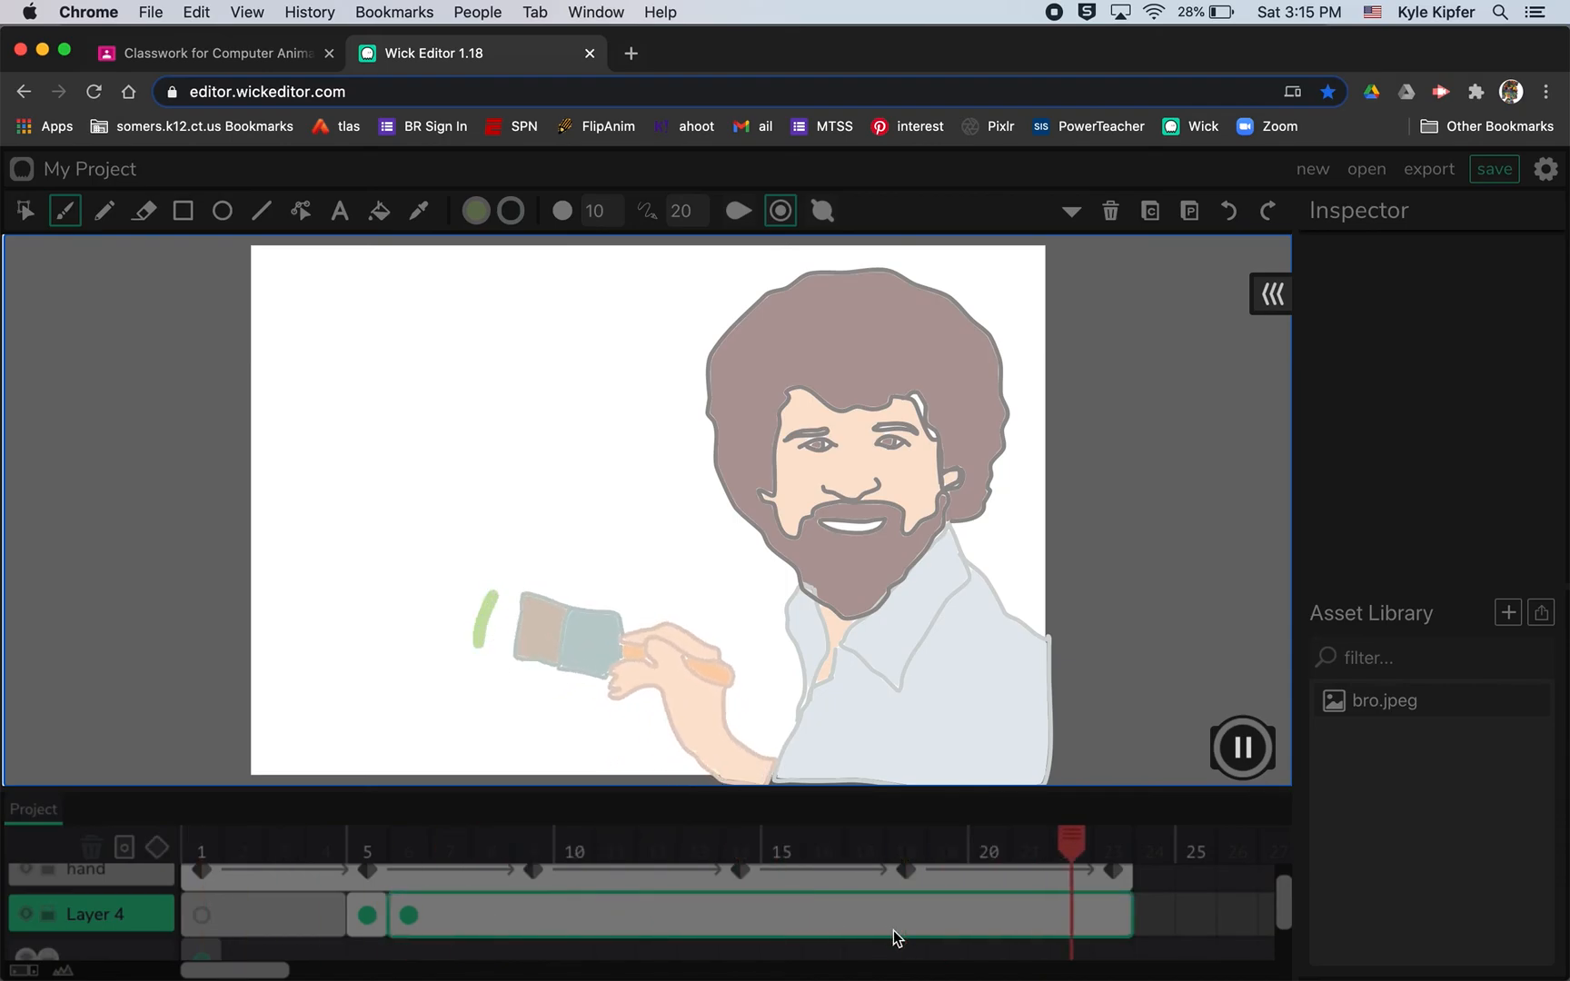
click(1241, 746)
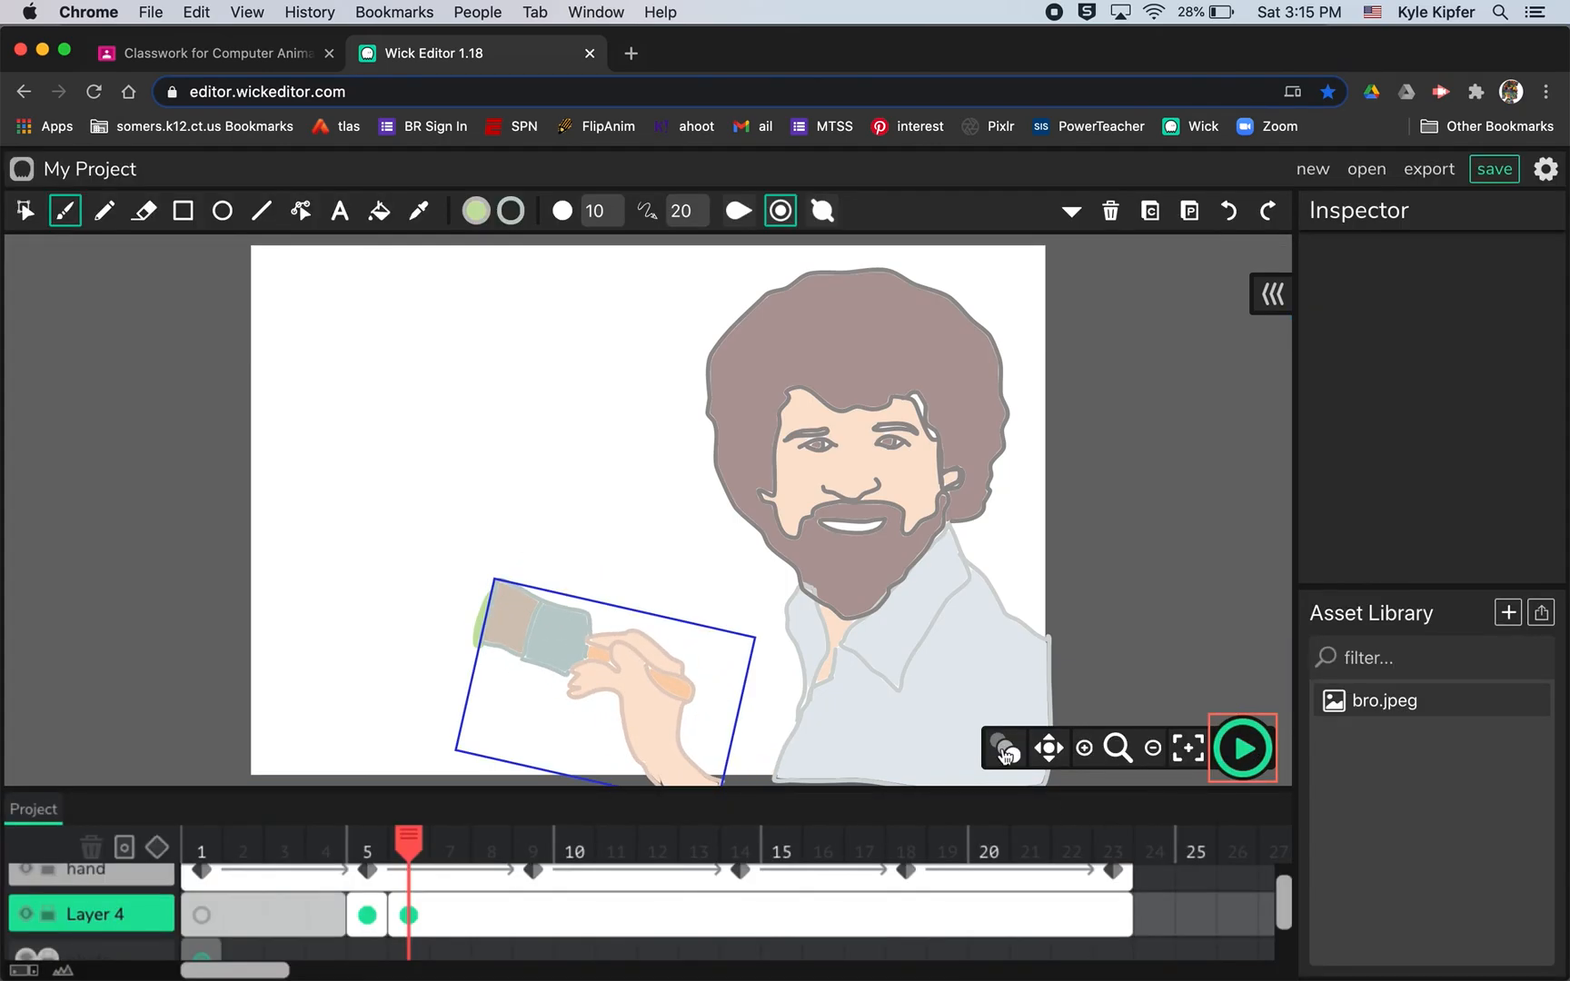
Zoom out to show the whole Bob Ross scene with the Head and hand layers.
click(1152, 749)
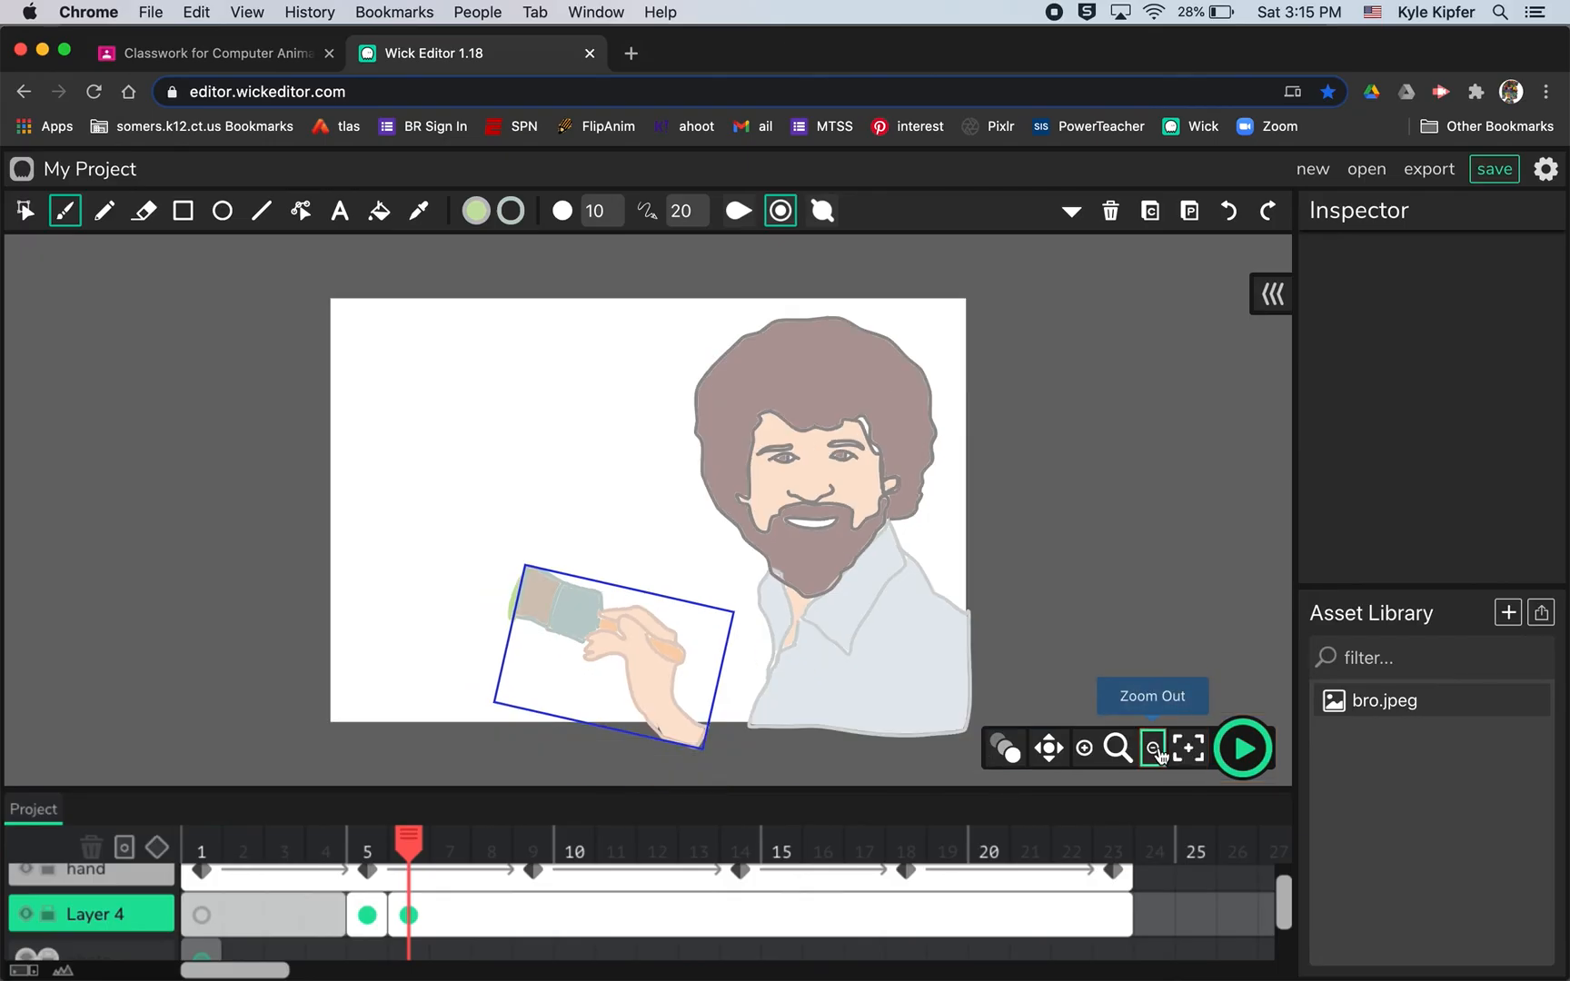
click(1152, 749)
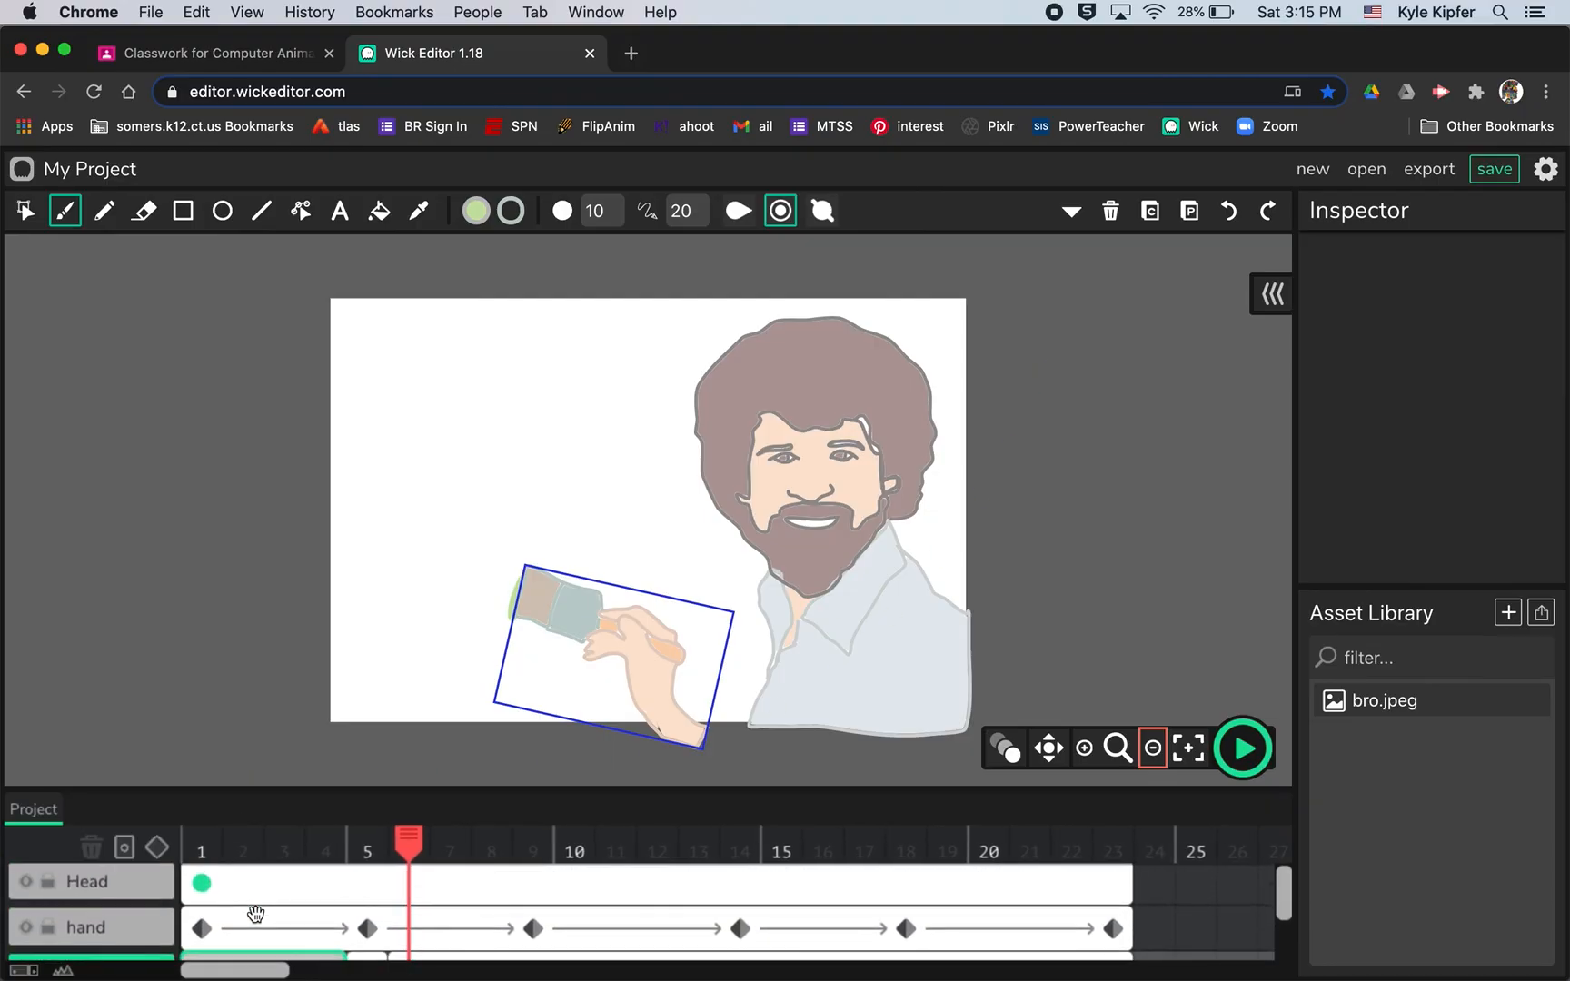
mouse_move(1544, 169)
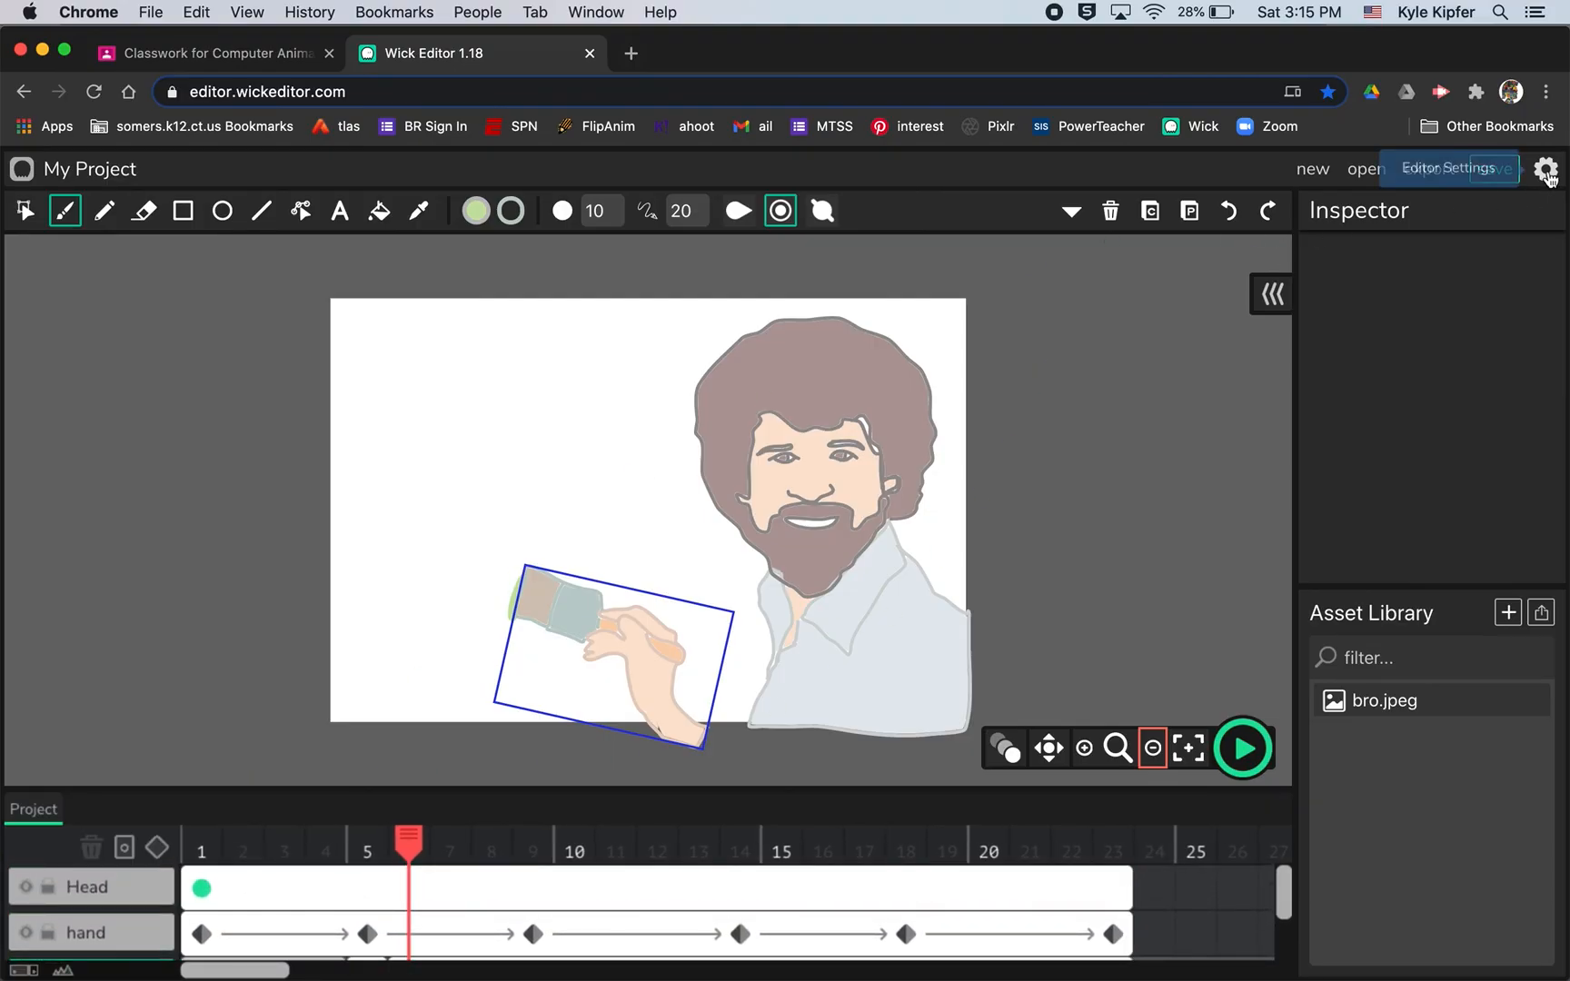
Rename the project to 'character' and set a light pink stage background.
click(1544, 169)
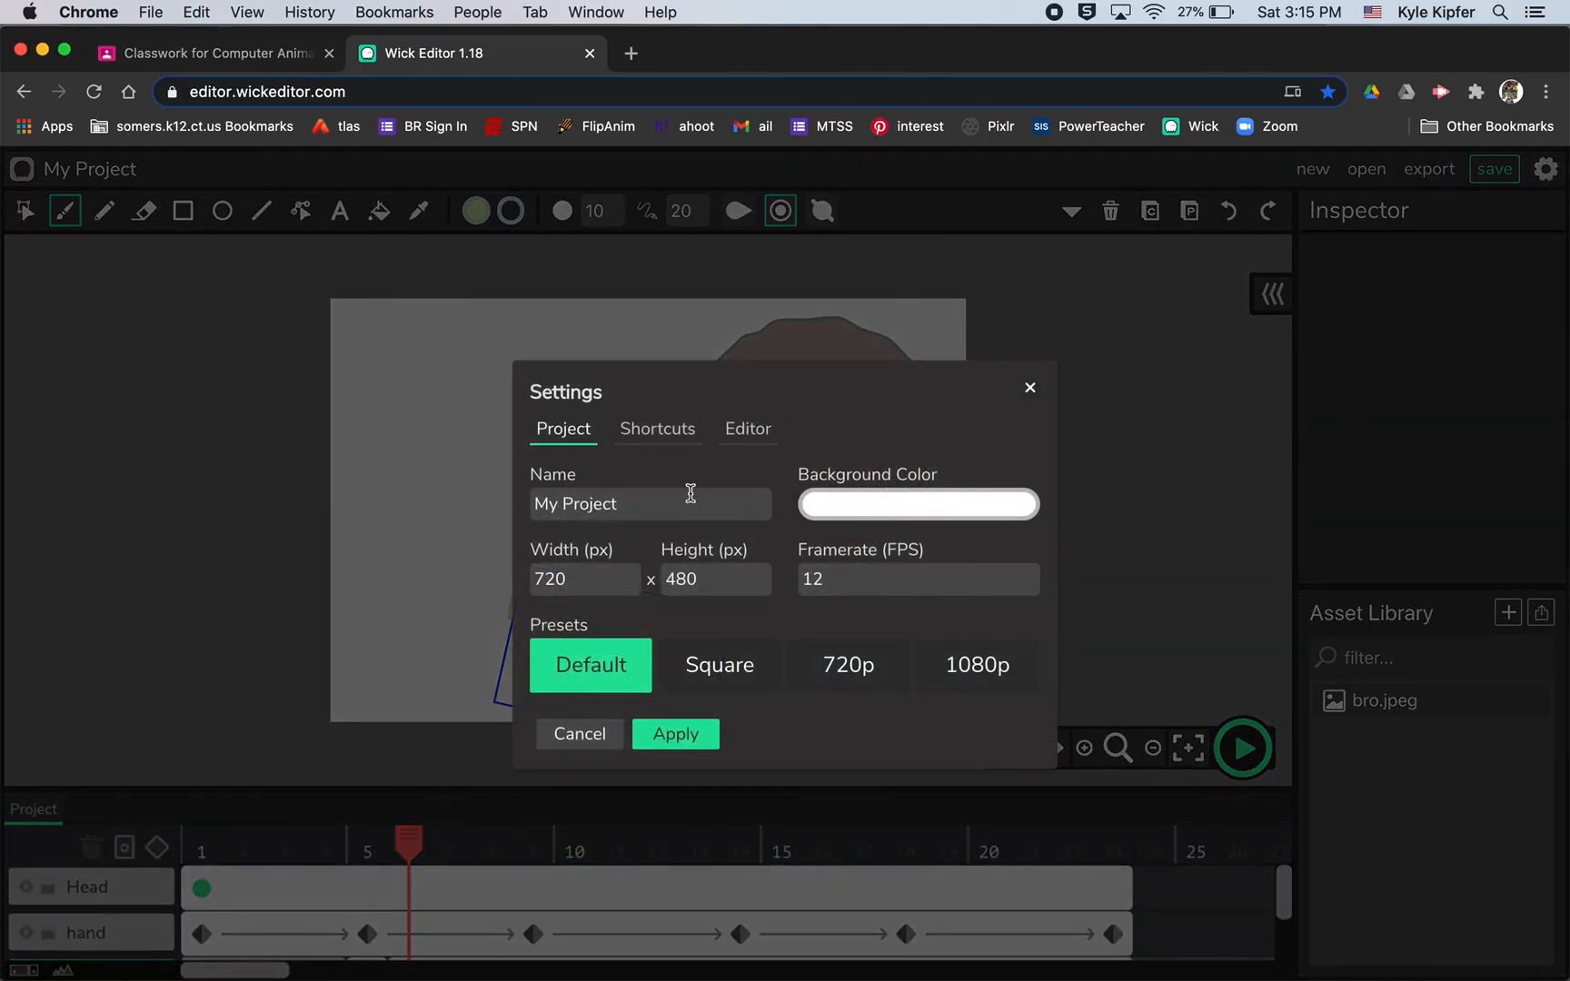
text(cha)
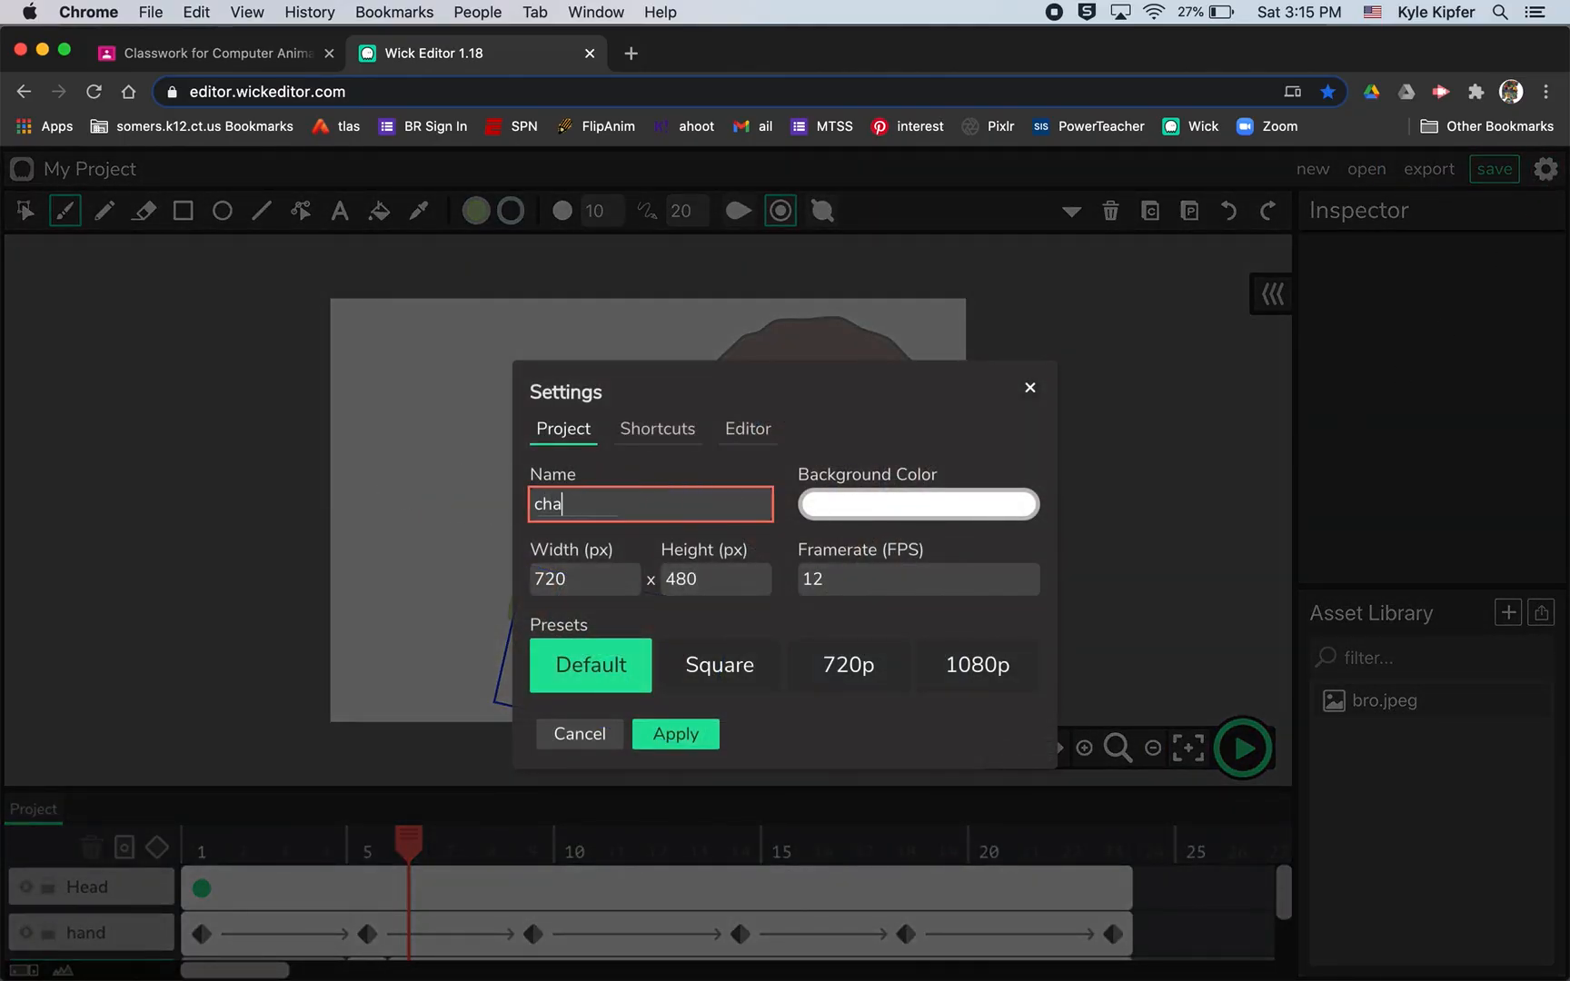
text(racter)
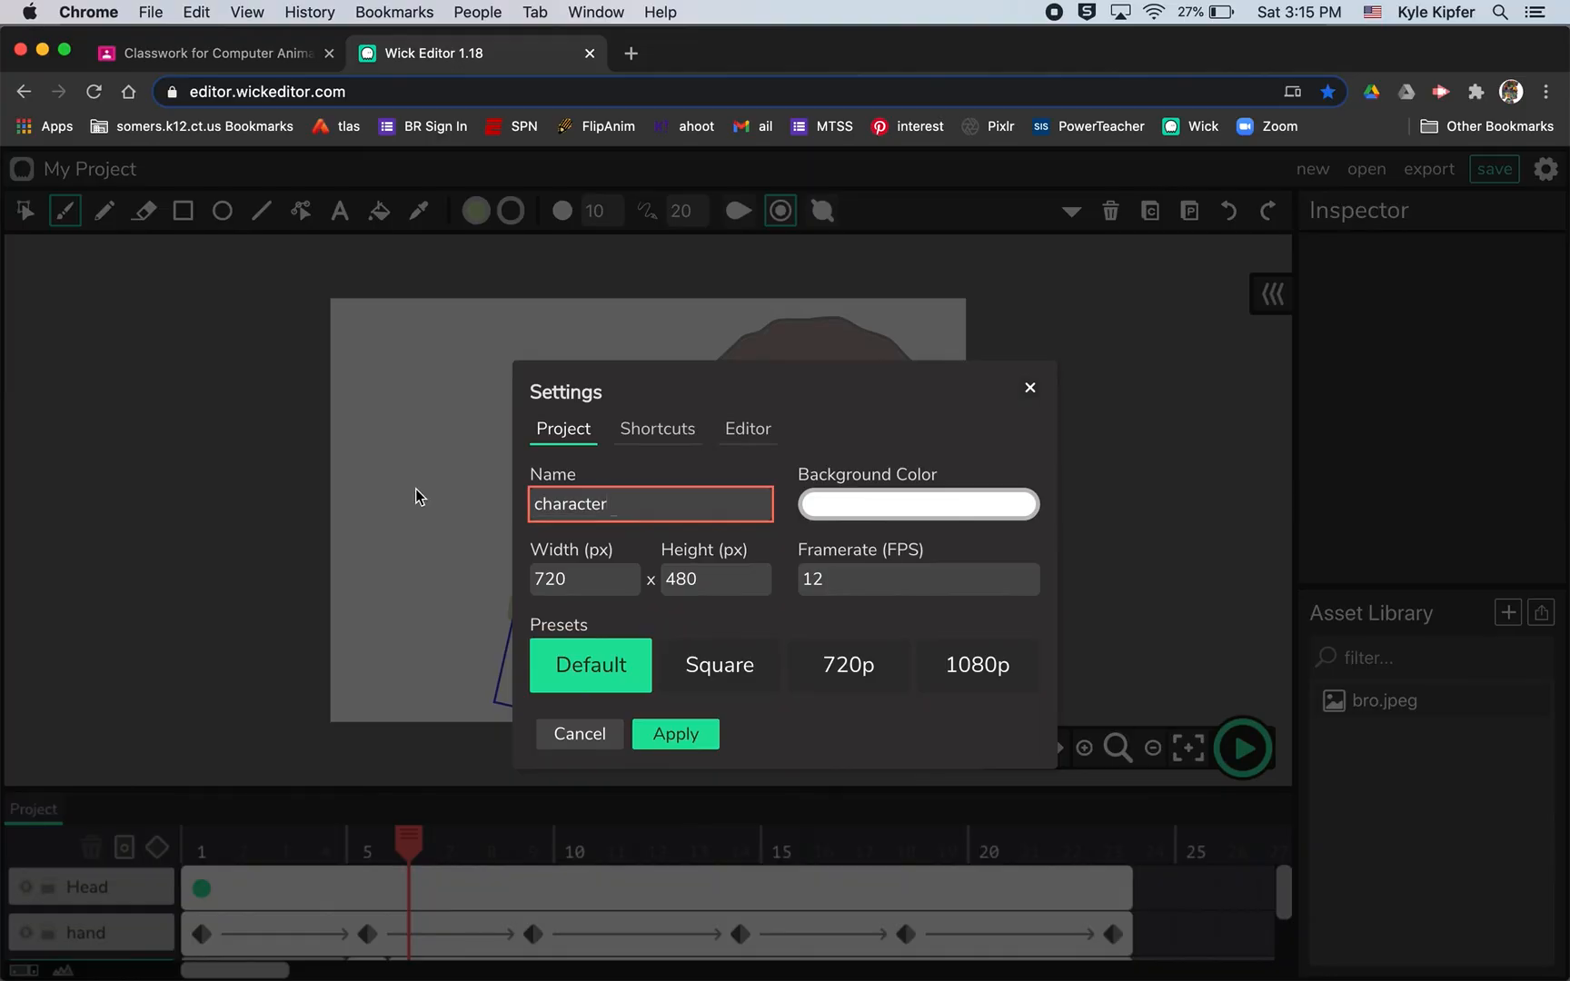
click(915, 503)
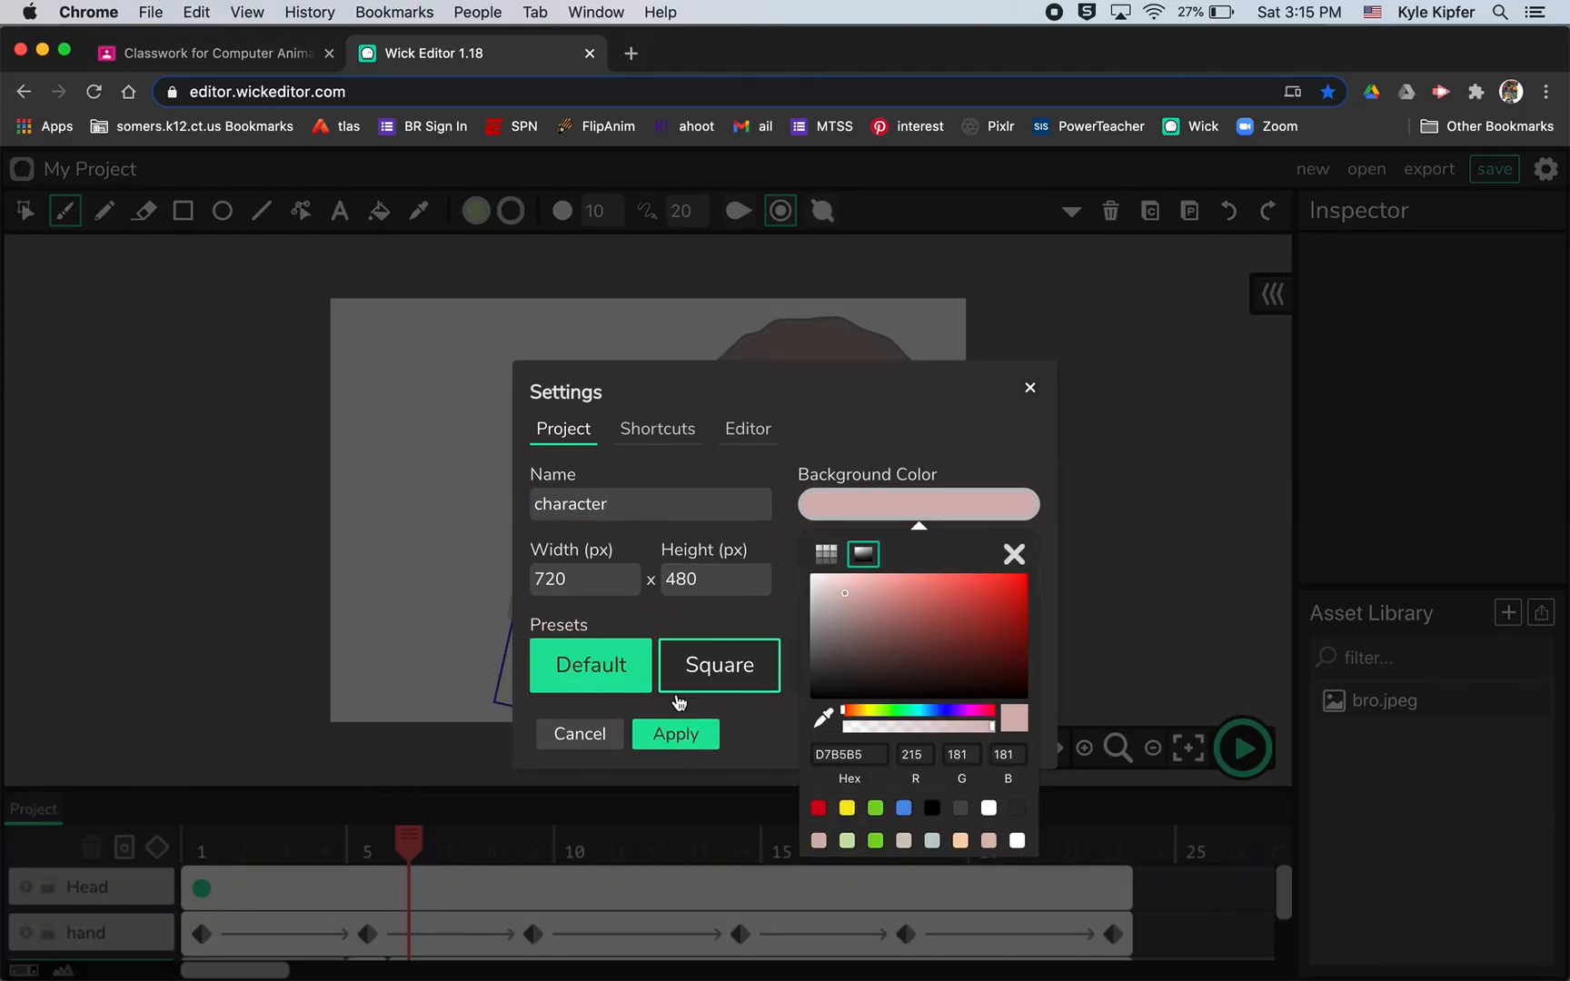
click(1014, 554)
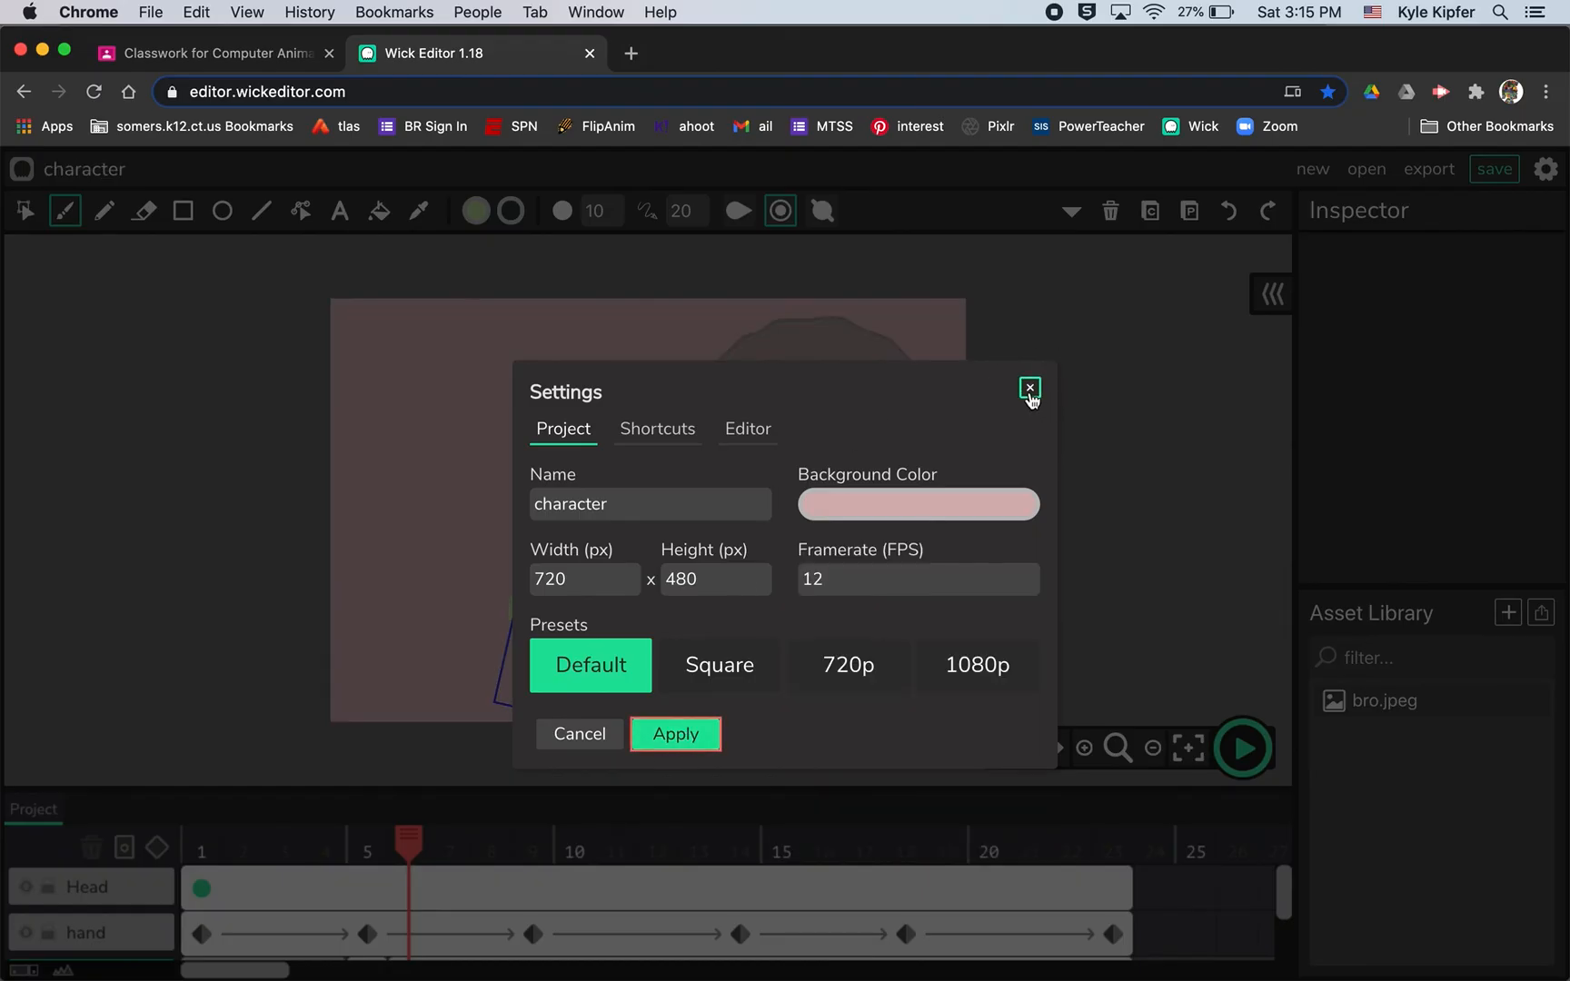
click(1028, 387)
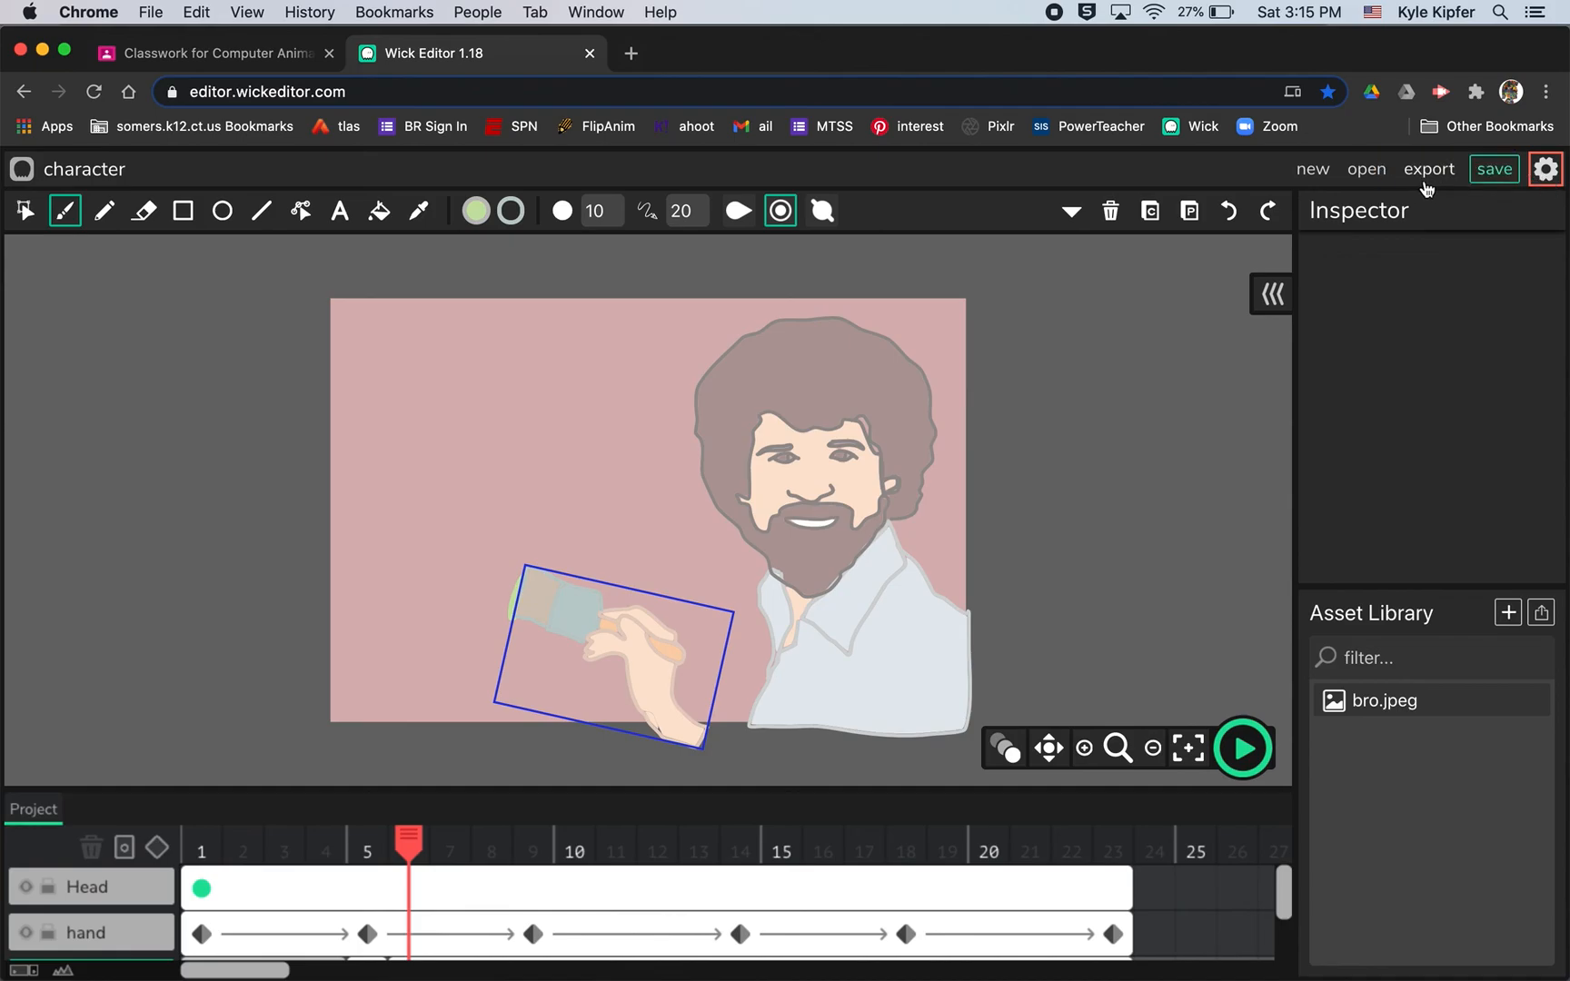
Export the animation as the animated GIF character.gif.
click(1428, 169)
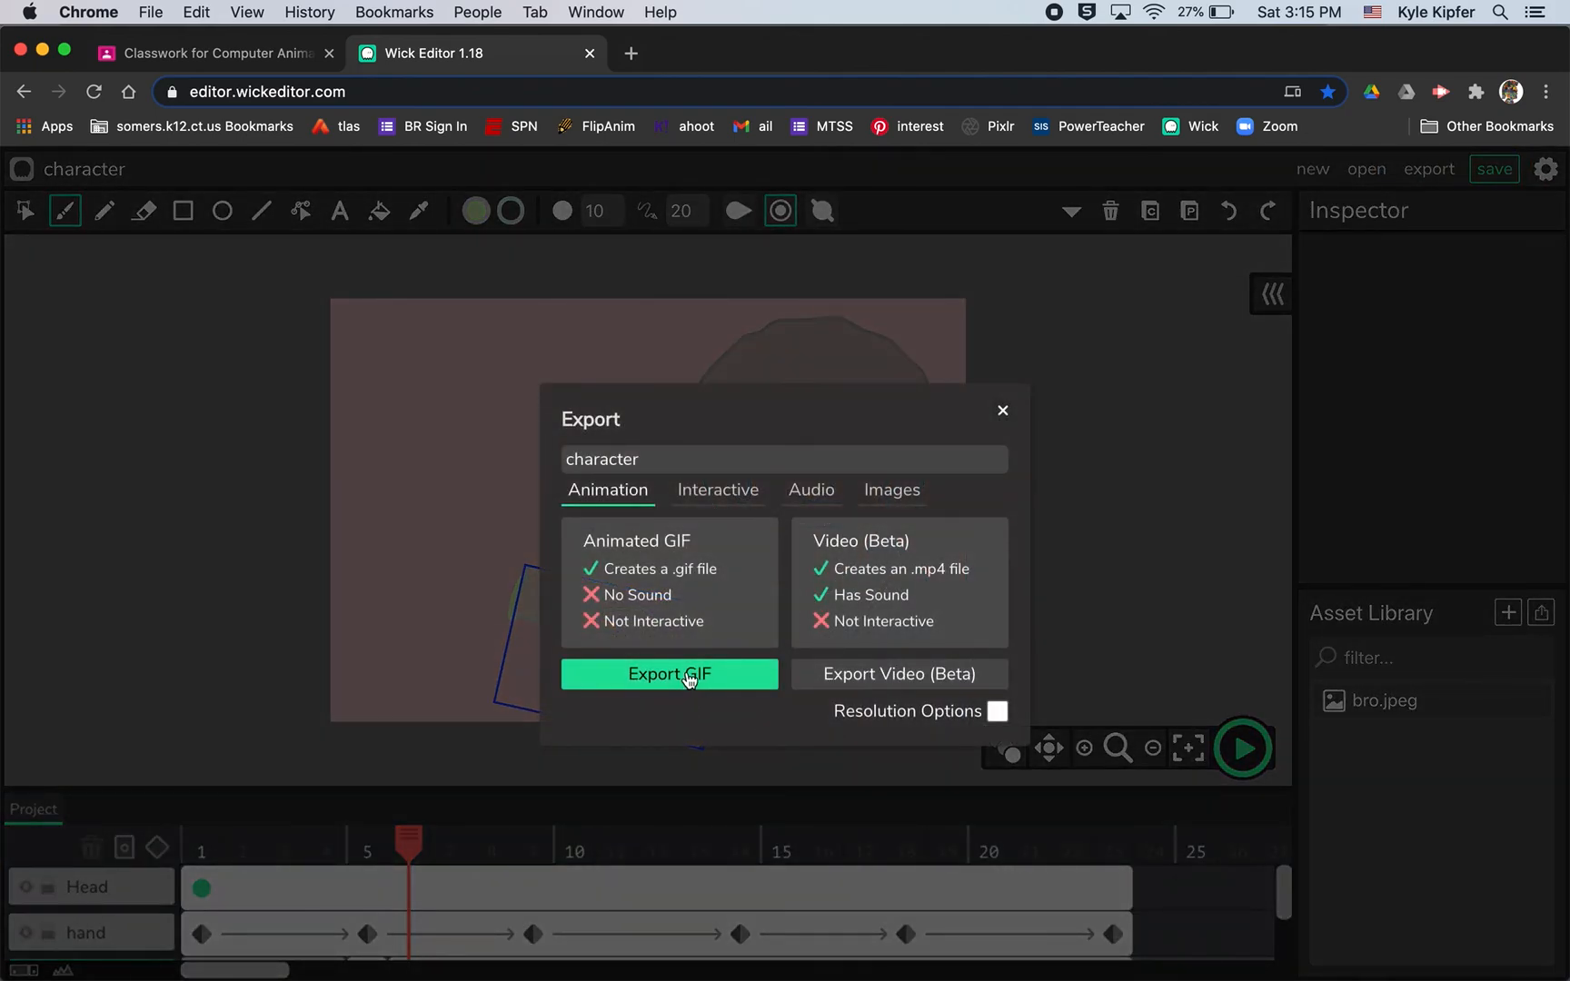
click(669, 674)
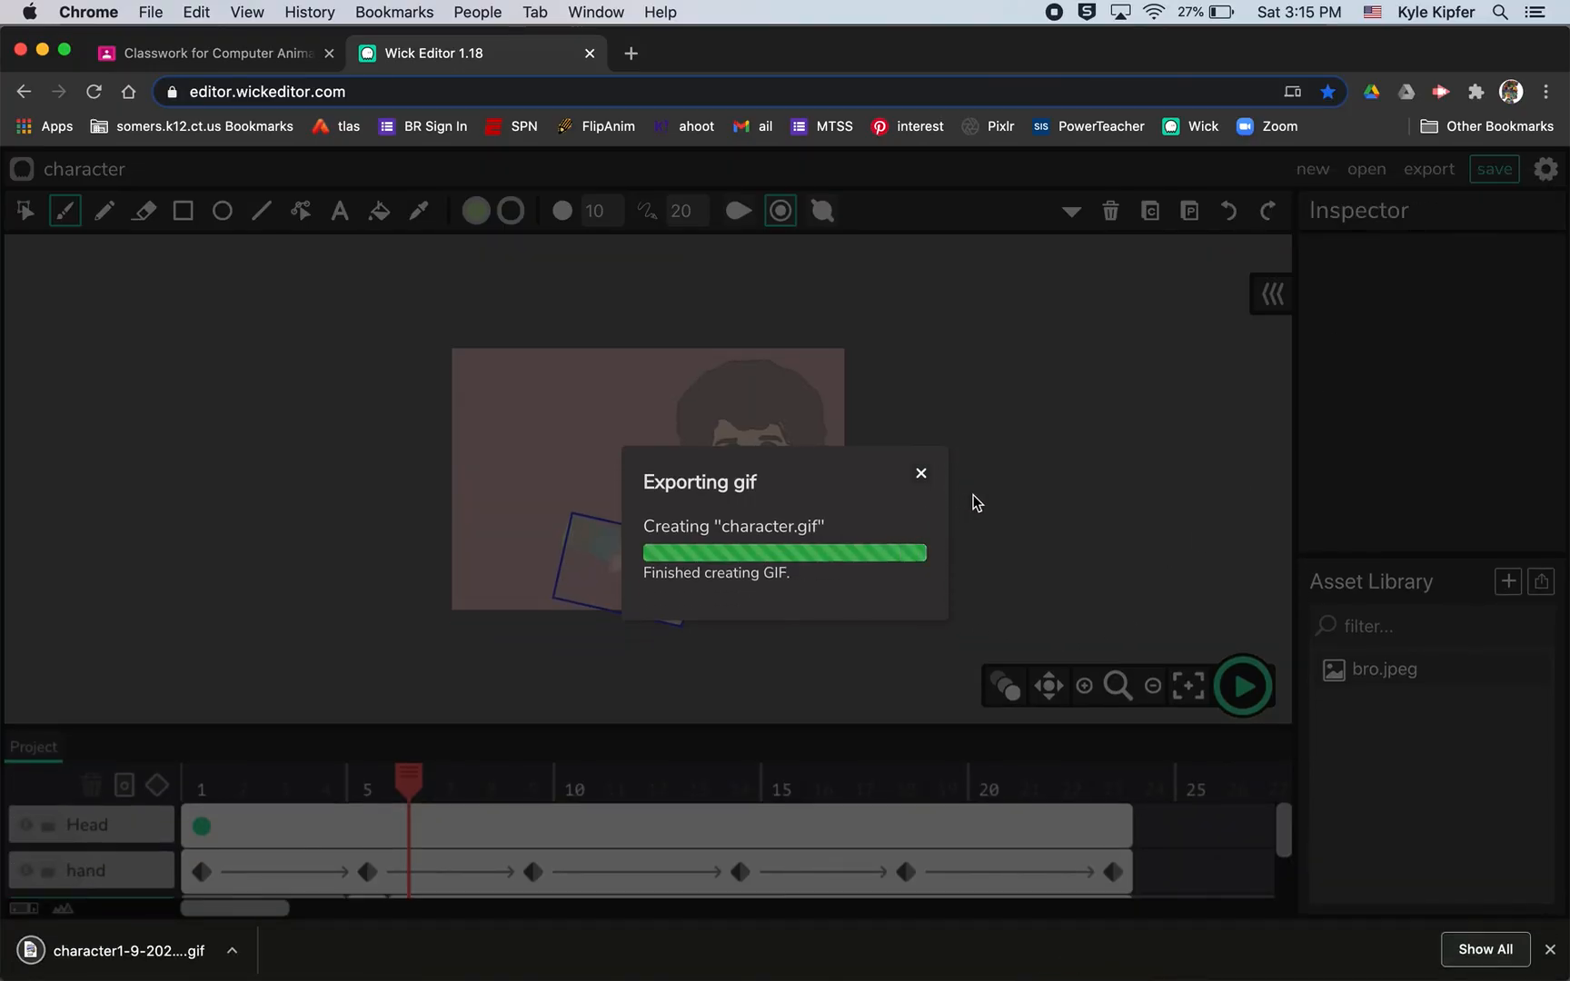
click(920, 472)
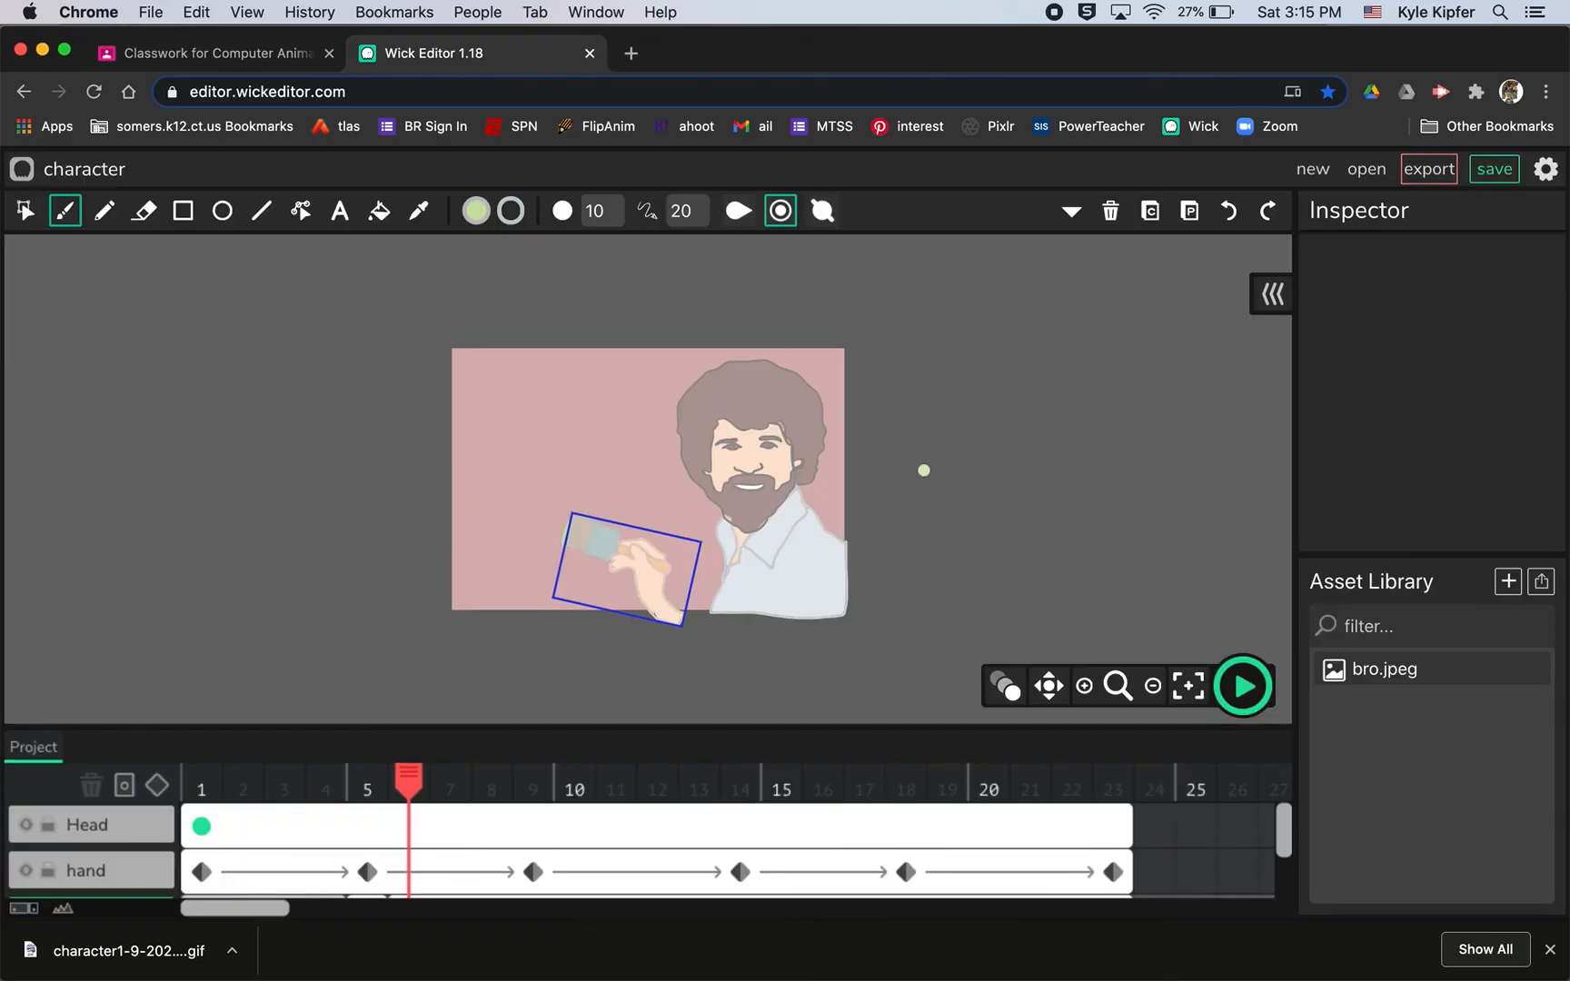
mouse_move(1117, 685)
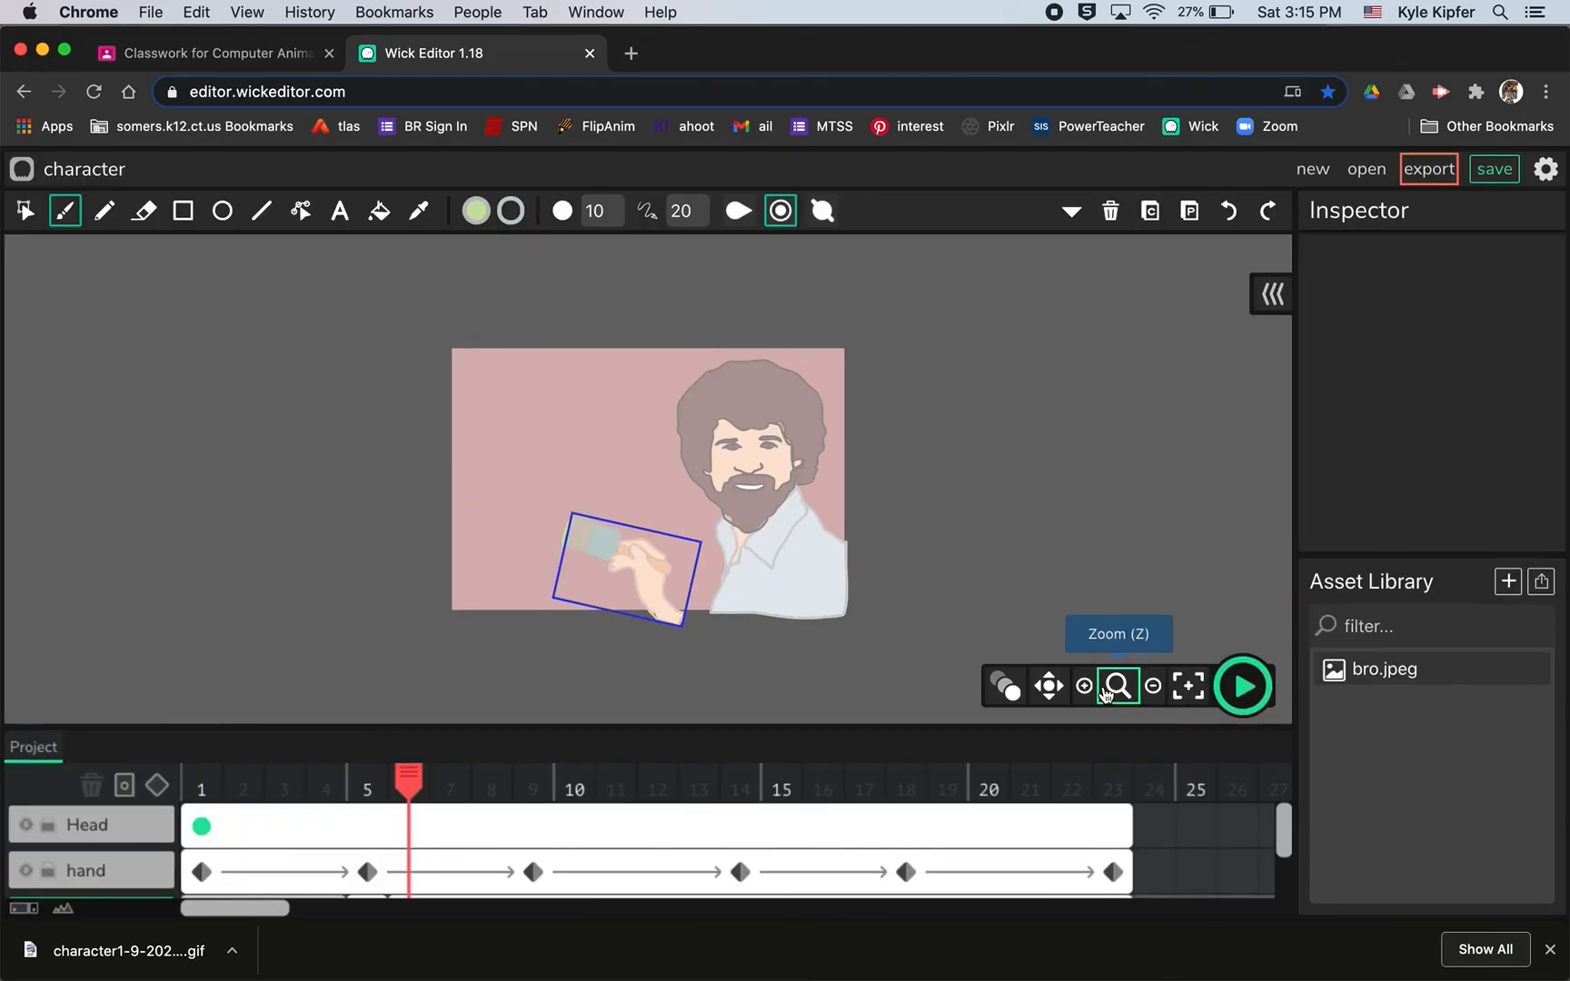